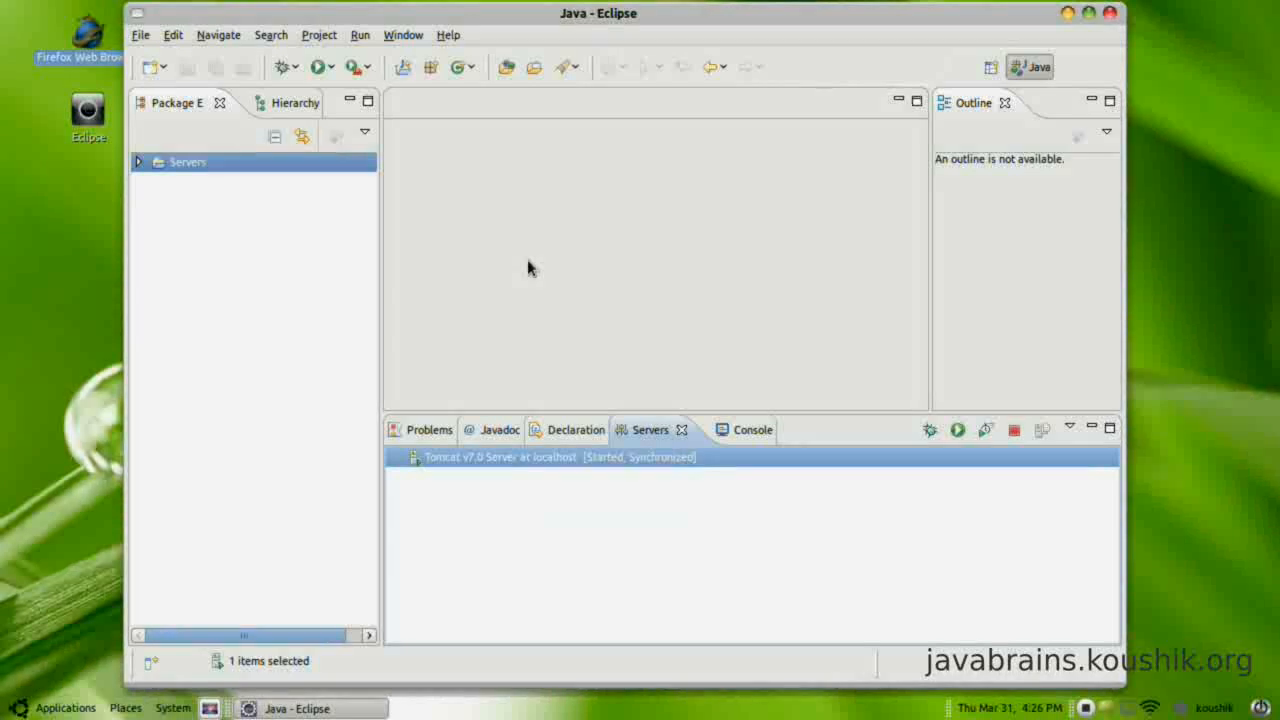
{"action": "mouse_move", "coordinate": [492, 248]}
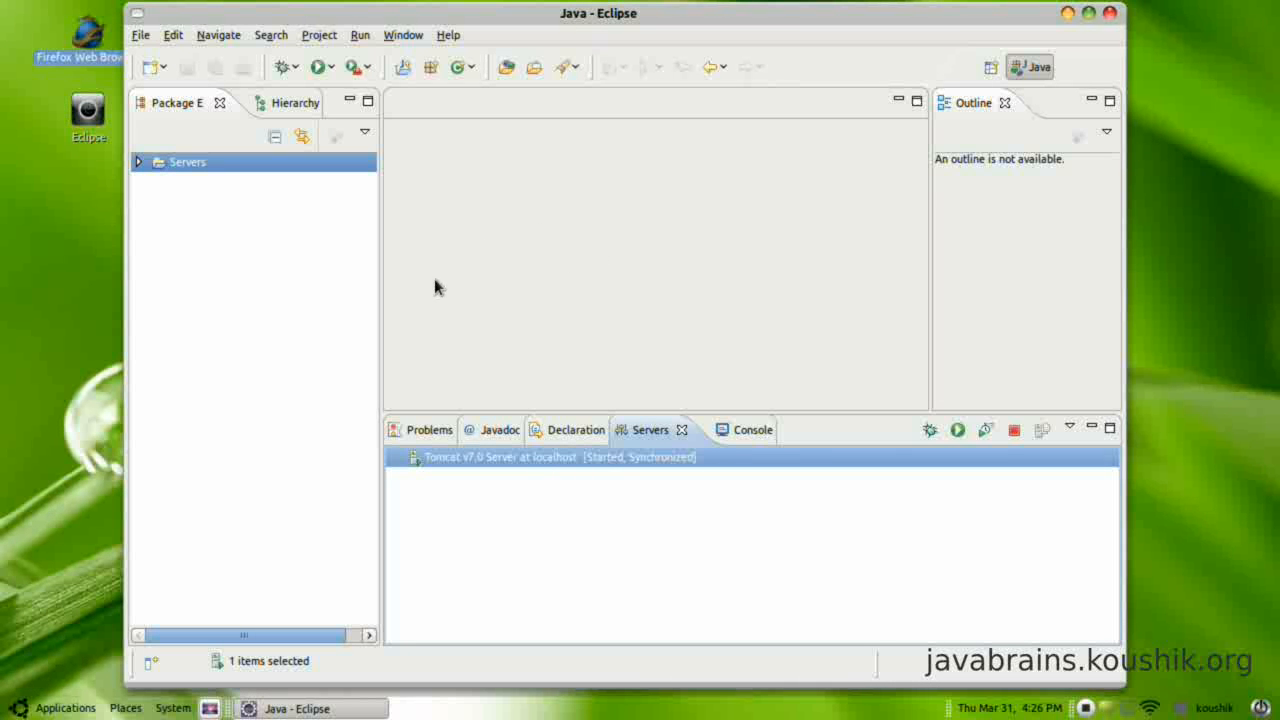
{"action": "mouse_move", "coordinate": [304, 312]}
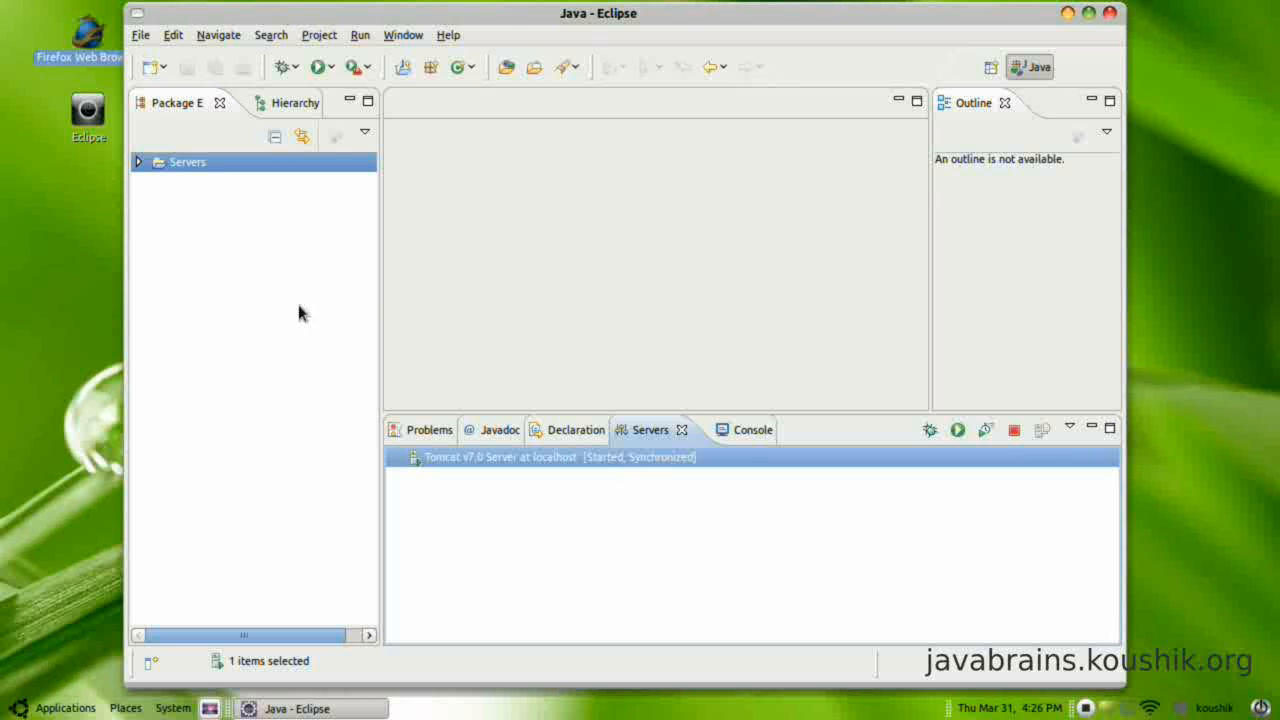
Stop the Tomcat v7.0 localhost server and review its shutdown log in the Console
{"action": "left_click", "coordinate": [518, 456]}
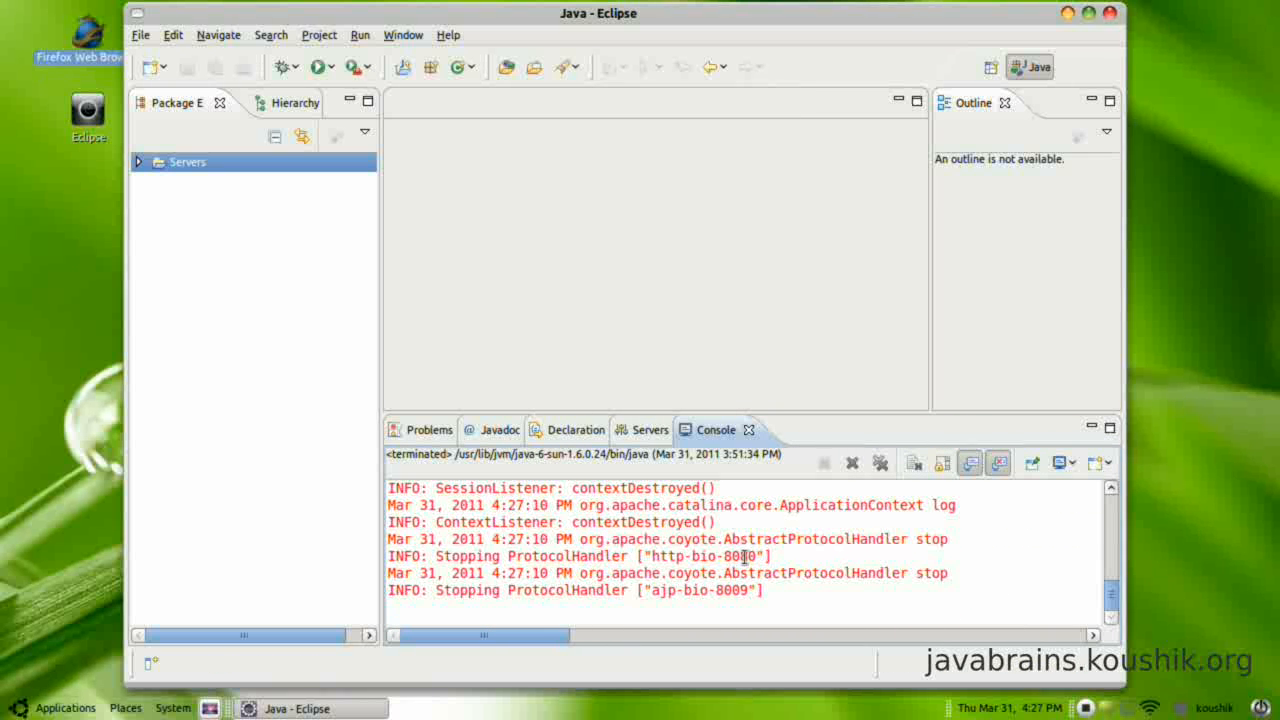
{"action": "mouse_move", "coordinate": [960, 580]}
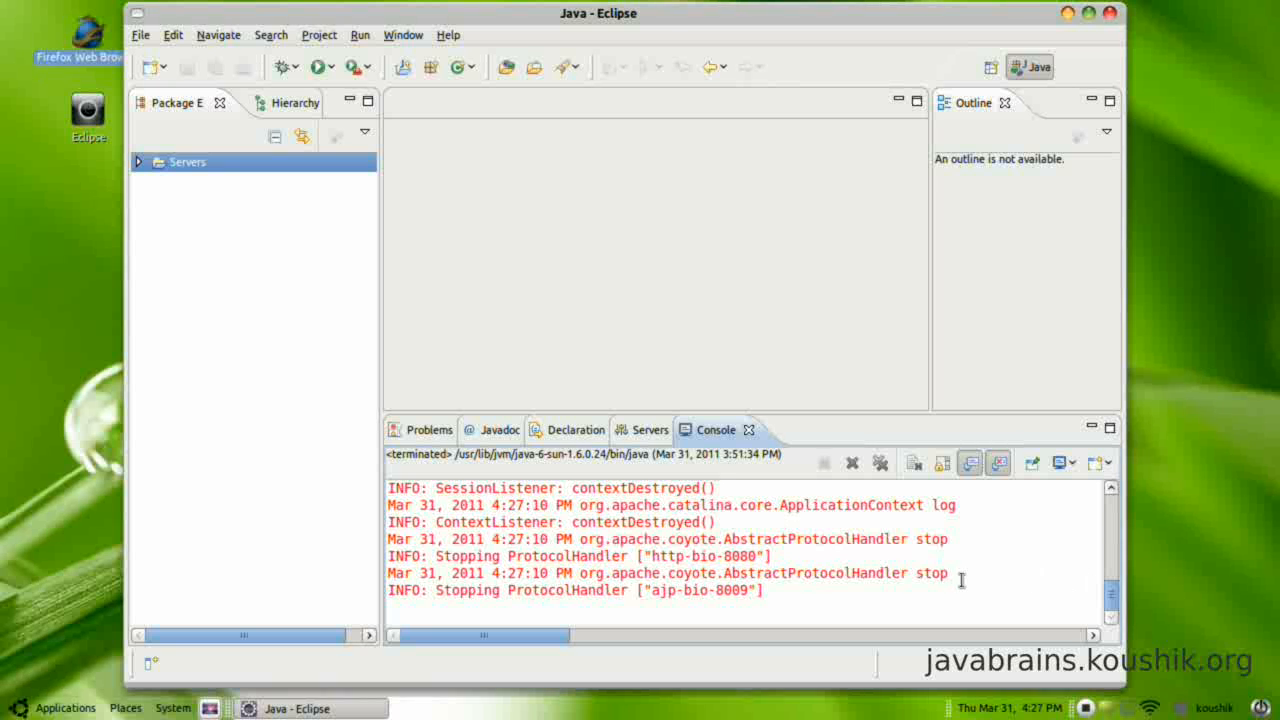
{"action": "left_click", "coordinate": [648, 428]}
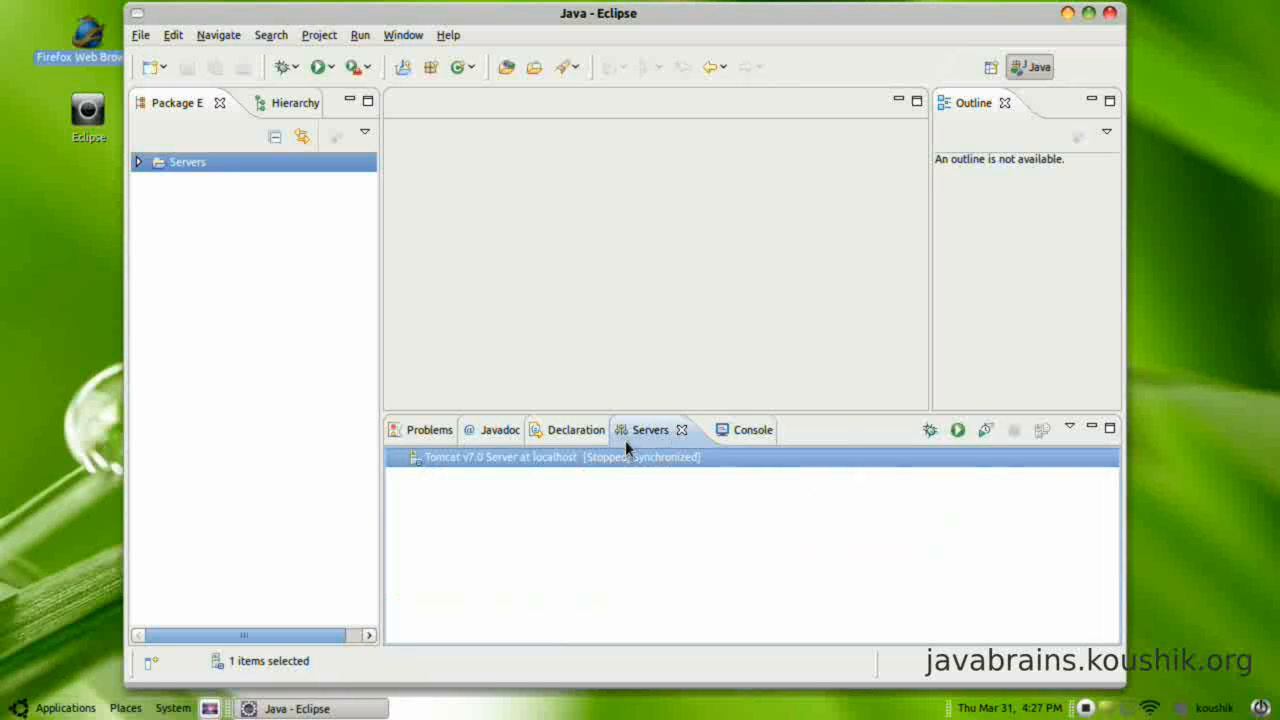
{"action": "left_click", "coordinate": [716, 428]}
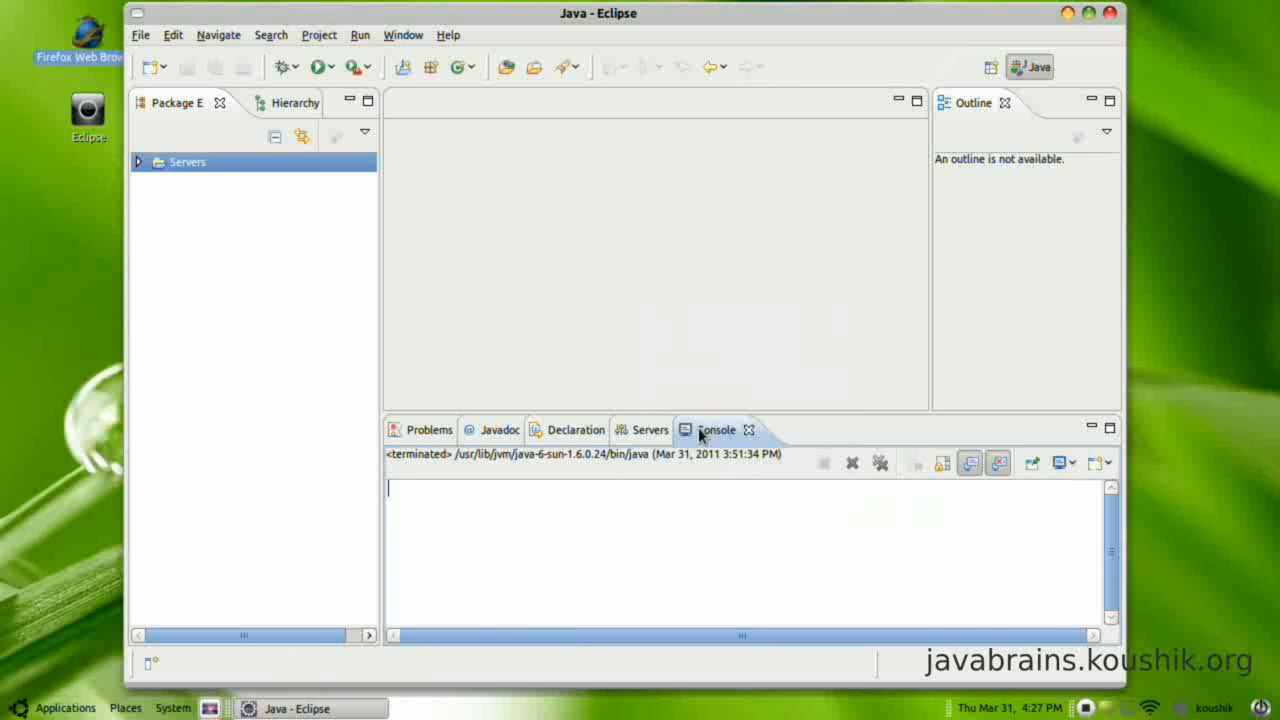
{"action": "left_click", "coordinate": [650, 428]}
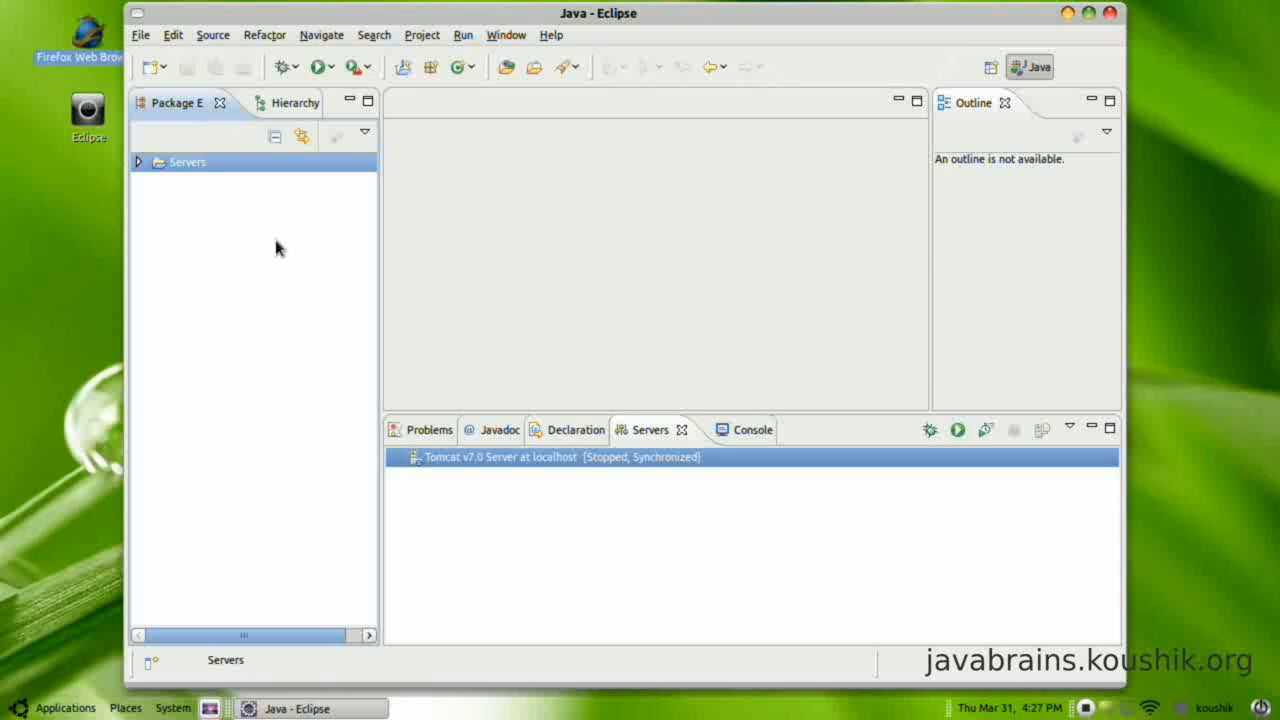
{"action": "mouse_move", "coordinate": [232, 248]}
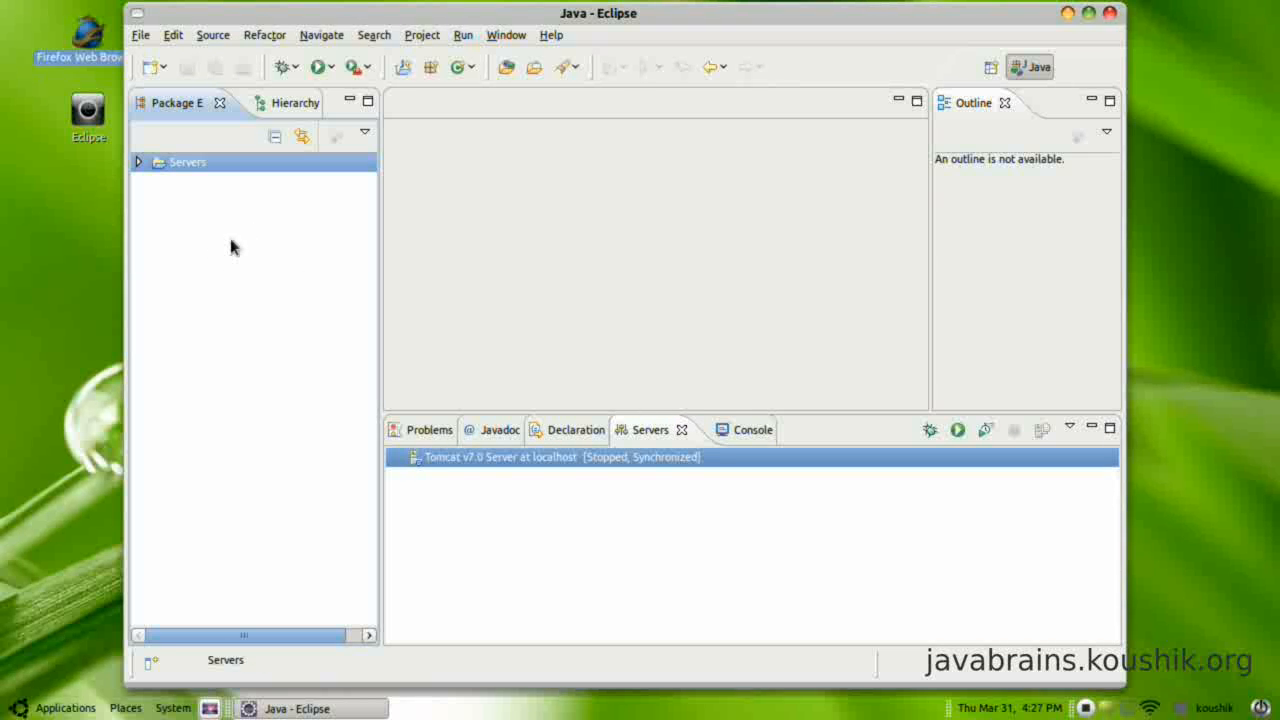
{"action": "mouse_move", "coordinate": [184, 252]}
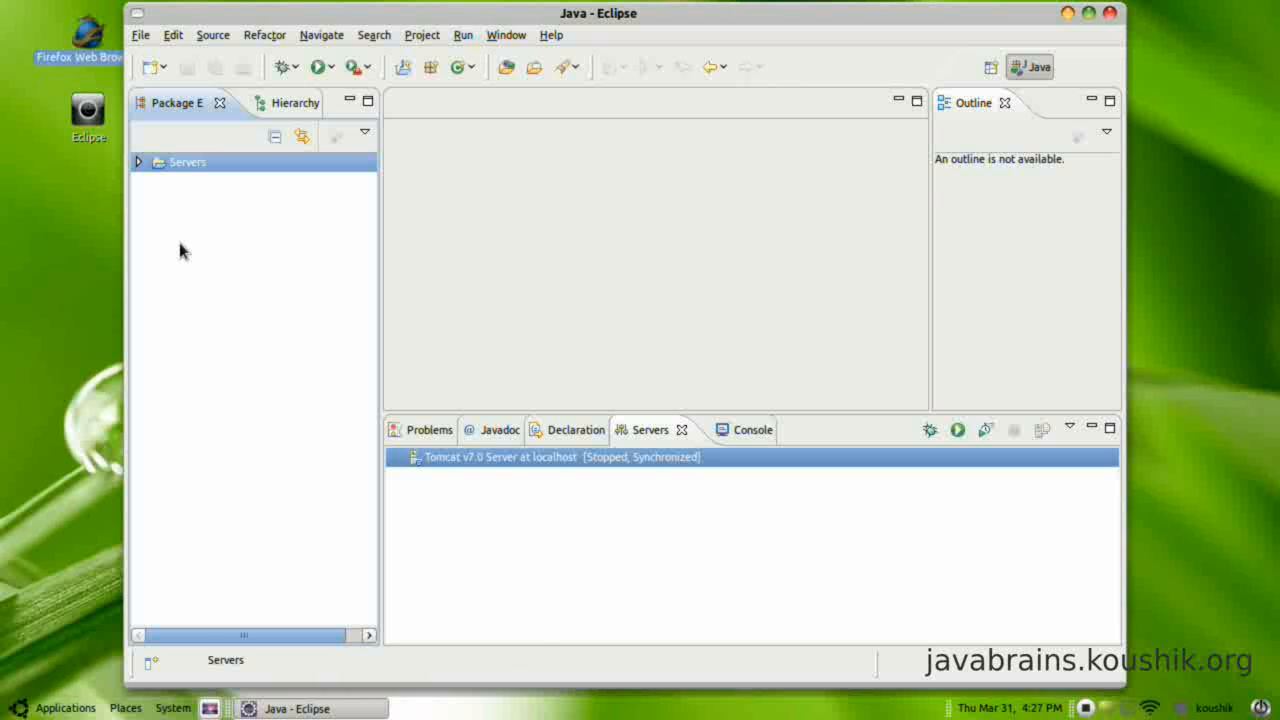
{"action": "mouse_move", "coordinate": [196, 248]}
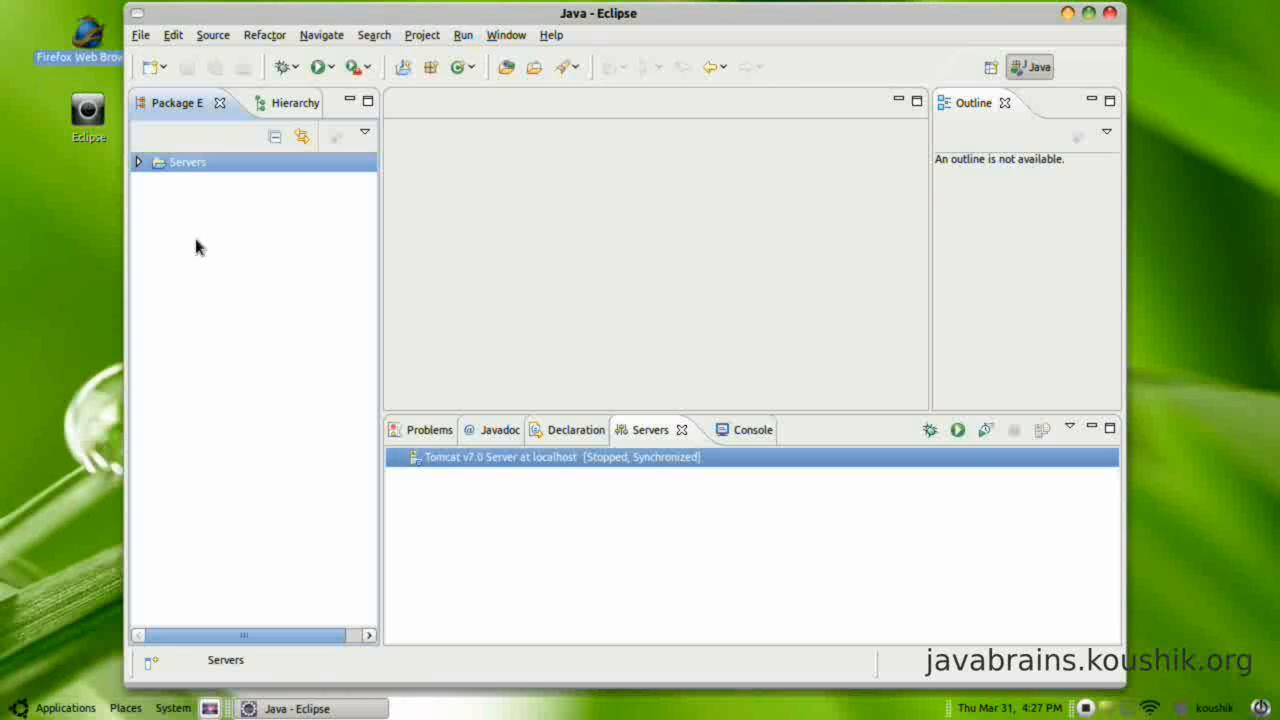
{"action": "mouse_move", "coordinate": [220, 248]}
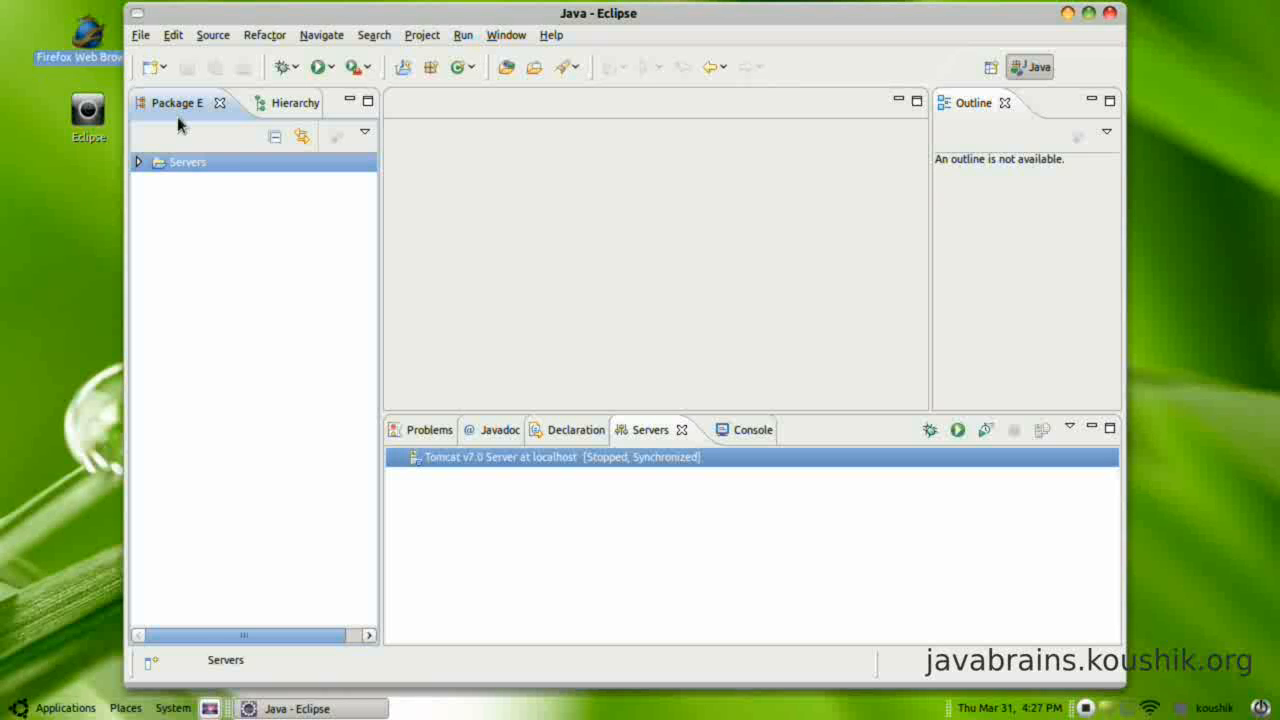
Bring up the context menu for the Servers project in Package Explorer
{"action": "right_click", "coordinate": [186, 160]}
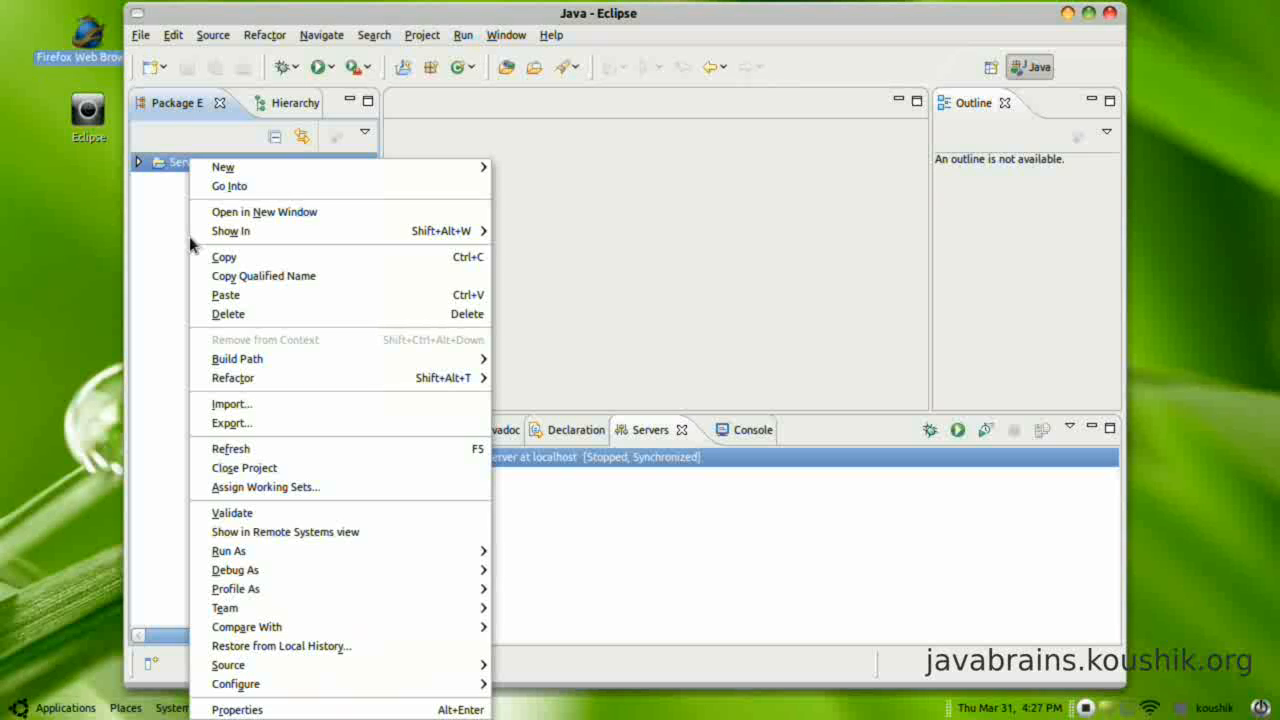
{"action": "mouse_move", "coordinate": [222, 168]}
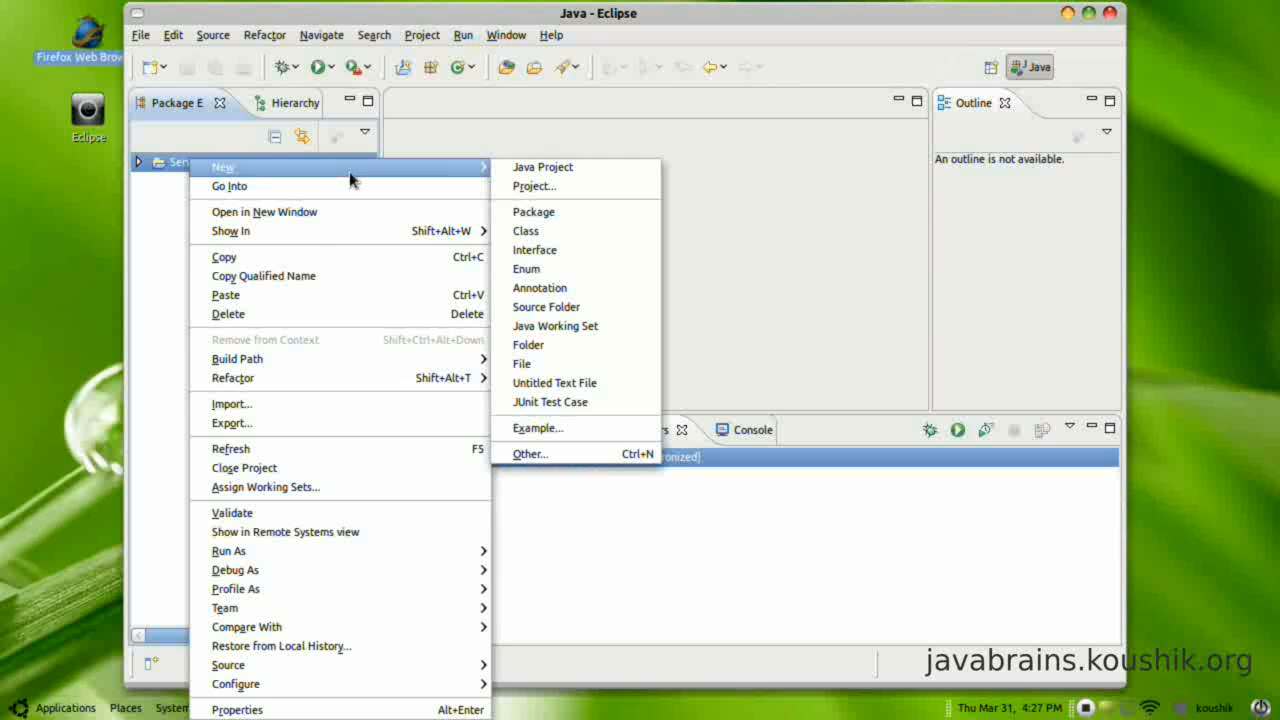
{"action": "mouse_move", "coordinate": [536, 250]}
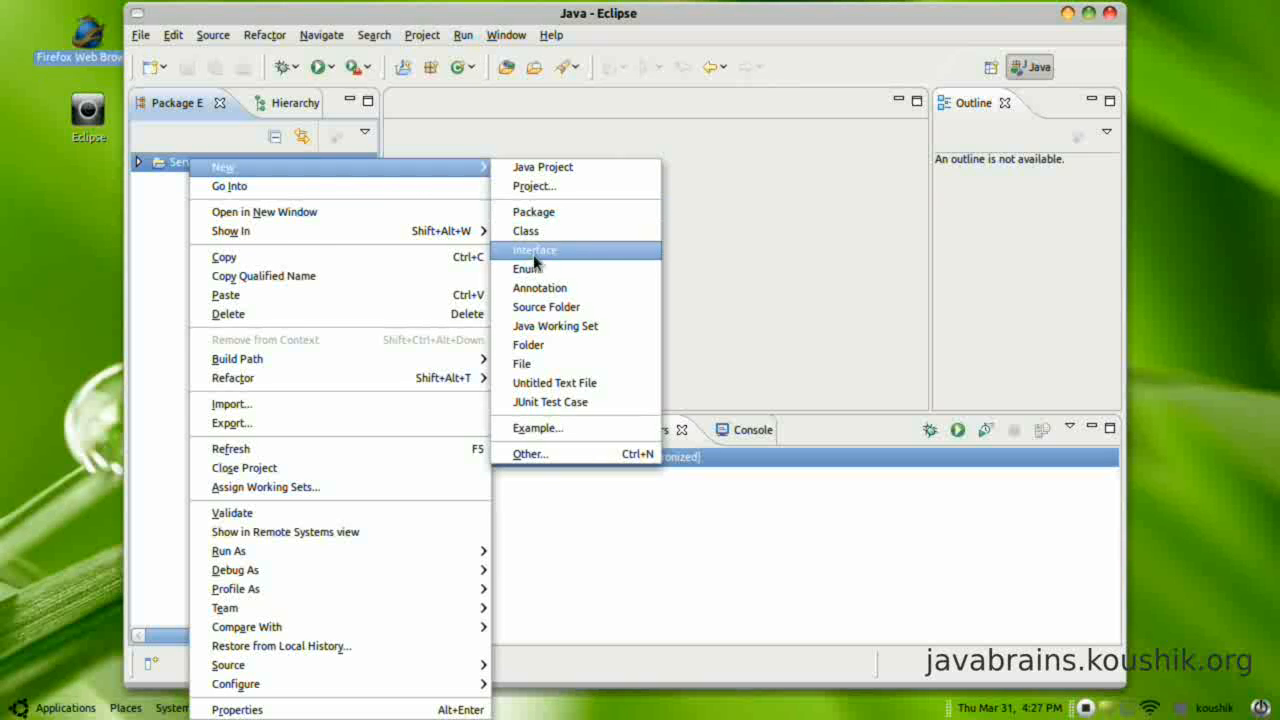
{"action": "mouse_move", "coordinate": [544, 168]}
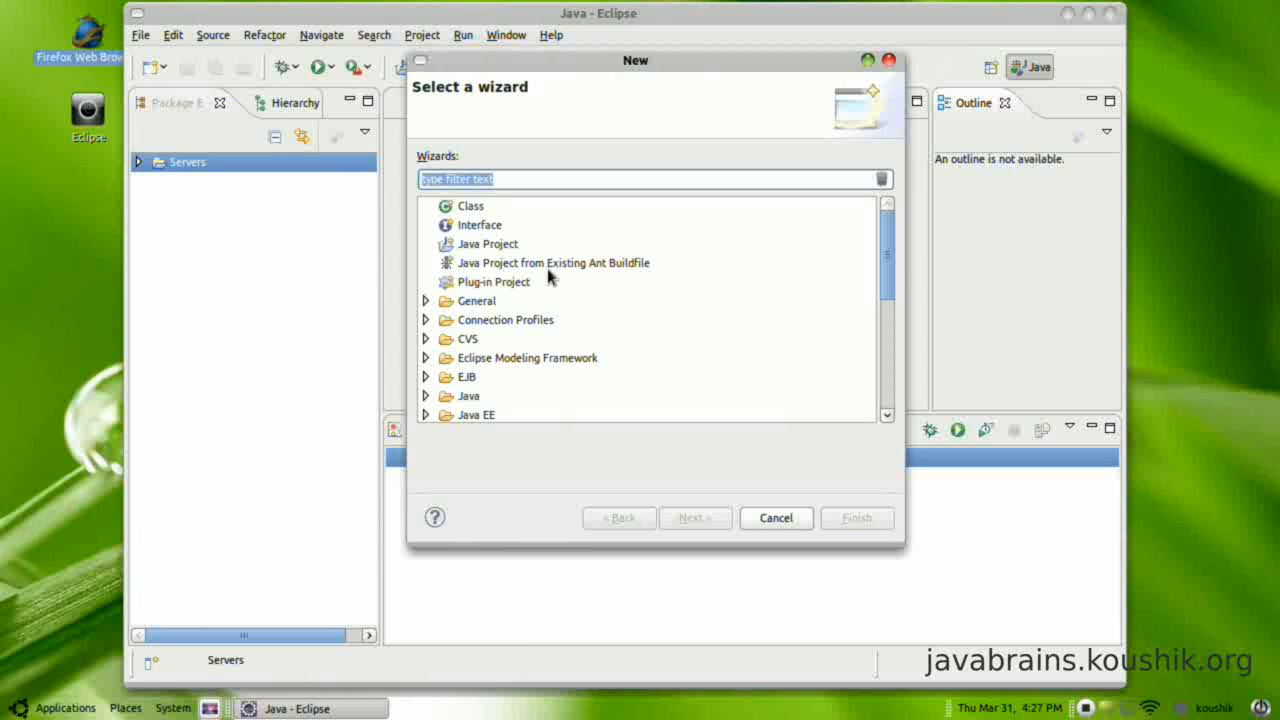
In the New wizard, expand the Web category and select Dynamic Web Project
{"action": "scroll", "scroll_direction": "down", "scroll_amount": 3}
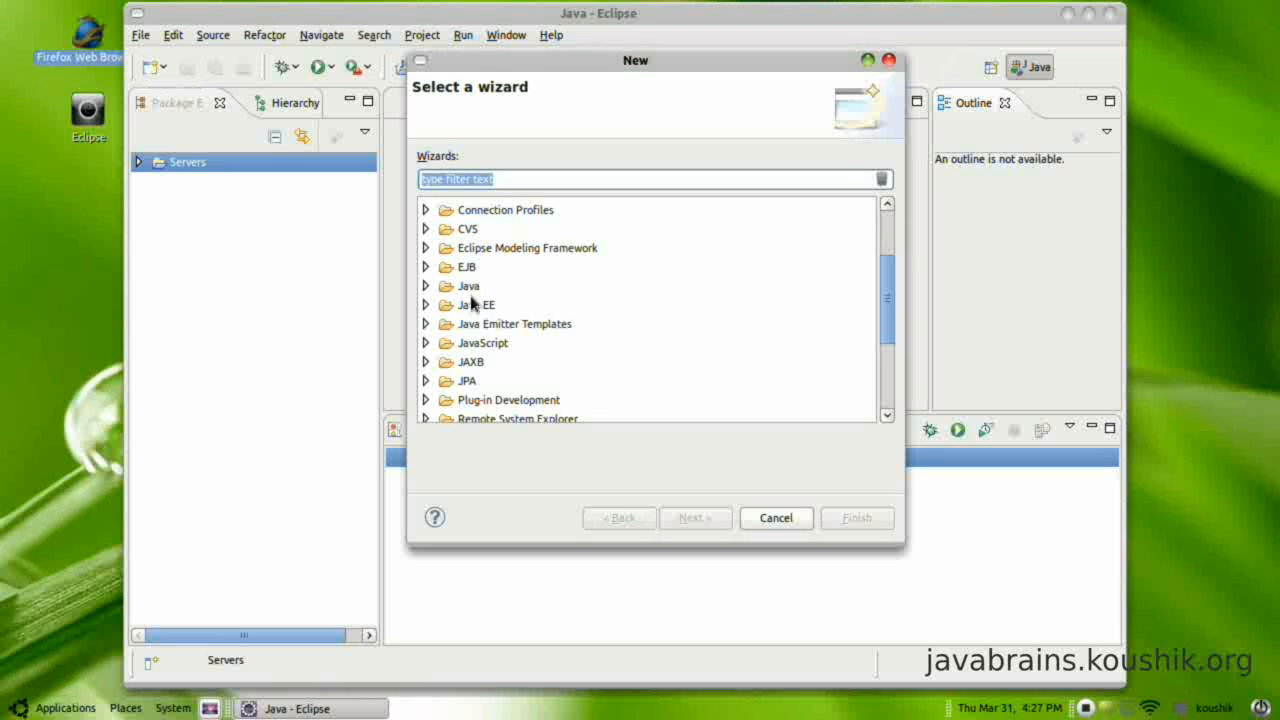
{"action": "mouse_move", "coordinate": [512, 312]}
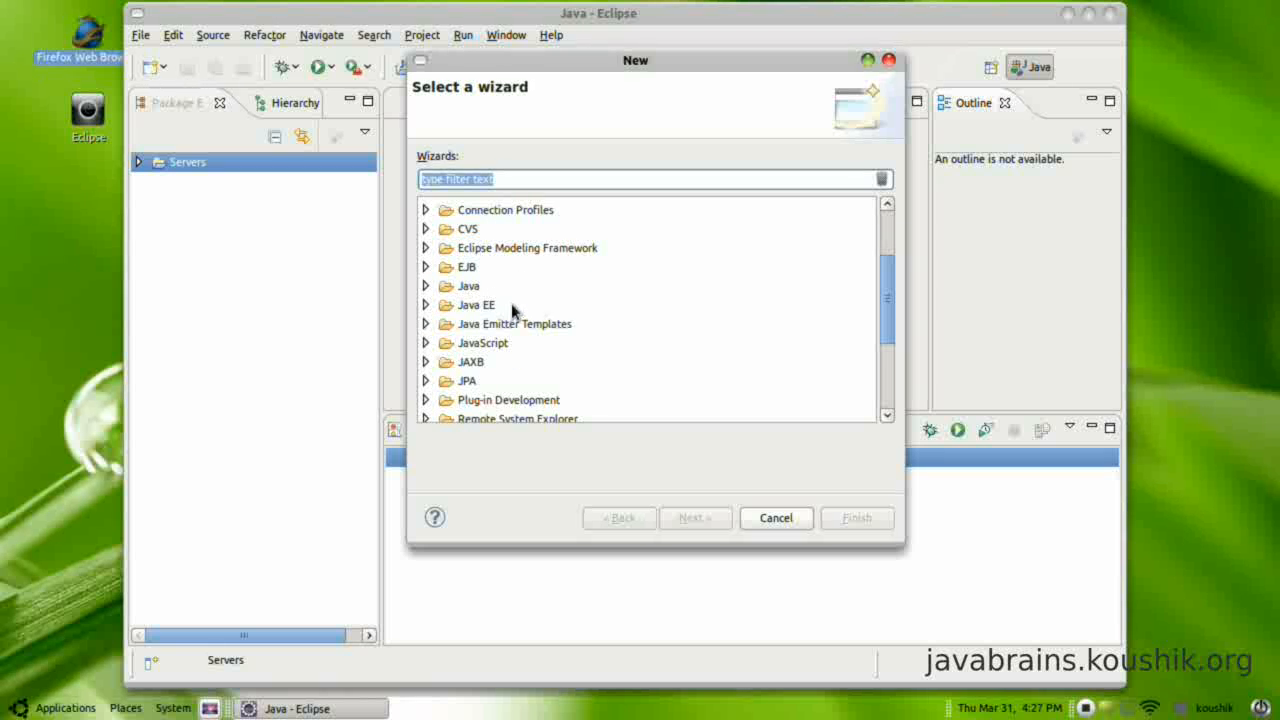
{"action": "mouse_move", "coordinate": [564, 304]}
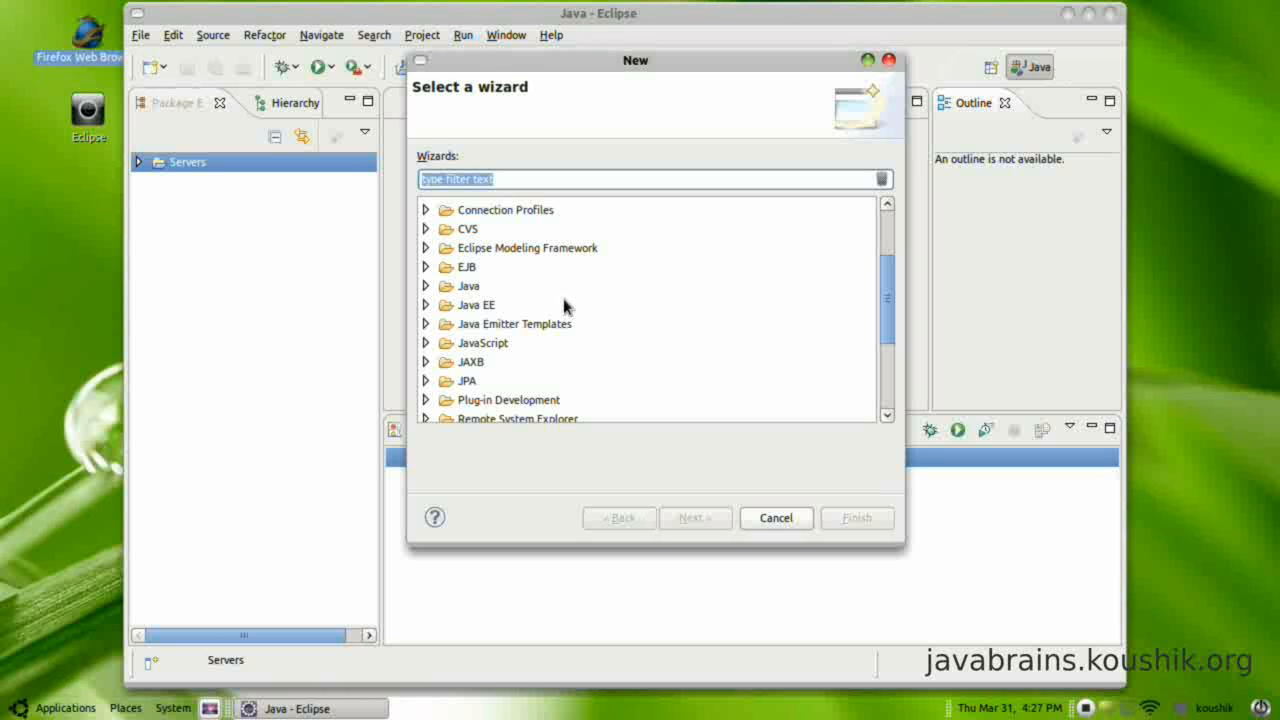
{"action": "mouse_move", "coordinate": [622, 316]}
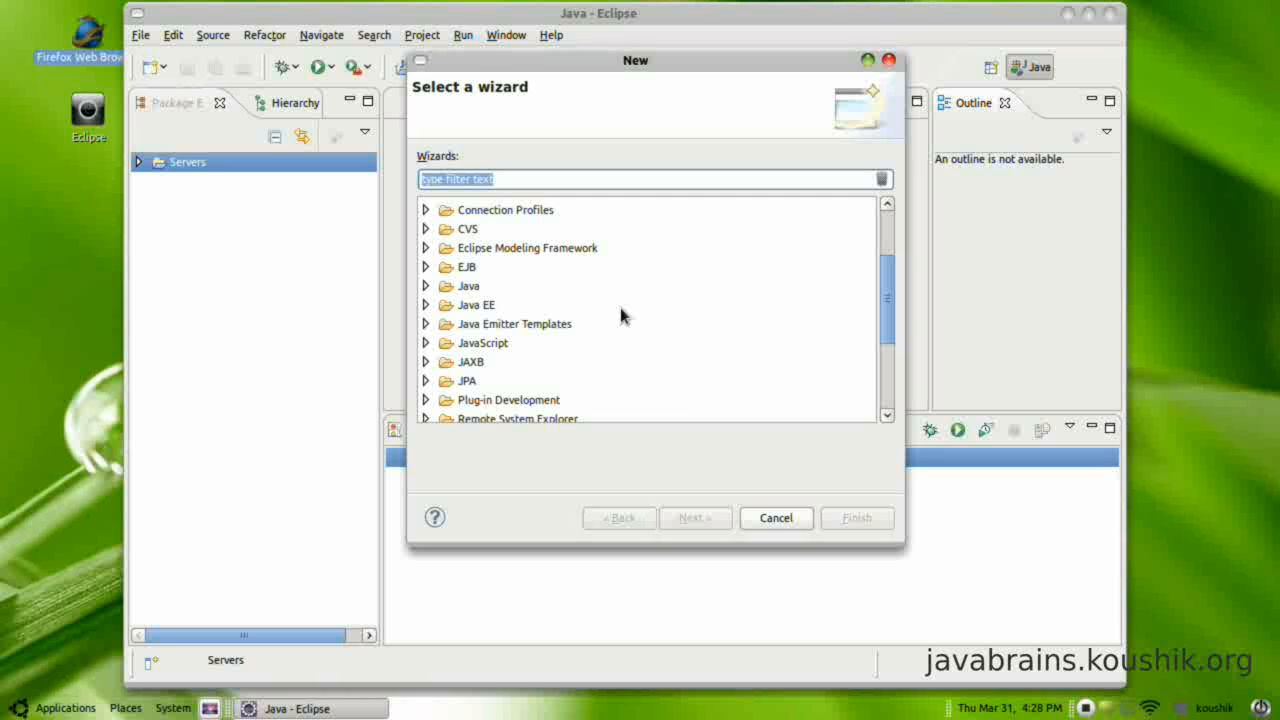
{"action": "mouse_move", "coordinate": [468, 268]}
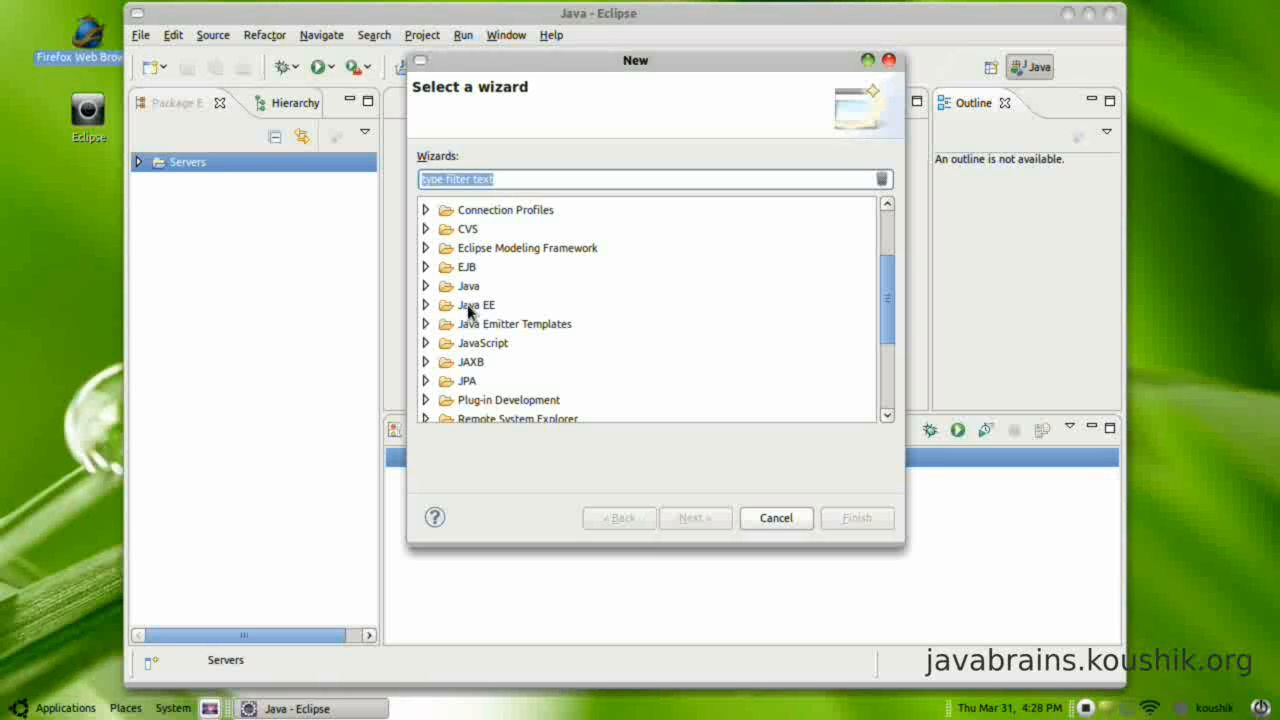
{"action": "mouse_move", "coordinate": [738, 324]}
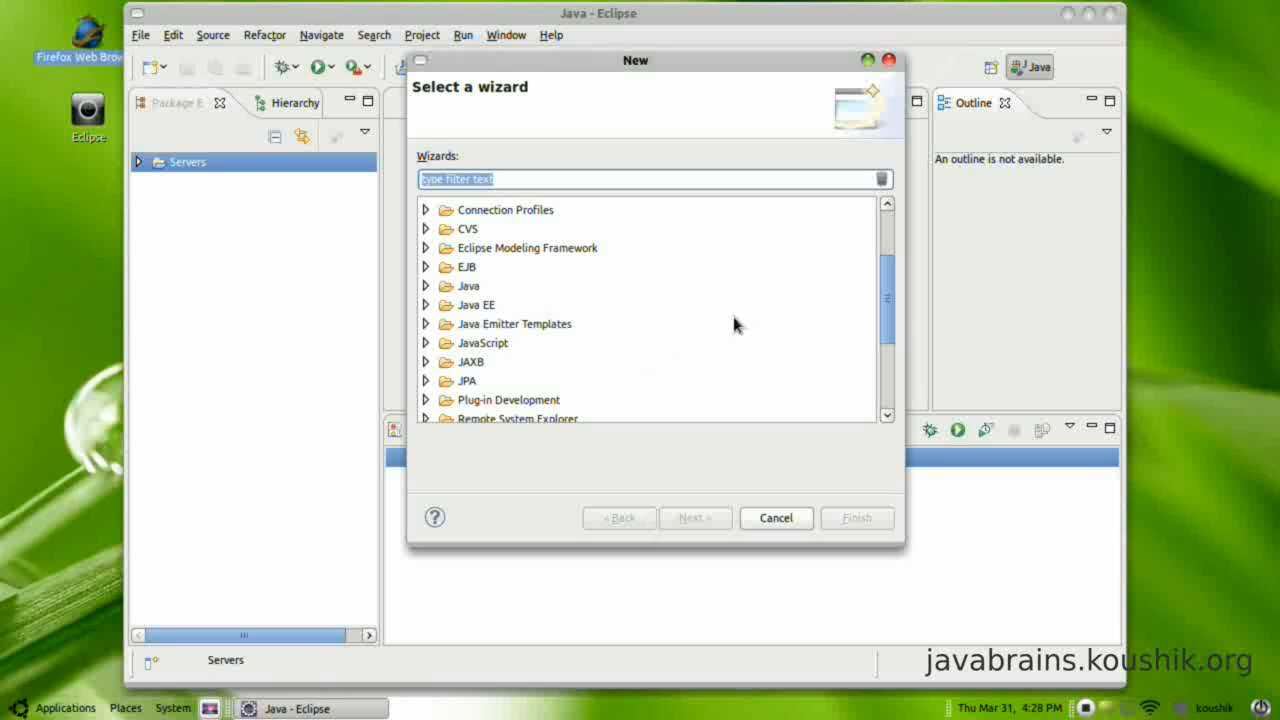
{"action": "scroll", "scroll_direction": "down", "scroll_amount": 3}
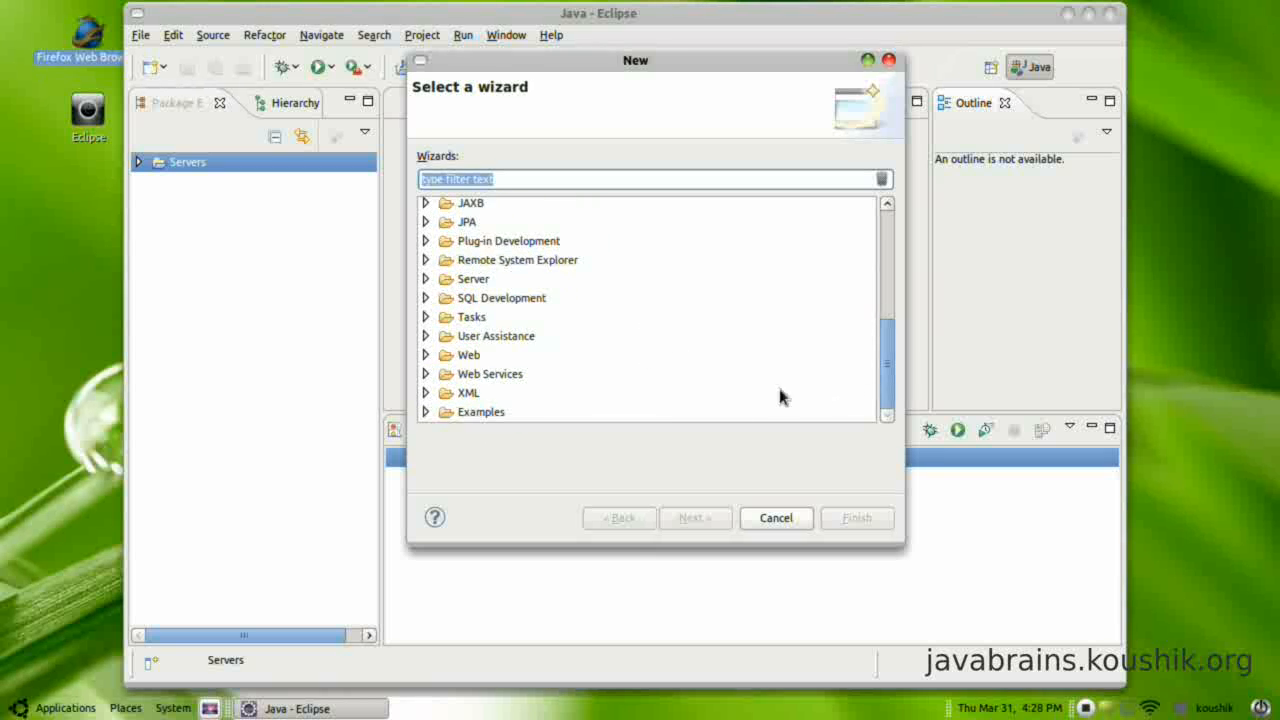
{"action": "left_click", "coordinate": [468, 356]}
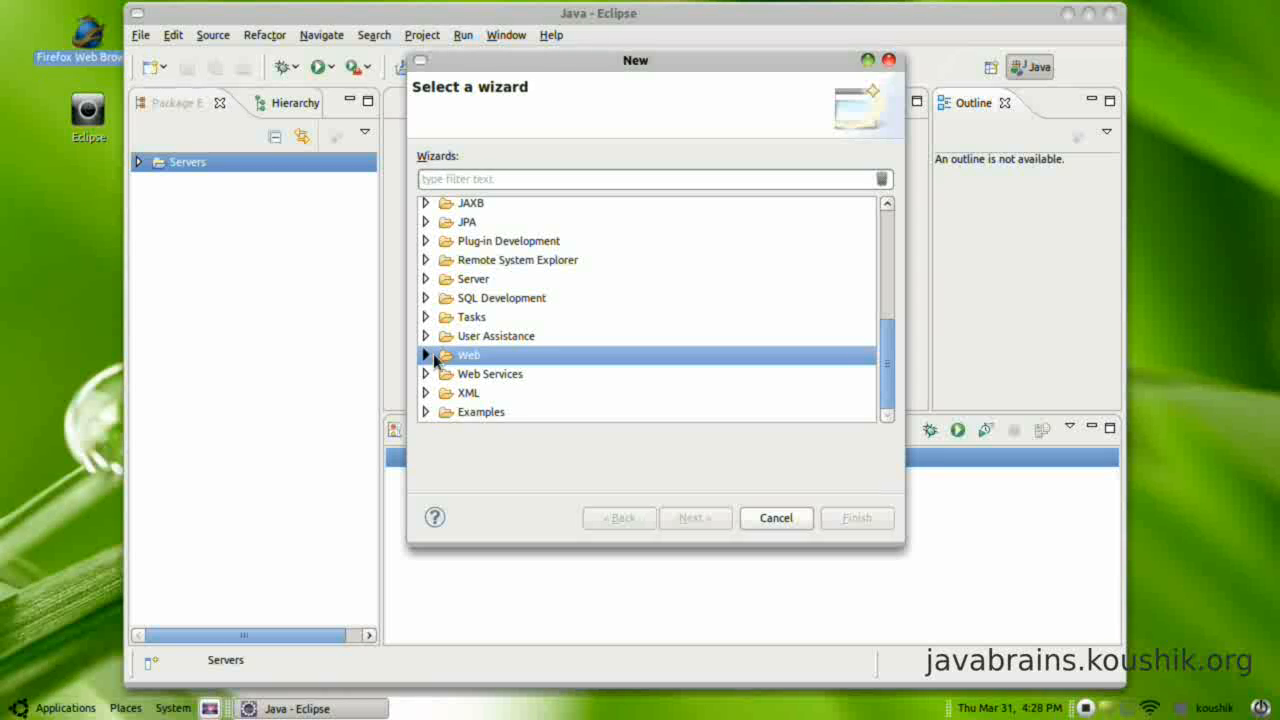
{"action": "left_click", "coordinate": [424, 354]}
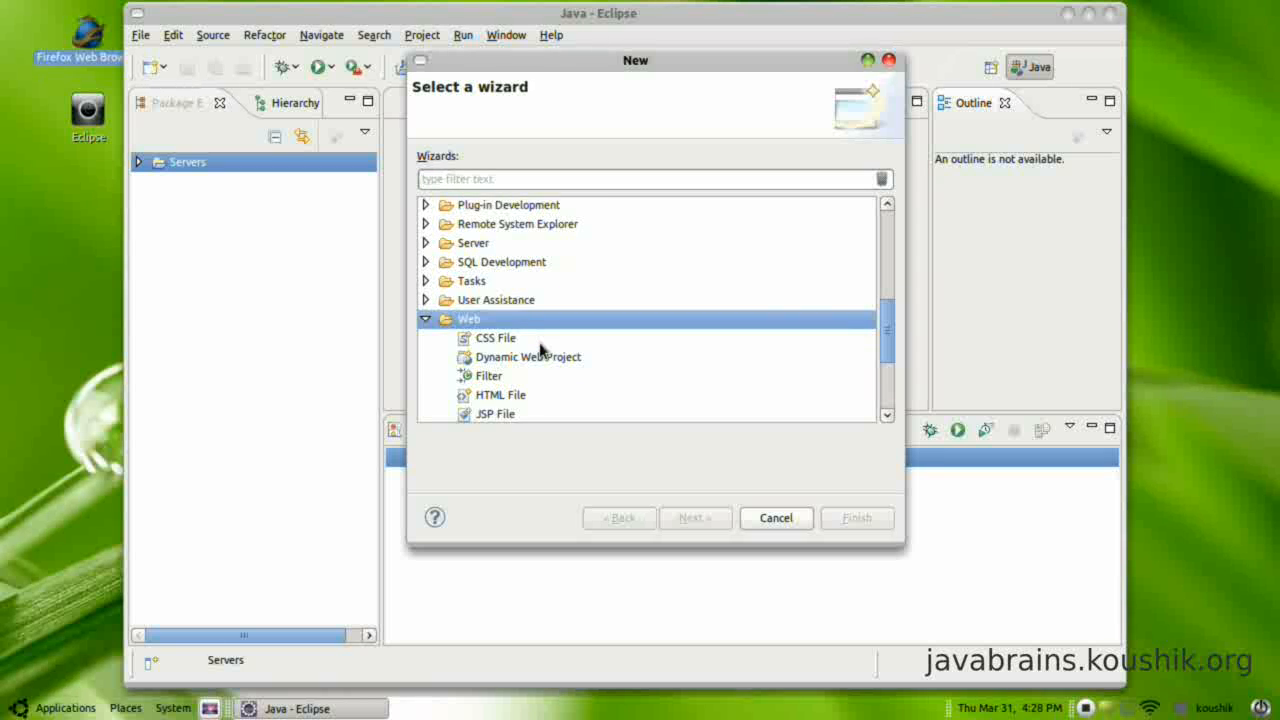
{"action": "left_click", "coordinate": [528, 356]}
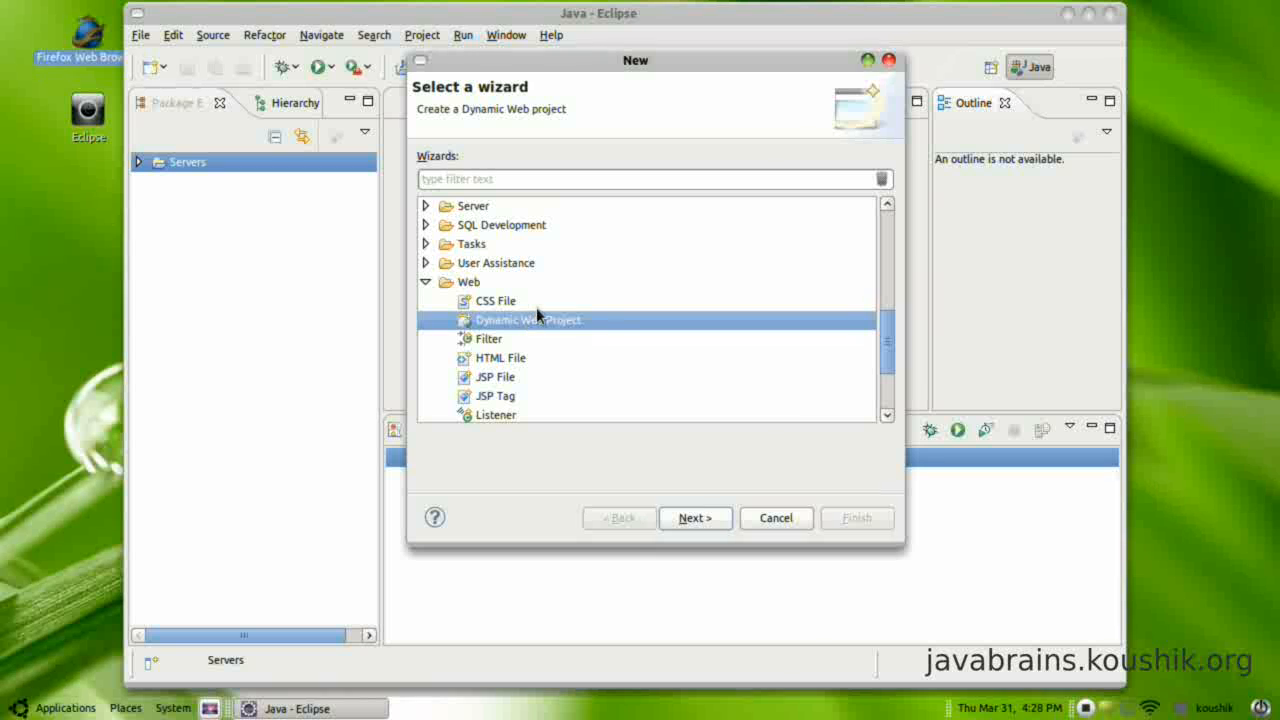
{"action": "mouse_move", "coordinate": [596, 320]}
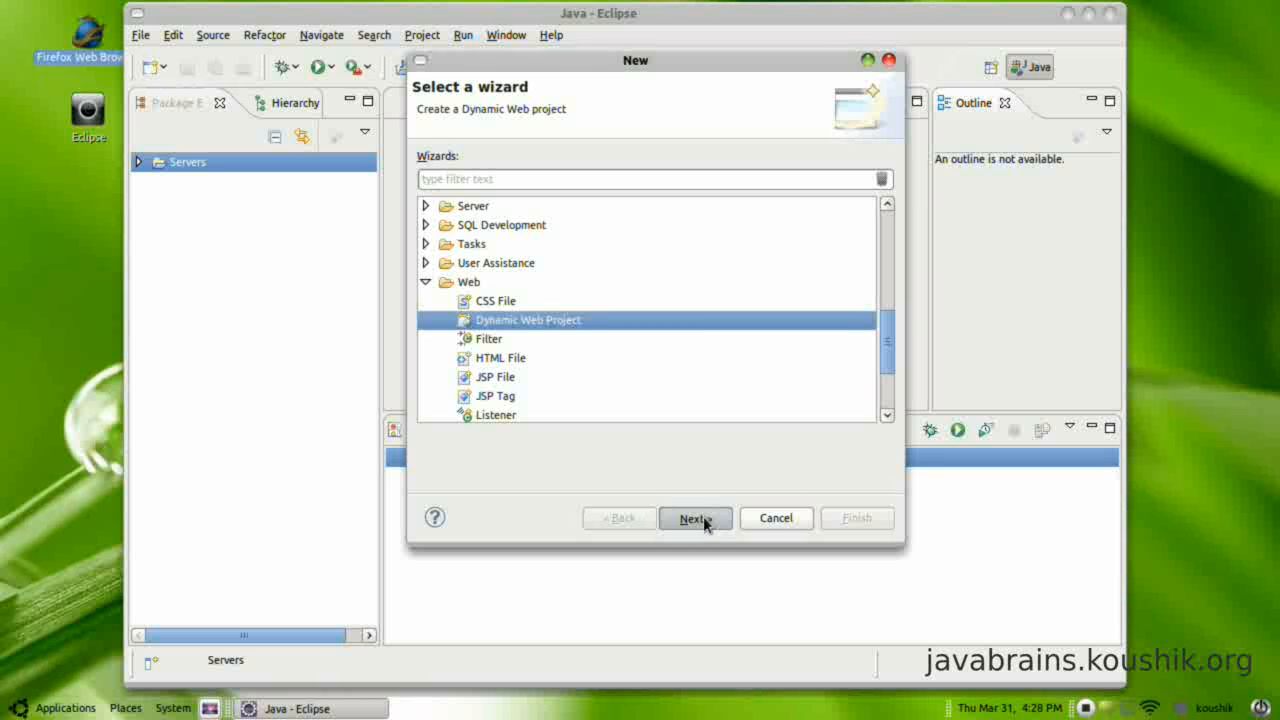
Name the project SimpleServletProject, keeping Apache Tomcat v7.0 runtime and module version 3.0
{"action": "left_click", "coordinate": [696, 518]}
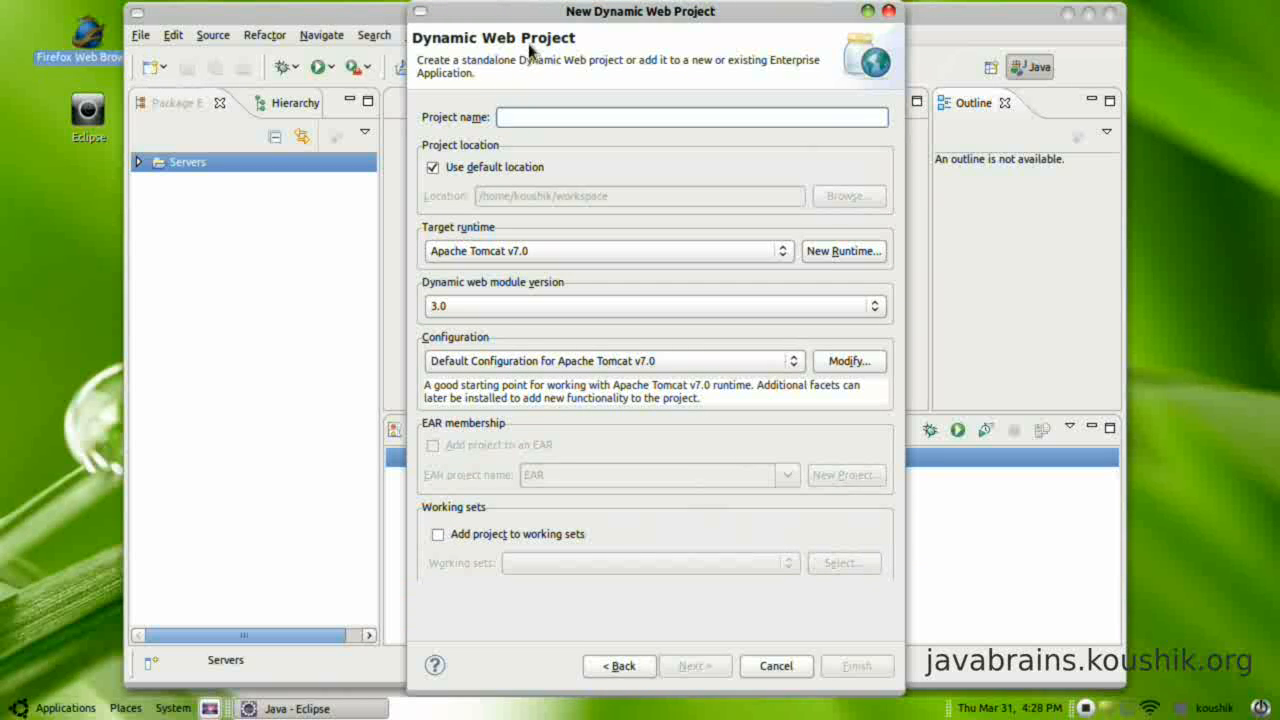
{"action": "left_click", "coordinate": [690, 116]}
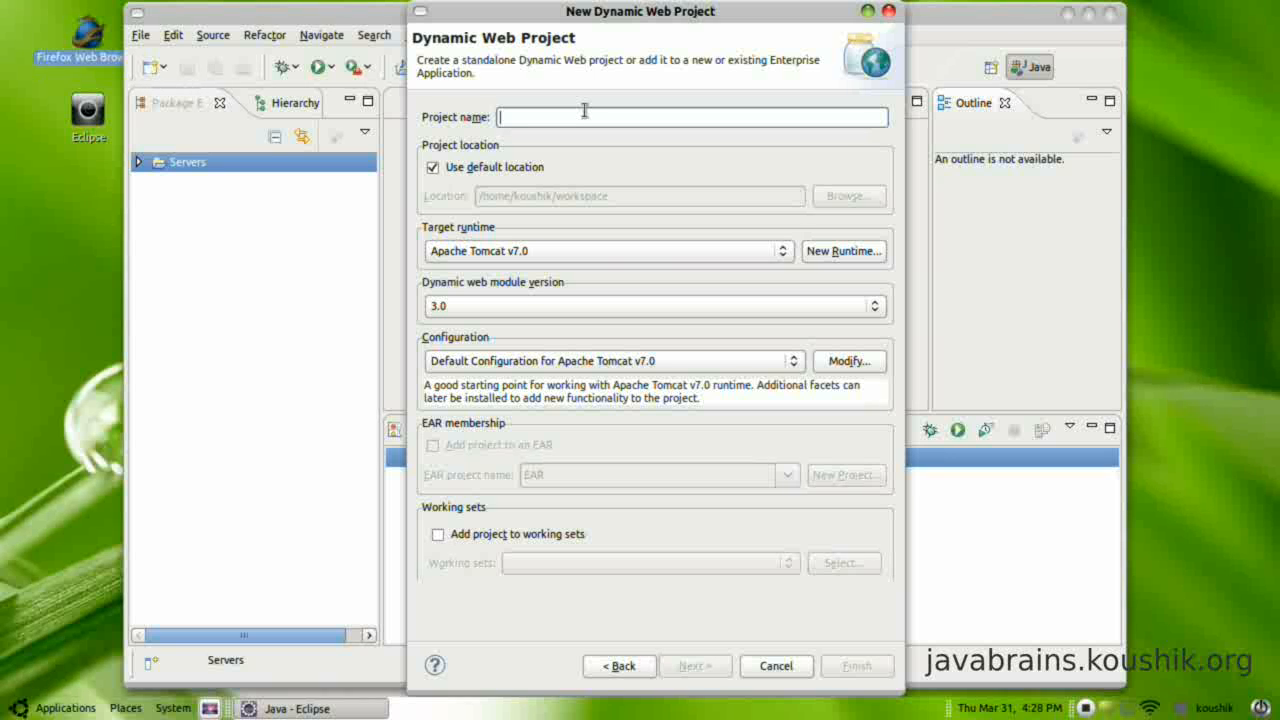
{"action": "type", "text": "Simp"}
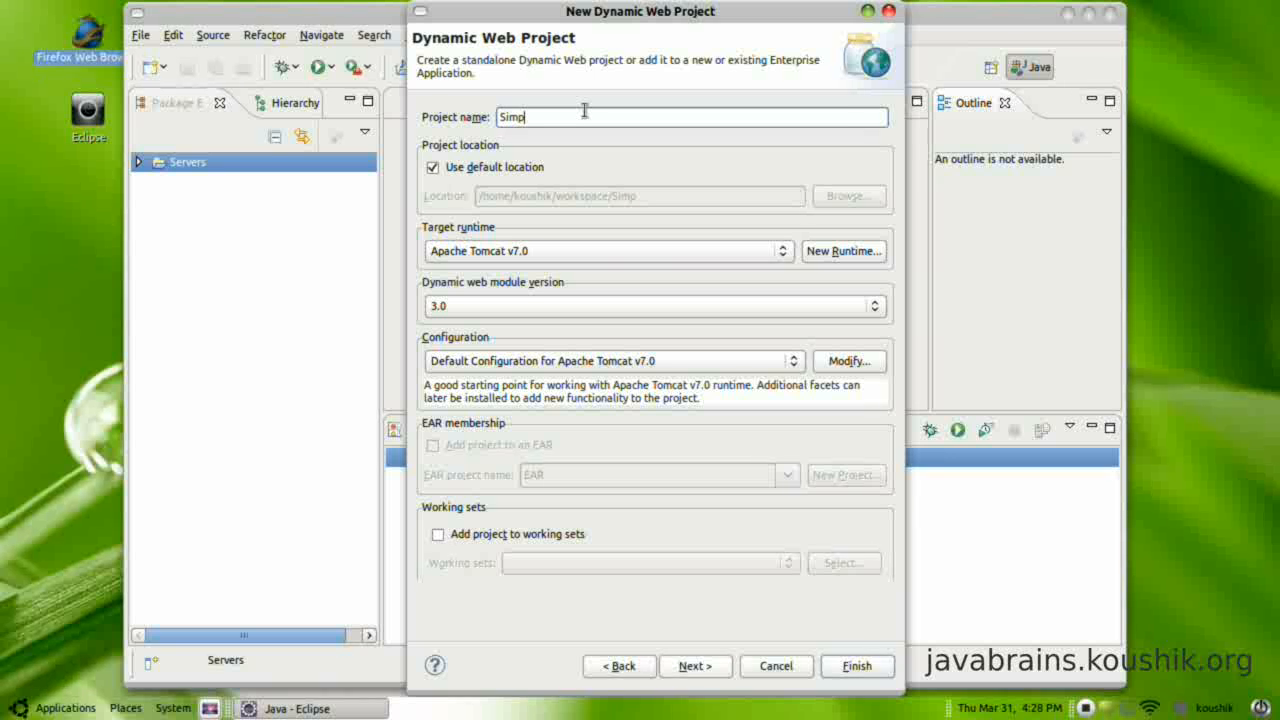
{"action": "type", "text": "le"}
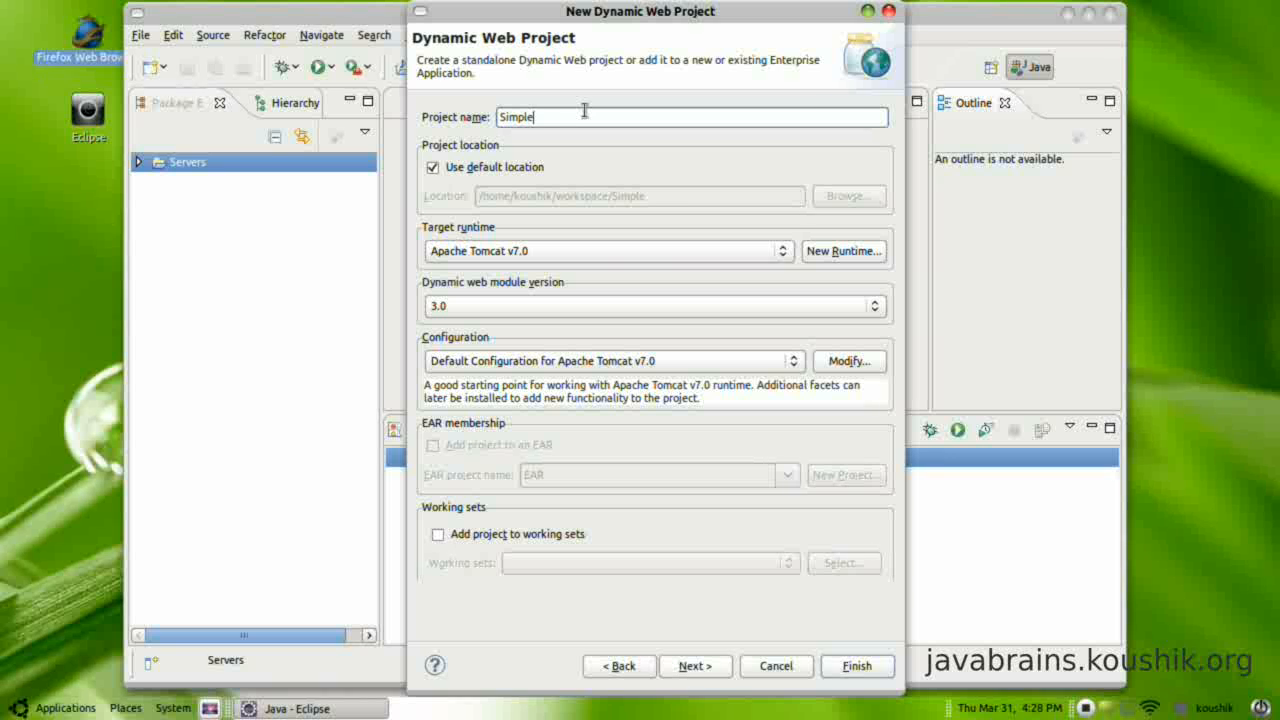
{"action": "type", "text": "ServletPro"}
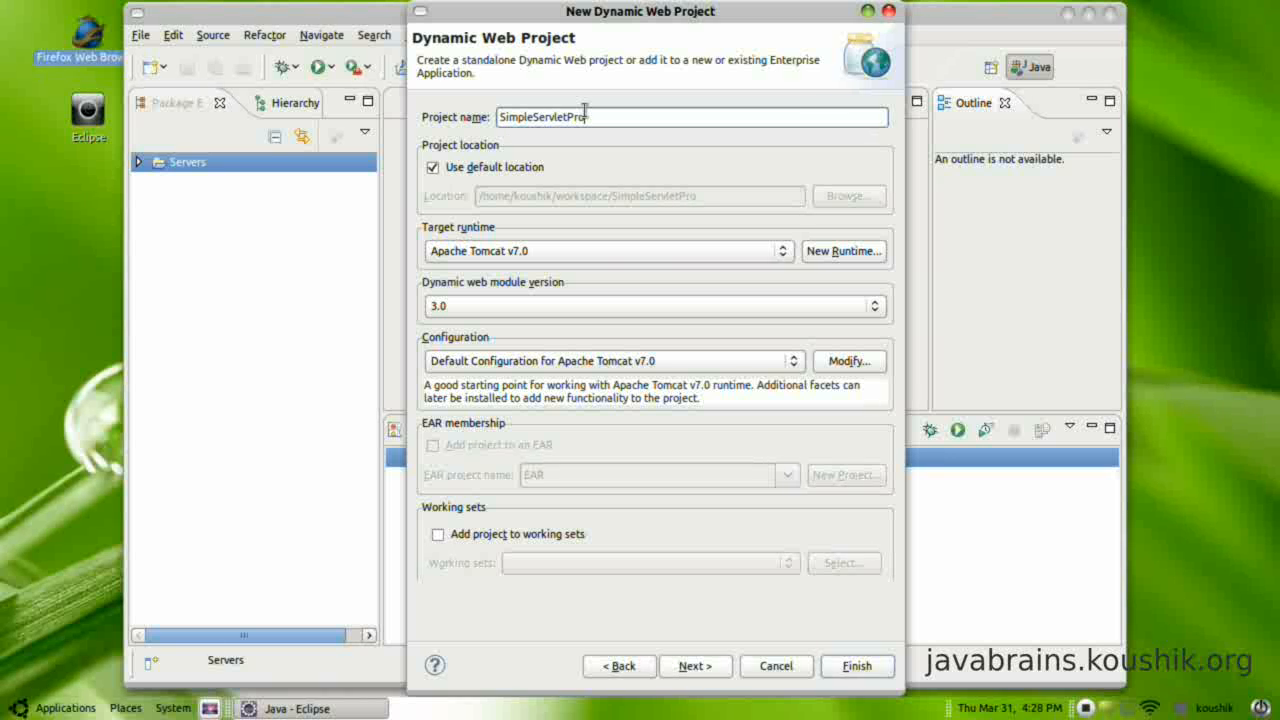
{"action": "type", "text": "ject"}
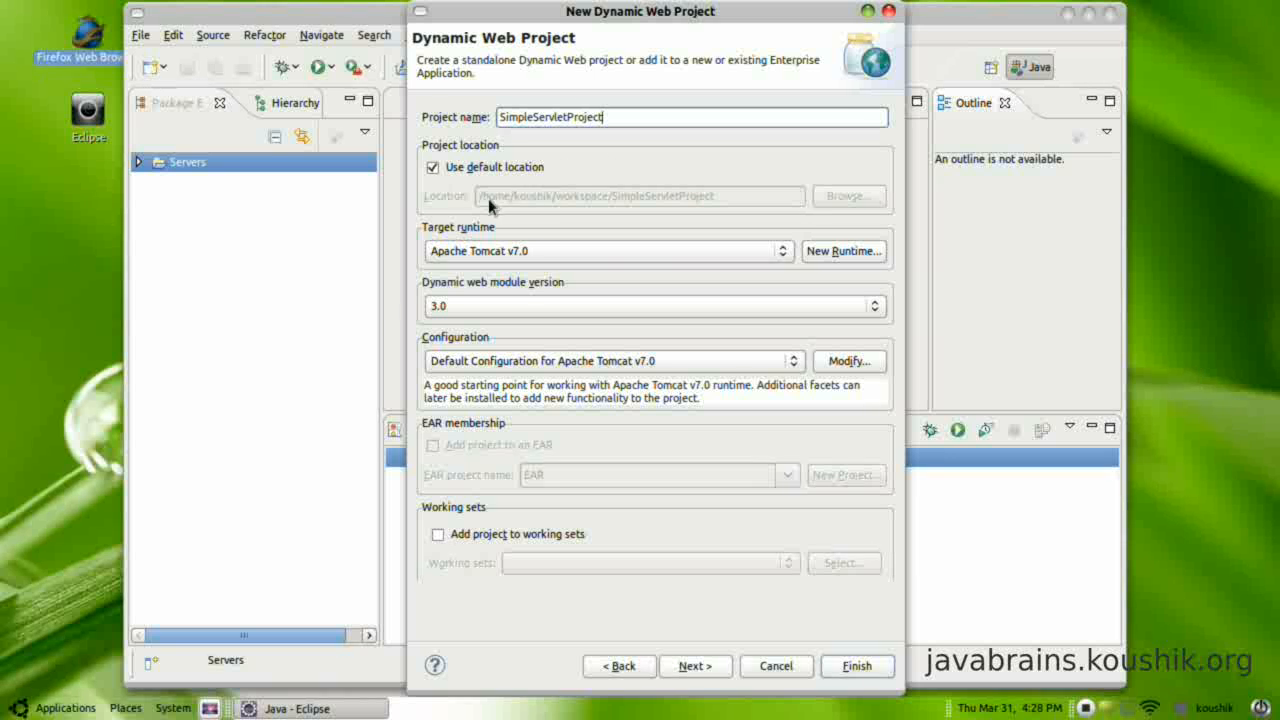
{"action": "mouse_move", "coordinate": [636, 204]}
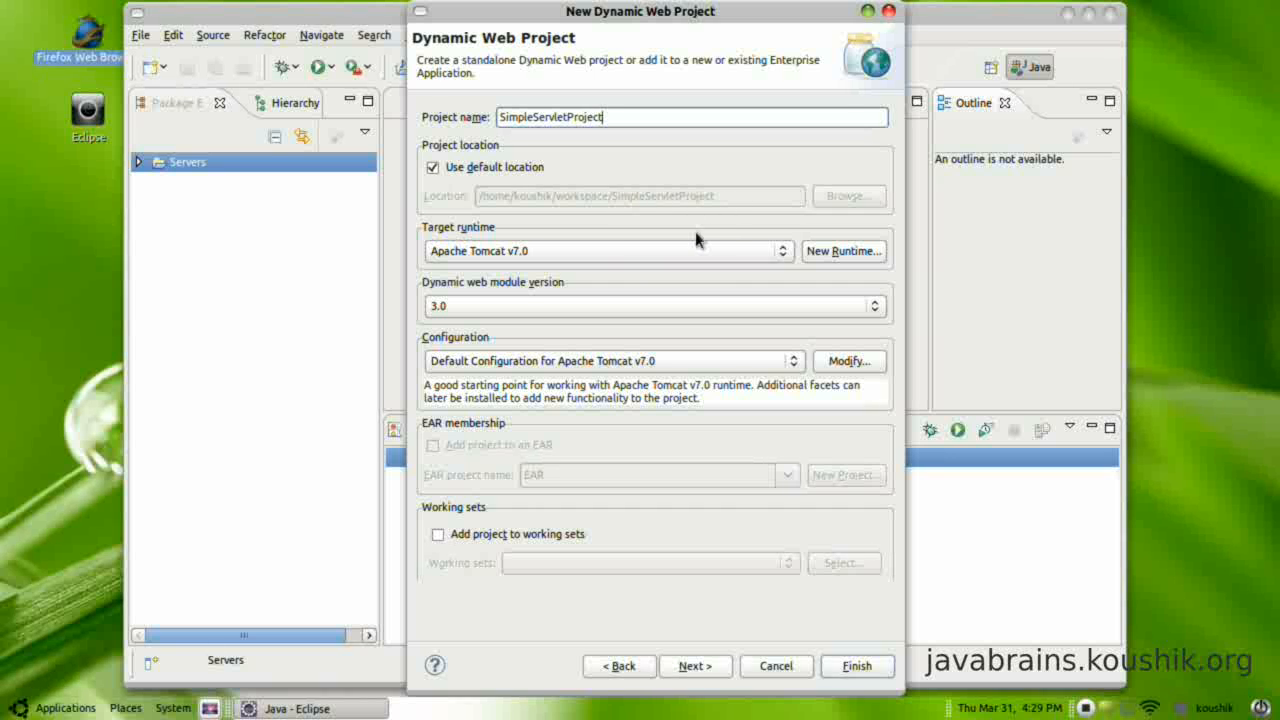
{"action": "mouse_move", "coordinate": [740, 210]}
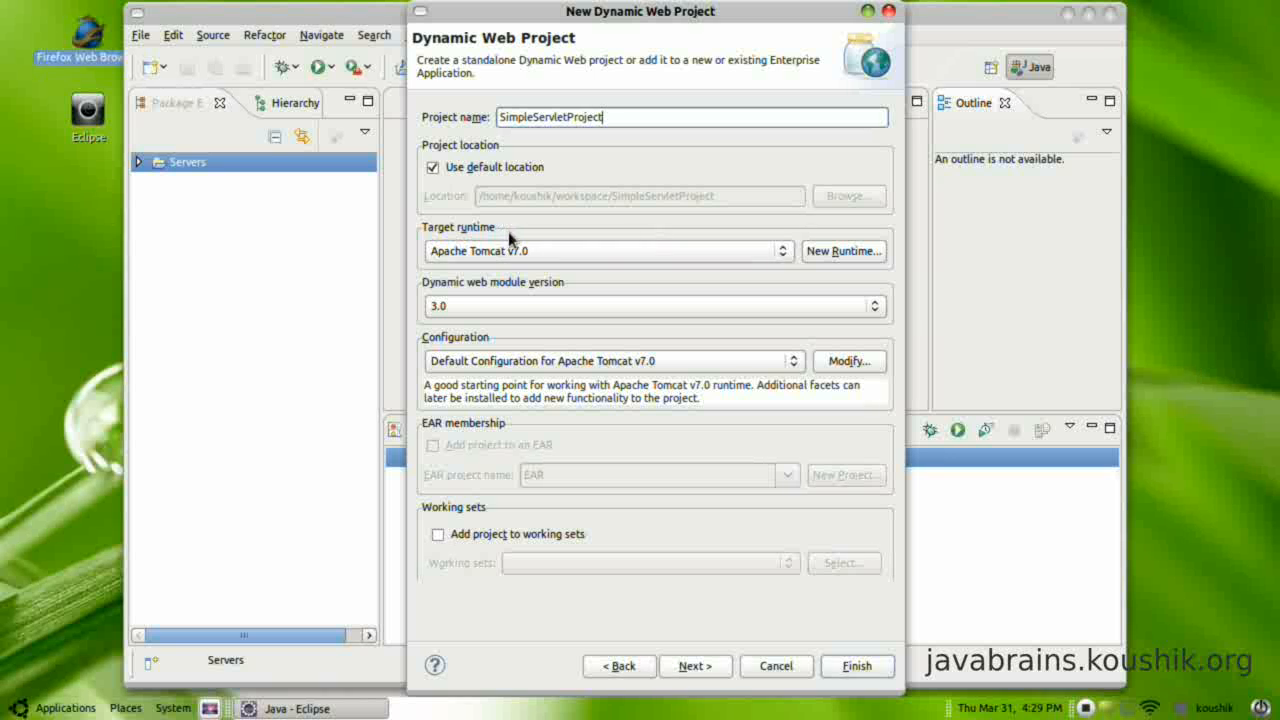
{"action": "mouse_move", "coordinate": [612, 264]}
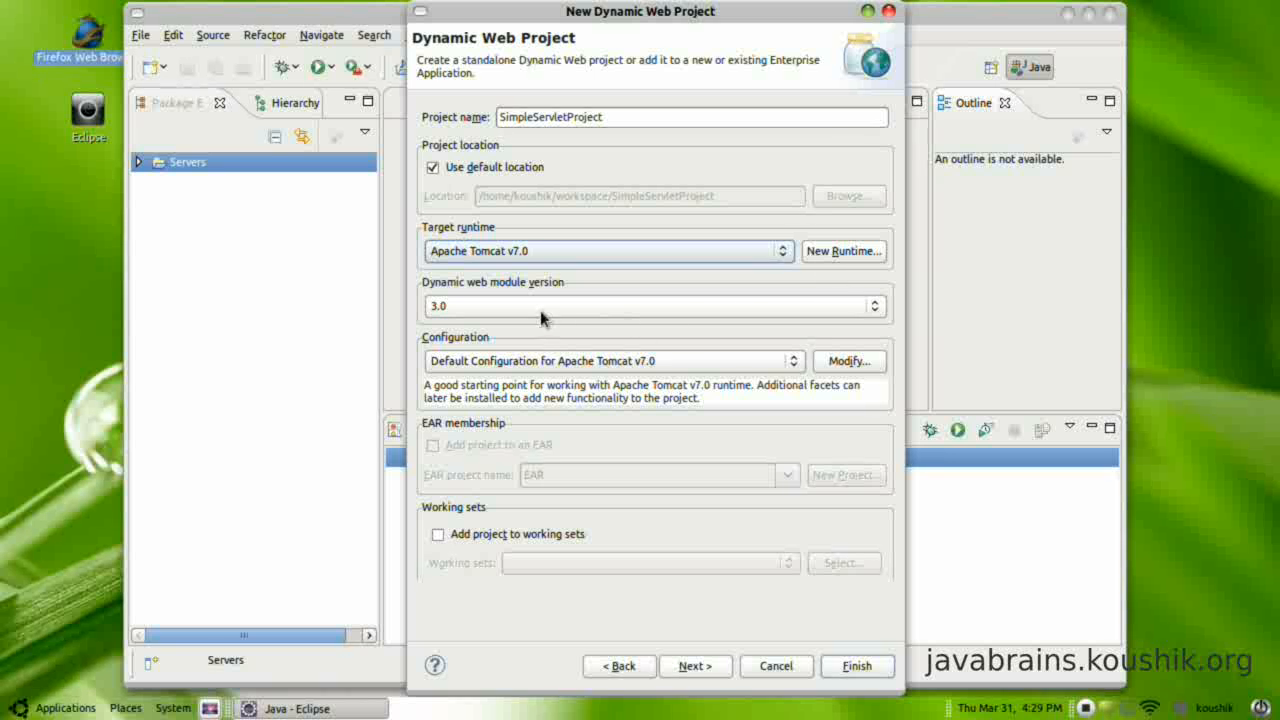
{"action": "mouse_move", "coordinate": [752, 332]}
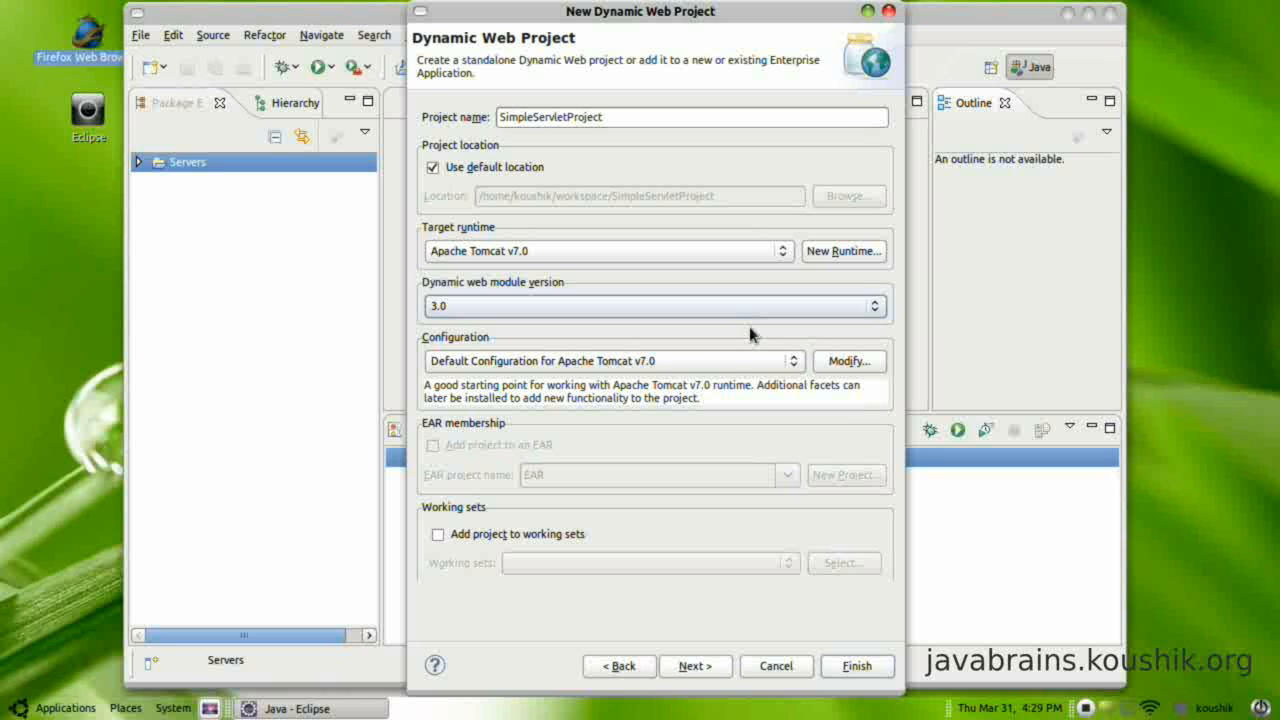
{"action": "mouse_move", "coordinate": [536, 350]}
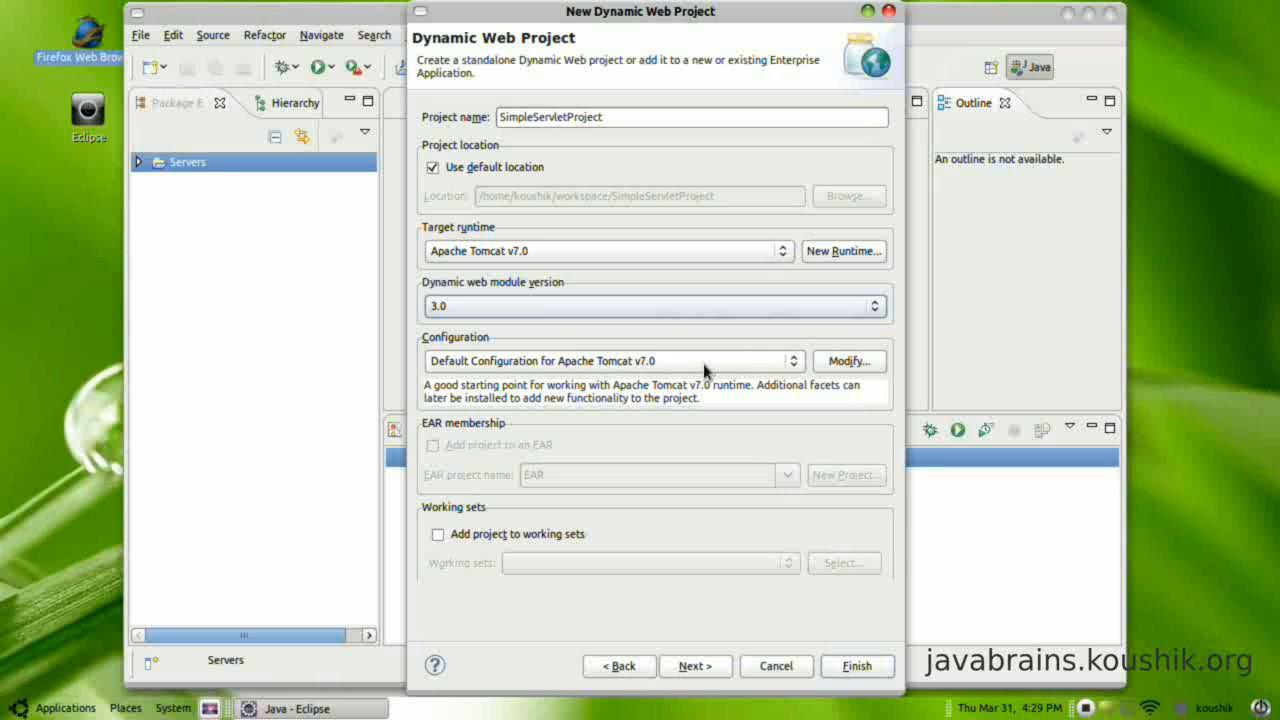
{"action": "mouse_move", "coordinate": [784, 374]}
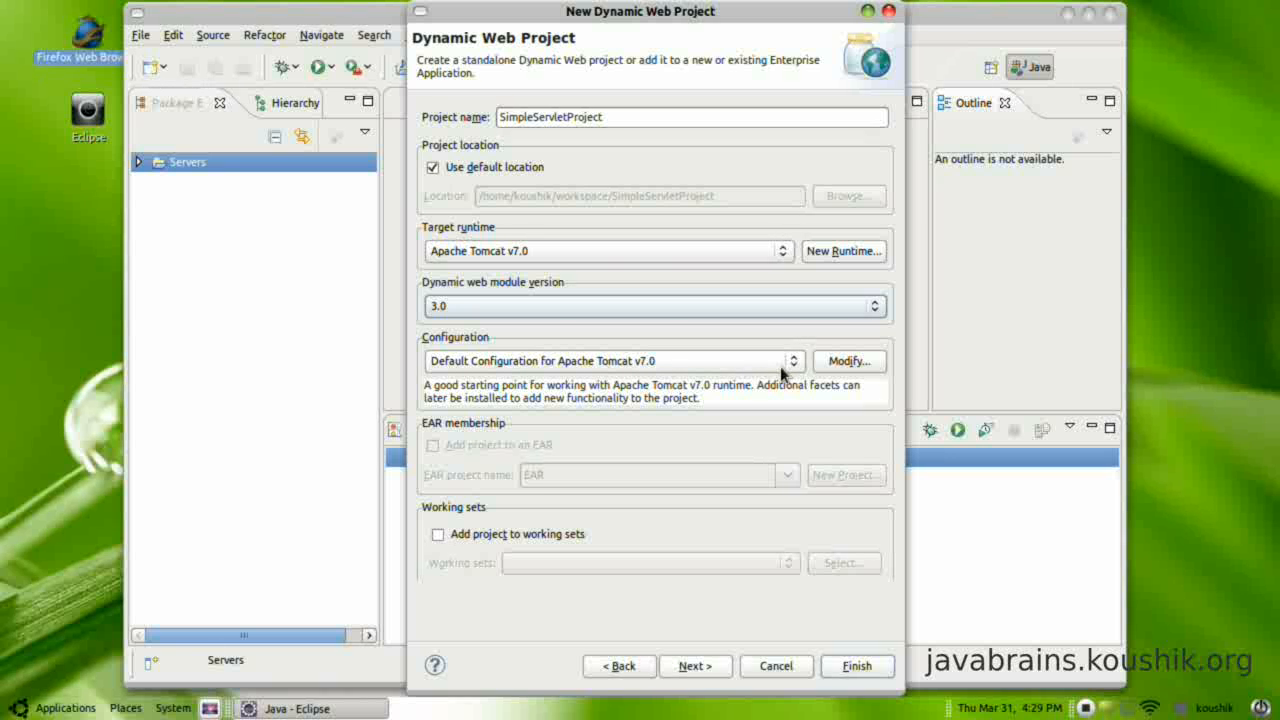
{"action": "mouse_move", "coordinate": [584, 418]}
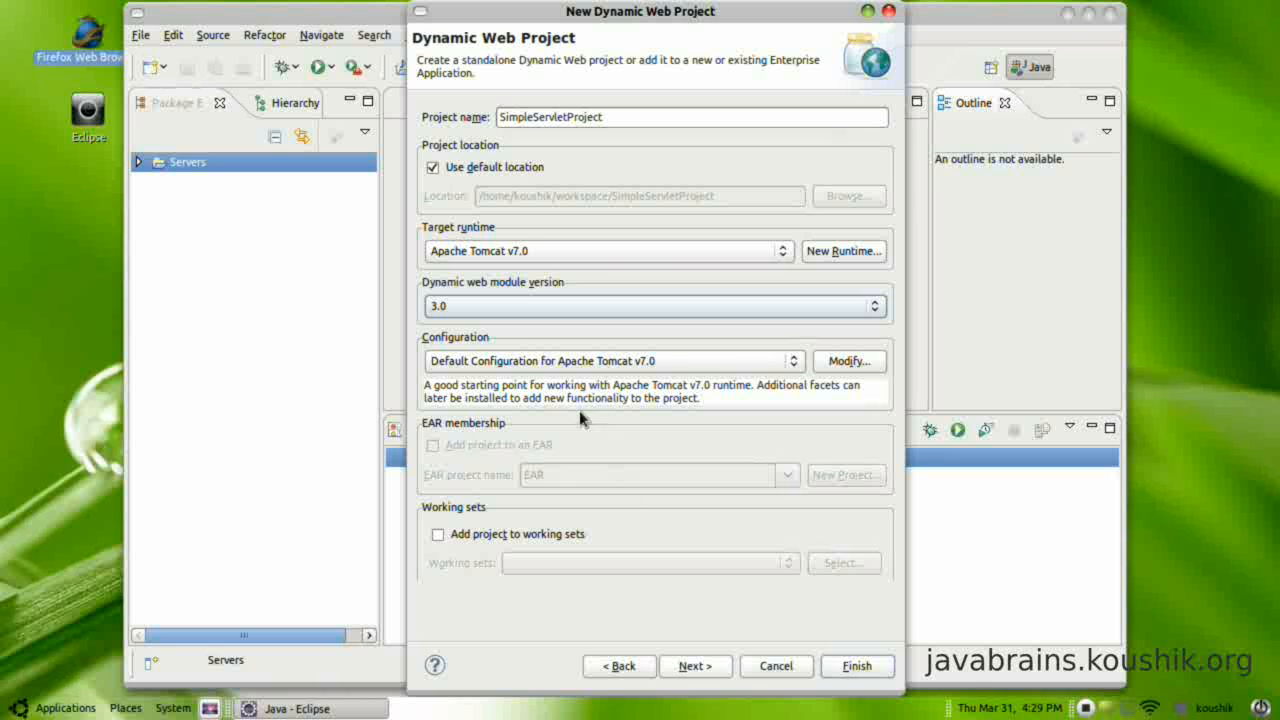
{"action": "mouse_move", "coordinate": [456, 292]}
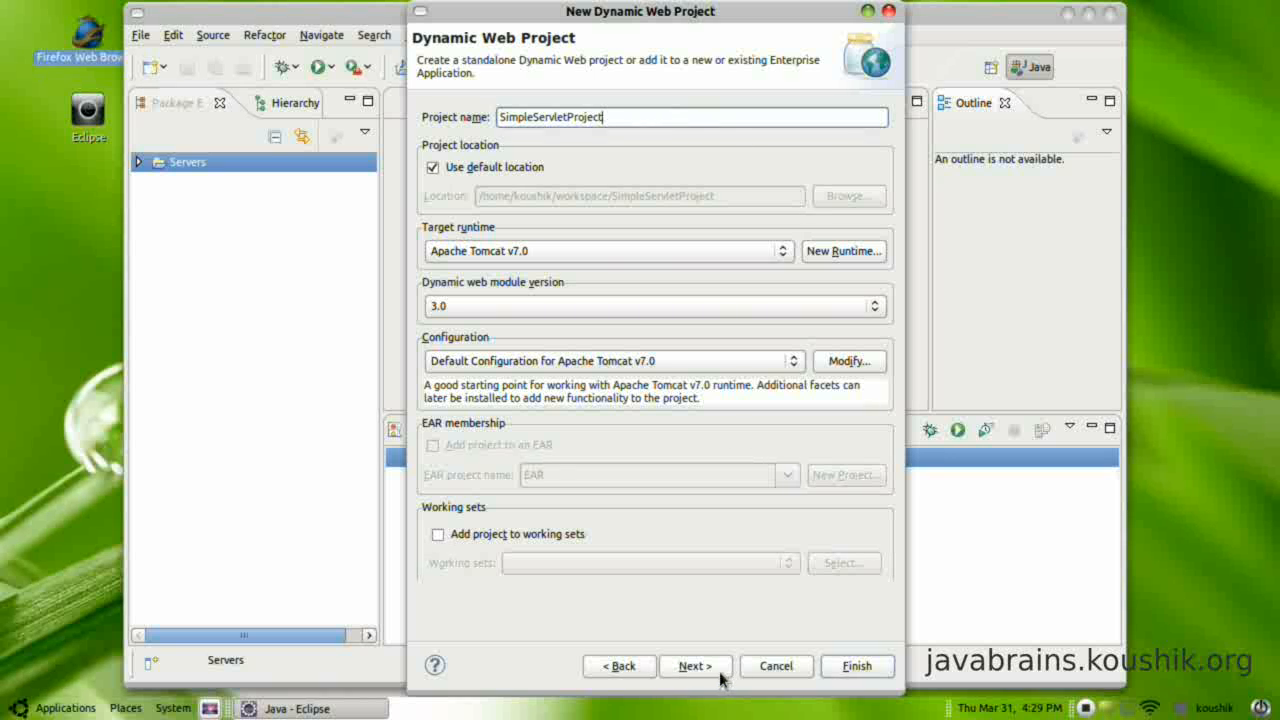
Advance to the Java build settings with src source folder and build/classes output
{"action": "left_click", "coordinate": [696, 666]}
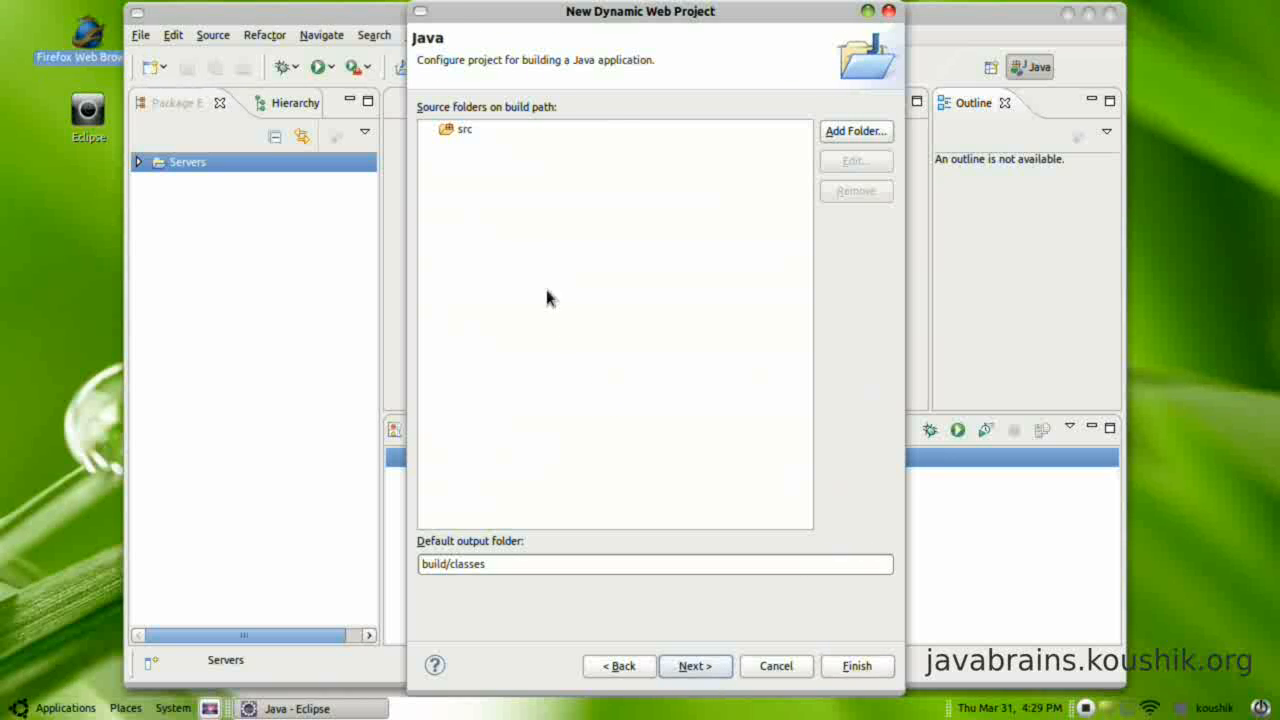
{"action": "mouse_move", "coordinate": [452, 138]}
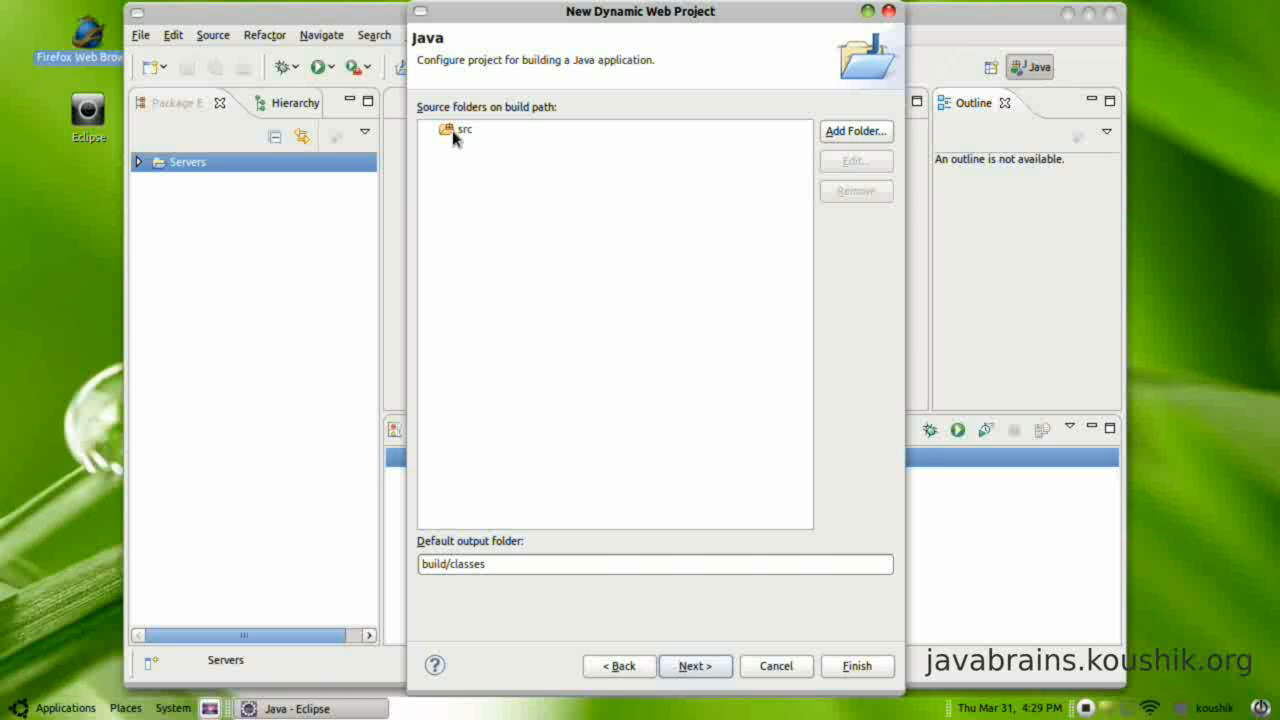
{"action": "left_click", "coordinate": [464, 128]}
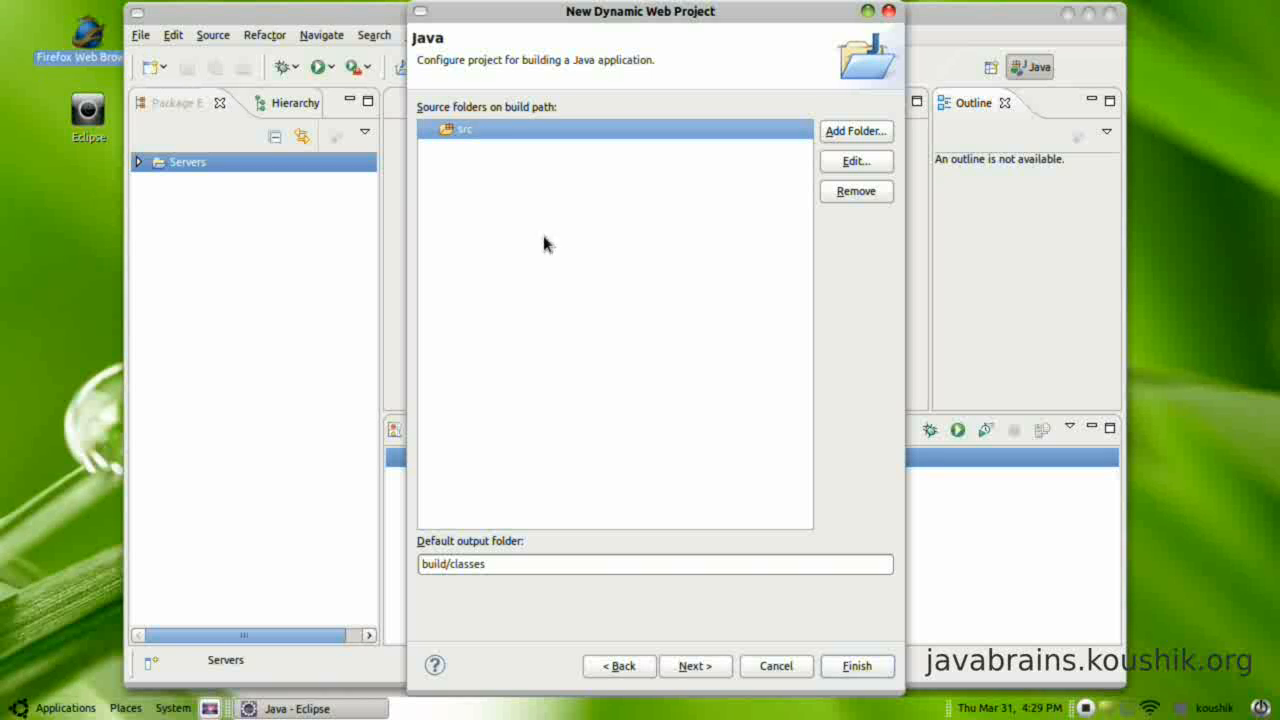
{"action": "mouse_move", "coordinate": [504, 544]}
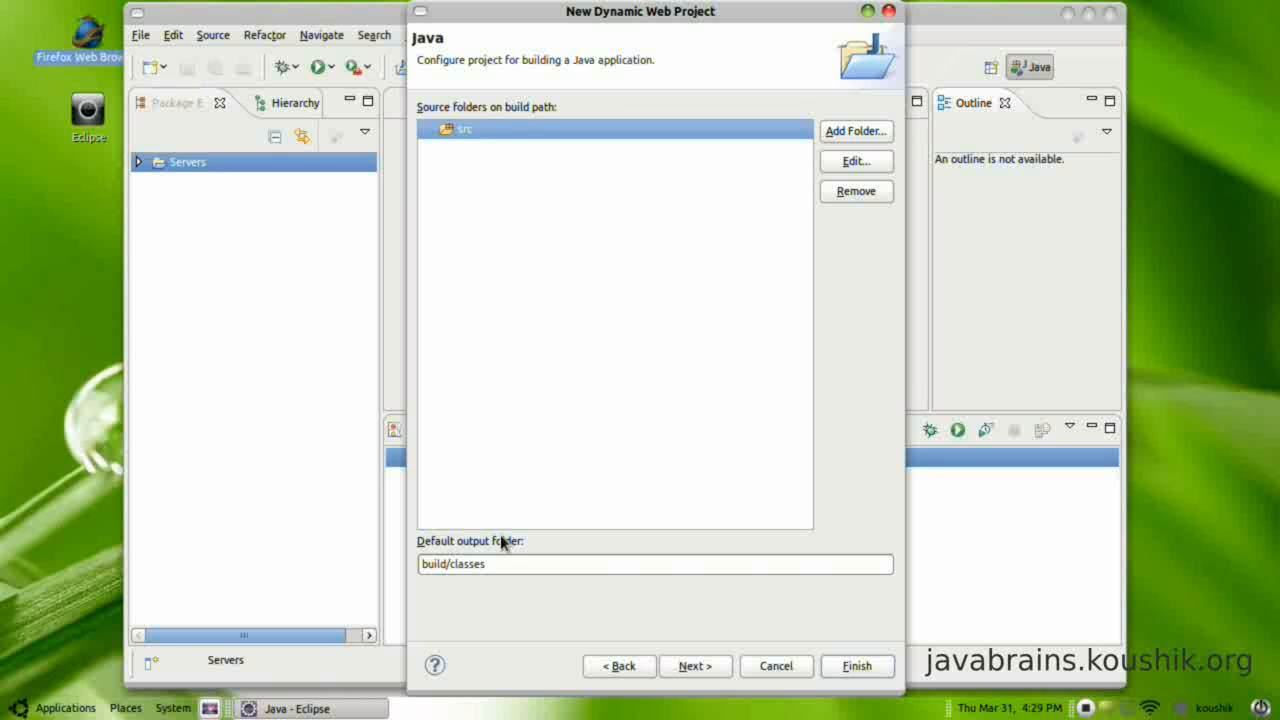
{"action": "left_click", "coordinate": [500, 564]}
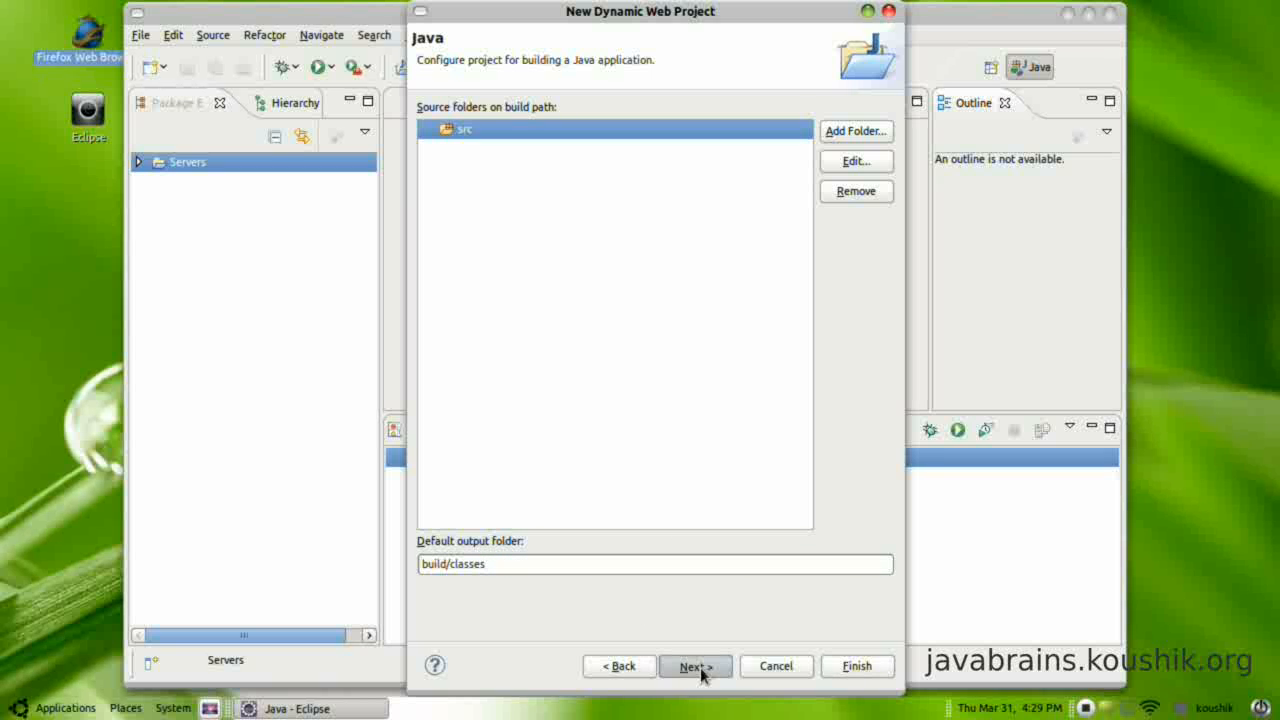
Enable 'Generate web.xml deployment descriptor' on the Web Module page and finish the wizard
{"action": "left_click", "coordinate": [696, 666]}
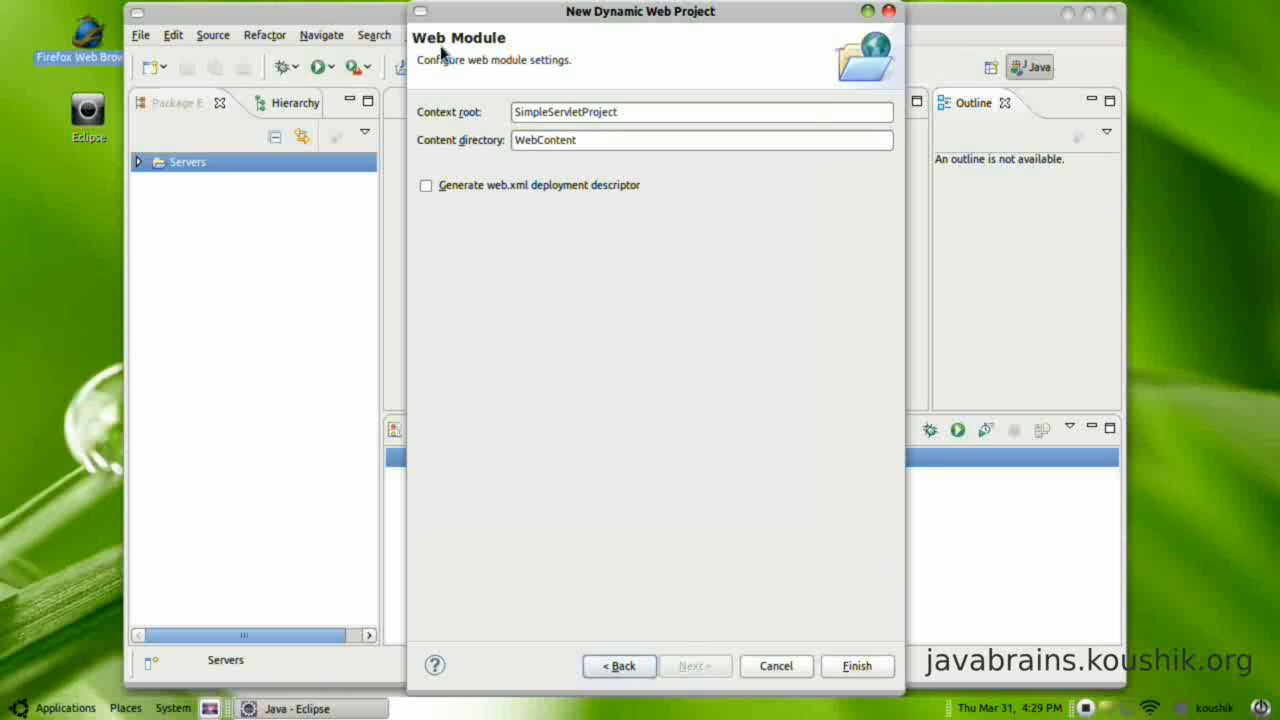
{"action": "mouse_move", "coordinate": [436, 118]}
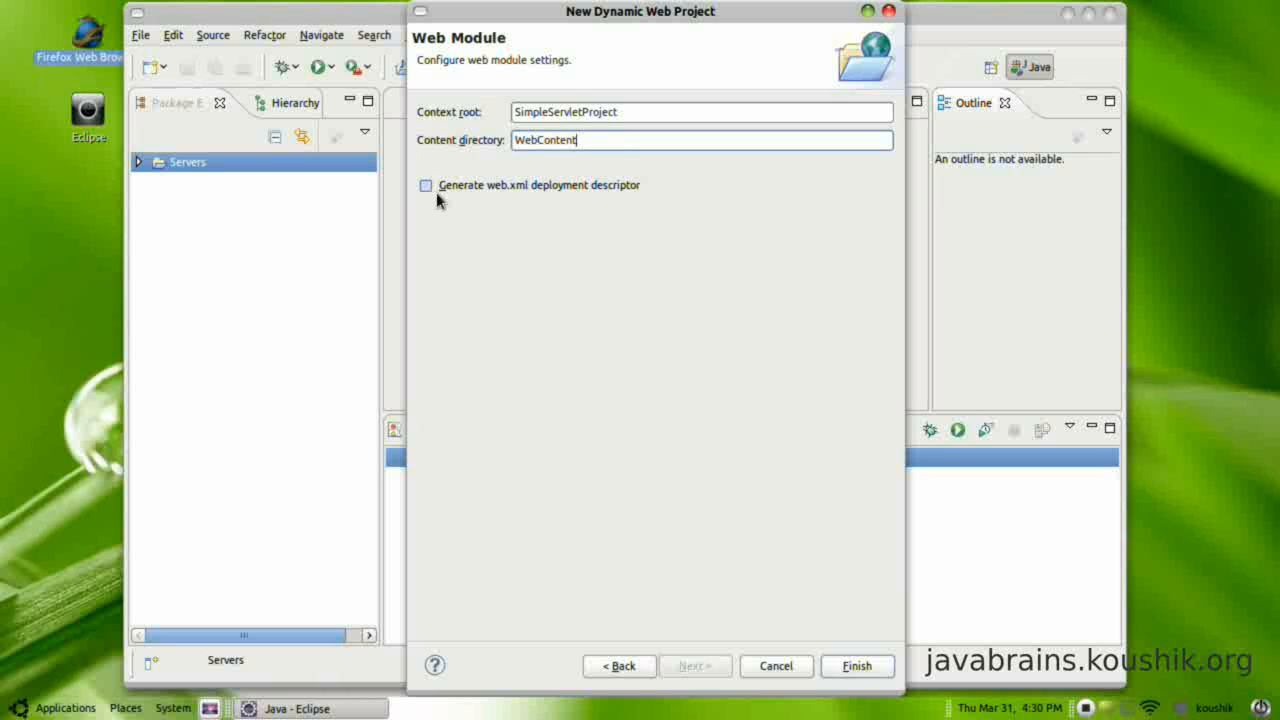
{"action": "left_click", "coordinate": [426, 184]}
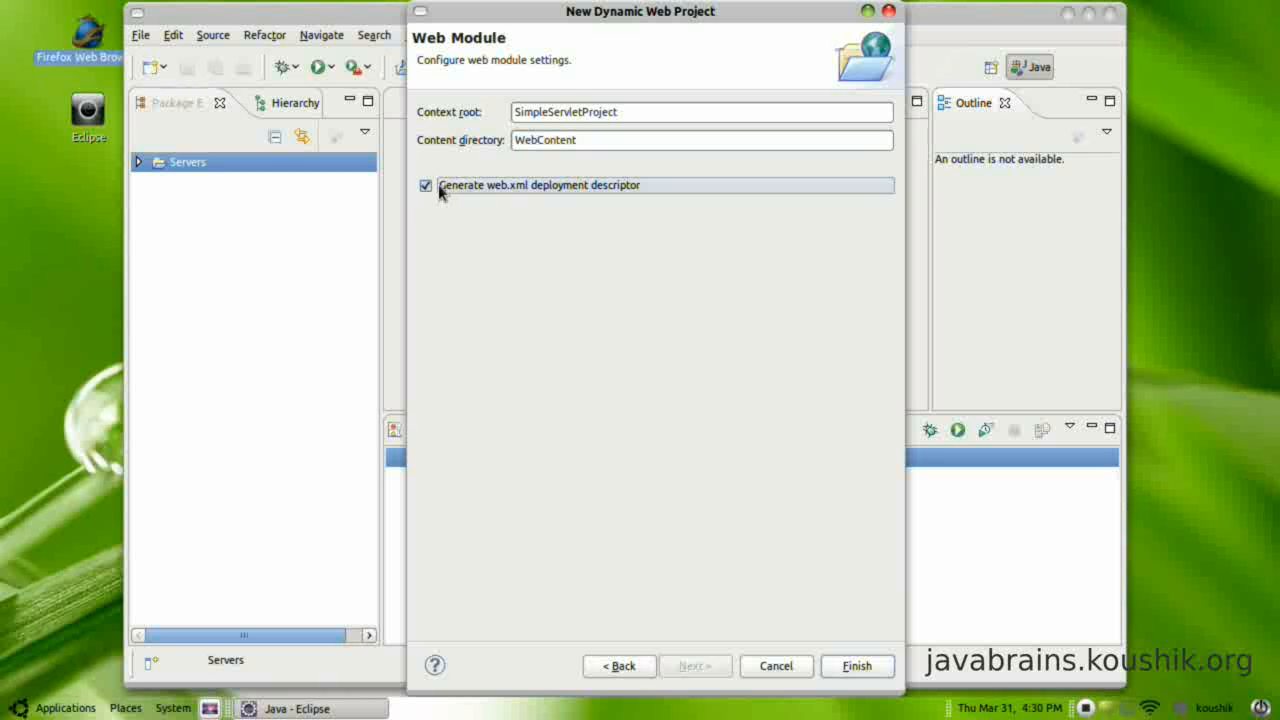
{"action": "mouse_move", "coordinate": [650, 204]}
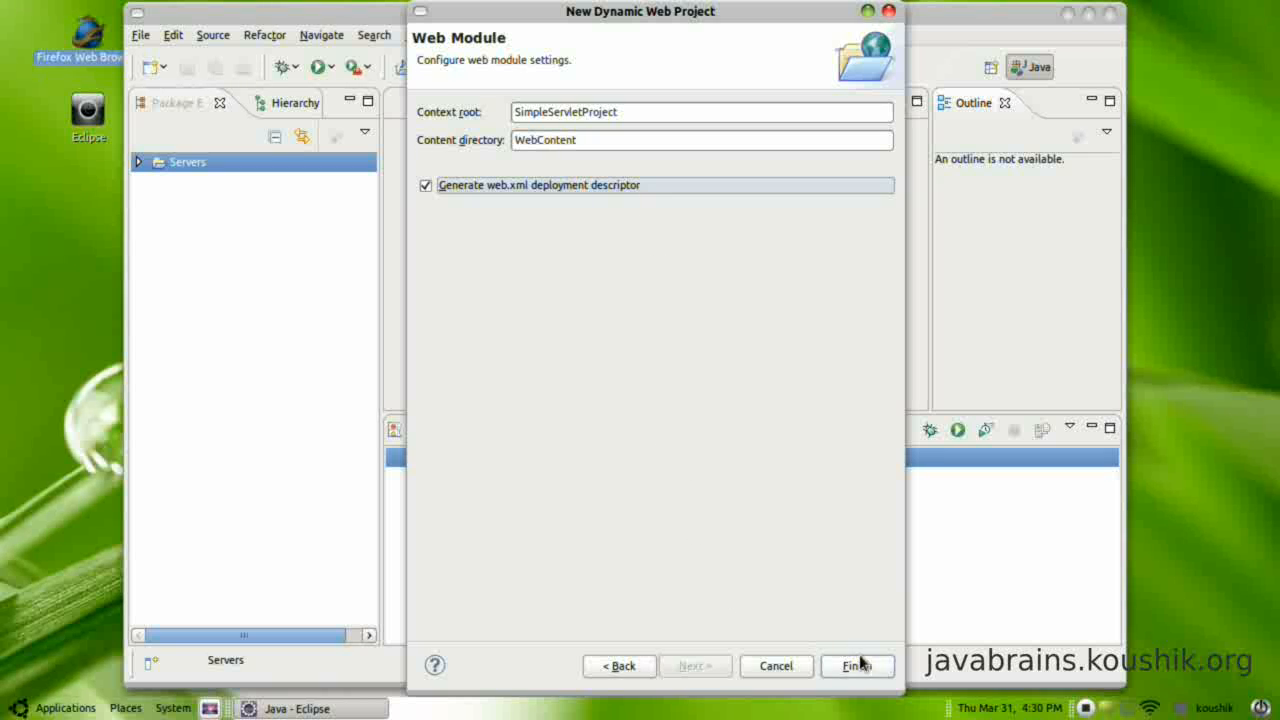
{"action": "left_click", "coordinate": [856, 664]}
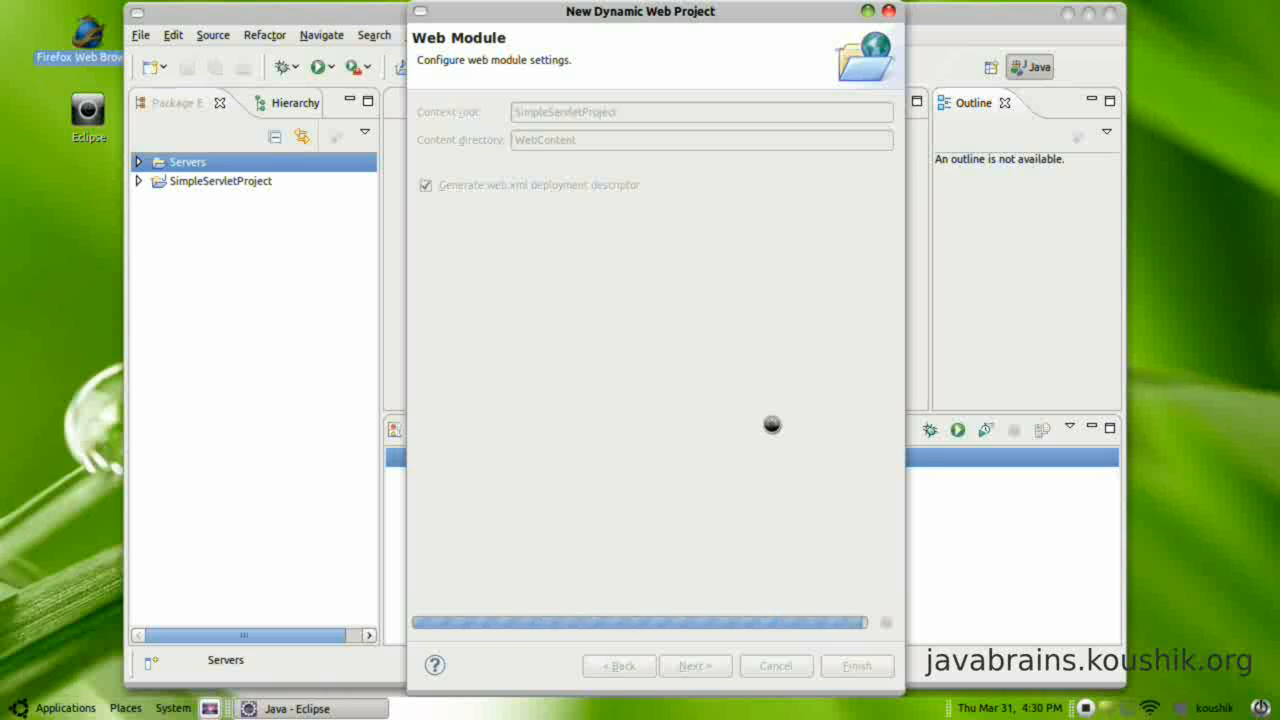
Confirm Finish so project creation completes and the perspective prompt appears
{"action": "left_click", "coordinate": [856, 666]}
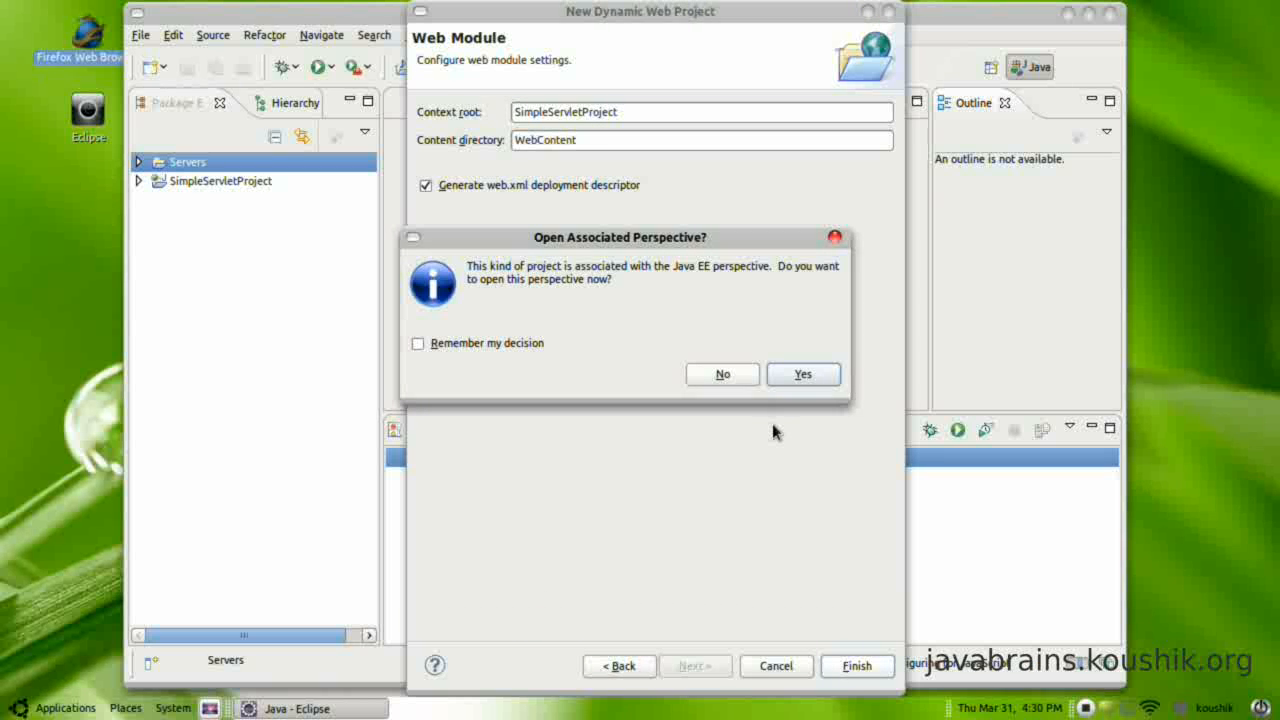
{"action": "mouse_move", "coordinate": [784, 430]}
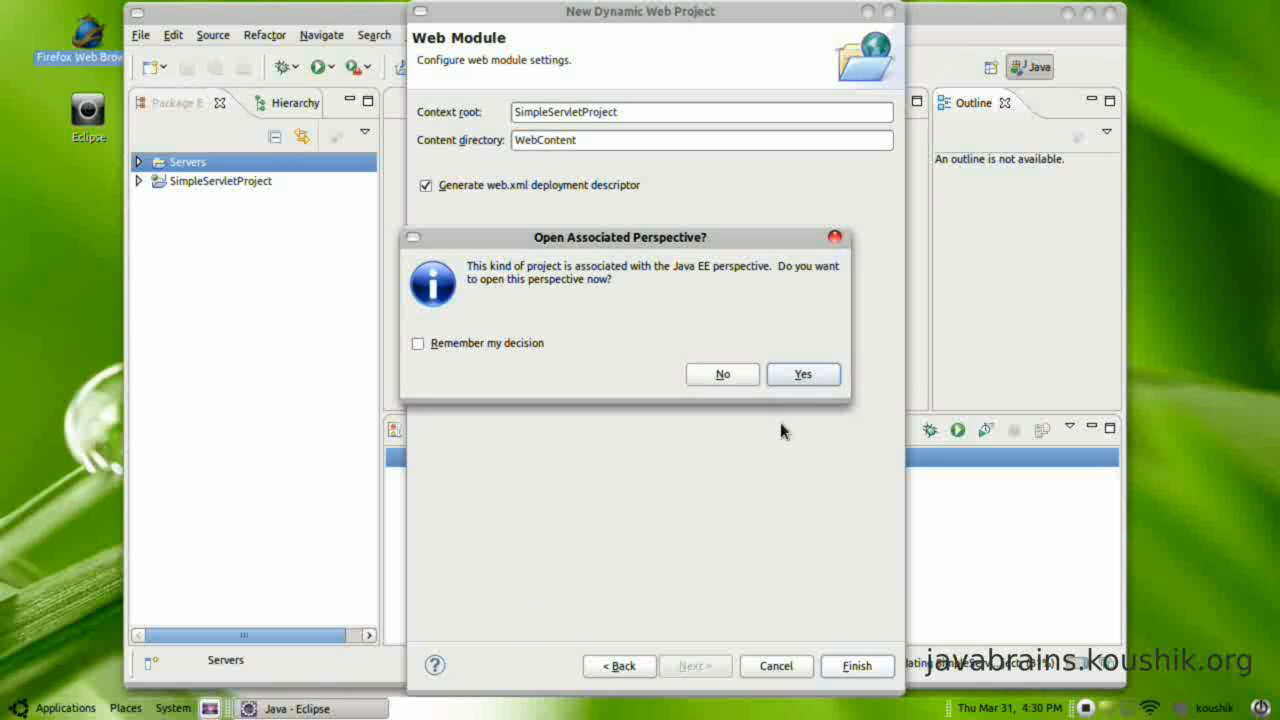
{"action": "mouse_move", "coordinate": [600, 284]}
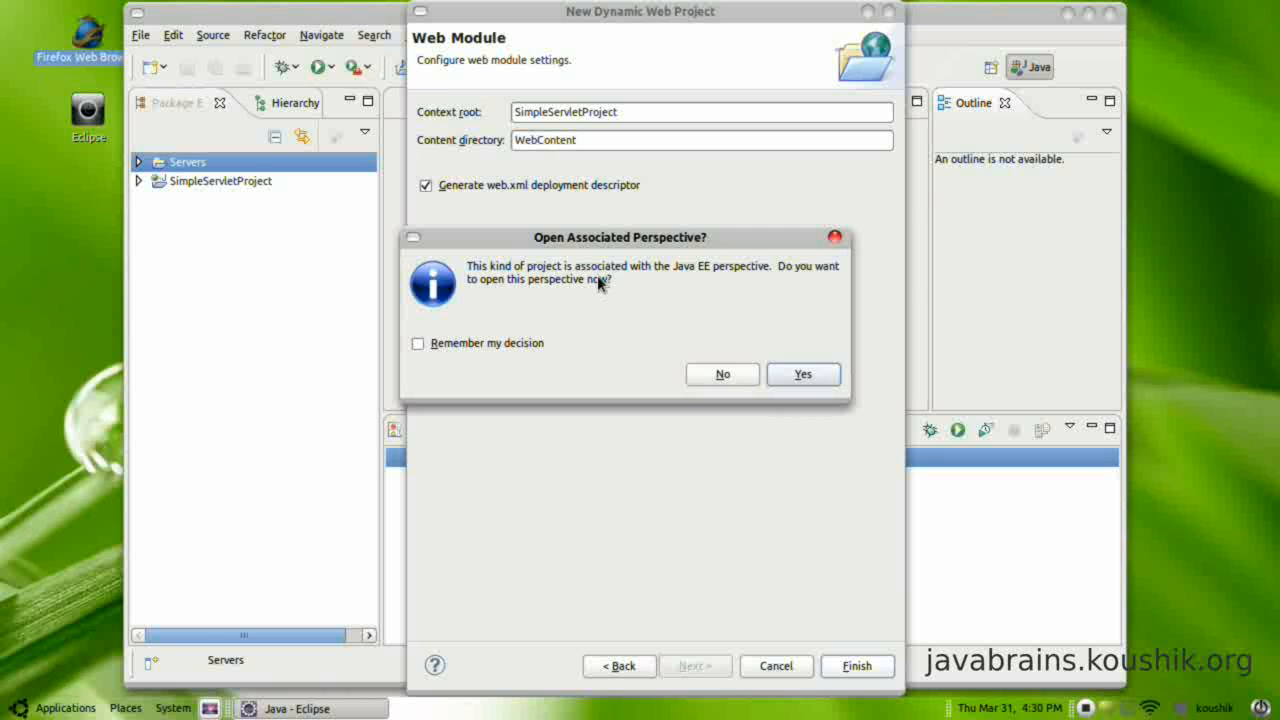
{"action": "mouse_move", "coordinate": [696, 278]}
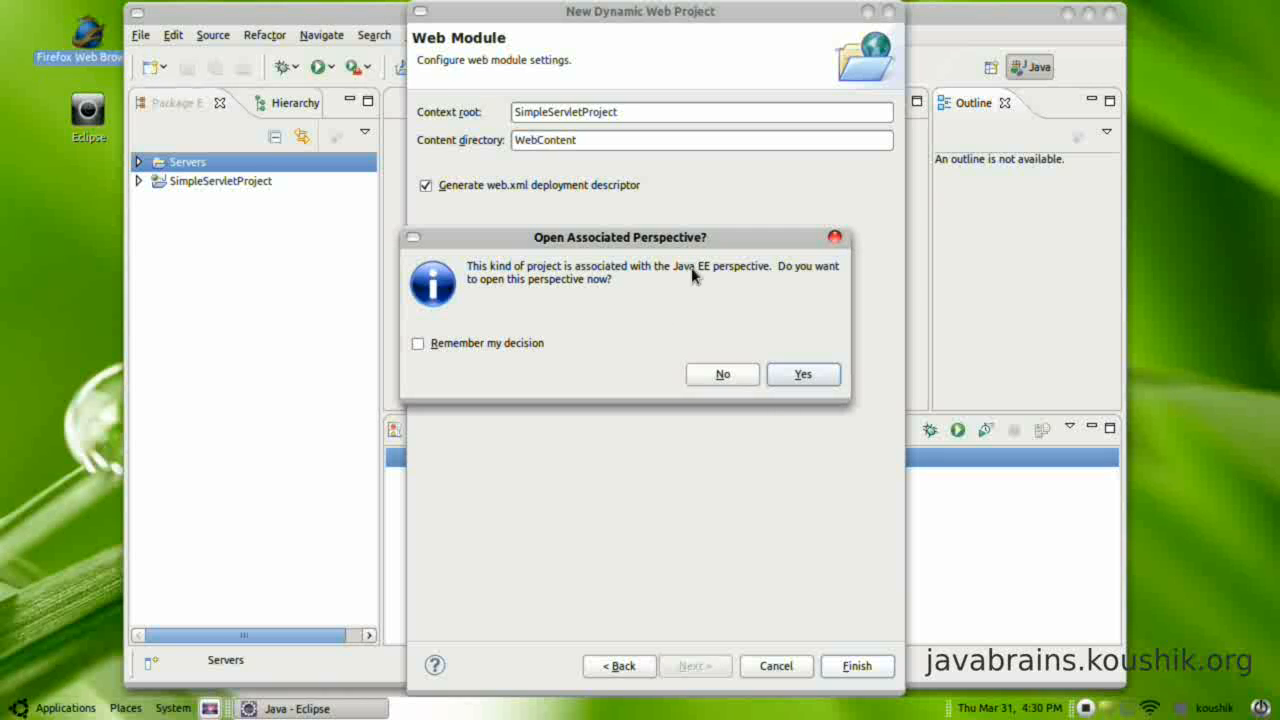
{"action": "mouse_move", "coordinate": [636, 328]}
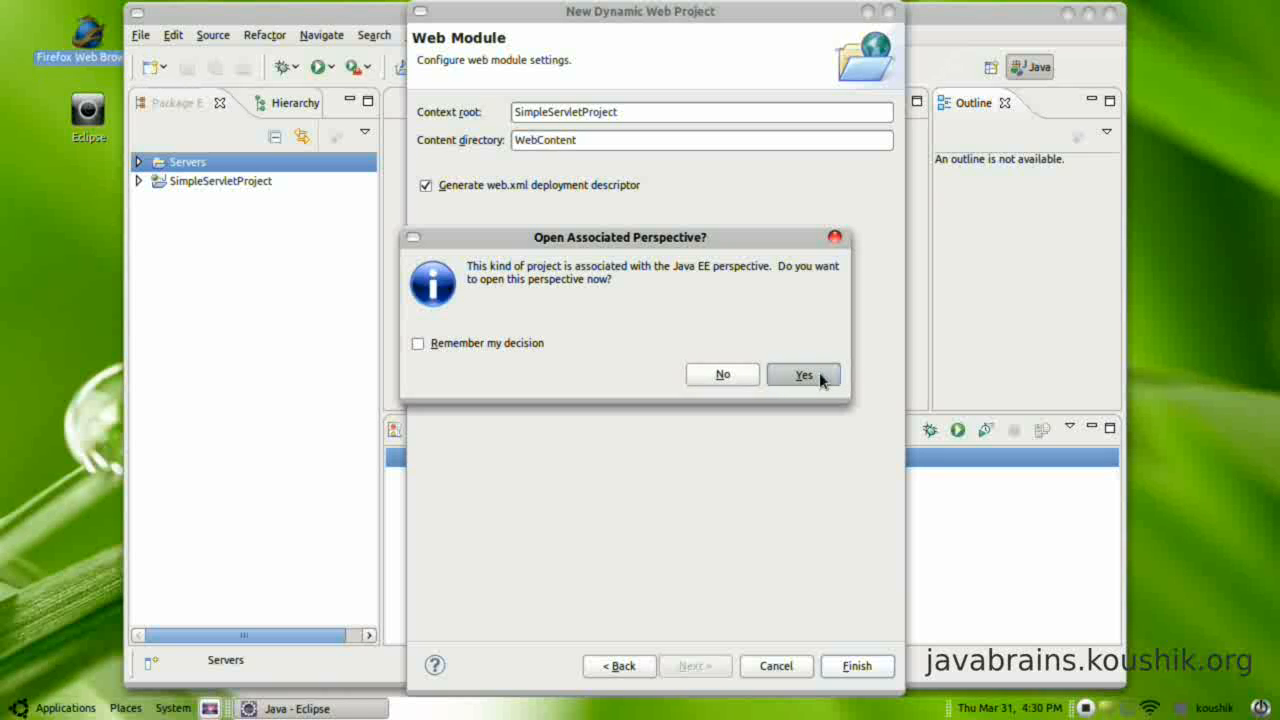
Switch to the Java EE perspective, show Servers, and expand SimpleServletProject to its Deployment Descriptor
{"action": "left_click", "coordinate": [804, 374]}
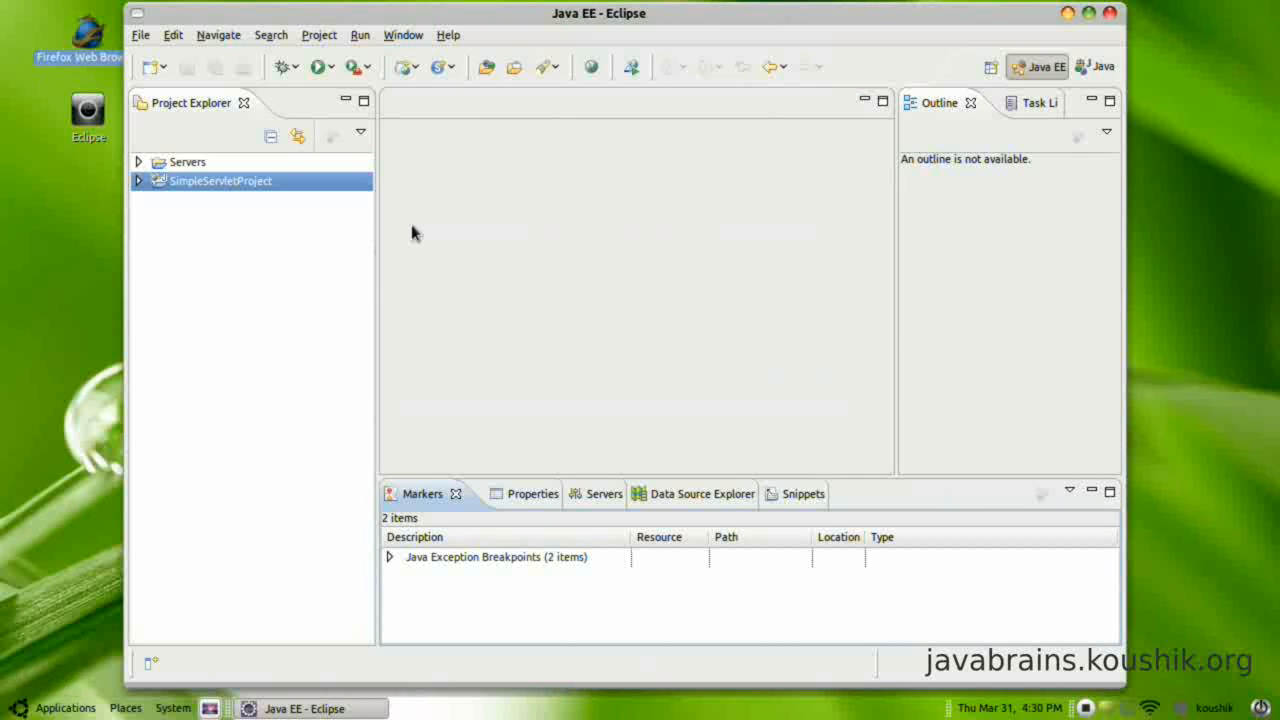
{"action": "mouse_move", "coordinate": [756, 496]}
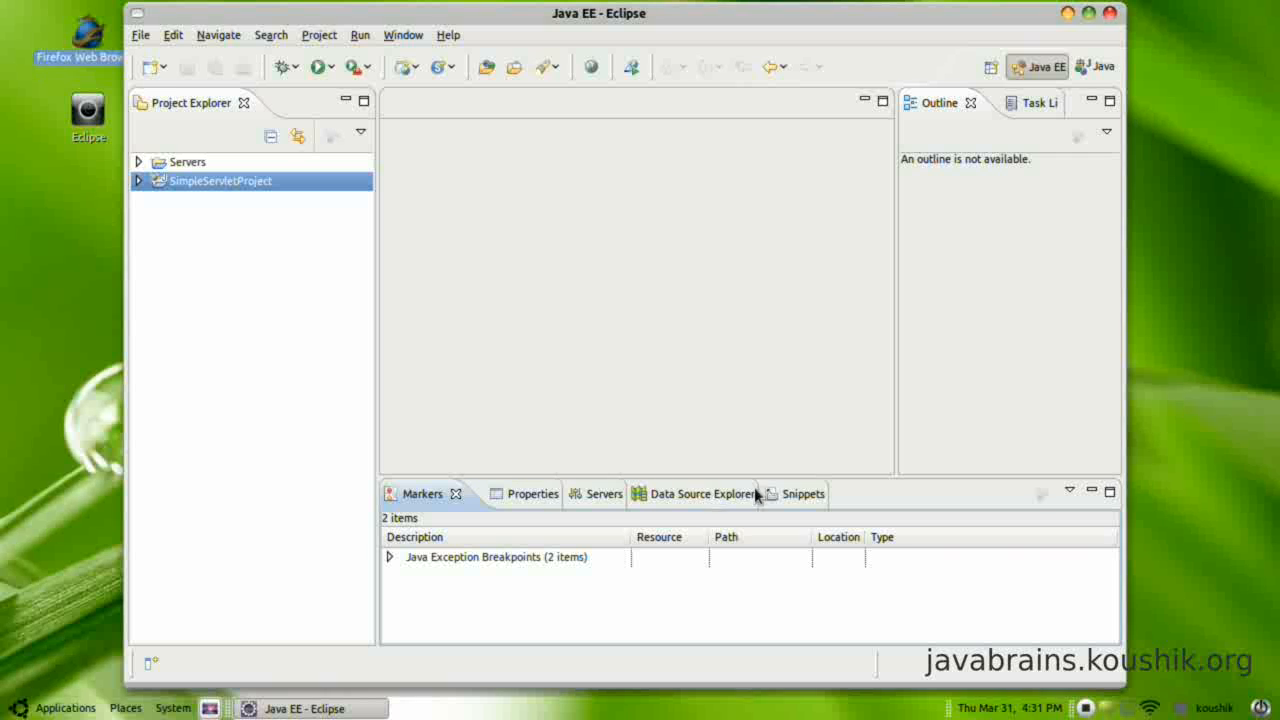
{"action": "mouse_move", "coordinate": [898, 56]}
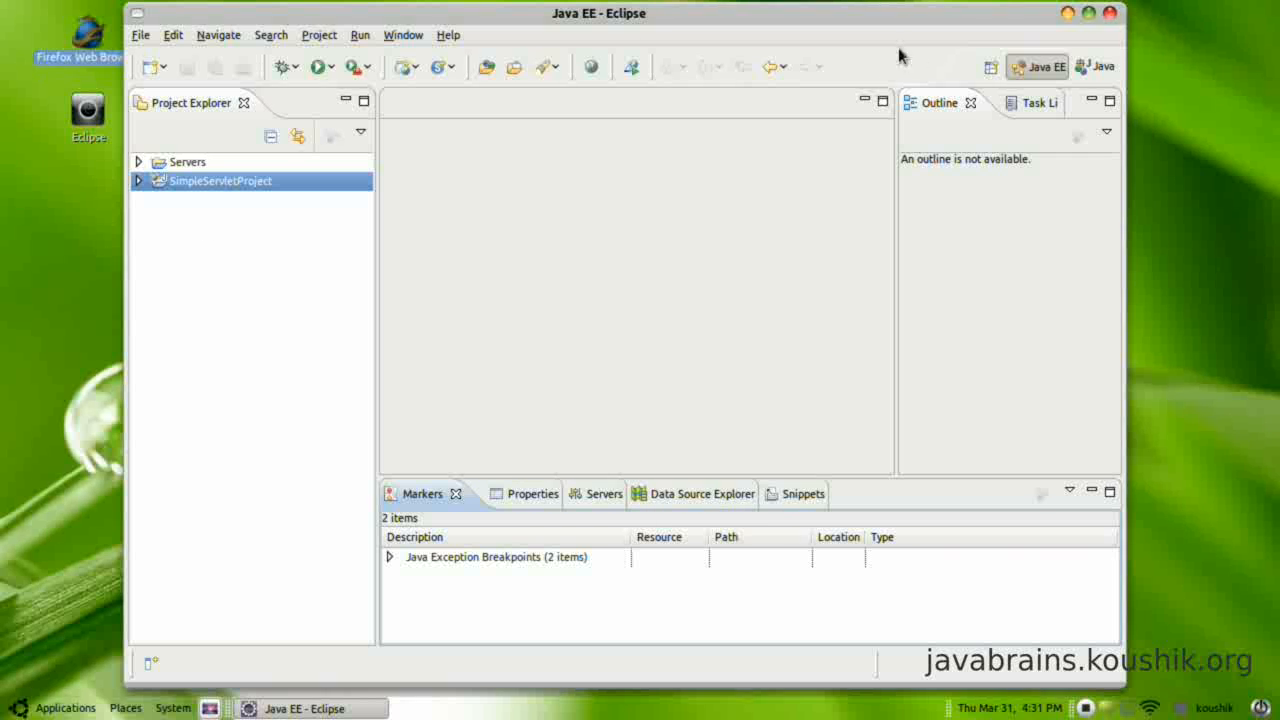
{"action": "mouse_move", "coordinate": [704, 292]}
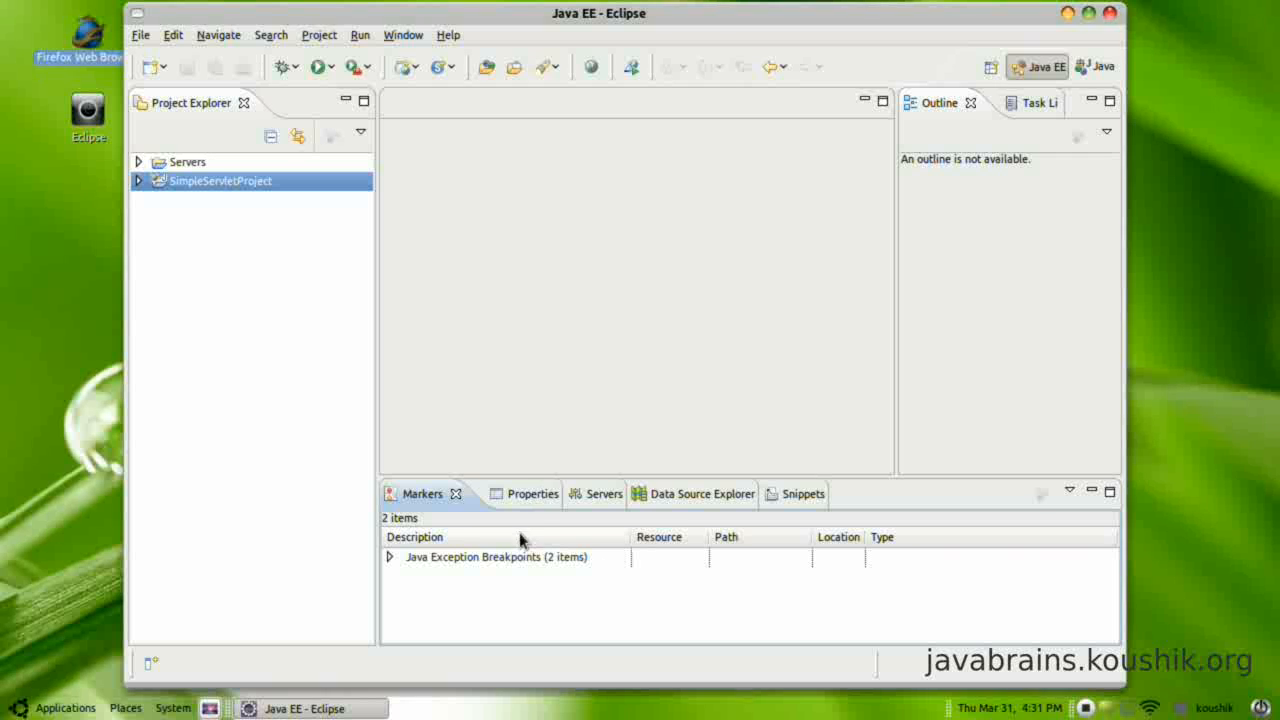
{"action": "mouse_move", "coordinate": [440, 524]}
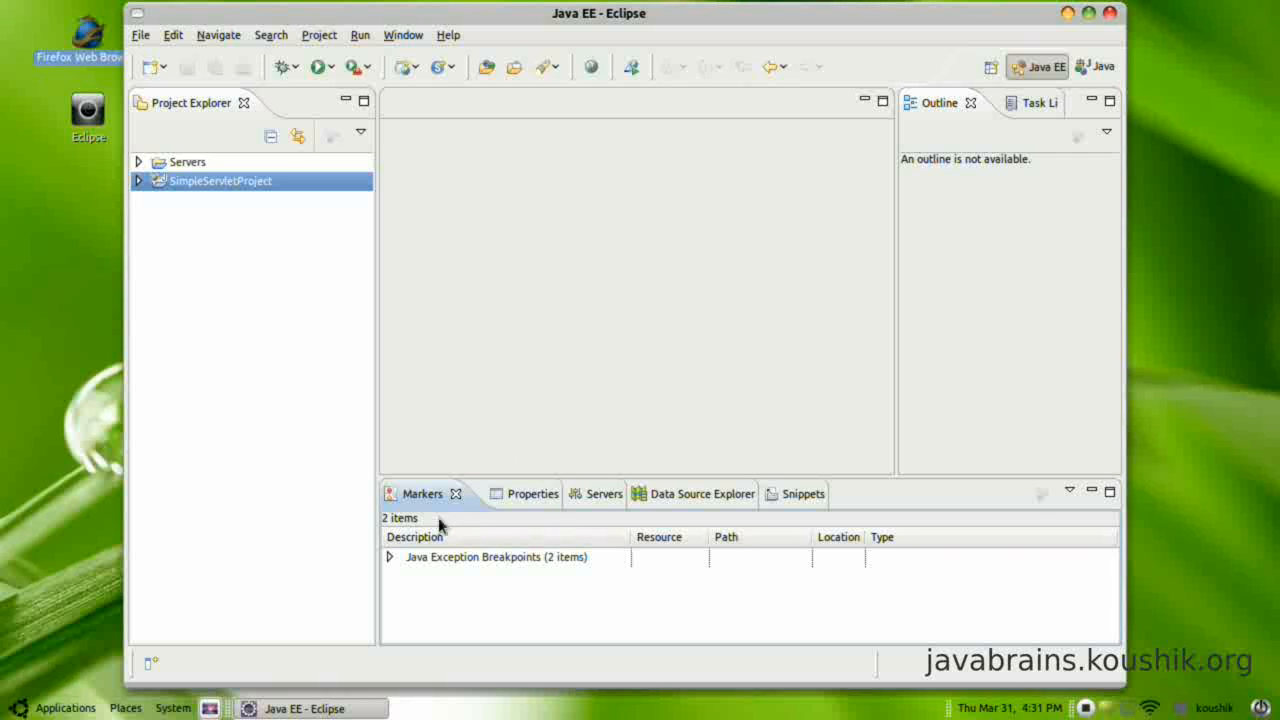
{"action": "left_click", "coordinate": [568, 492]}
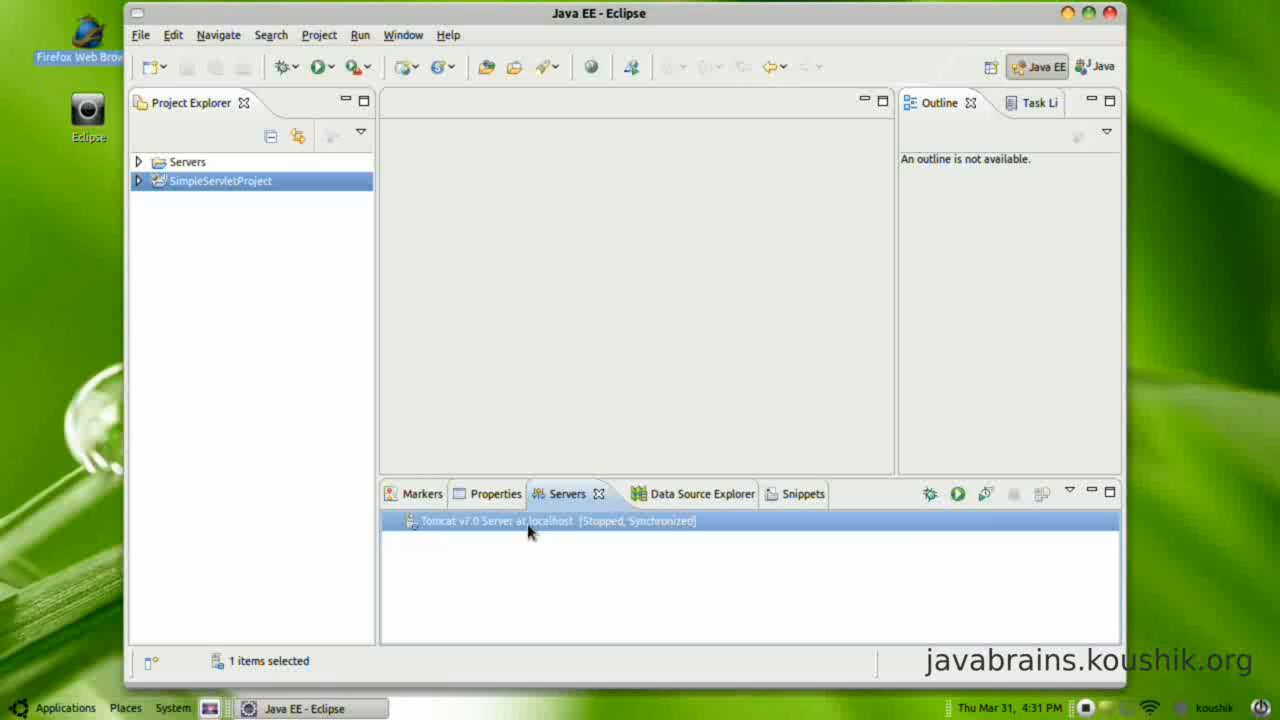
{"action": "mouse_move", "coordinate": [152, 204]}
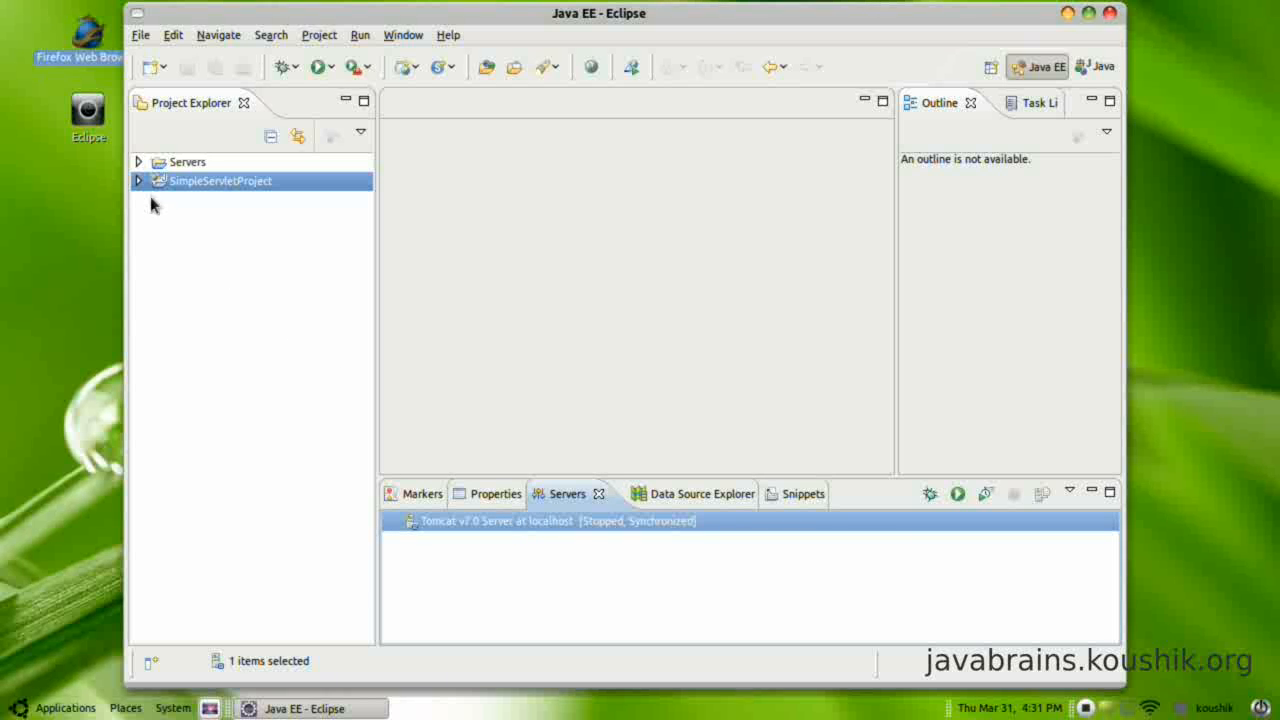
{"action": "left_click", "coordinate": [138, 180]}
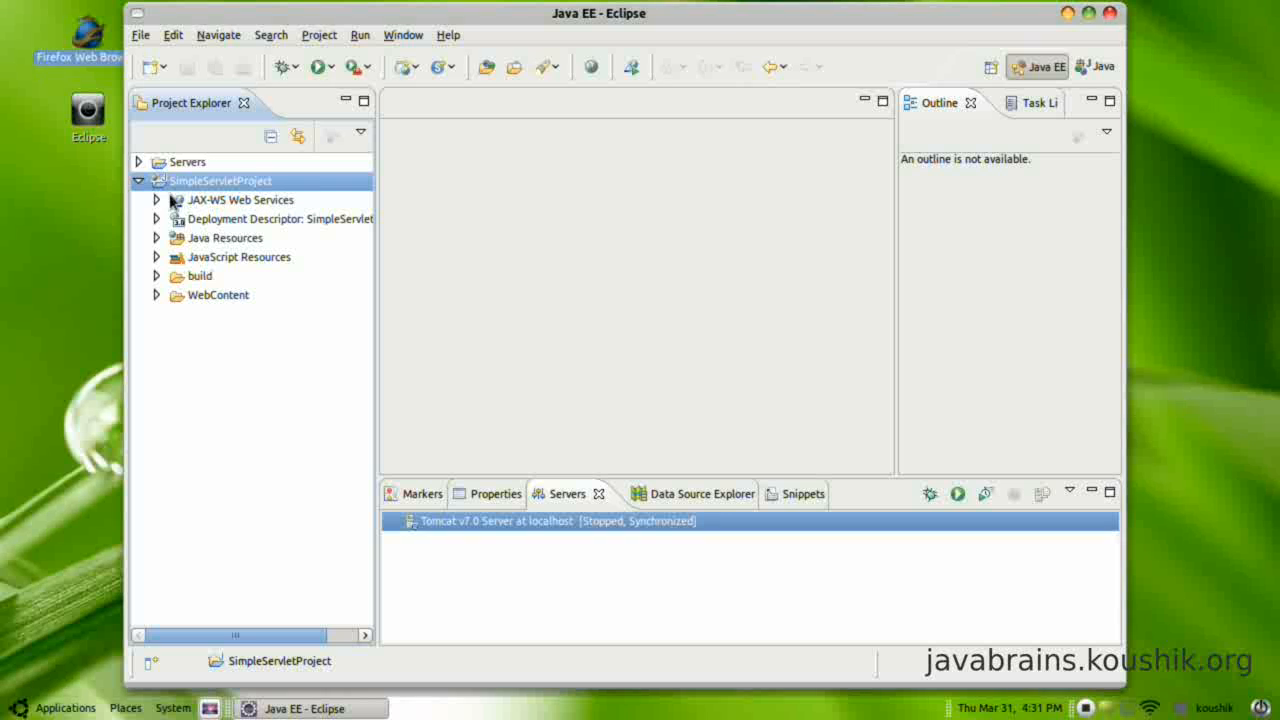
{"action": "mouse_move", "coordinate": [204, 220]}
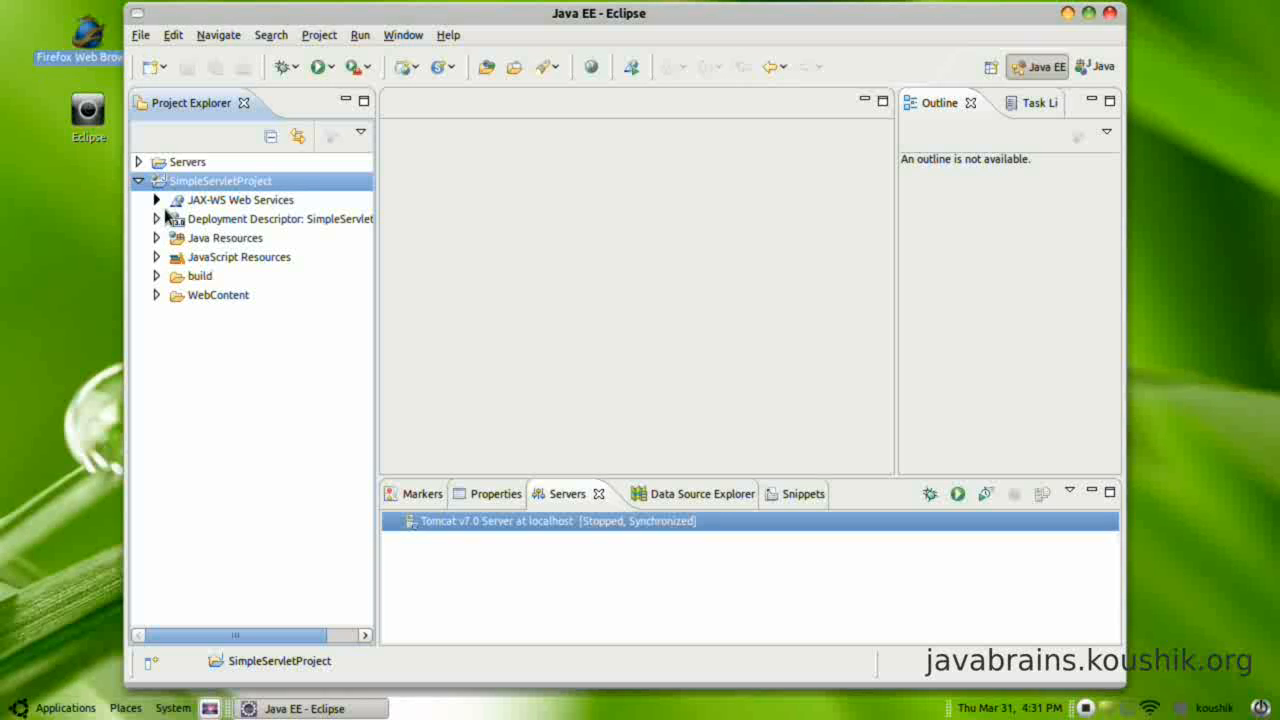
{"action": "mouse_move", "coordinate": [210, 228]}
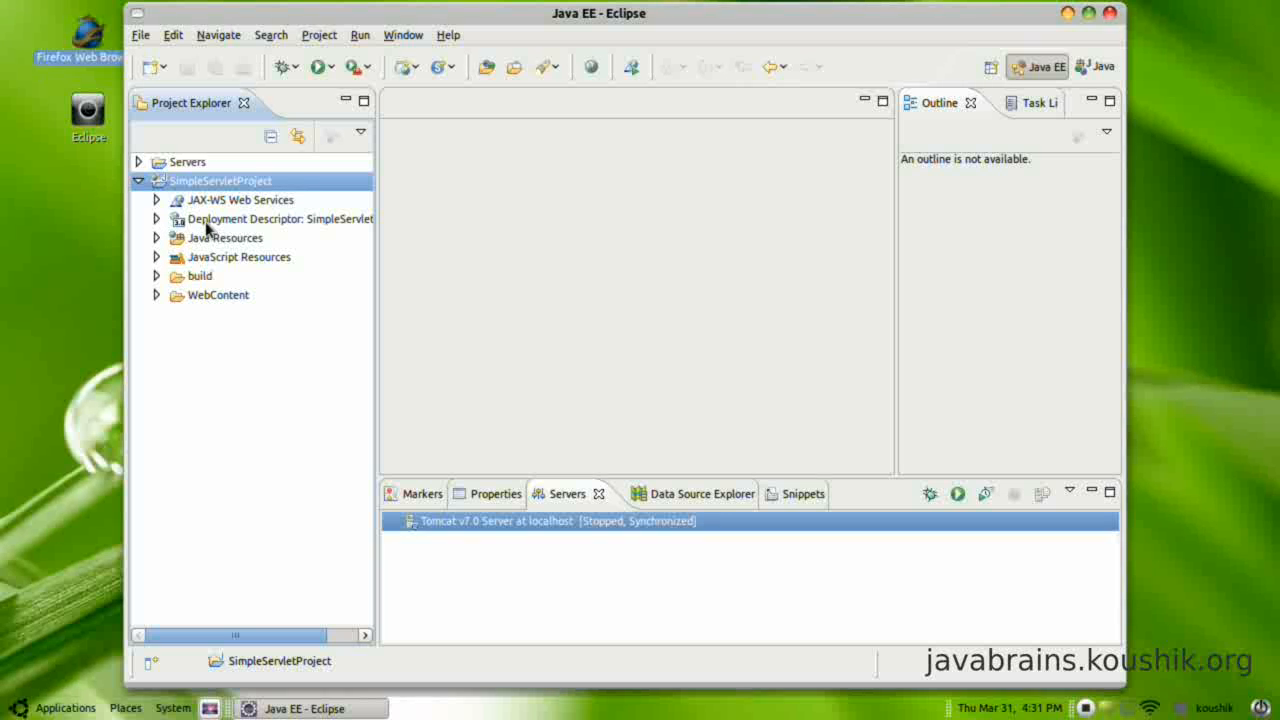
{"action": "mouse_move", "coordinate": [208, 232]}
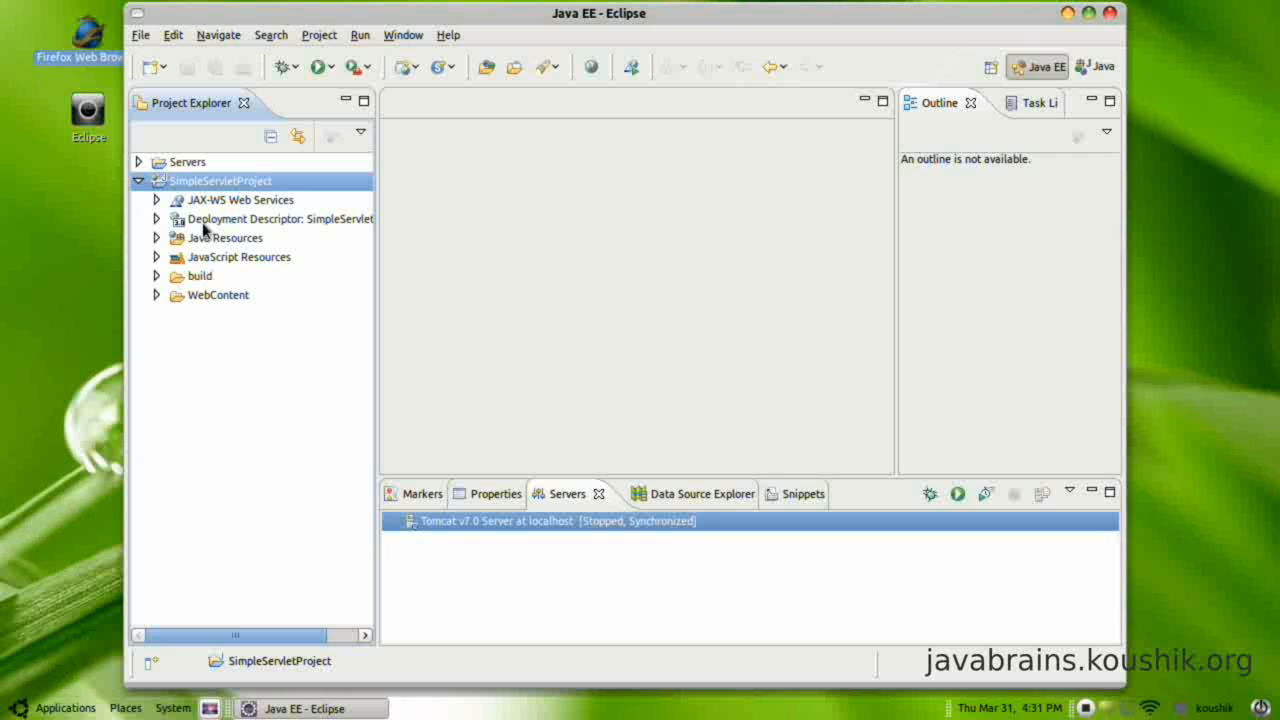
{"action": "left_click", "coordinate": [278, 218]}
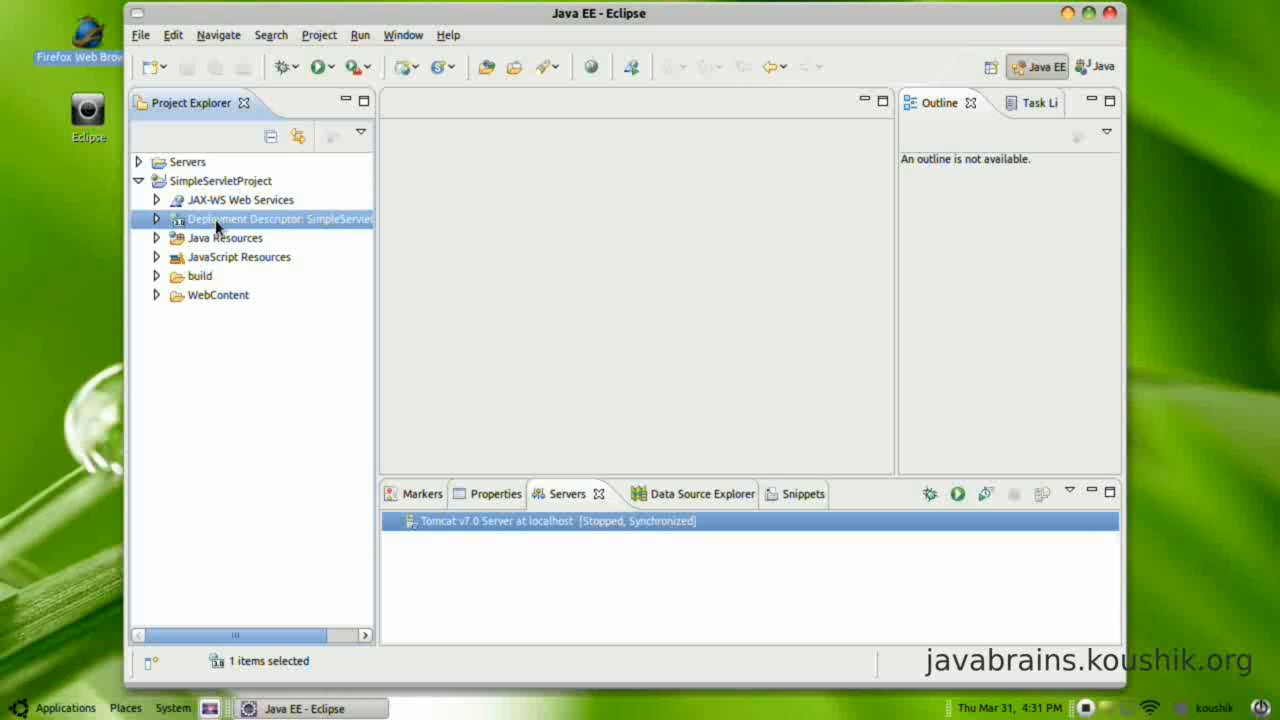
{"action": "mouse_move", "coordinate": [984, 52]}
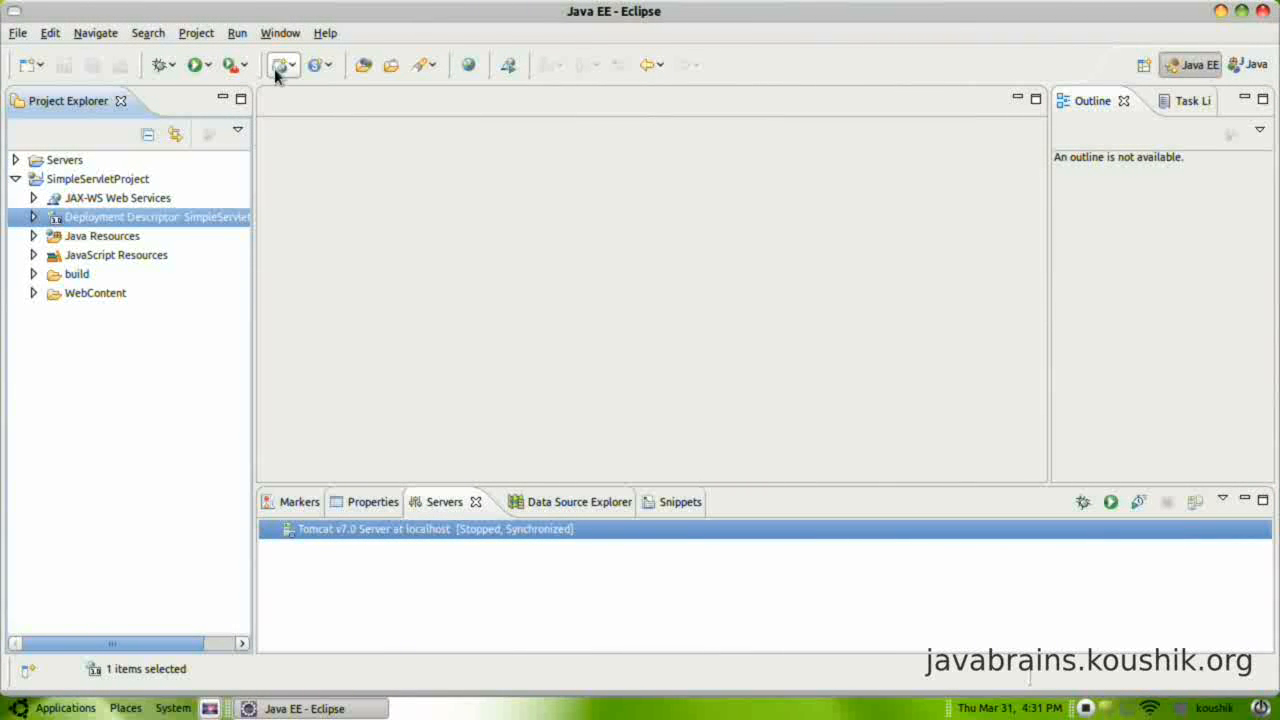
Show the Navigator view and expand SimpleServletProject's raw files, selecting .project
{"action": "left_click", "coordinate": [280, 32]}
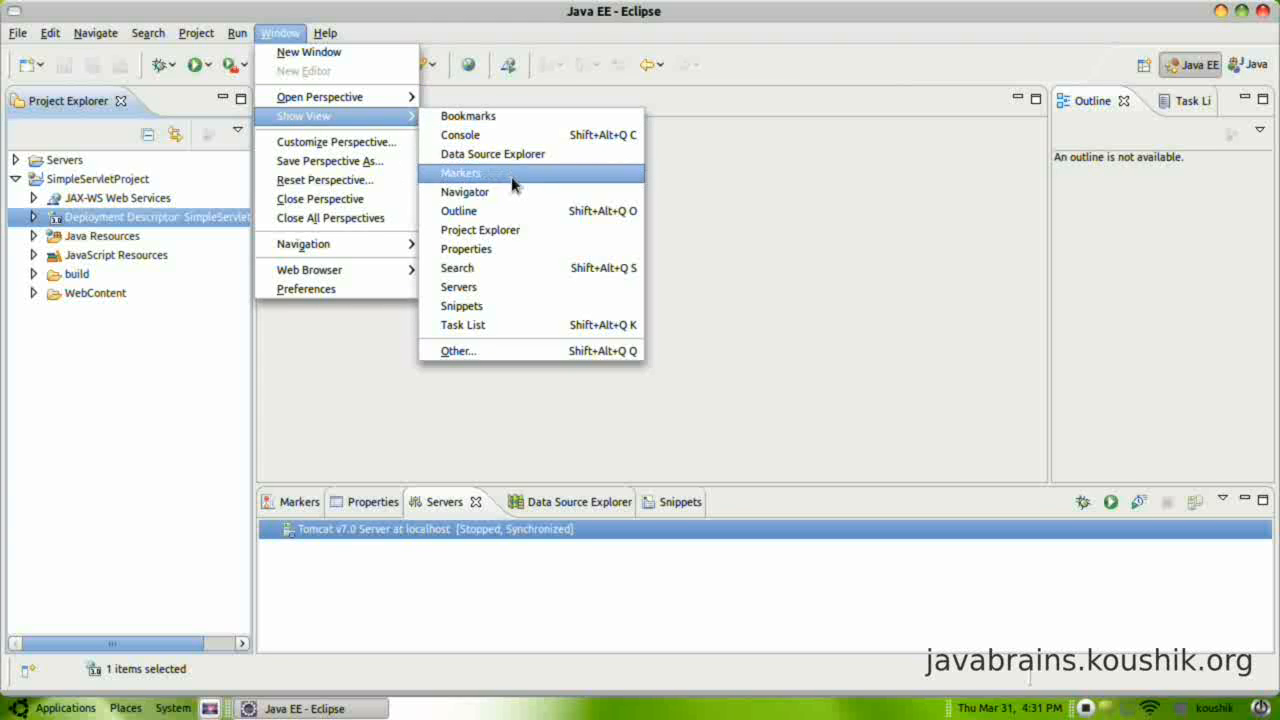
{"action": "left_click", "coordinate": [464, 192]}
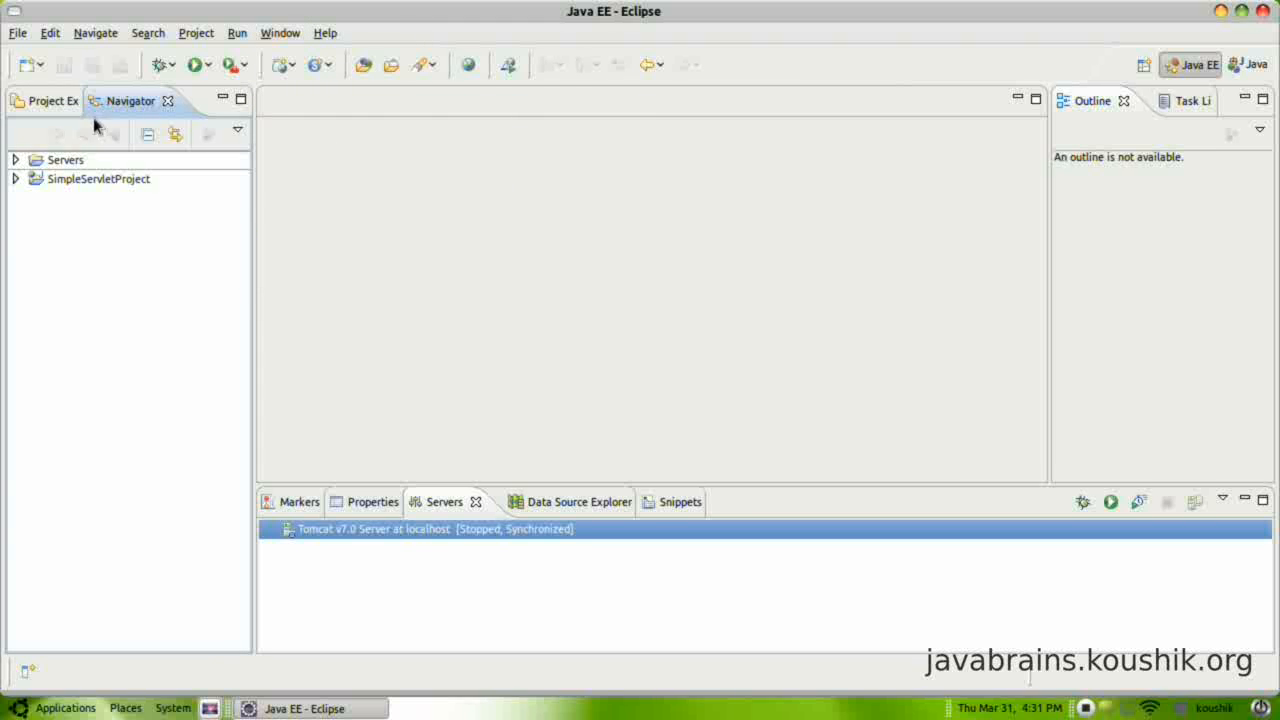
{"action": "left_click", "coordinate": [16, 178]}
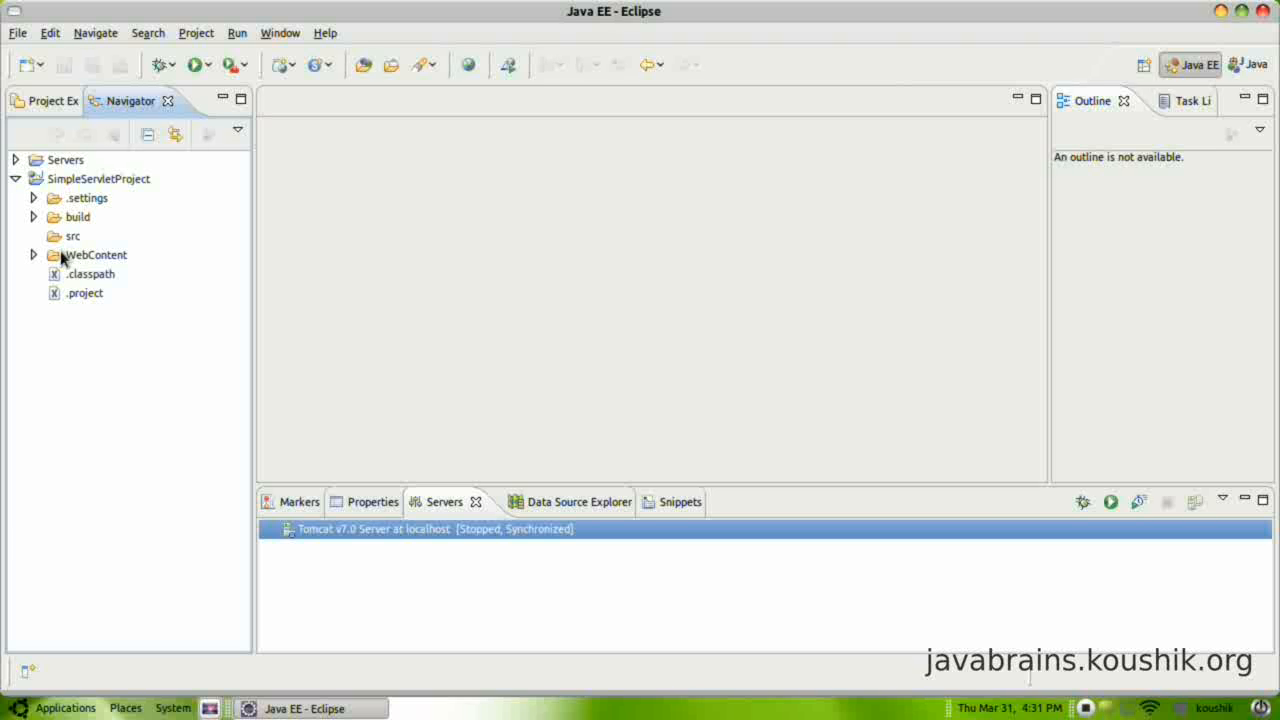
{"action": "mouse_move", "coordinate": [48, 290]}
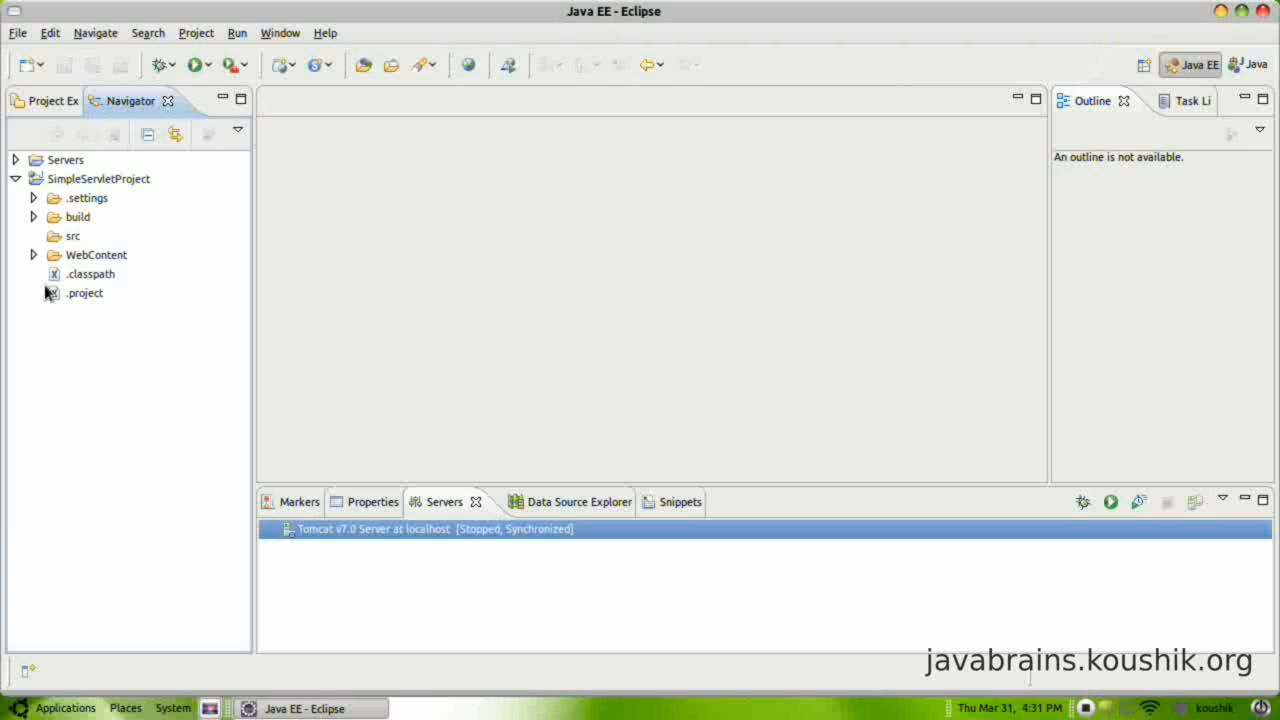
{"action": "left_click", "coordinate": [84, 292]}
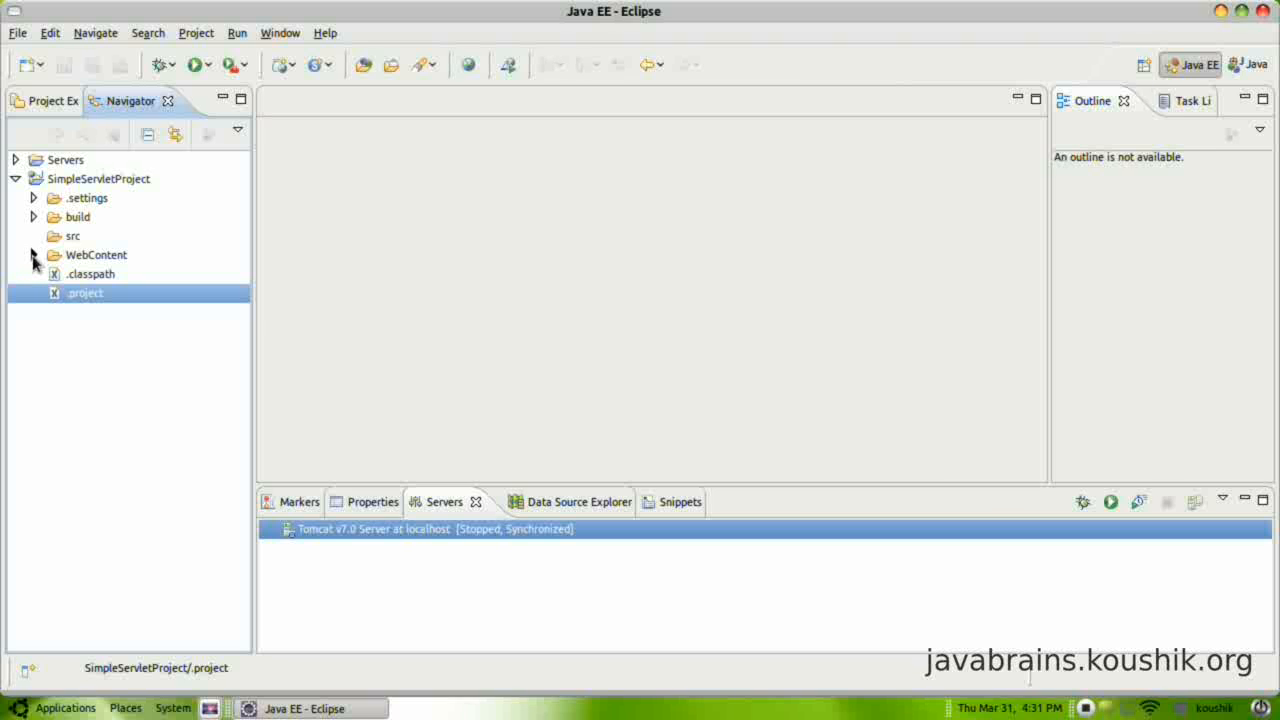
Expand WebContent and WEB-INF and select web.xml
{"action": "left_click", "coordinate": [32, 256]}
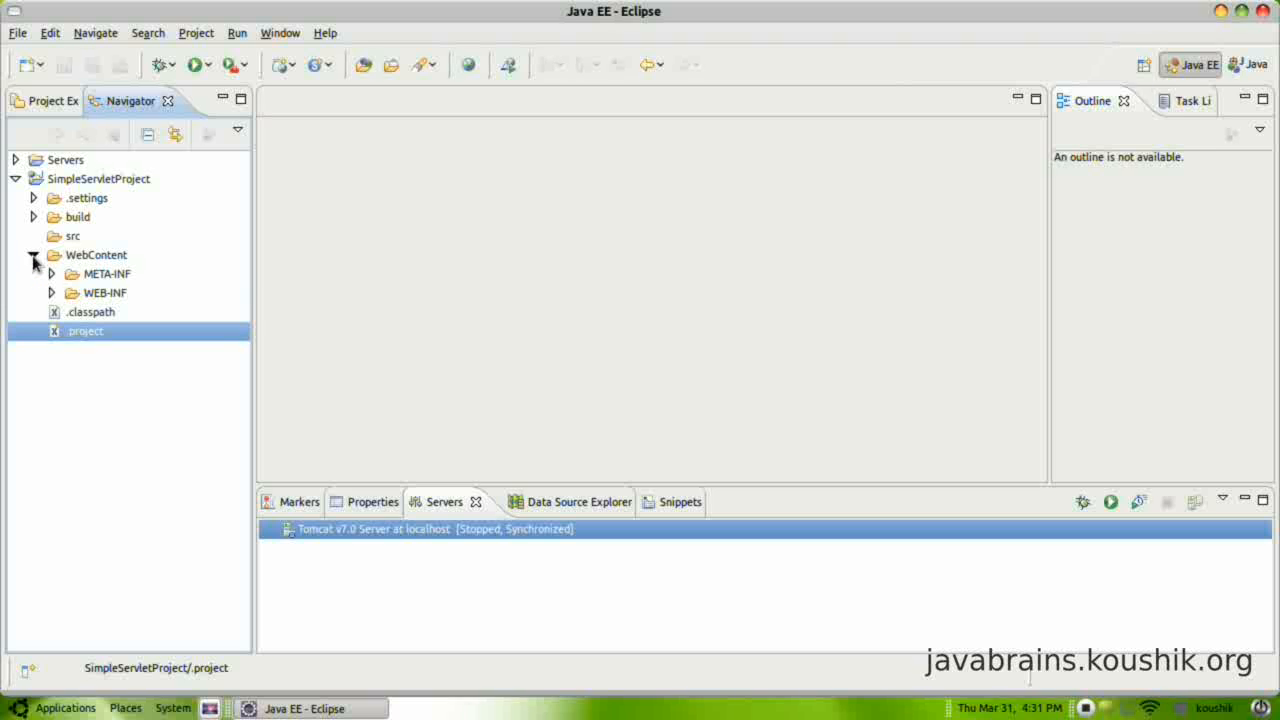
{"action": "left_click", "coordinate": [52, 292]}
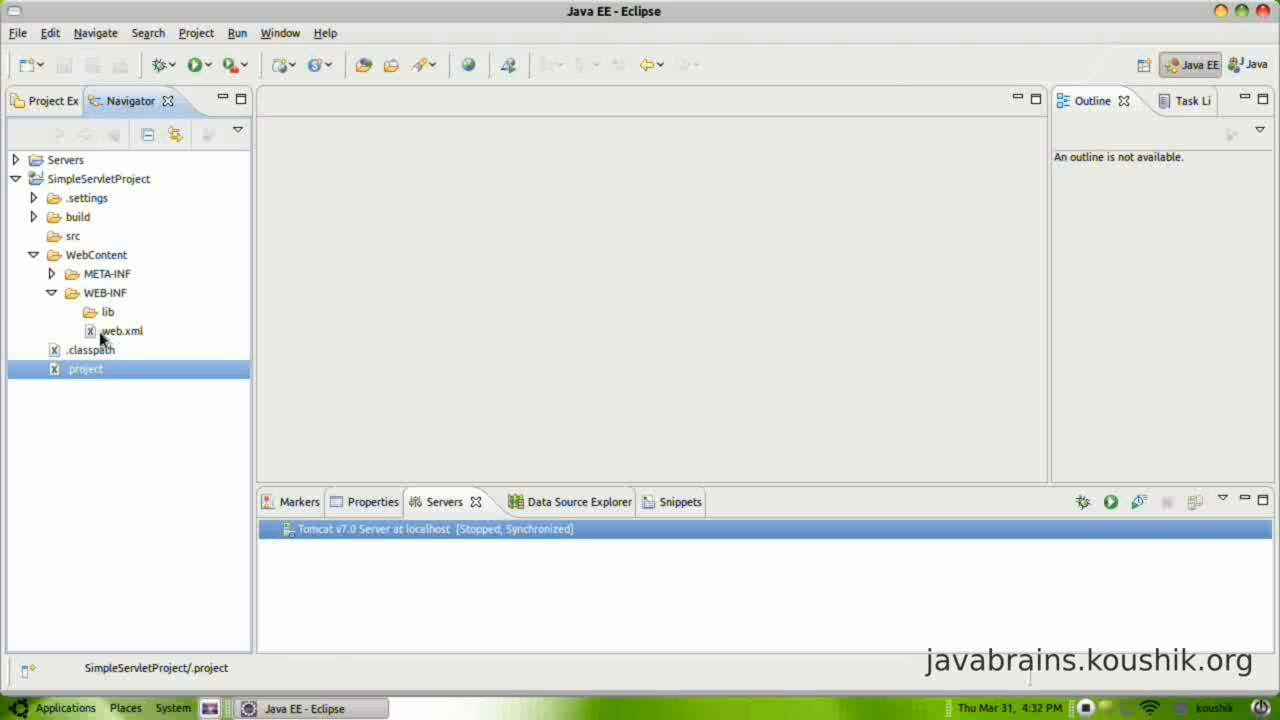
{"action": "left_click", "coordinate": [120, 332]}
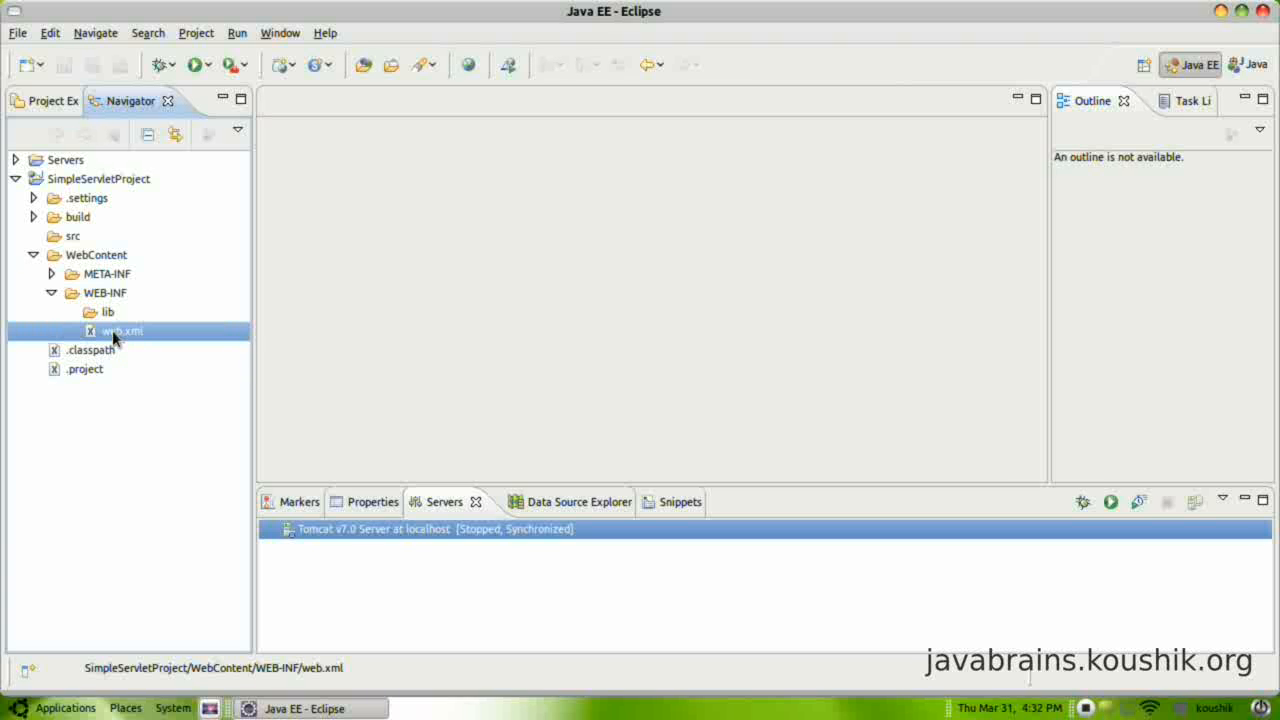
Open web.xml in the editor and view its raw XML source with the welcome-file list
{"action": "double_click", "coordinate": [122, 330]}
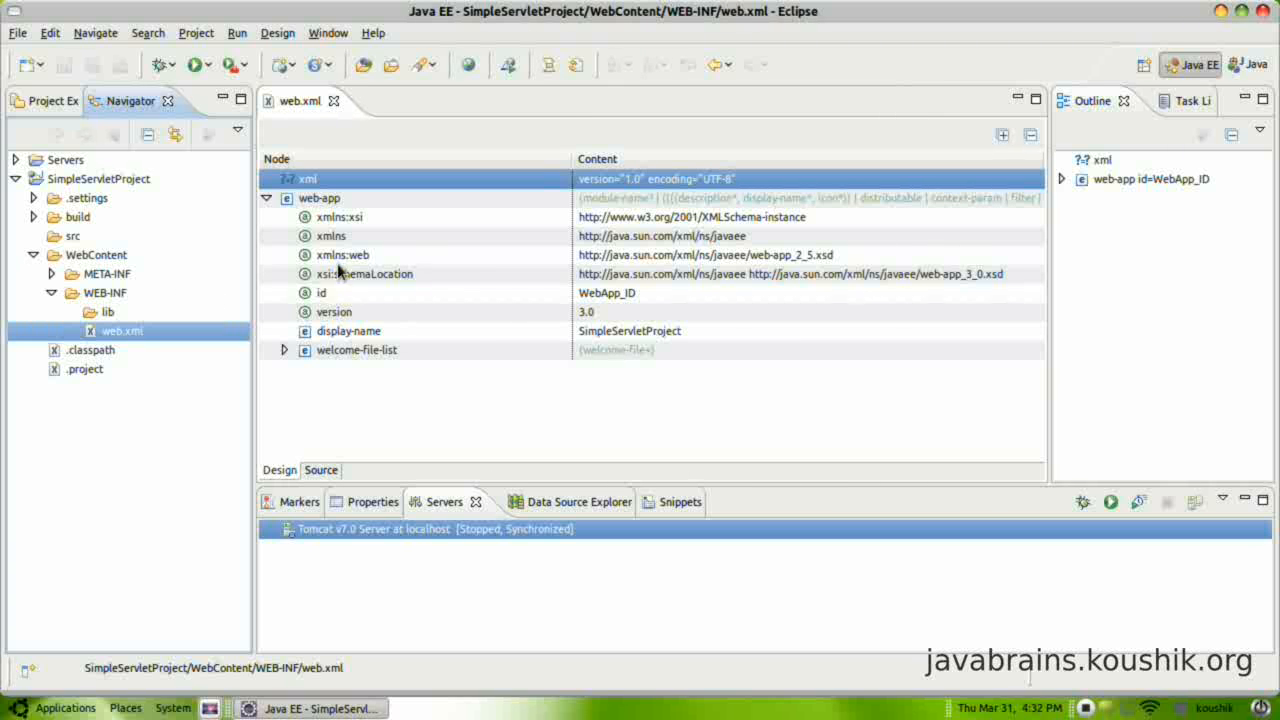
{"action": "left_click", "coordinate": [320, 470]}
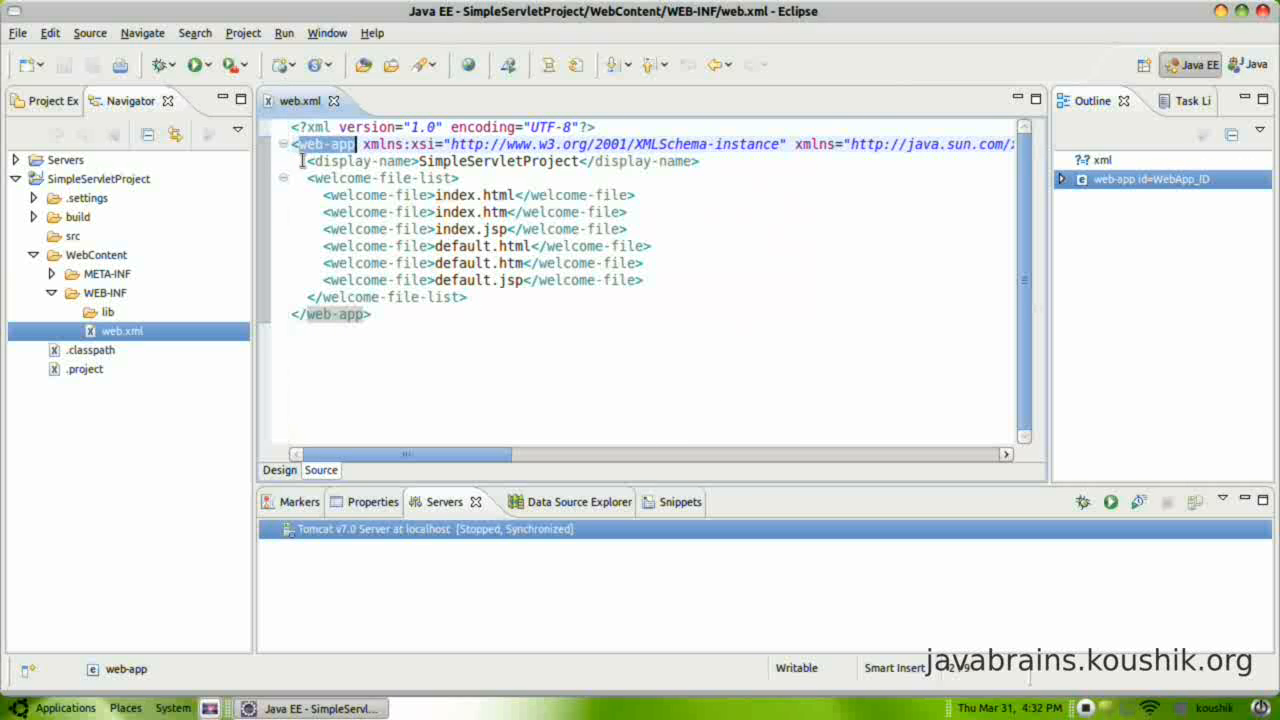
Review web.xml's six default welcome-file entries (index/default .html, .htm, .jsp) in the Source view
{"action": "left_click", "coordinate": [500, 160]}
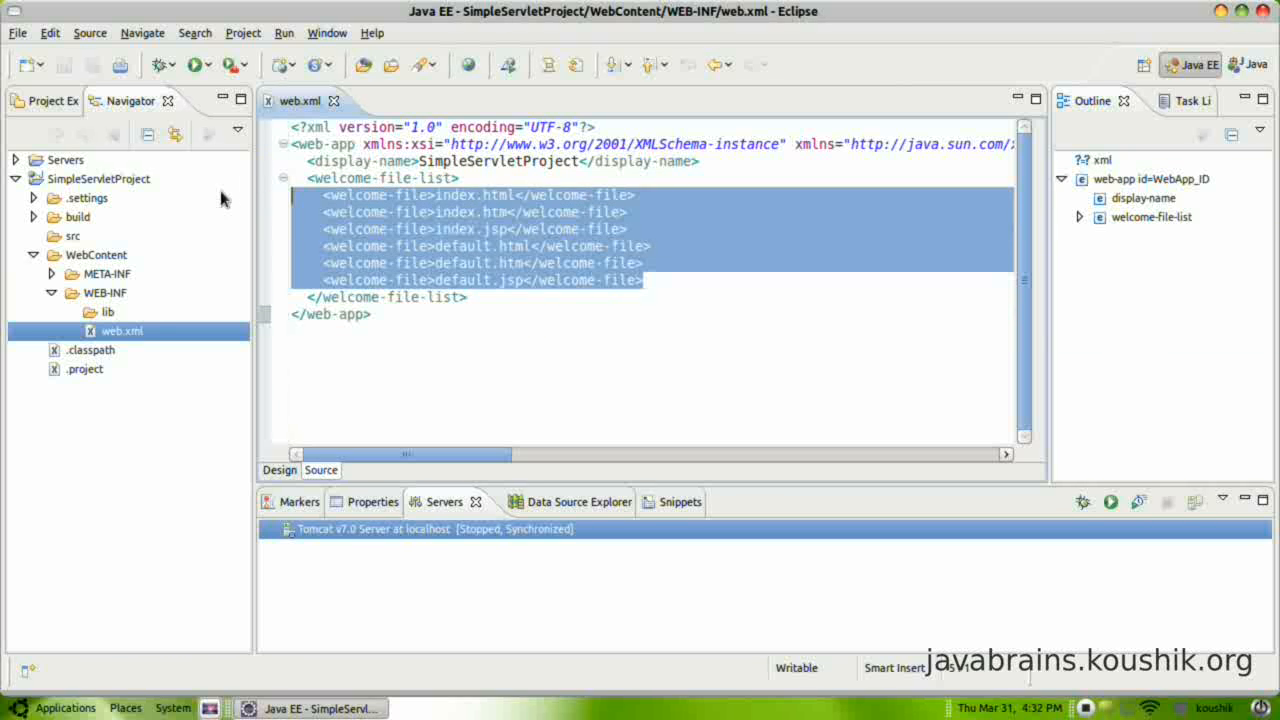
{"action": "left_click", "coordinate": [464, 222]}
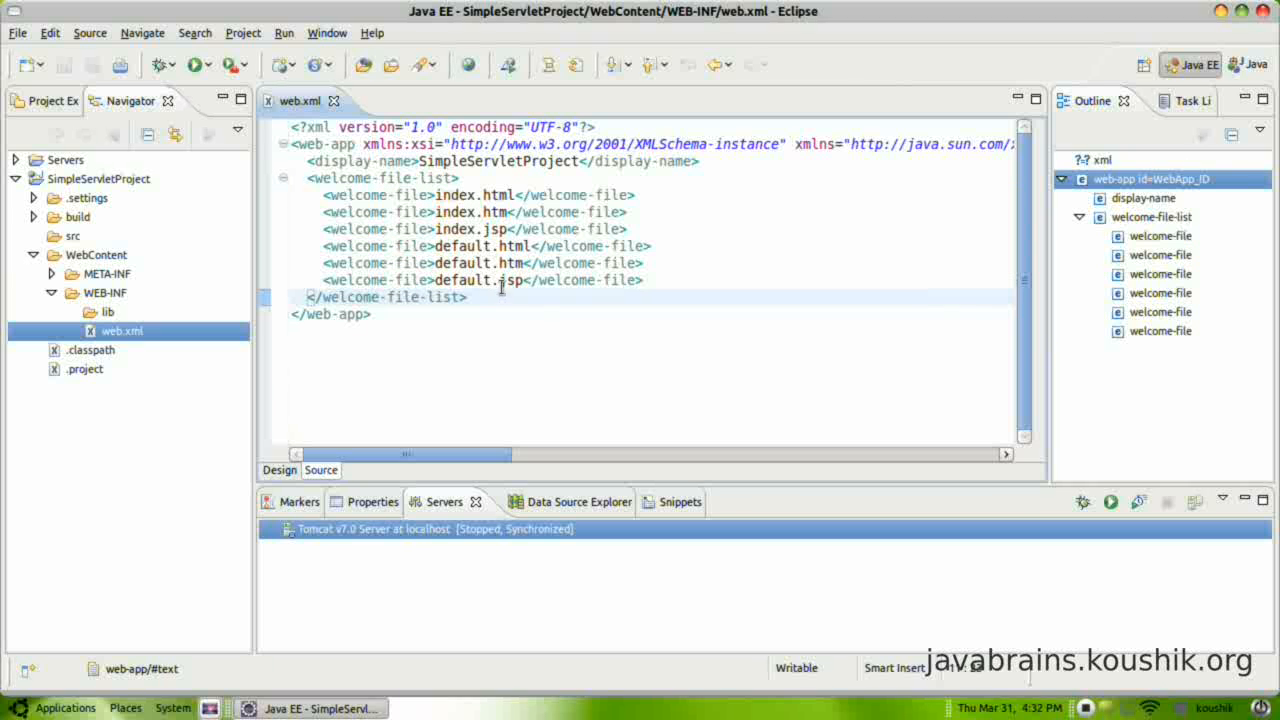
{"action": "key", "text": "ctrl+a"}
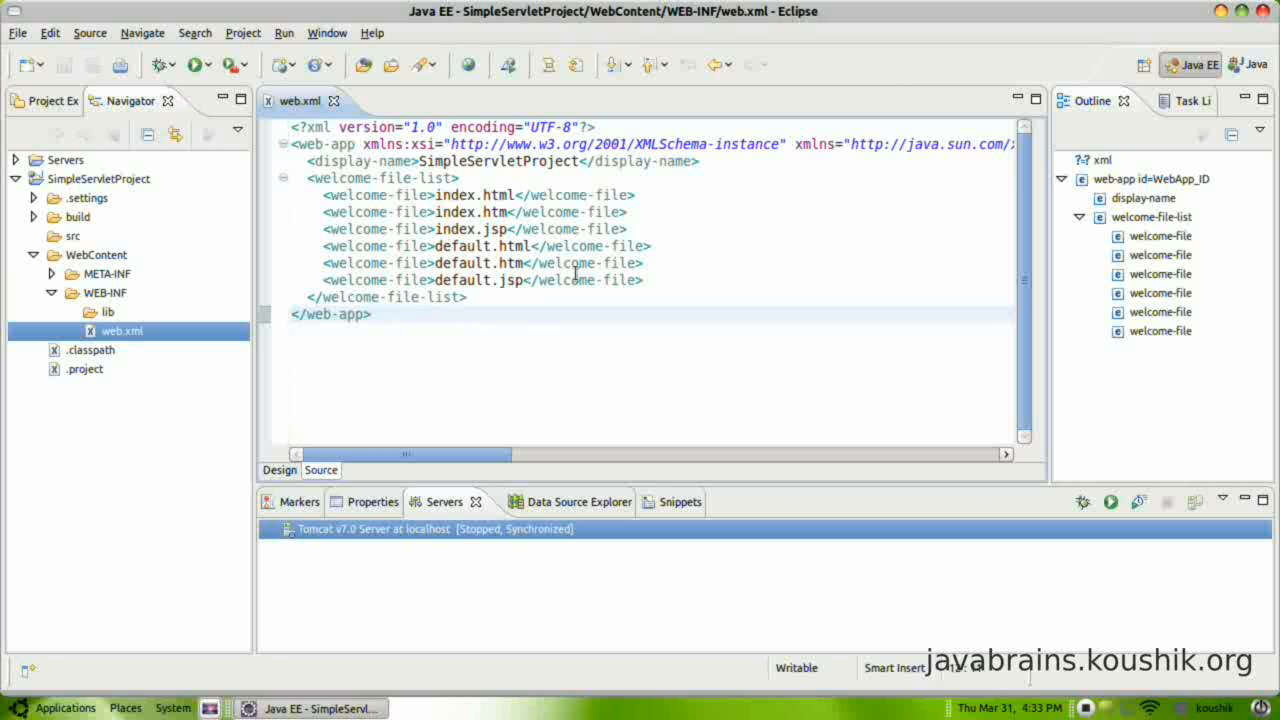
{"action": "left_click_drag", "start_coordinate": [320, 196], "coordinate": [644, 280]}
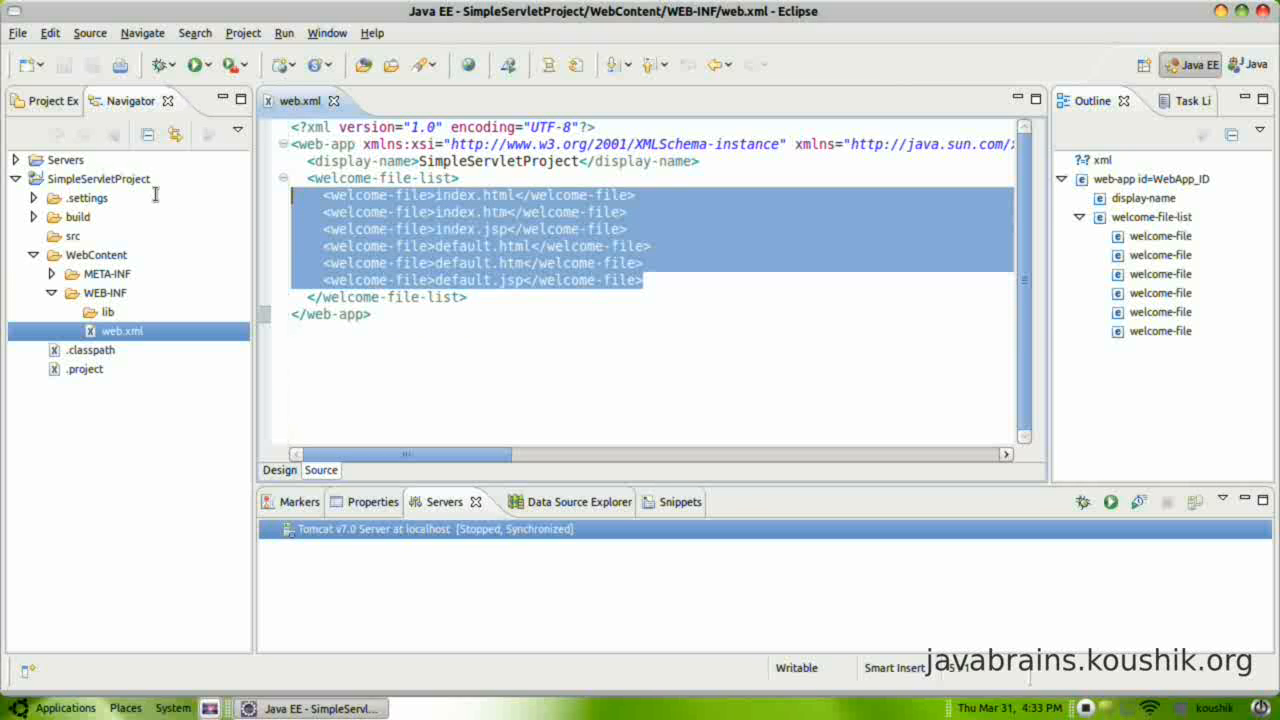
{"action": "left_click", "coordinate": [464, 248]}
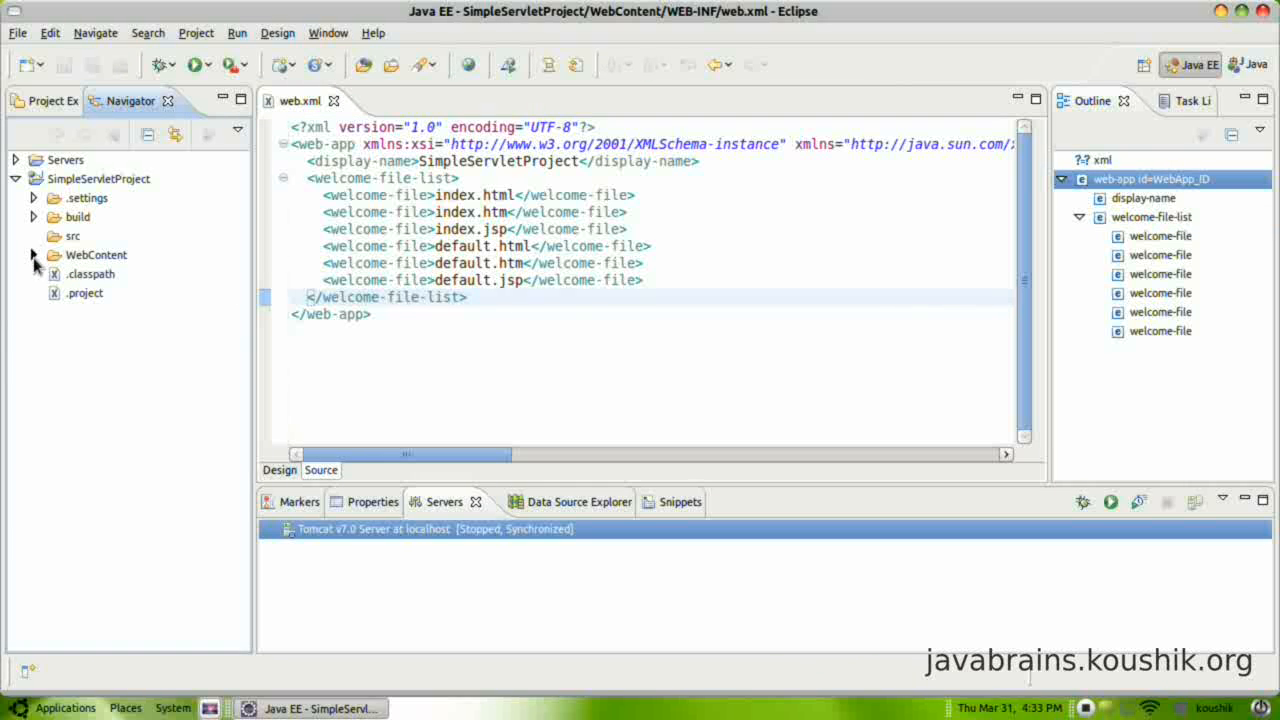
Expand the WebContent folder (META-INF, WEB-INF) and select it as the target for the new page
{"action": "left_click", "coordinate": [32, 254]}
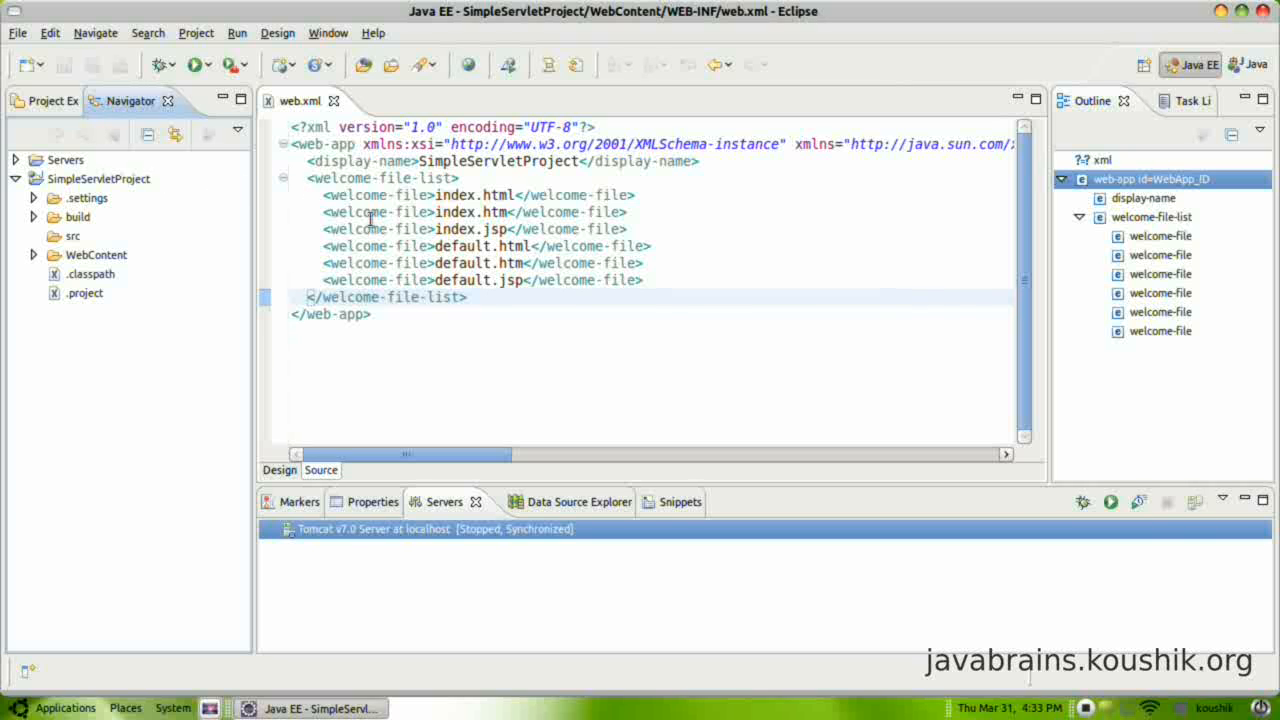
{"action": "mouse_move", "coordinate": [478, 266]}
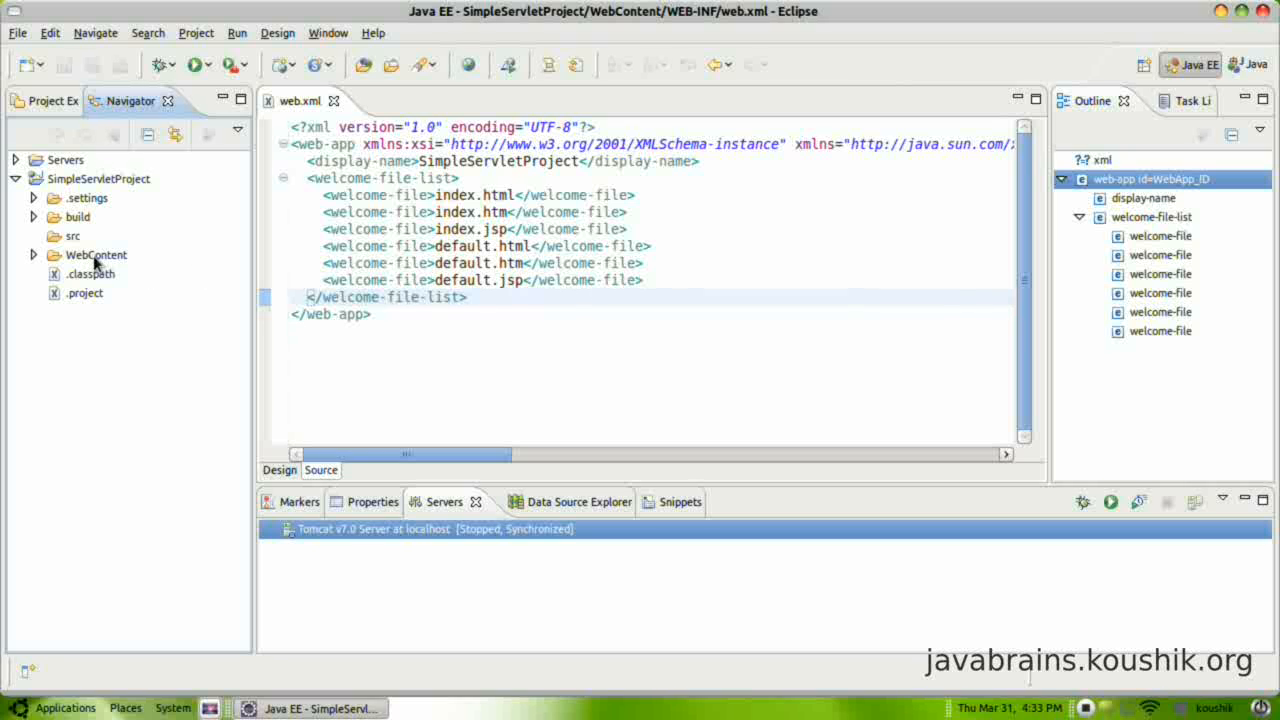
{"action": "left_click", "coordinate": [96, 256]}
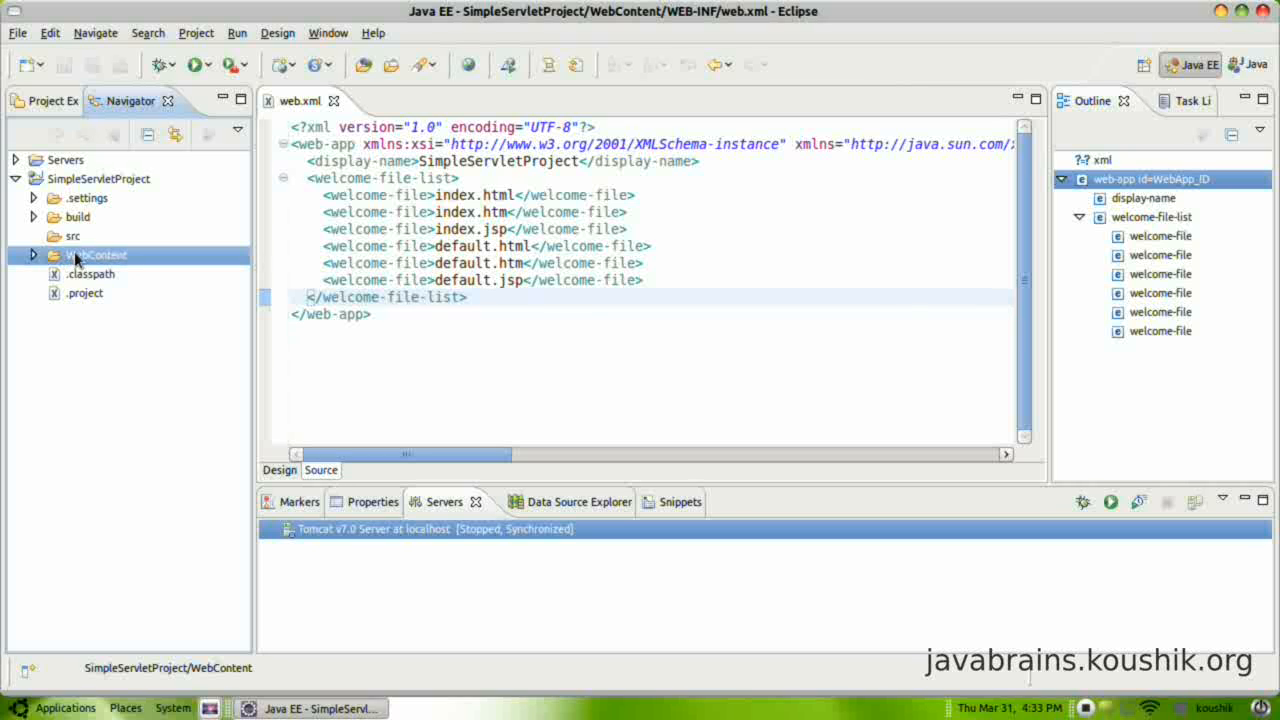
{"action": "left_click", "coordinate": [34, 254]}
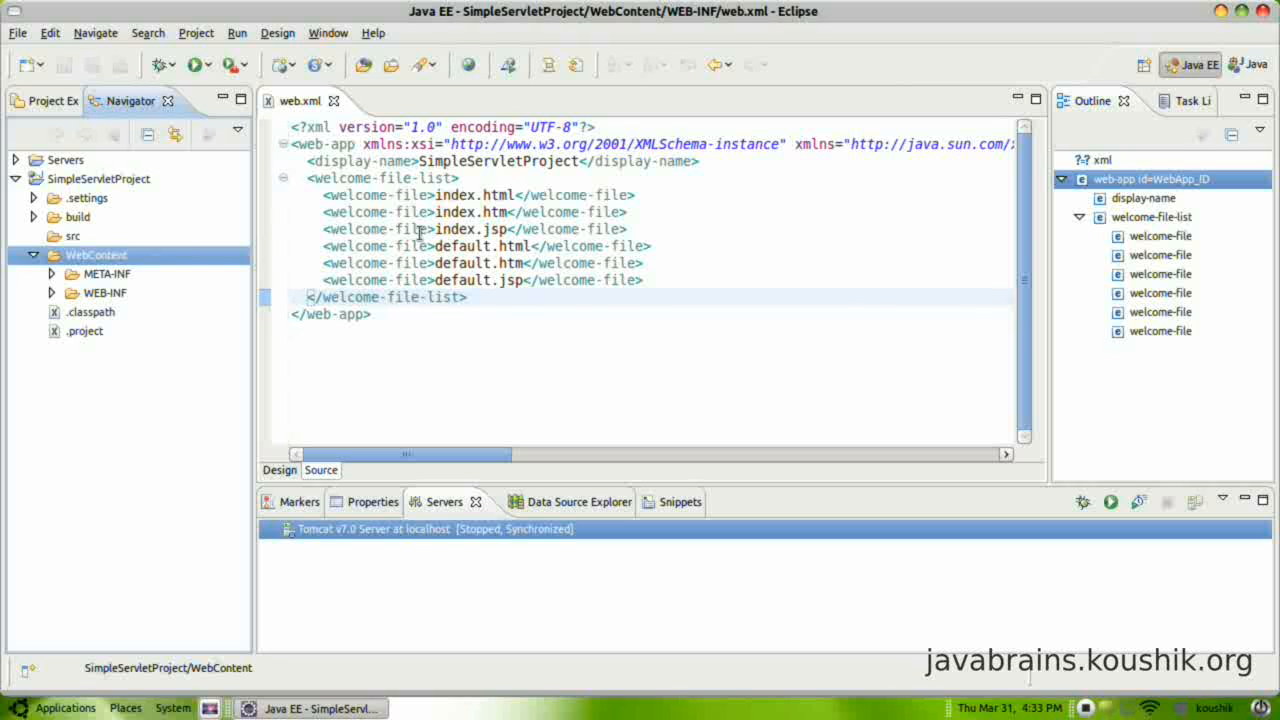
{"action": "double_click", "coordinate": [600, 280]}
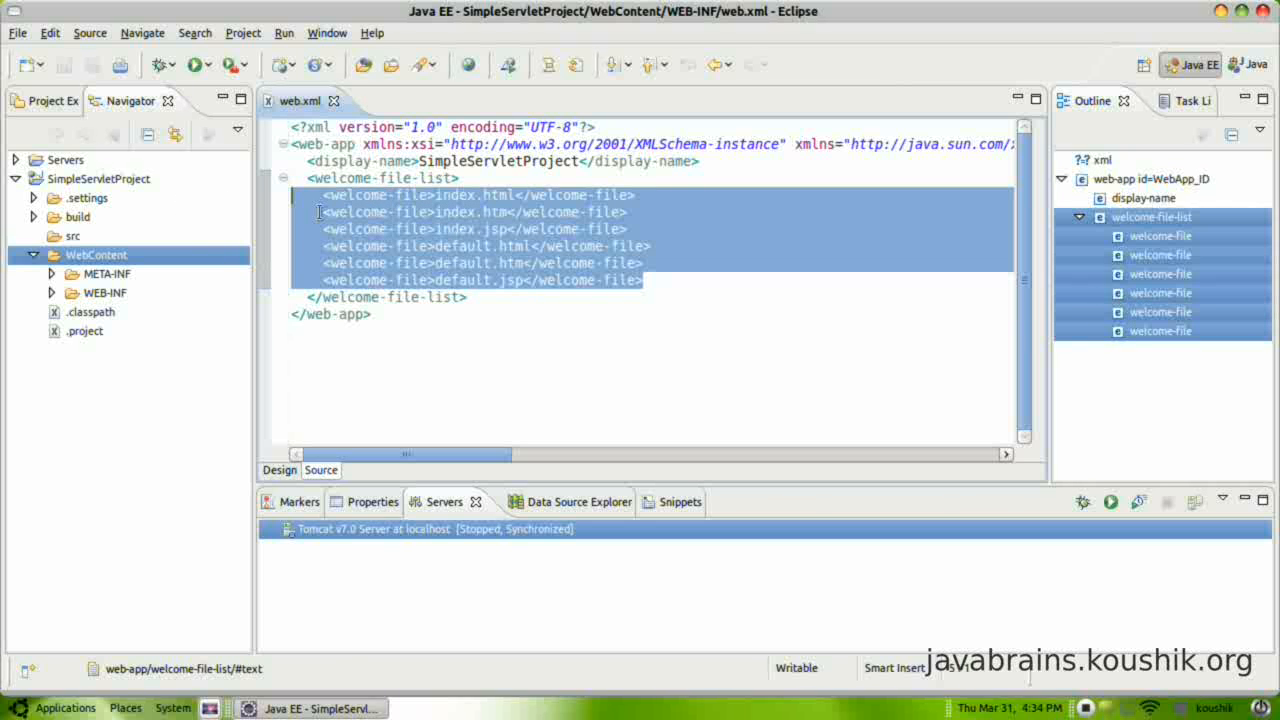
{"action": "left_click", "coordinate": [96, 256]}
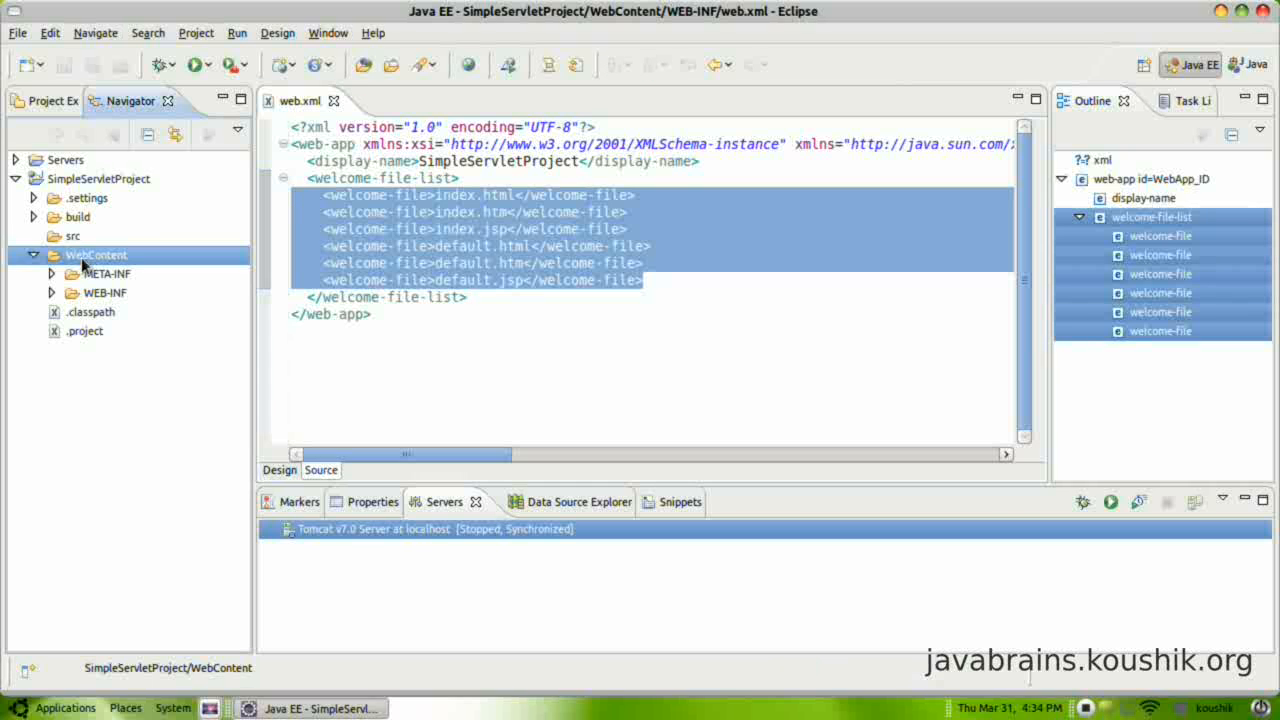
Start a new Web > HTML File wizard from the WebContent folder
{"action": "right_click", "coordinate": [96, 254]}
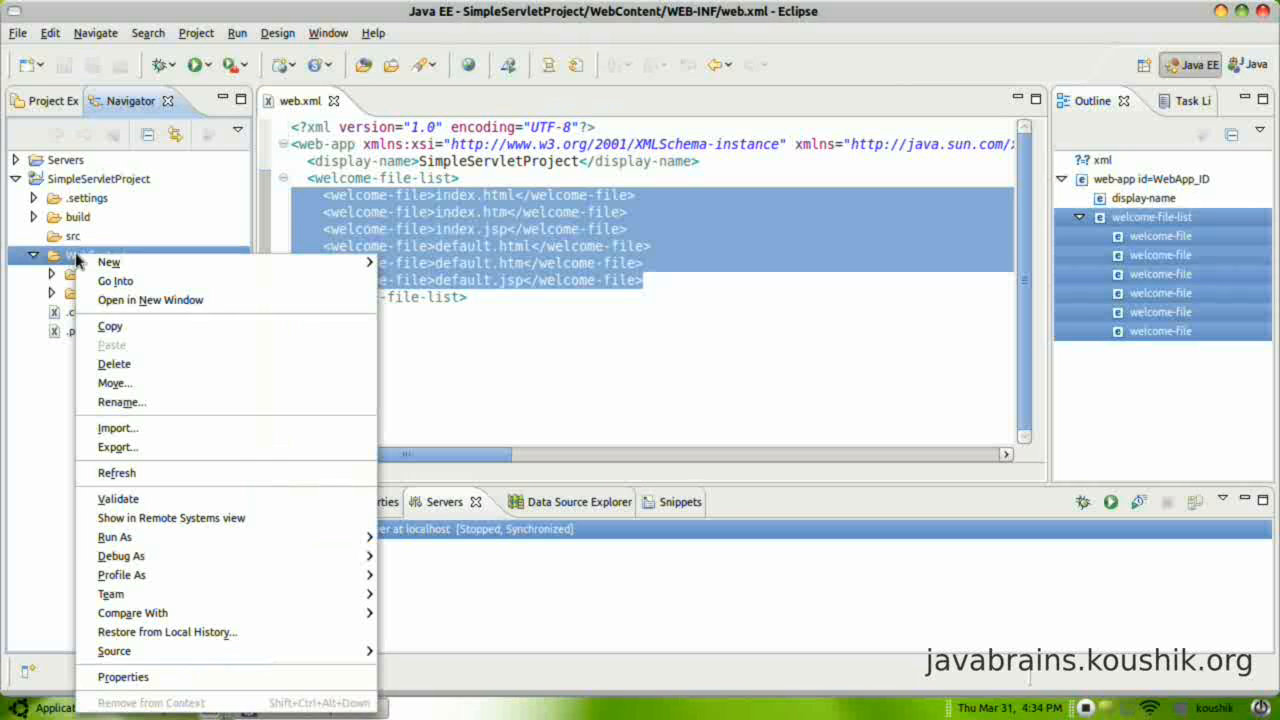
{"action": "mouse_move", "coordinate": [108, 260]}
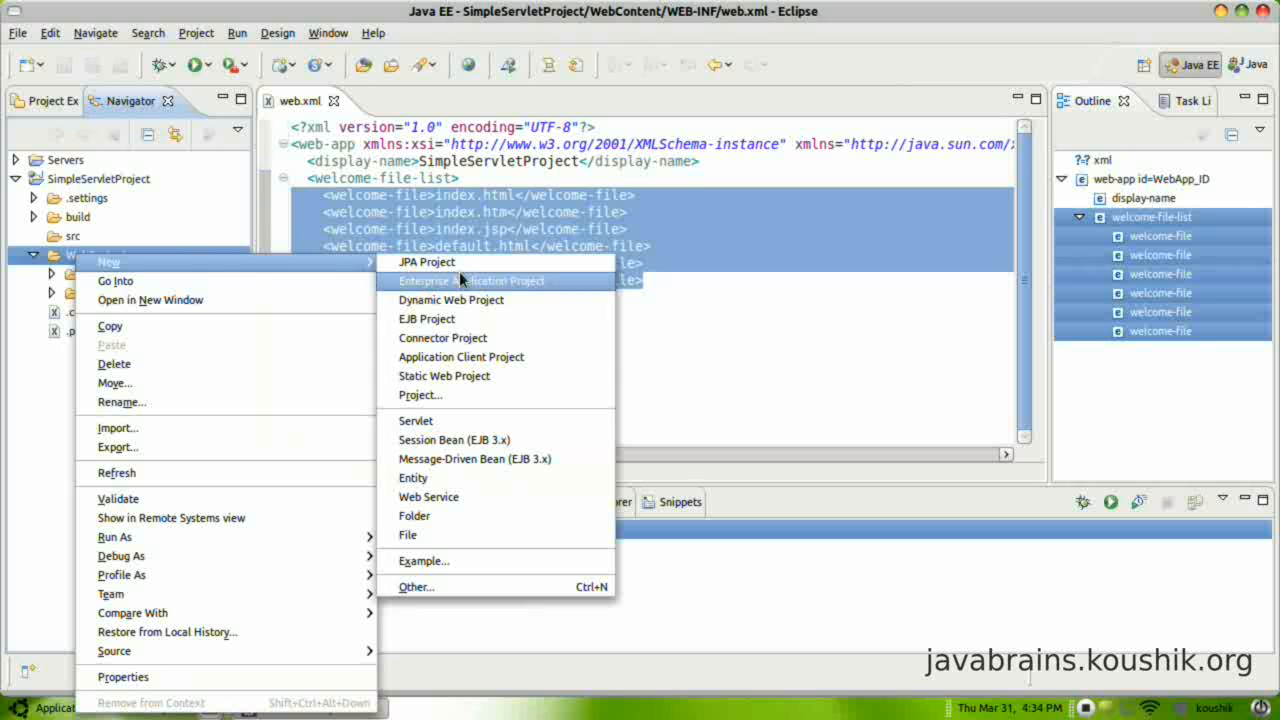
{"action": "mouse_move", "coordinate": [456, 584]}
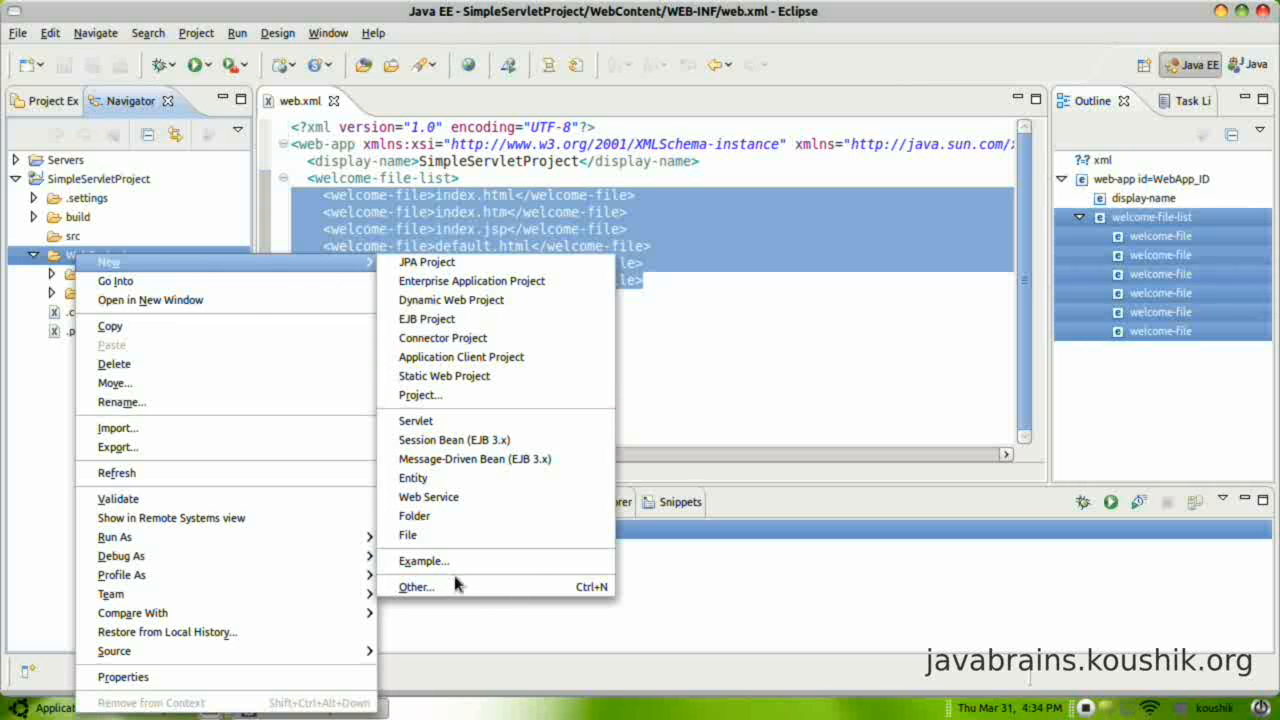
{"action": "left_click", "coordinate": [416, 586]}
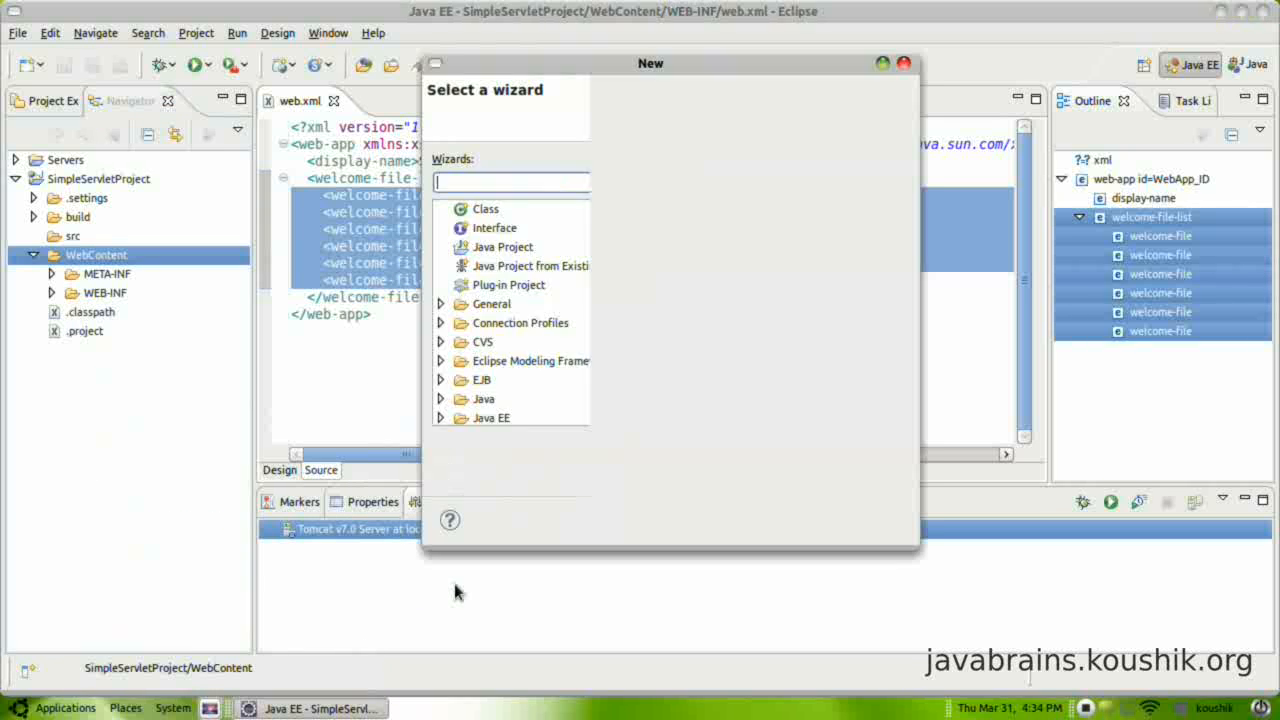
{"action": "left_click", "coordinate": [544, 414]}
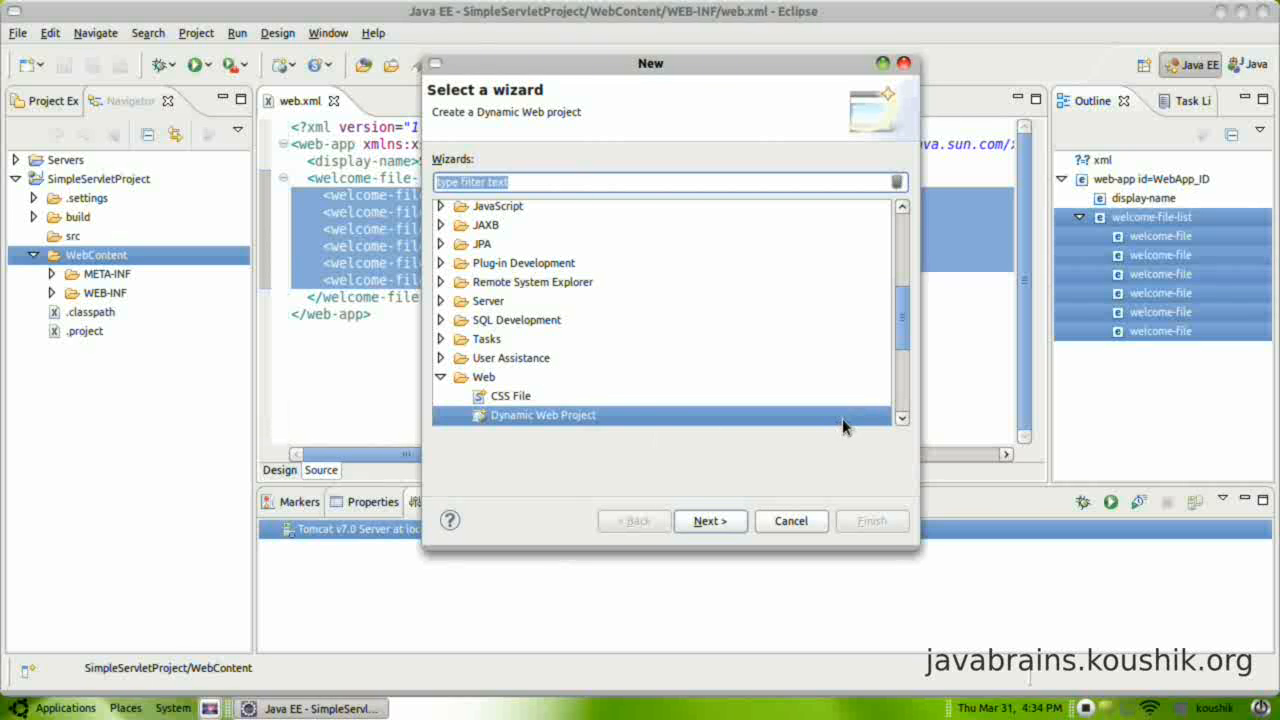
{"action": "scroll", "scroll_direction": "down", "scroll_amount": 3}
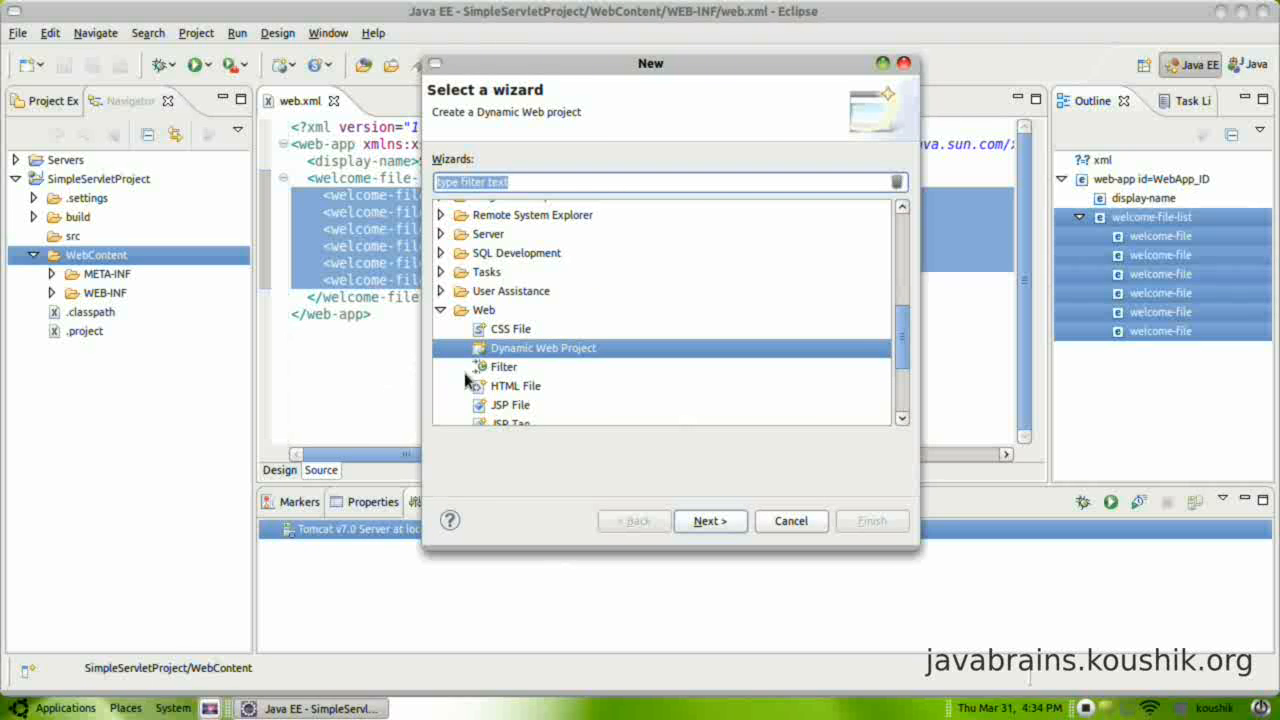
{"action": "left_click", "coordinate": [516, 386]}
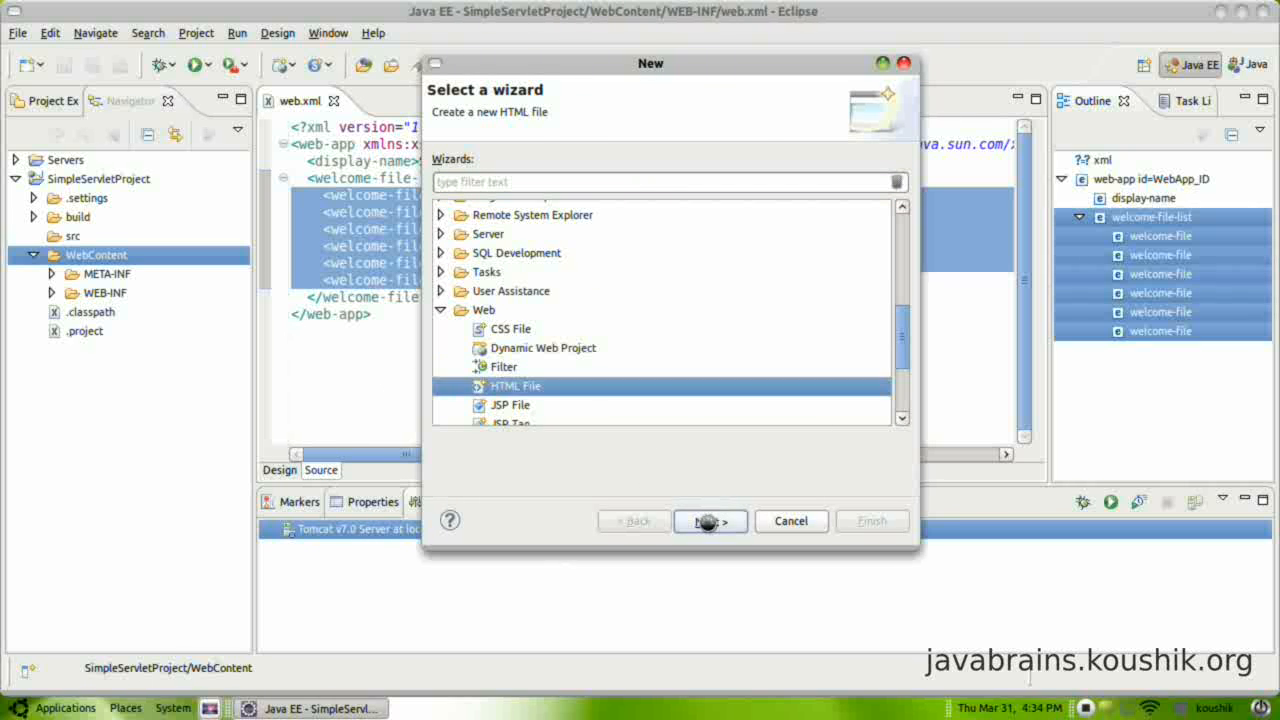
{"action": "left_click", "coordinate": [710, 520]}
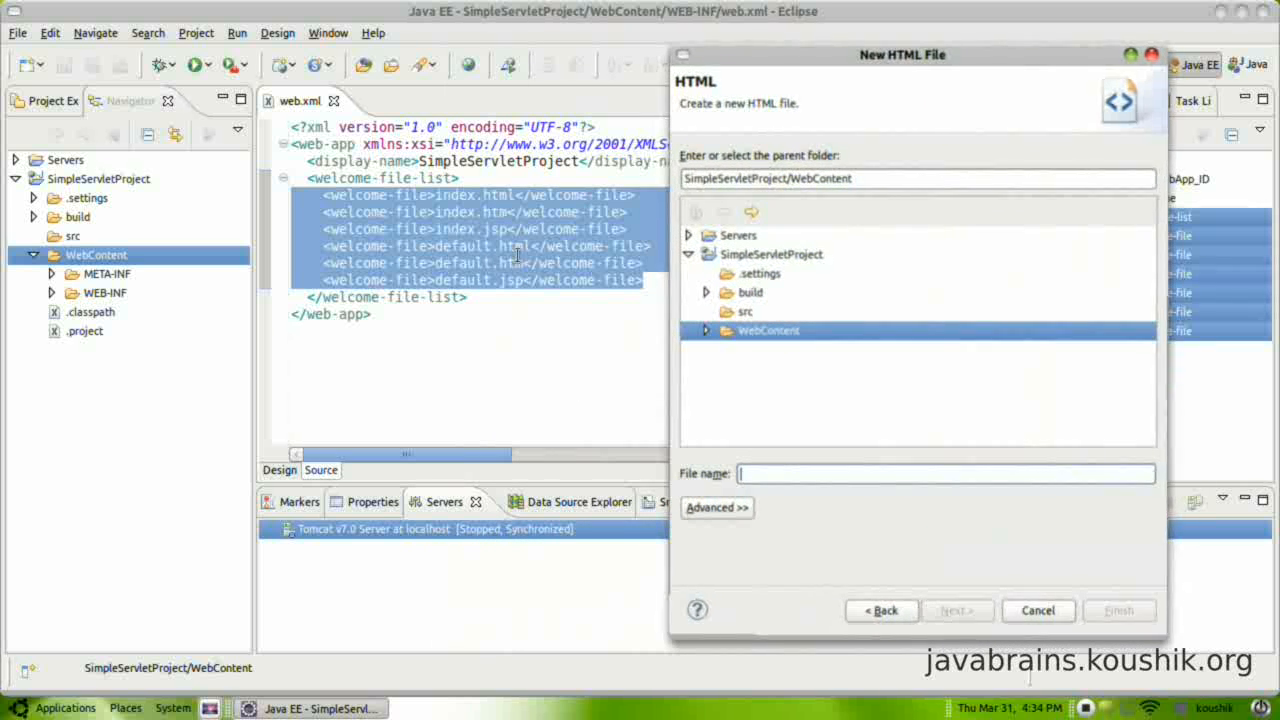
Name the file index.html in WebContent and finish with the default HTML 4.01 template
{"action": "type", "text": "i"}
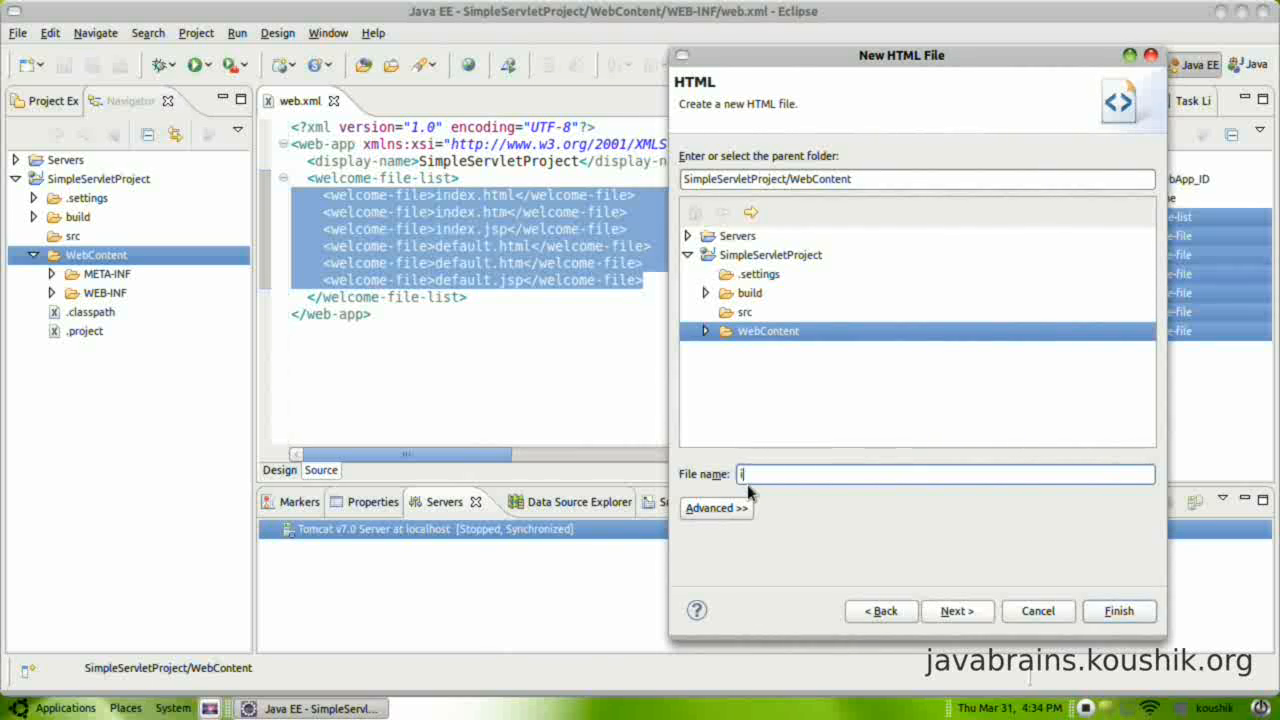
{"action": "type", "text": "ndex.html"}
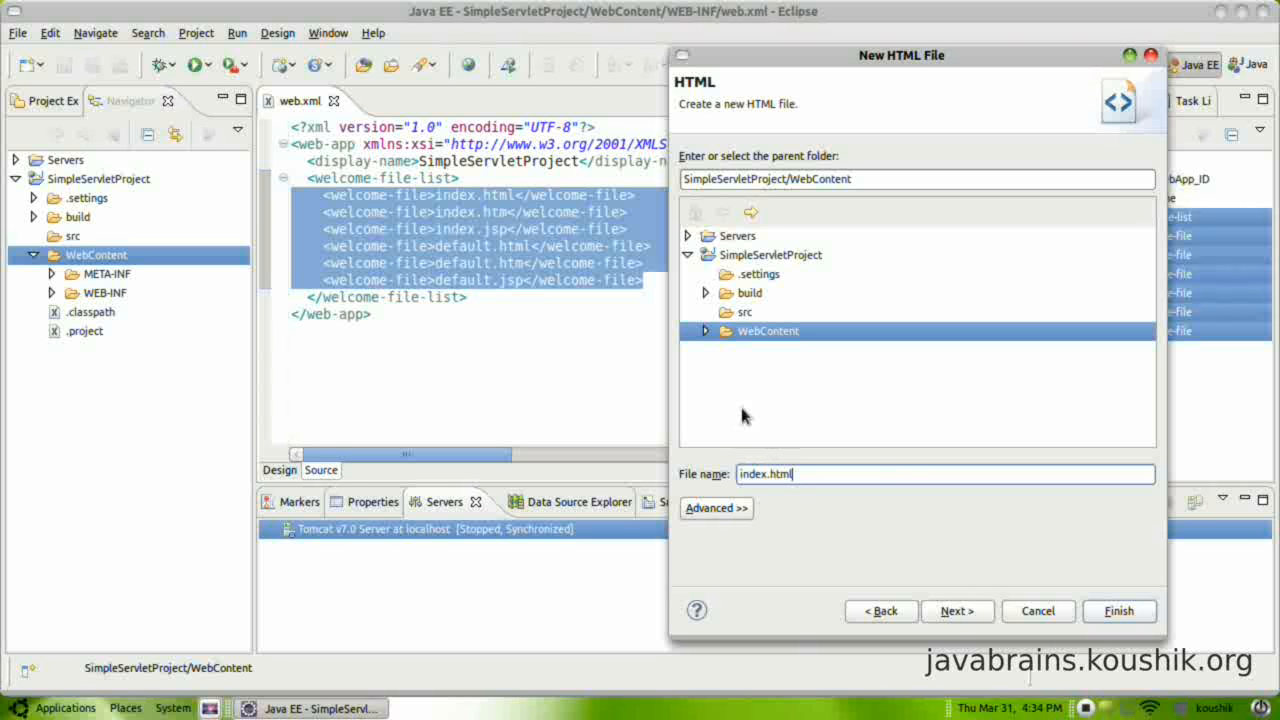
{"action": "left_click", "coordinate": [706, 332]}
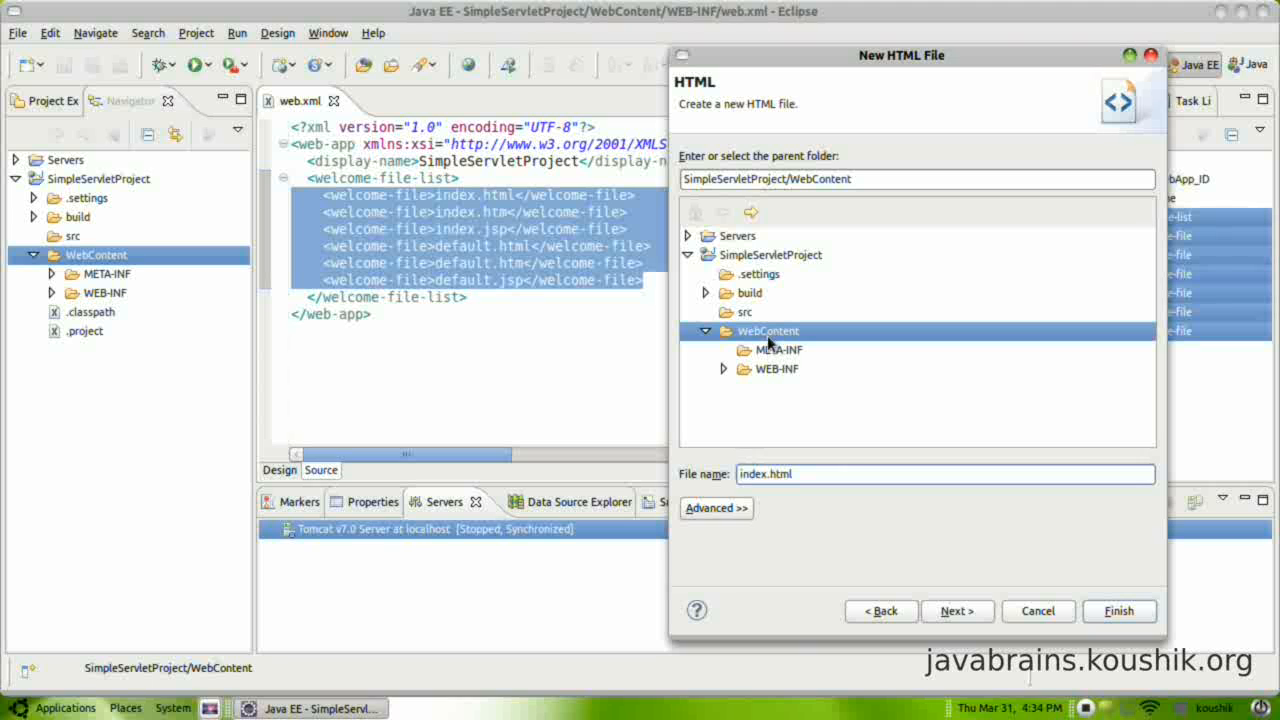
{"action": "left_click", "coordinate": [956, 612]}
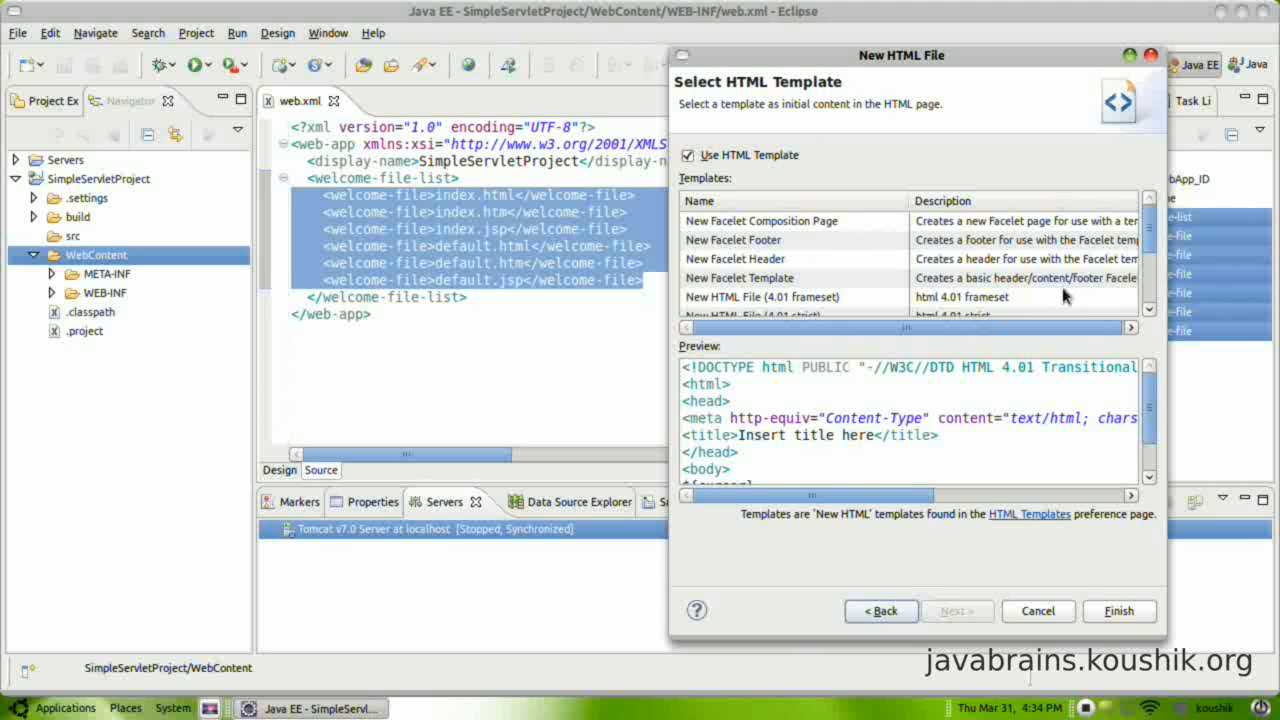
{"action": "left_click", "coordinate": [1120, 612]}
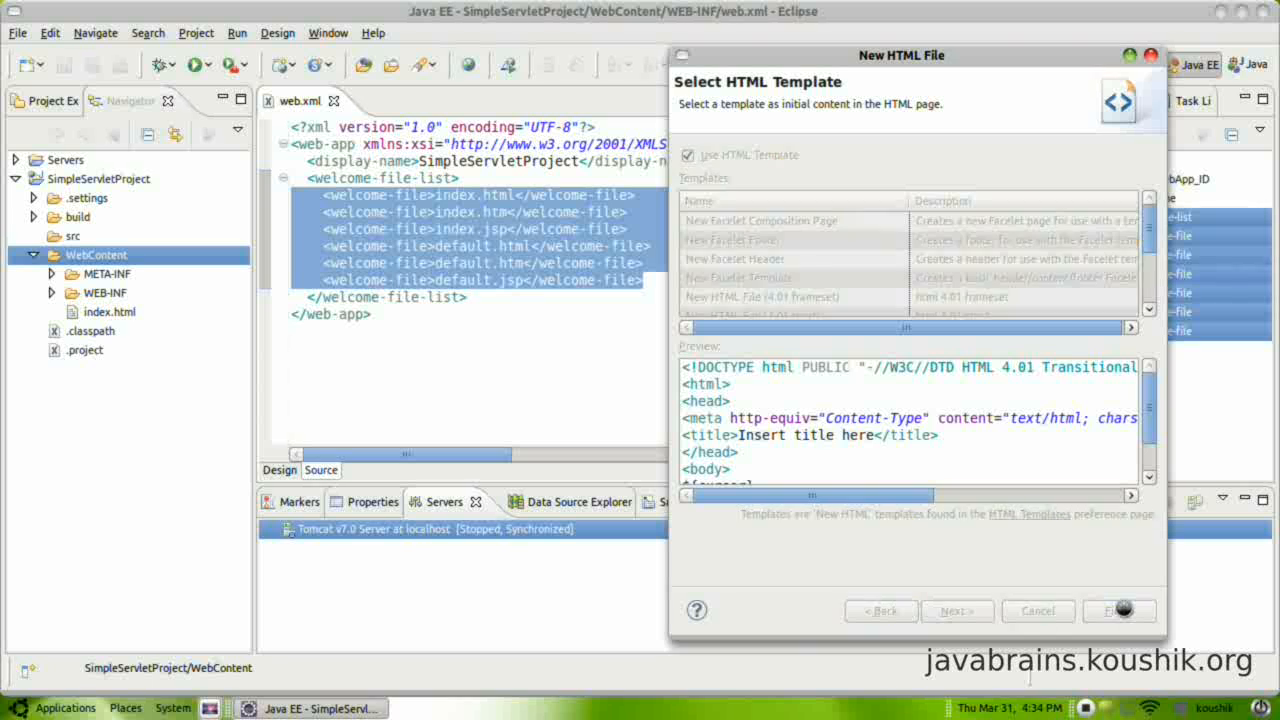
{"action": "left_click", "coordinate": [1112, 610]}
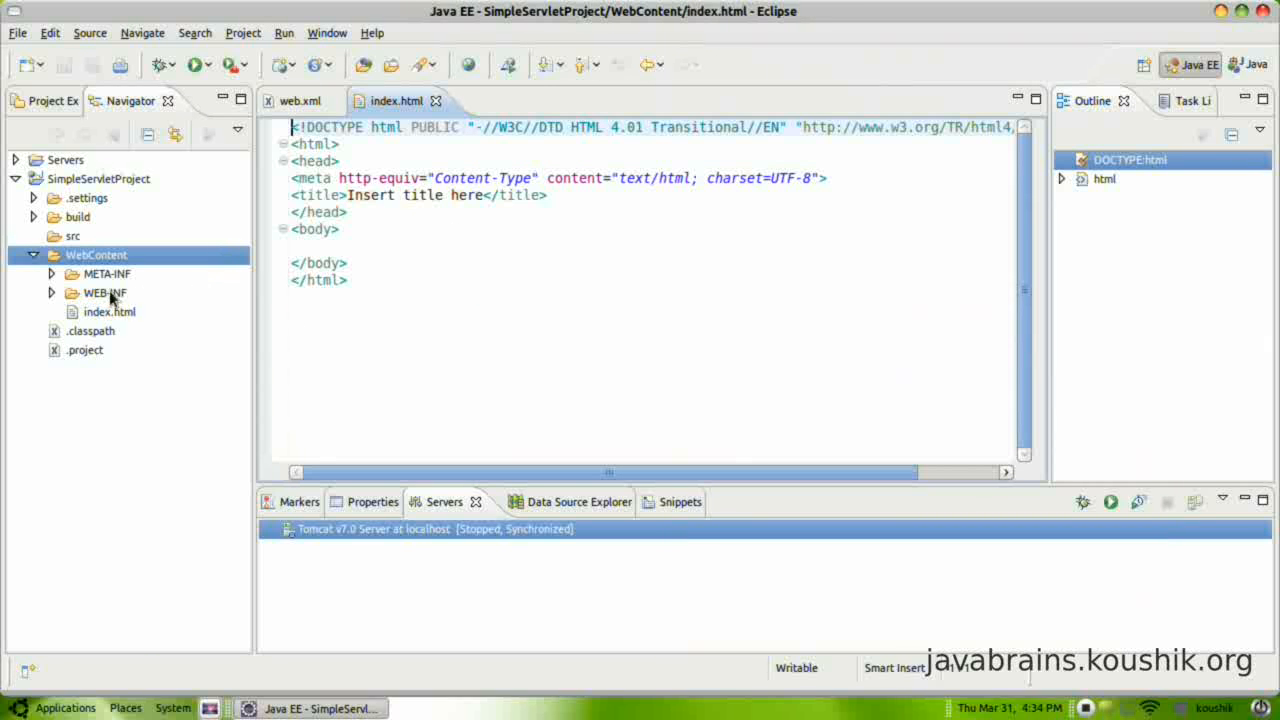
Replace the placeholder title with 'Simple Web Application'
{"action": "left_click", "coordinate": [322, 228]}
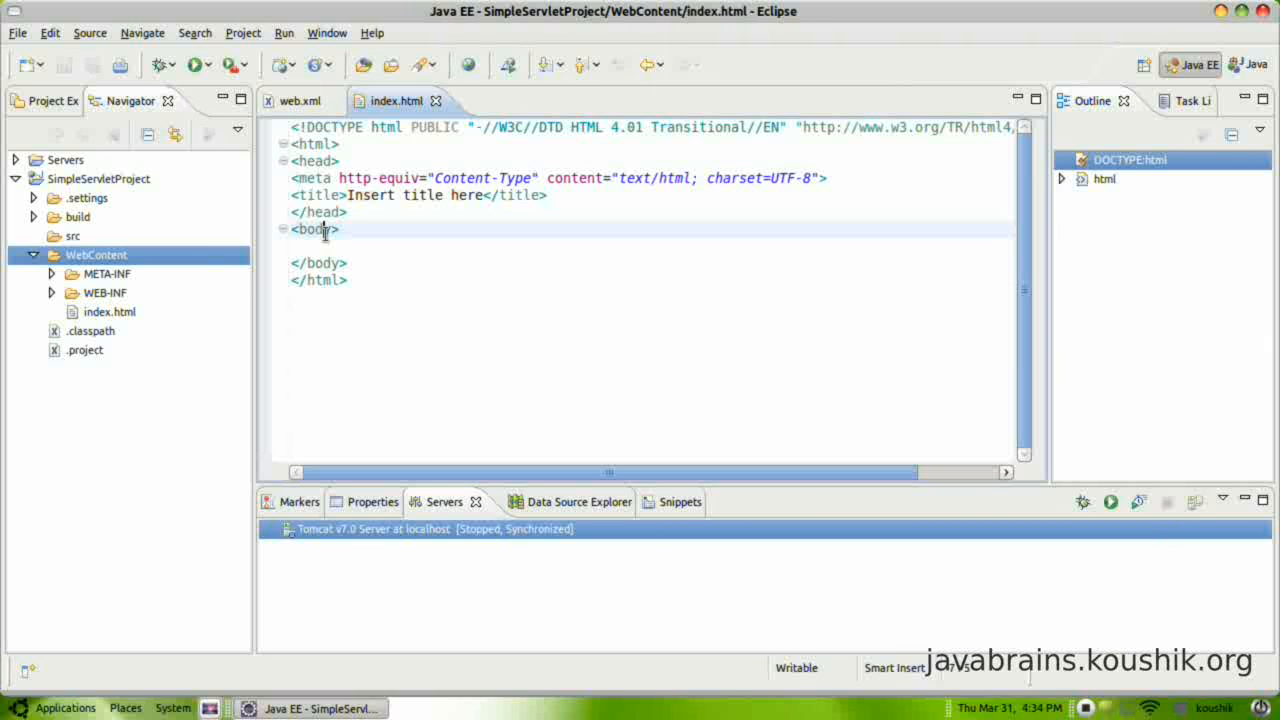
{"action": "left_click", "coordinate": [312, 228]}
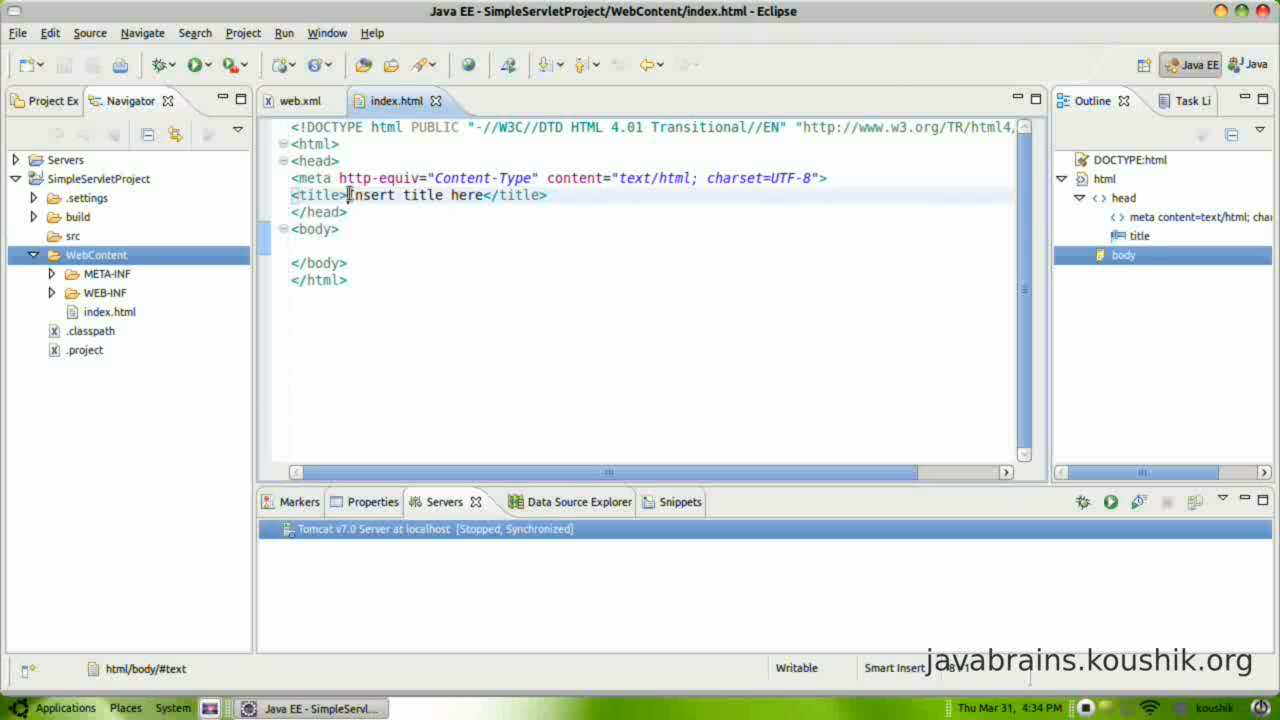
{"action": "double_click", "coordinate": [414, 196]}
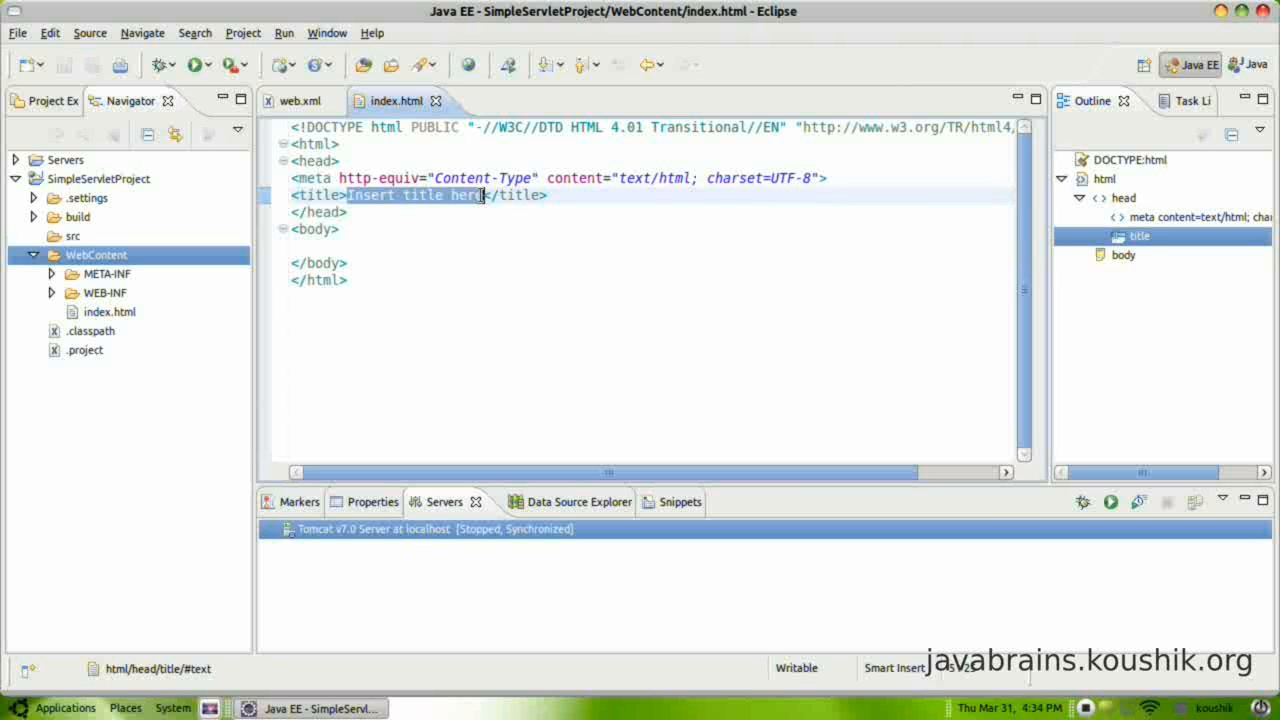
{"action": "type", "text": "S</title>"}
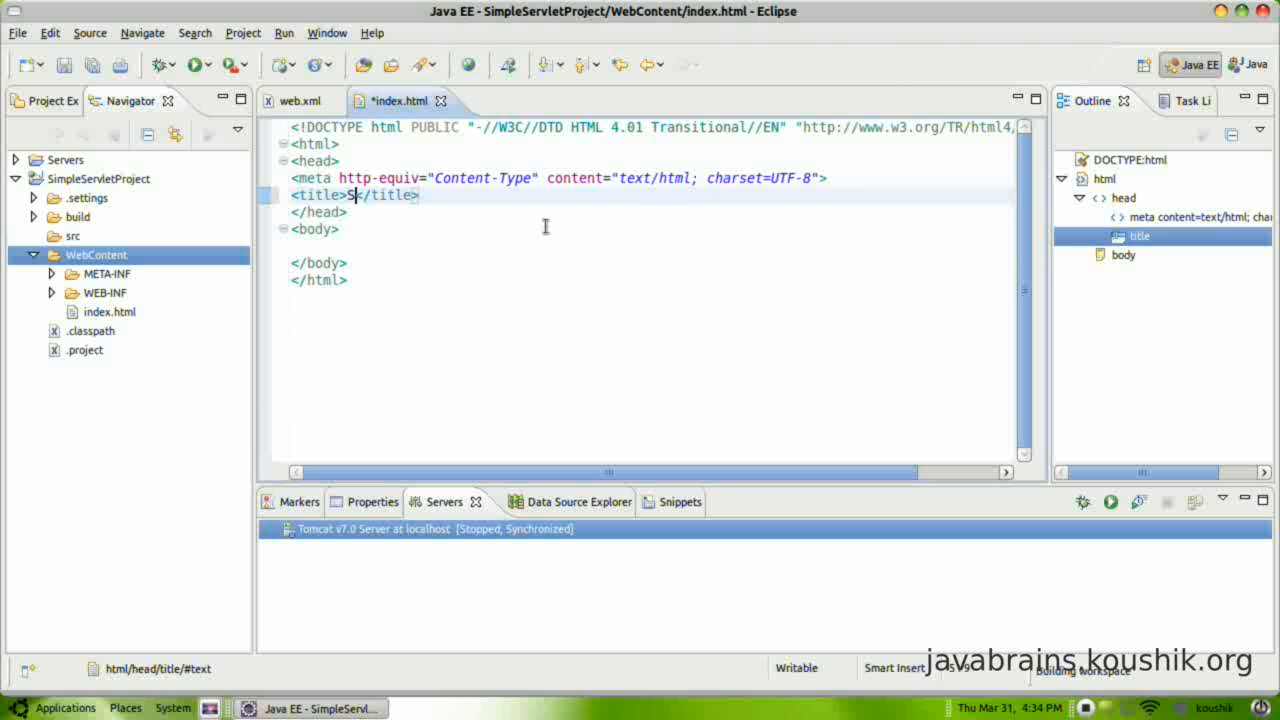
{"action": "type", "text": "imple W"}
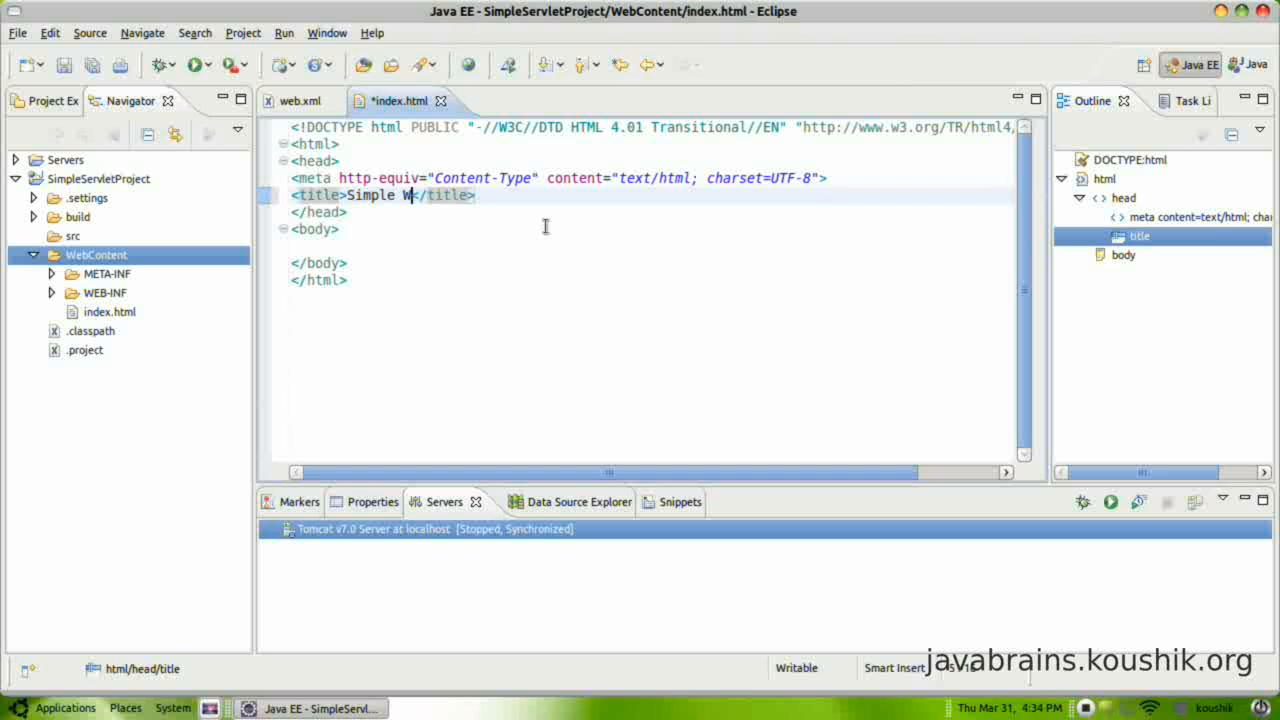
{"action": "type", "text": "eb A"}
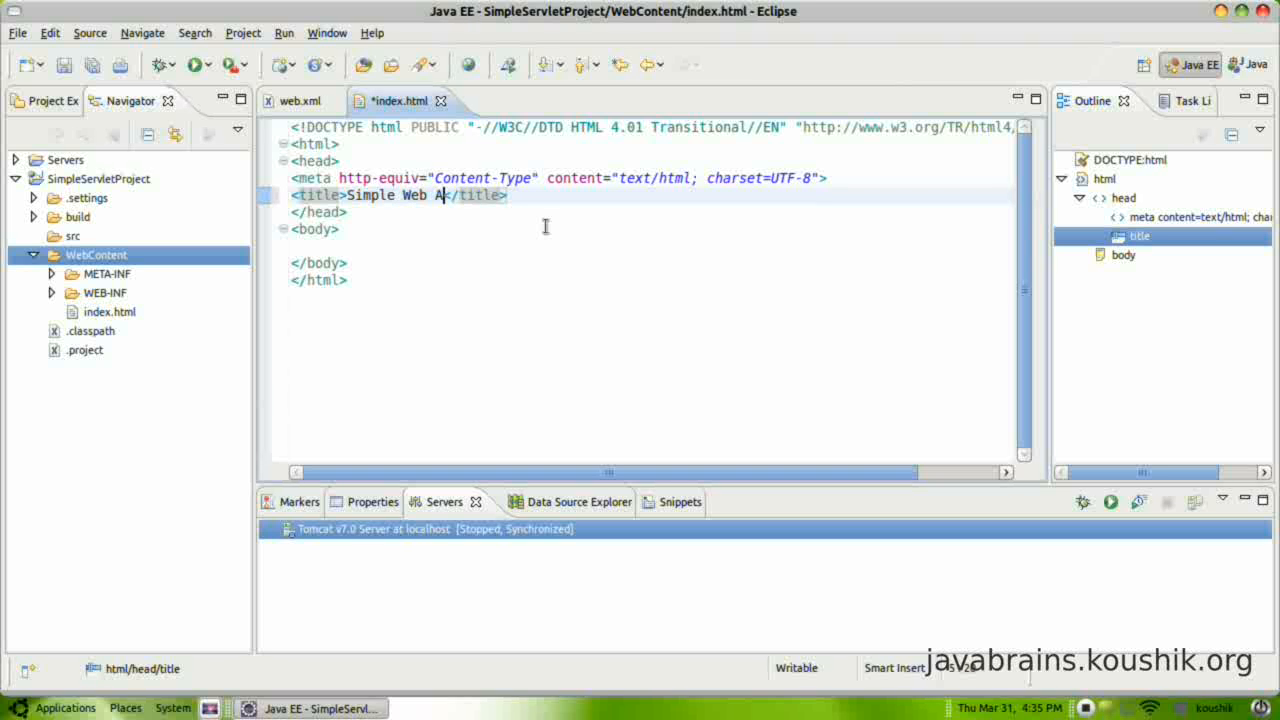
{"action": "type", "text": "pplicati"}
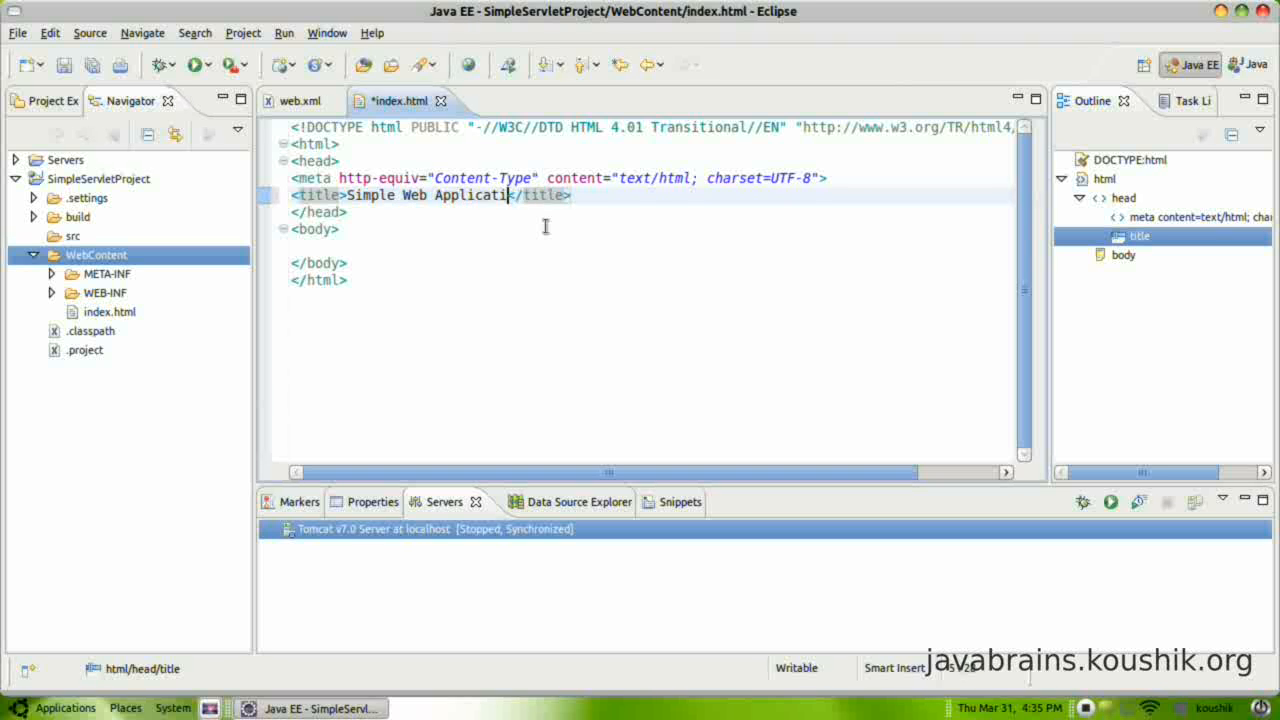
{"action": "type", "text": "on"}
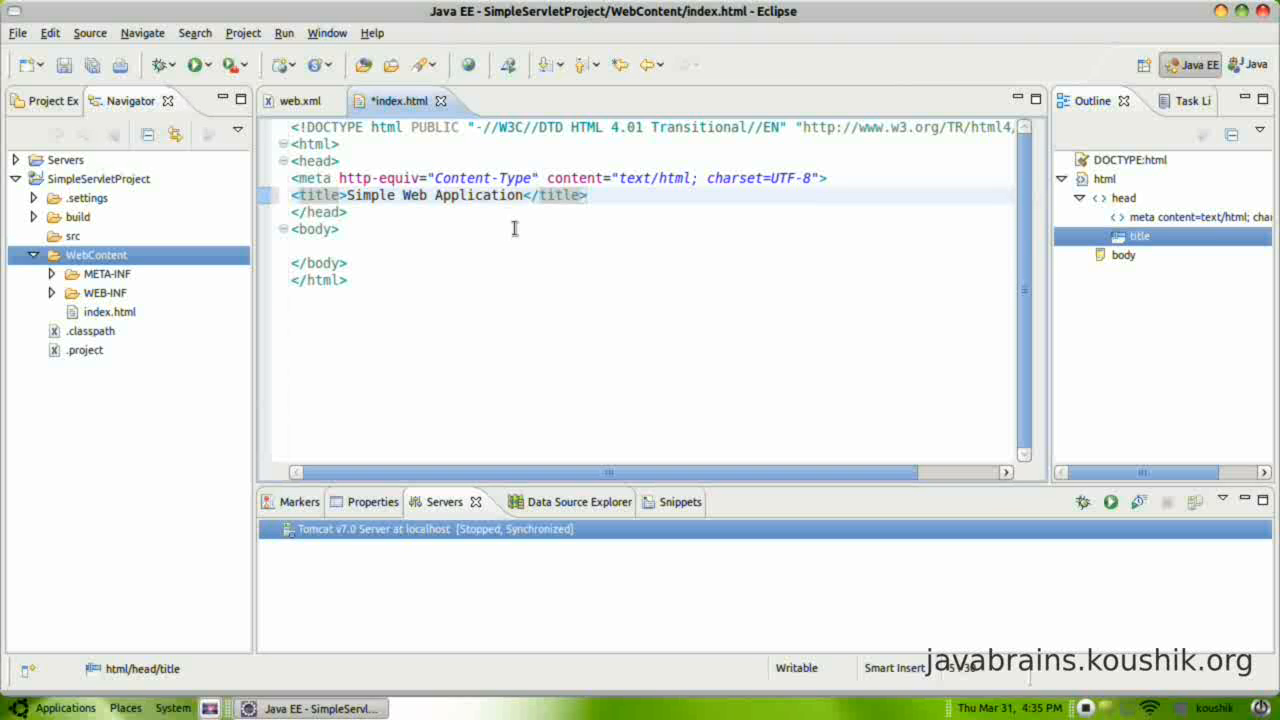
Enter the body text 'Simple Web Application says hello!' and save index.html
{"action": "type", "text": "s"}
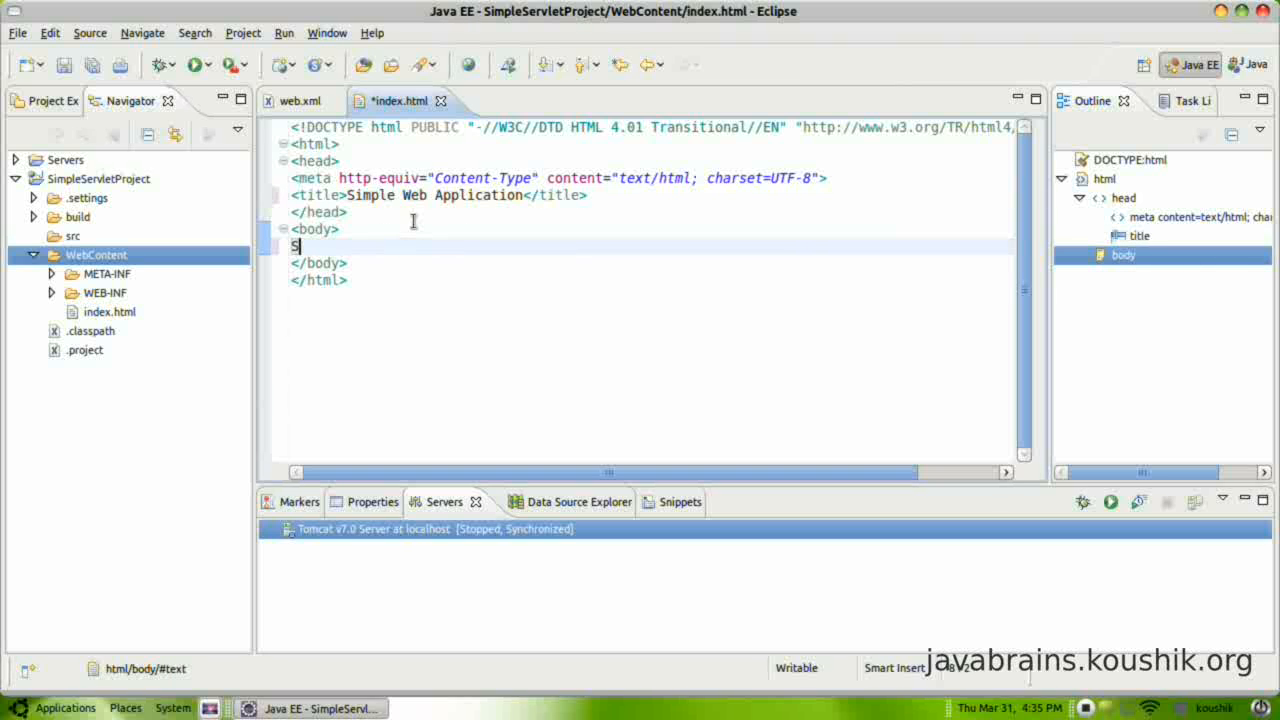
{"action": "type", "text": "imple"}
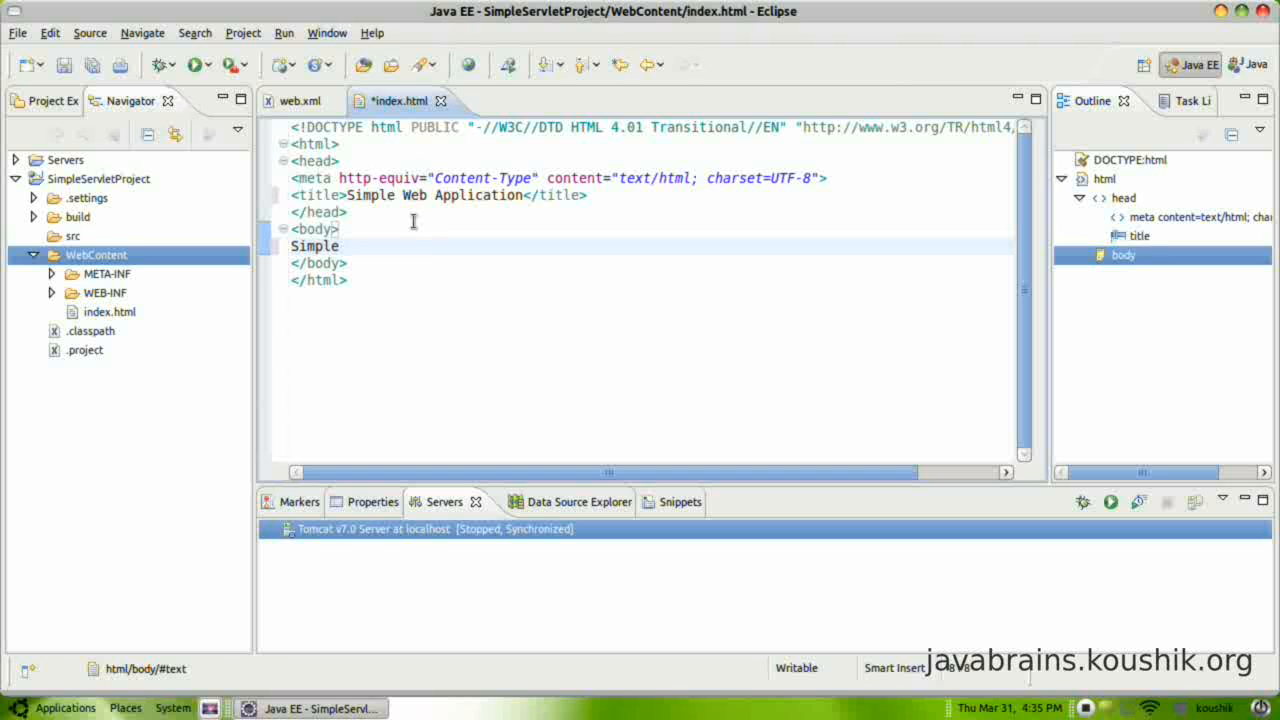
{"action": "type", "text": "Web Ap"}
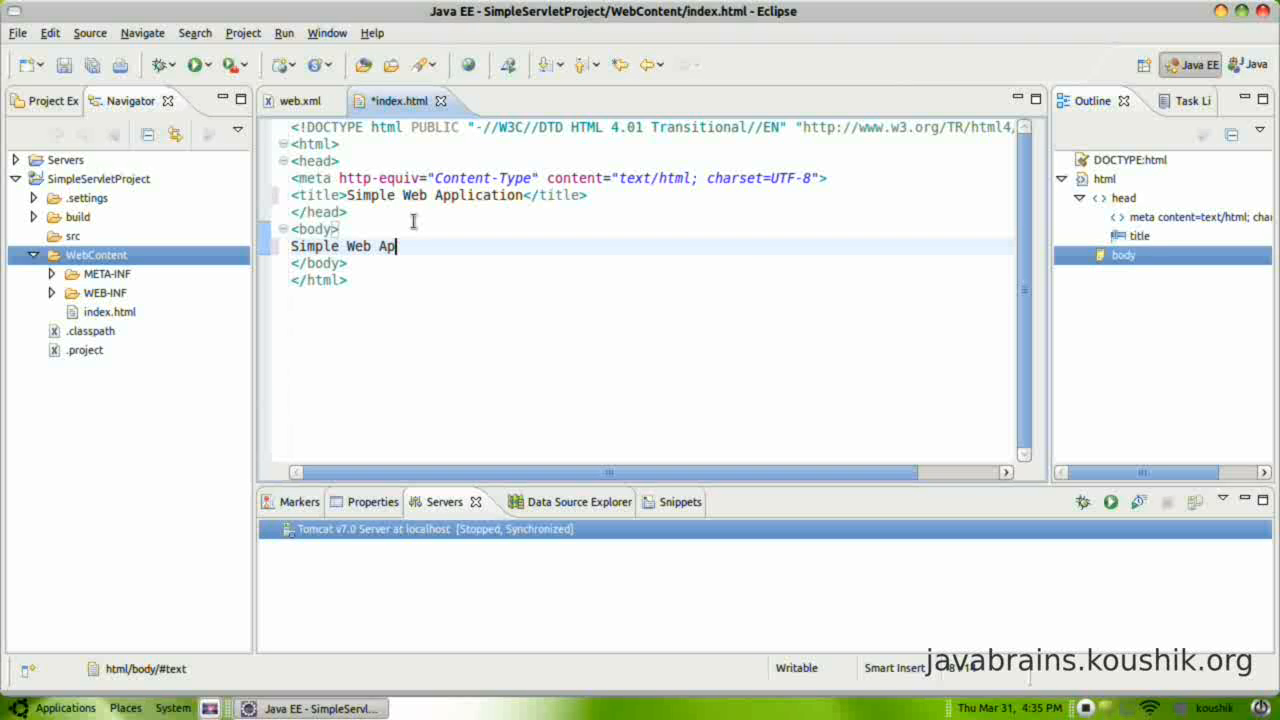
{"action": "type", "text": "plication says hello!"}
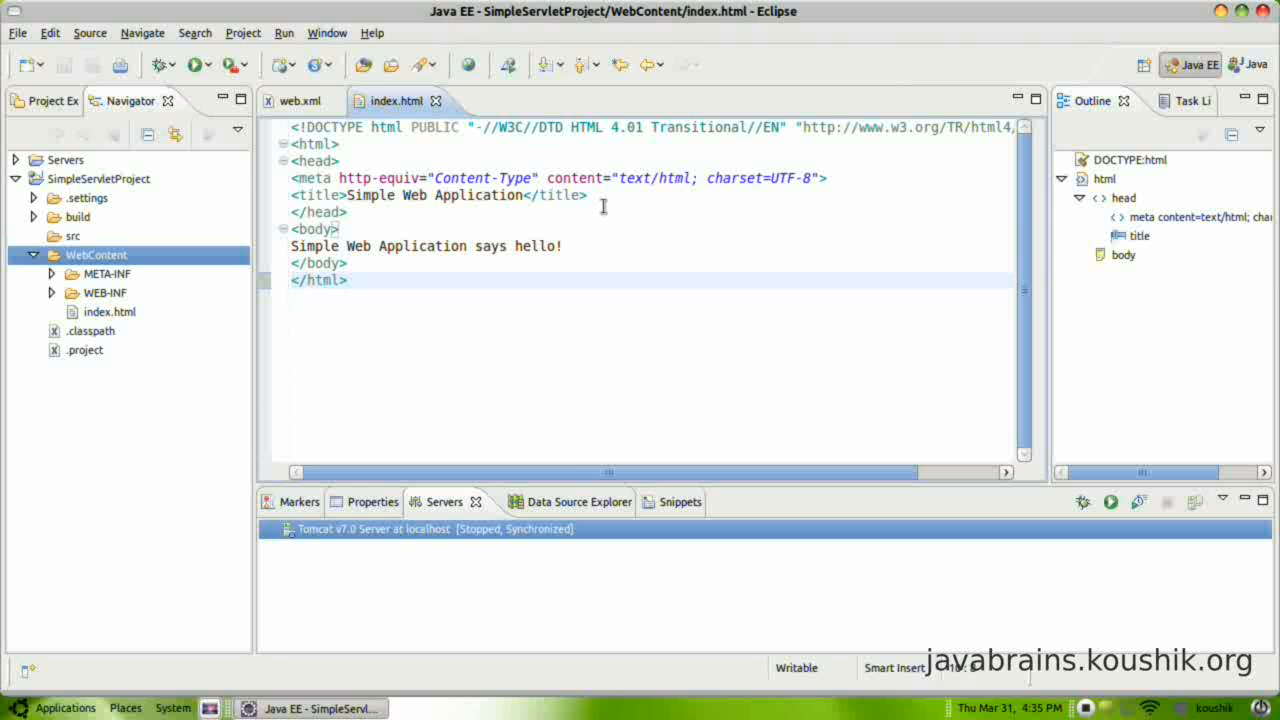
{"action": "left_click", "coordinate": [300, 100]}
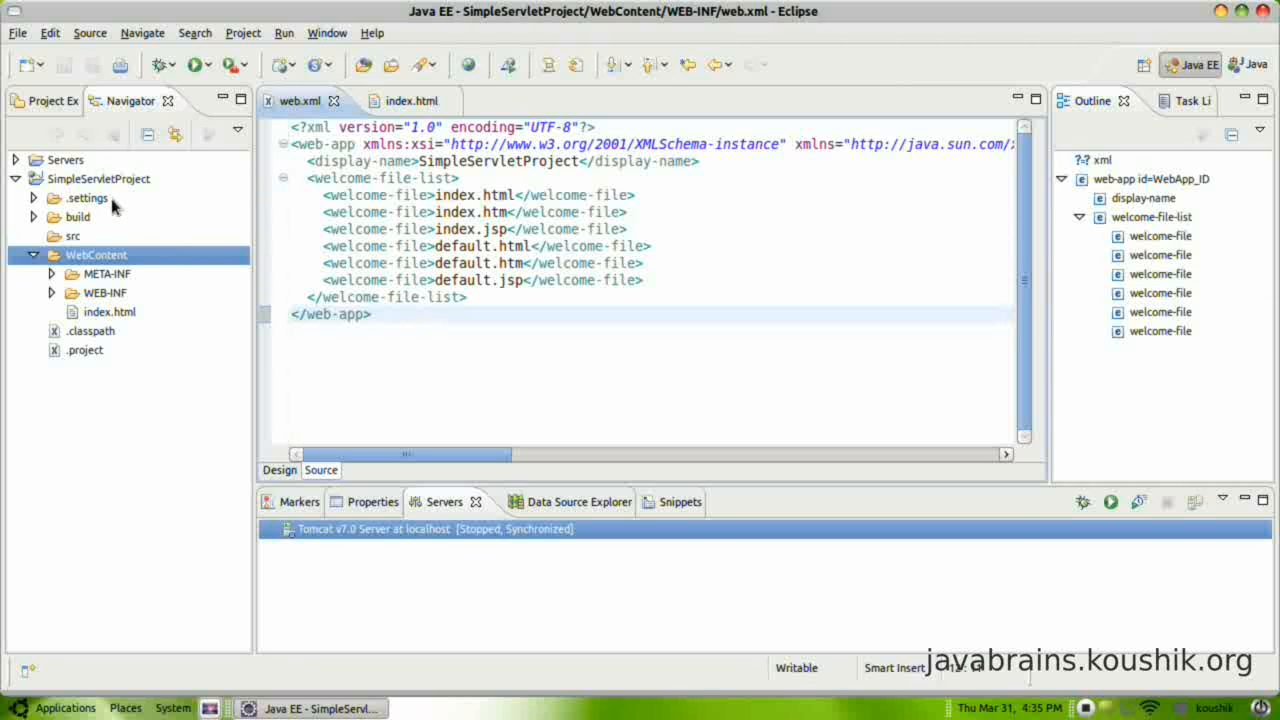
Delete the five welcome-file entries after index.html in web.xml, leaving only index.html
{"action": "left_click", "coordinate": [98, 178]}
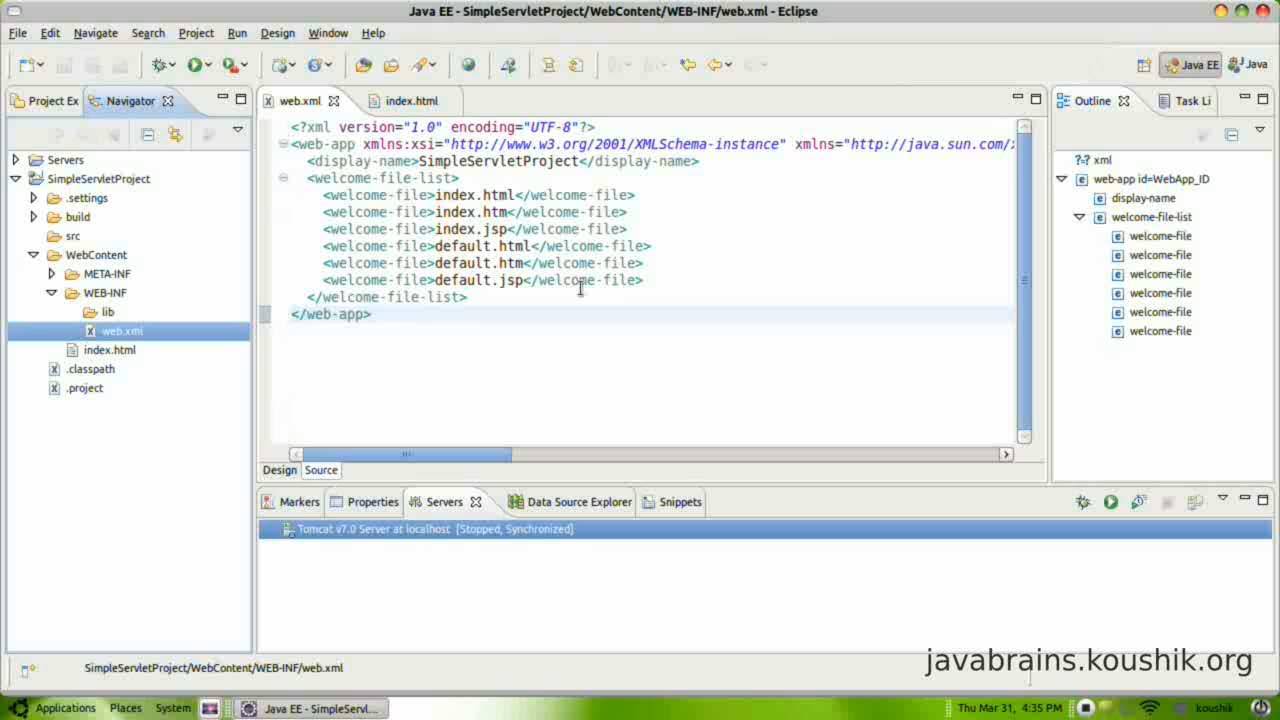
{"action": "left_click_drag", "start_coordinate": [320, 212], "coordinate": [644, 280]}
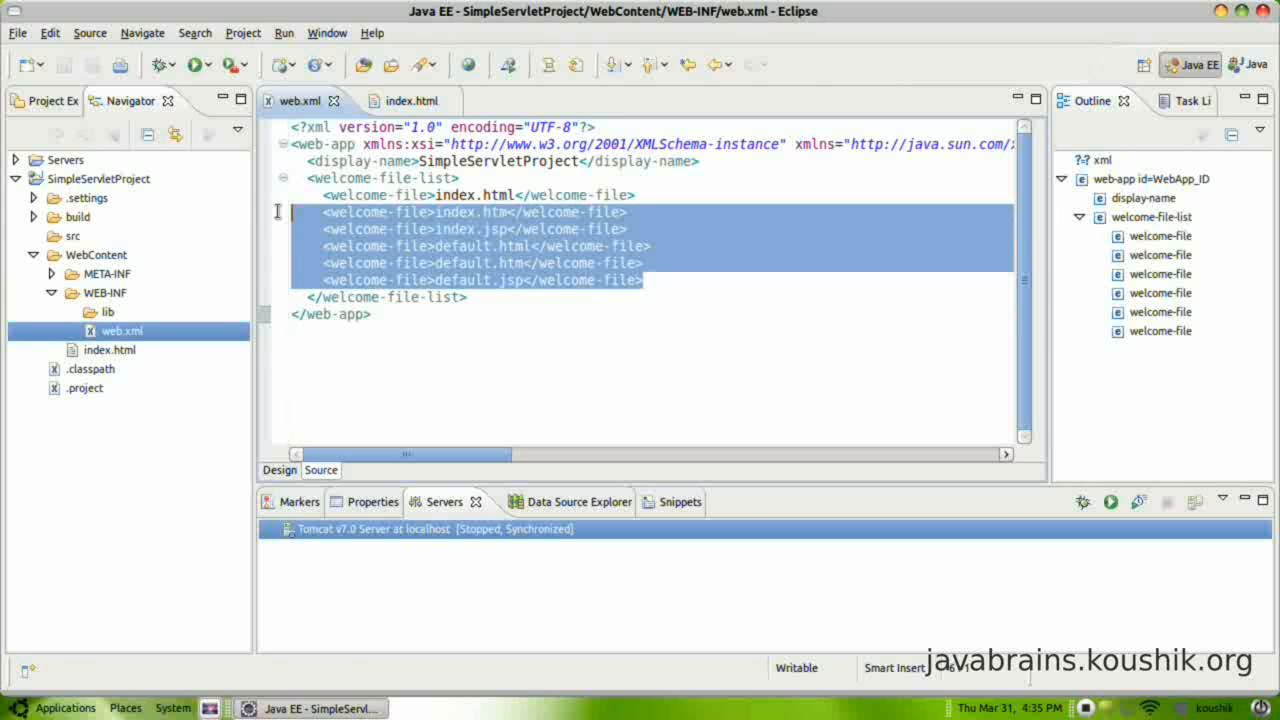
{"action": "left_click", "coordinate": [410, 212]}
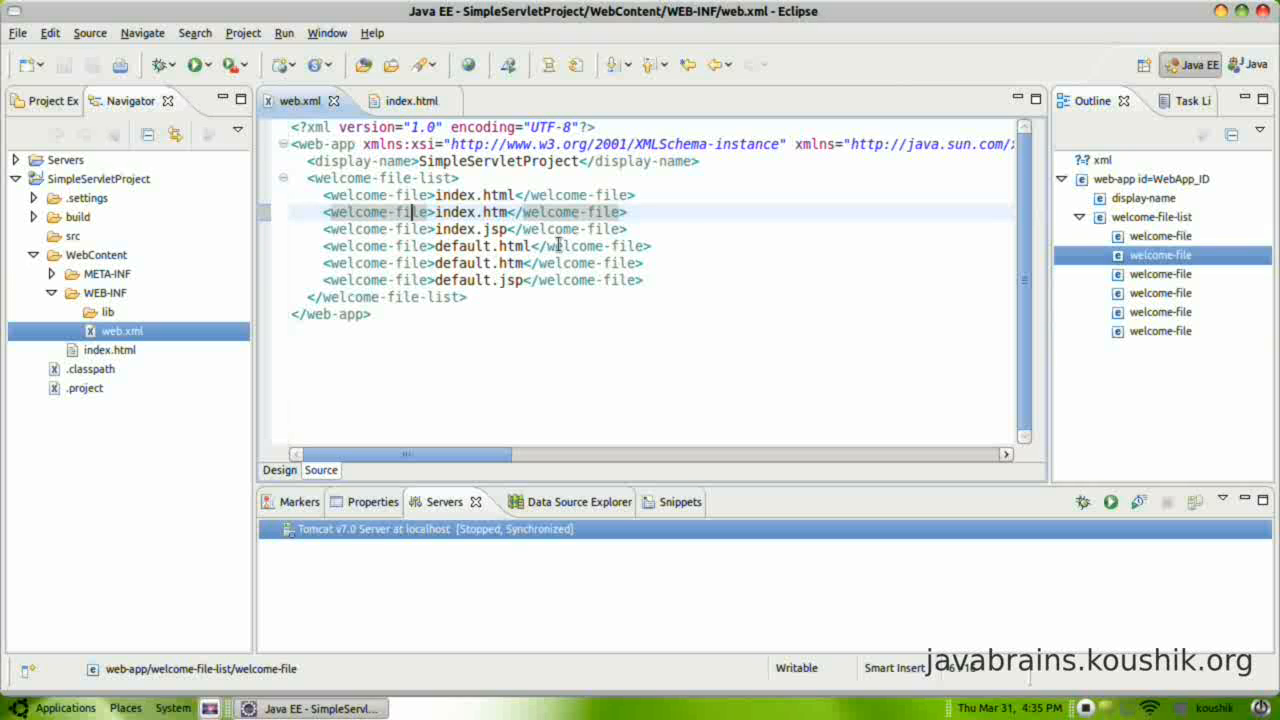
{"action": "left_click_drag", "start_coordinate": [410, 212], "coordinate": [644, 280]}
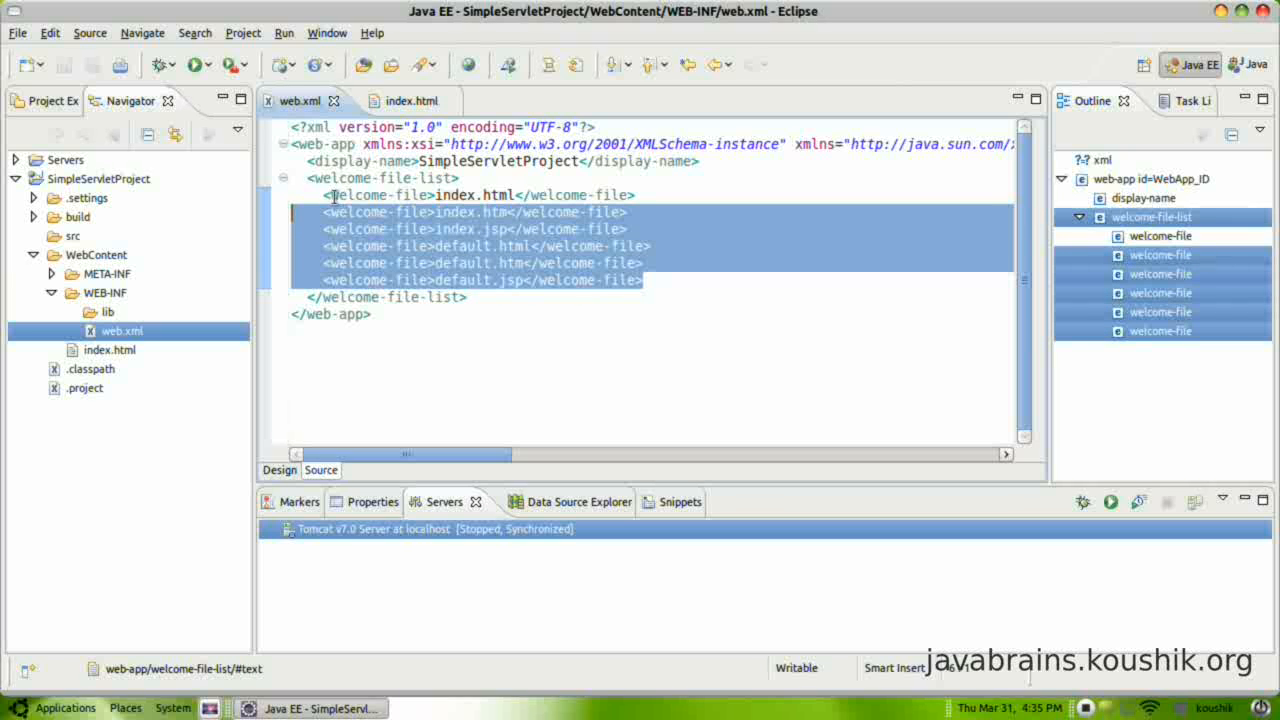
{"action": "mouse_move", "coordinate": [562, 196]}
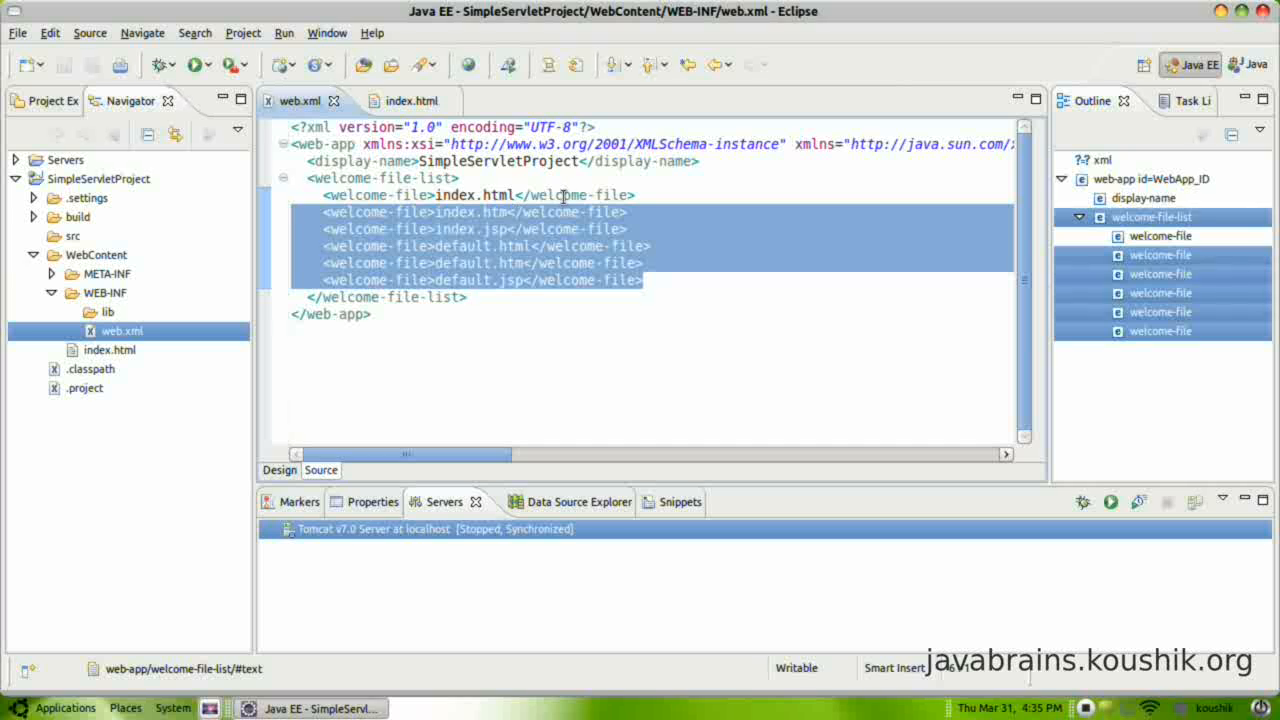
{"action": "mouse_move", "coordinate": [712, 256]}
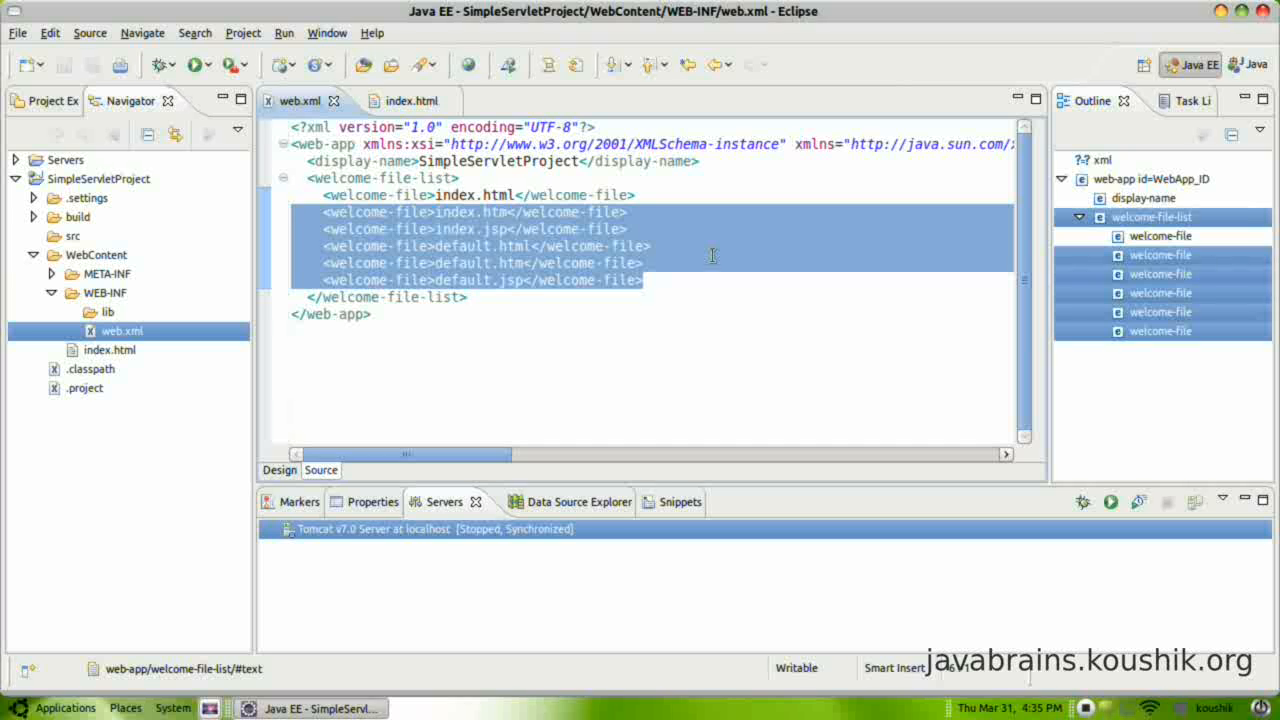
{"action": "key", "text": "Delete"}
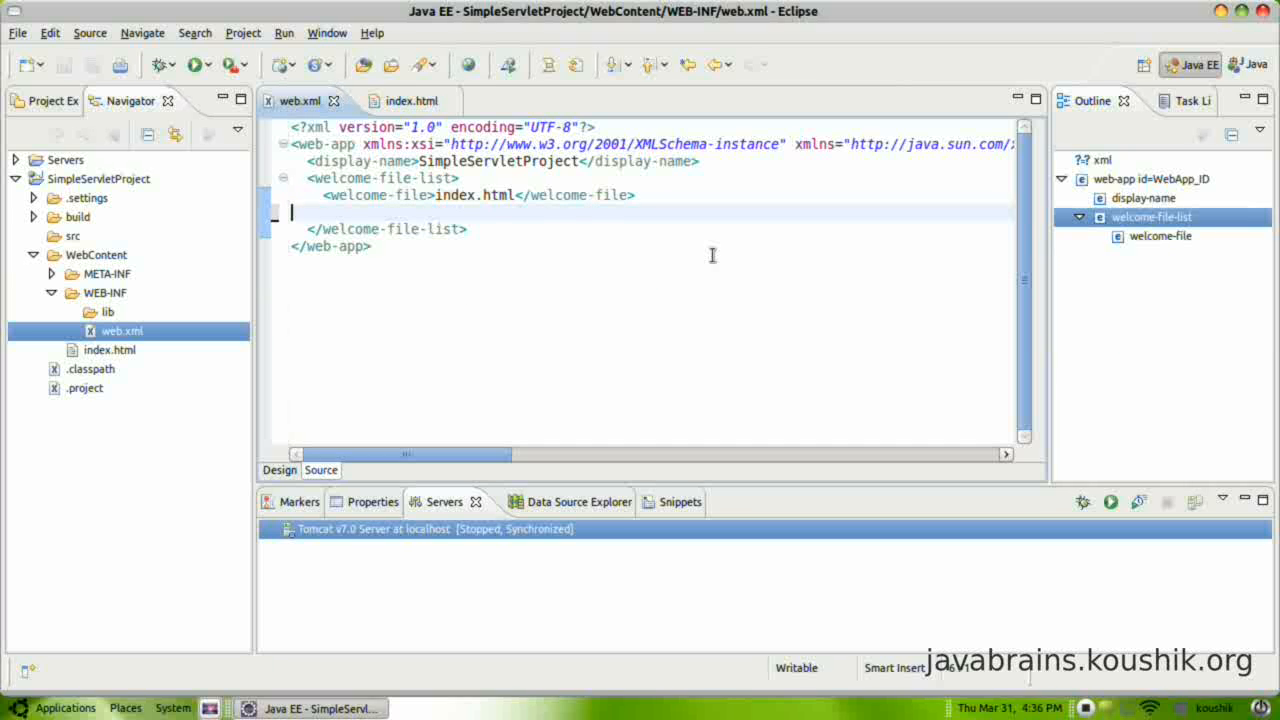
{"action": "mouse_move", "coordinate": [204, 256]}
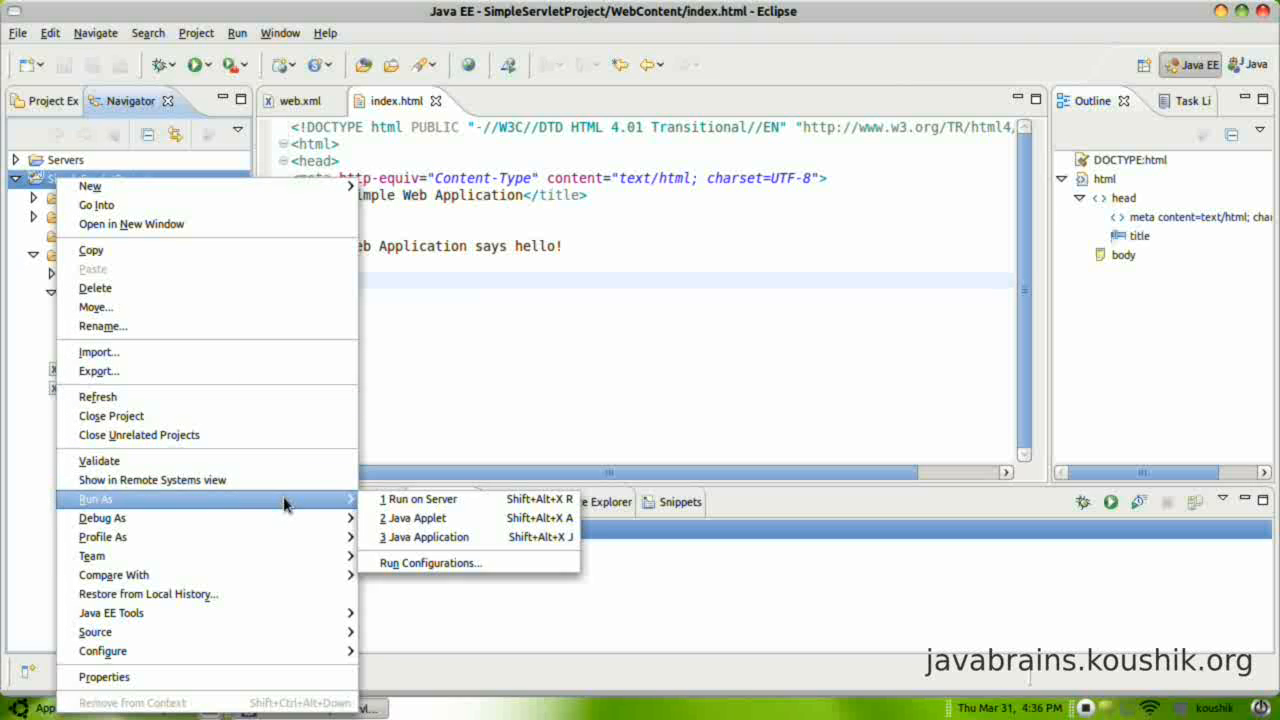
{"action": "mouse_move", "coordinate": [420, 500]}
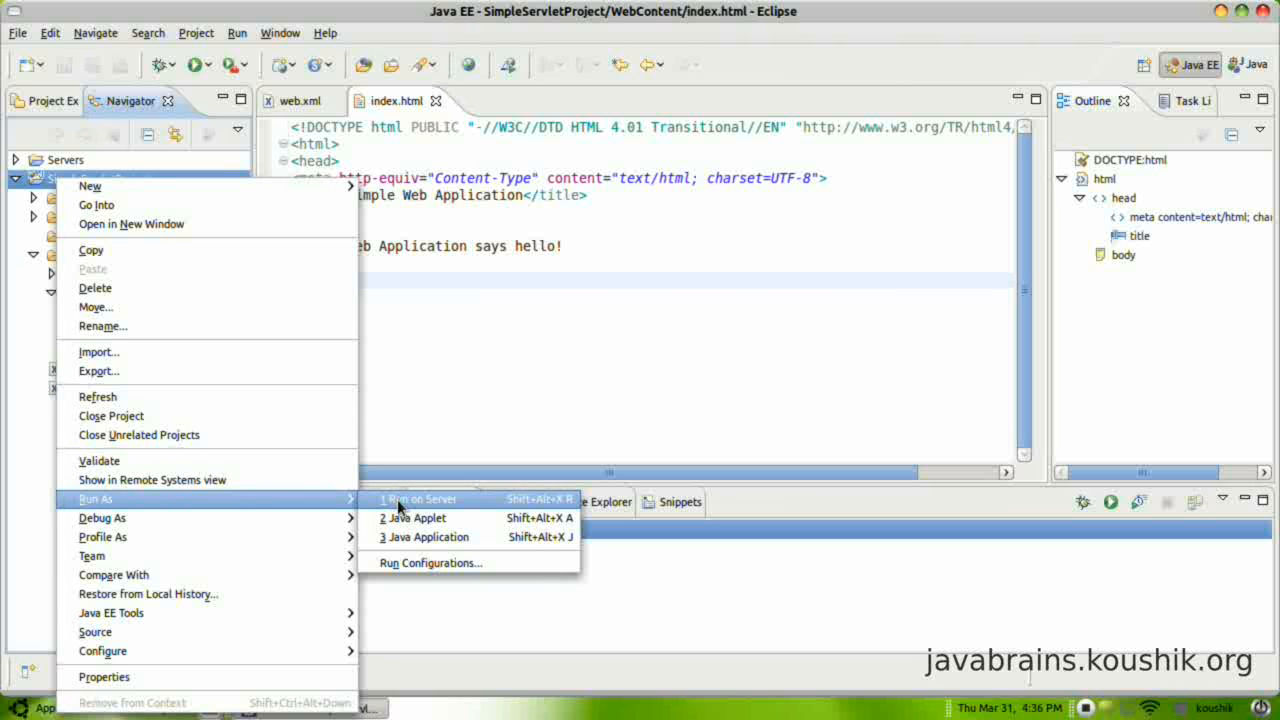
Run SimpleServletProject on the Tomcat v7.0 localhost server, keeping it configured, and launch it
{"action": "left_click", "coordinate": [416, 500]}
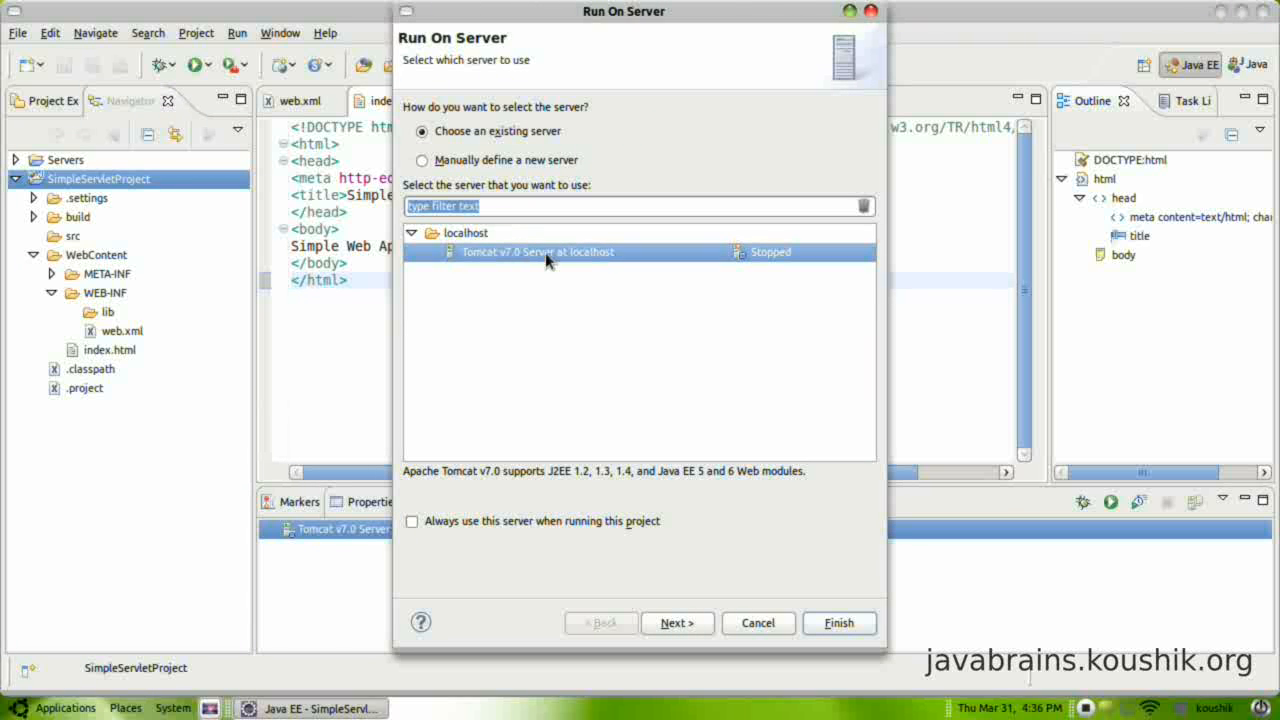
{"action": "mouse_move", "coordinate": [820, 464]}
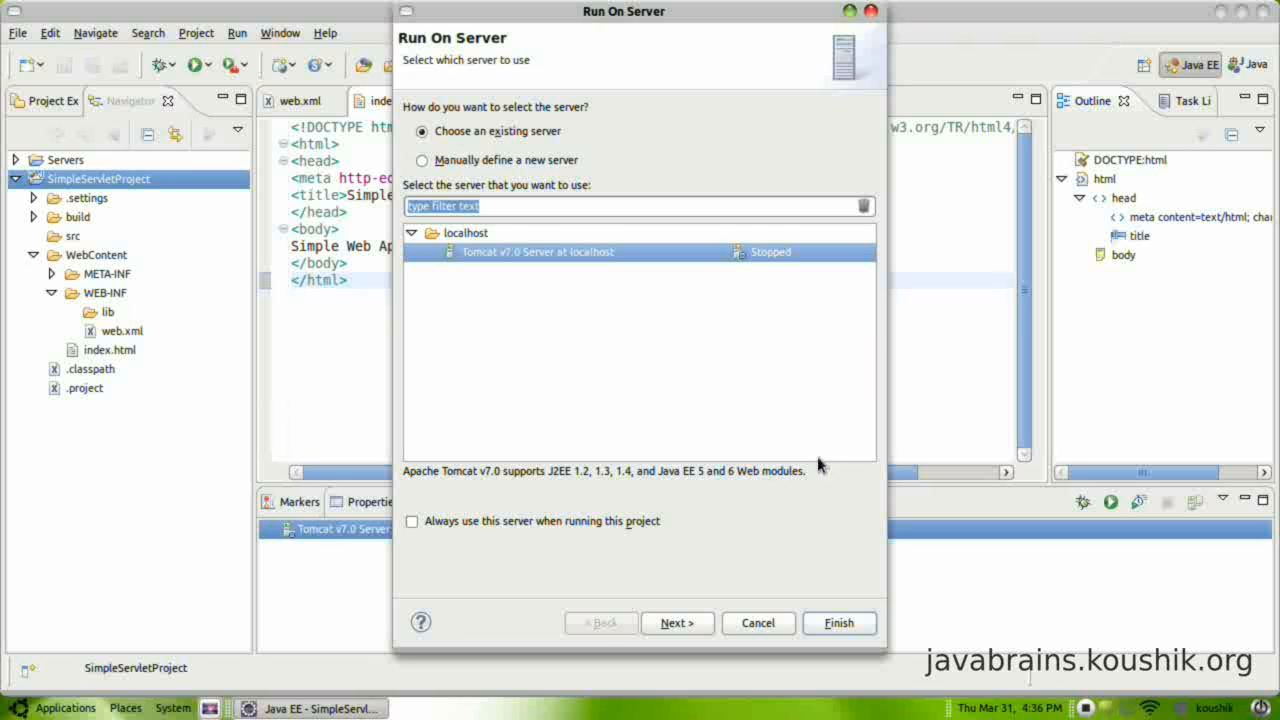
{"action": "mouse_move", "coordinate": [632, 548]}
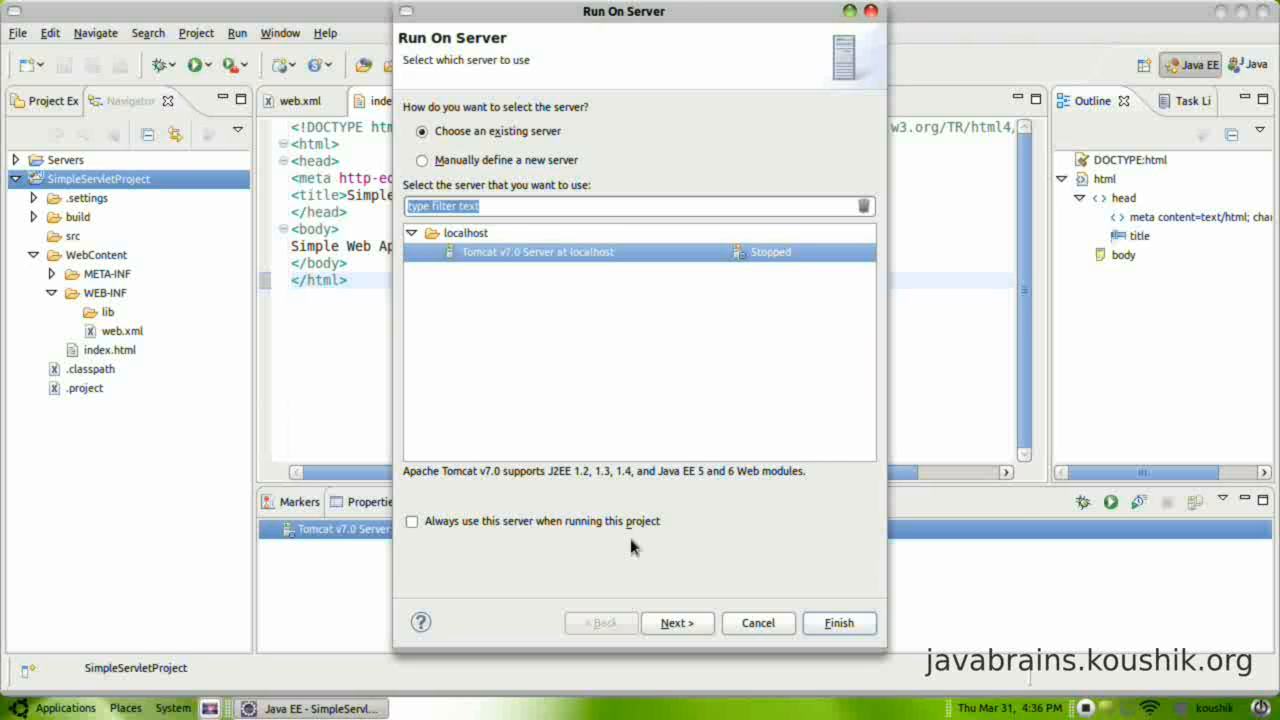
{"action": "left_click", "coordinate": [676, 622]}
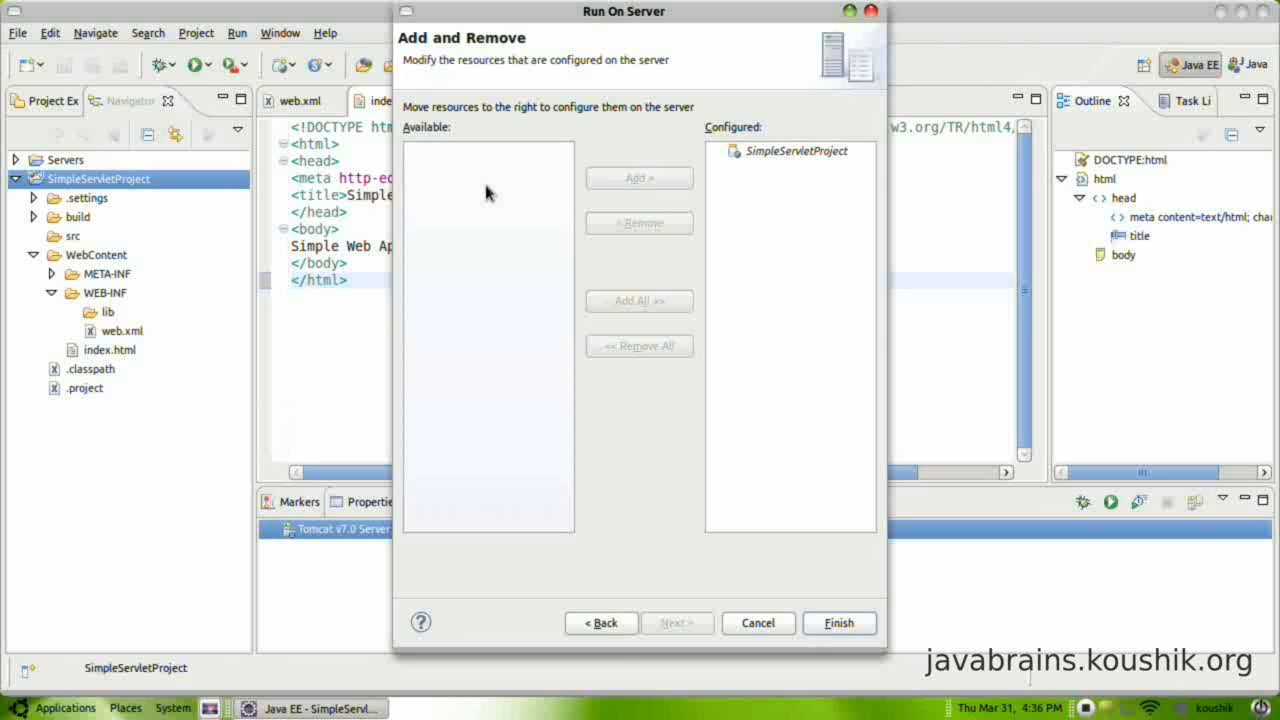
{"action": "mouse_move", "coordinate": [472, 220]}
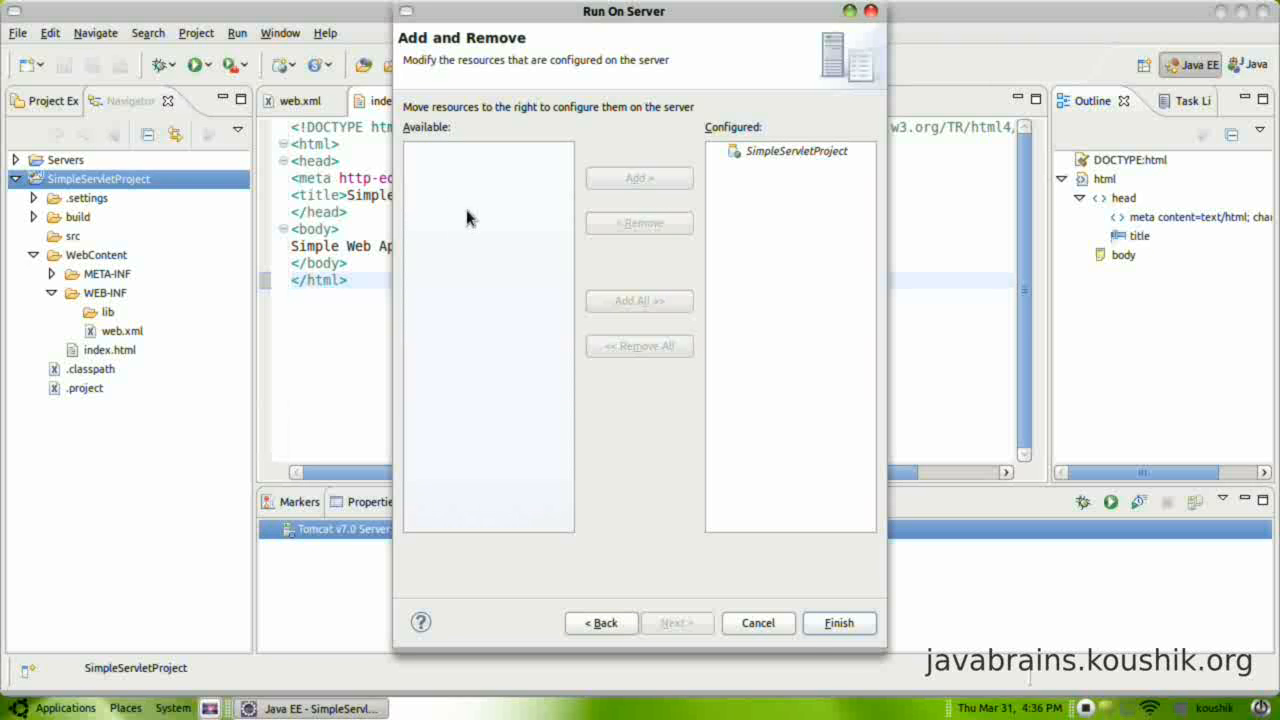
{"action": "mouse_move", "coordinate": [462, 188]}
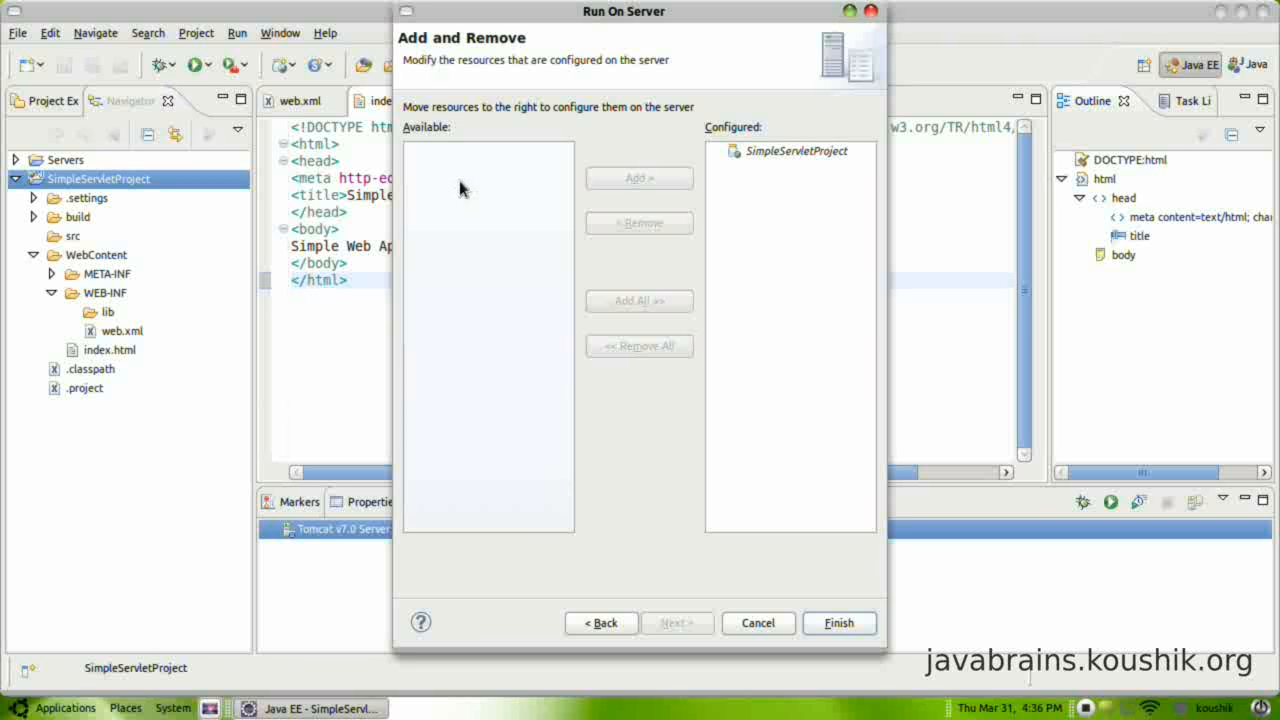
{"action": "mouse_move", "coordinate": [584, 244]}
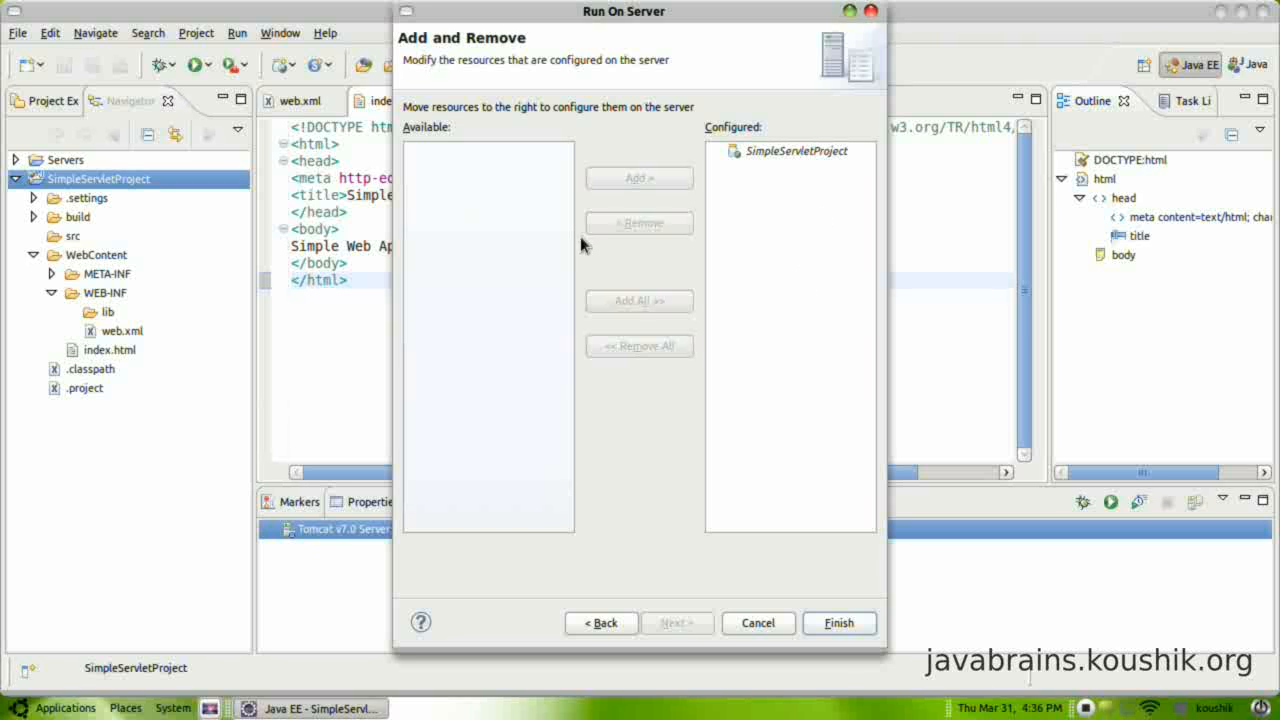
{"action": "mouse_move", "coordinate": [638, 238]}
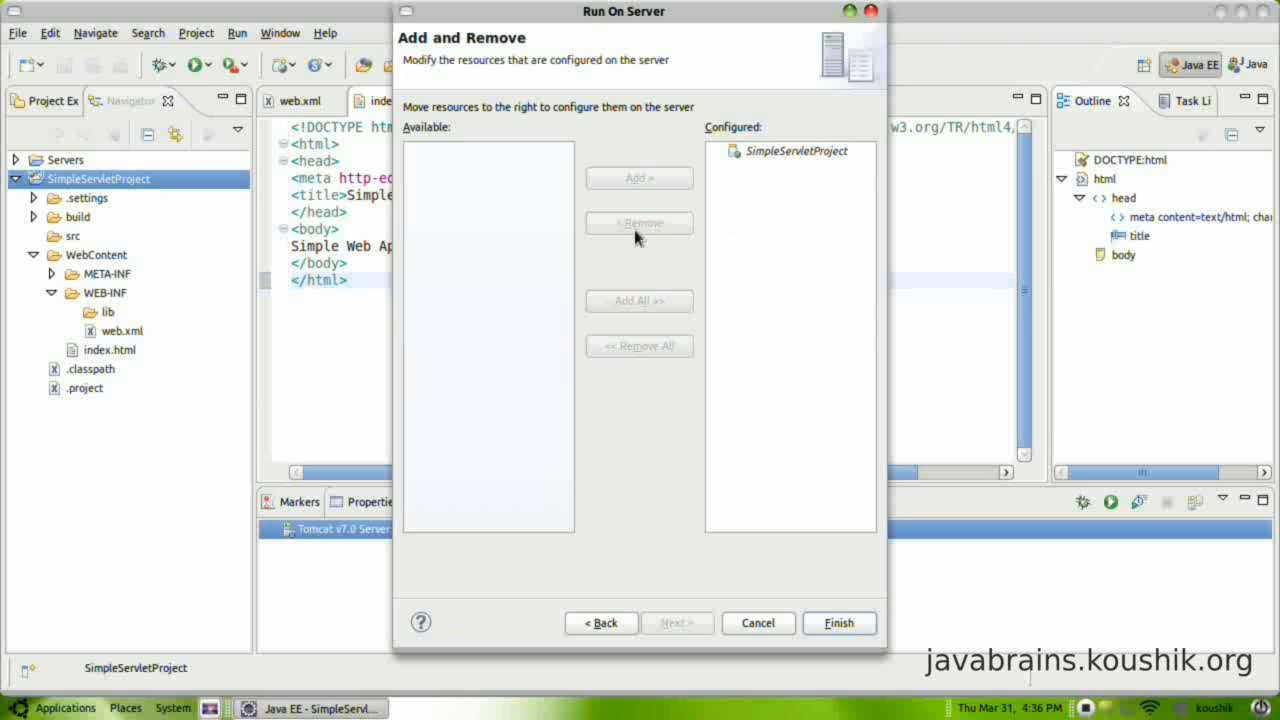
{"action": "mouse_move", "coordinate": [752, 208]}
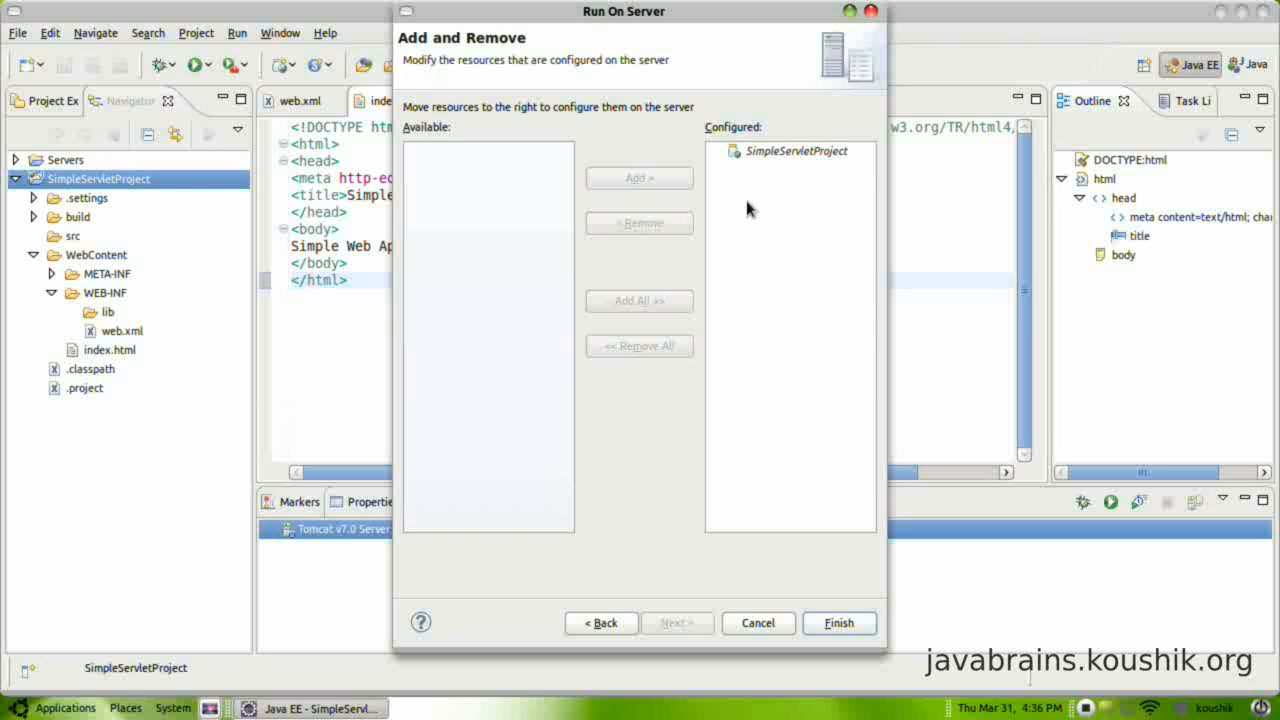
{"action": "left_click", "coordinate": [796, 152]}
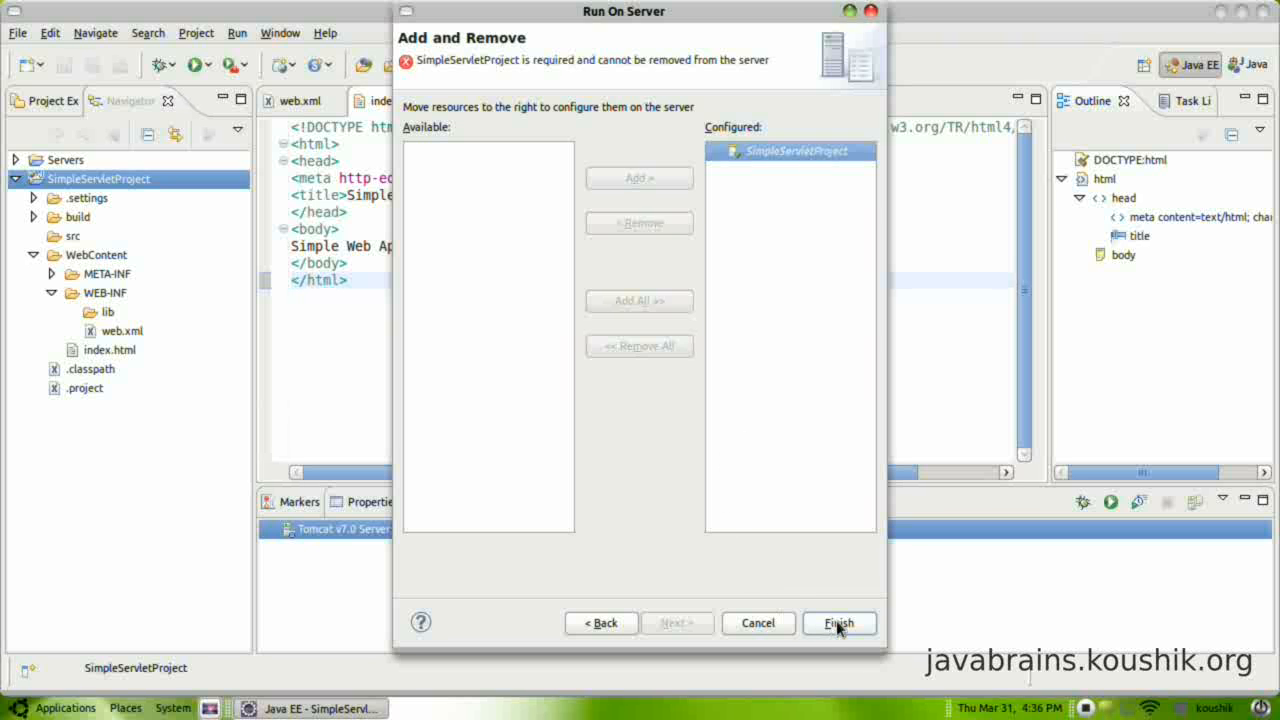
{"action": "left_click", "coordinate": [838, 624]}
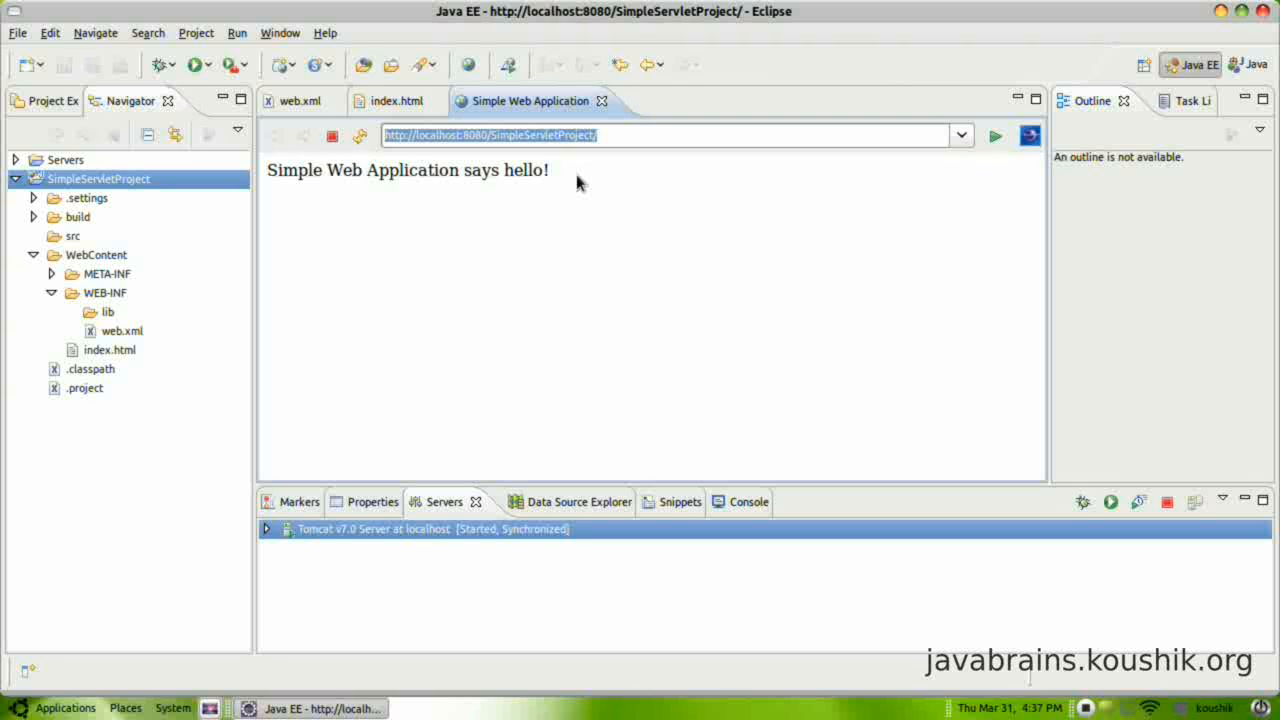
{"action": "mouse_move", "coordinate": [390, 100]}
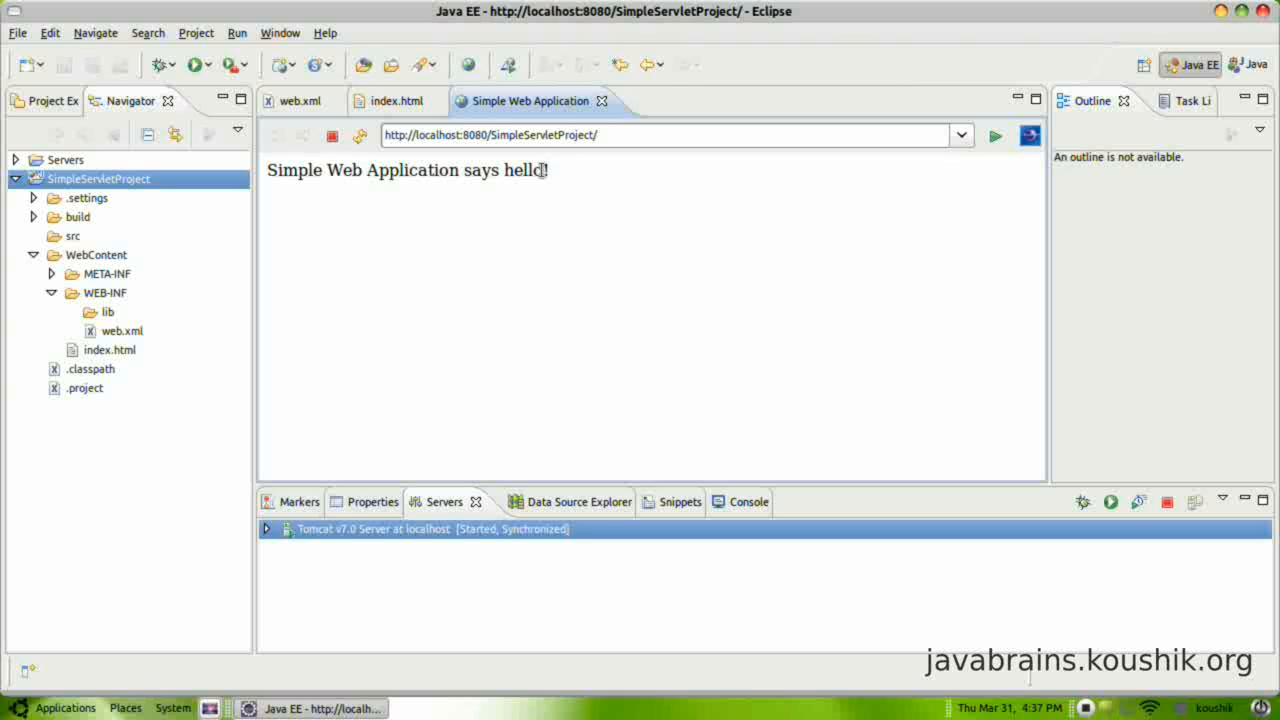
{"action": "mouse_move", "coordinate": [576, 202]}
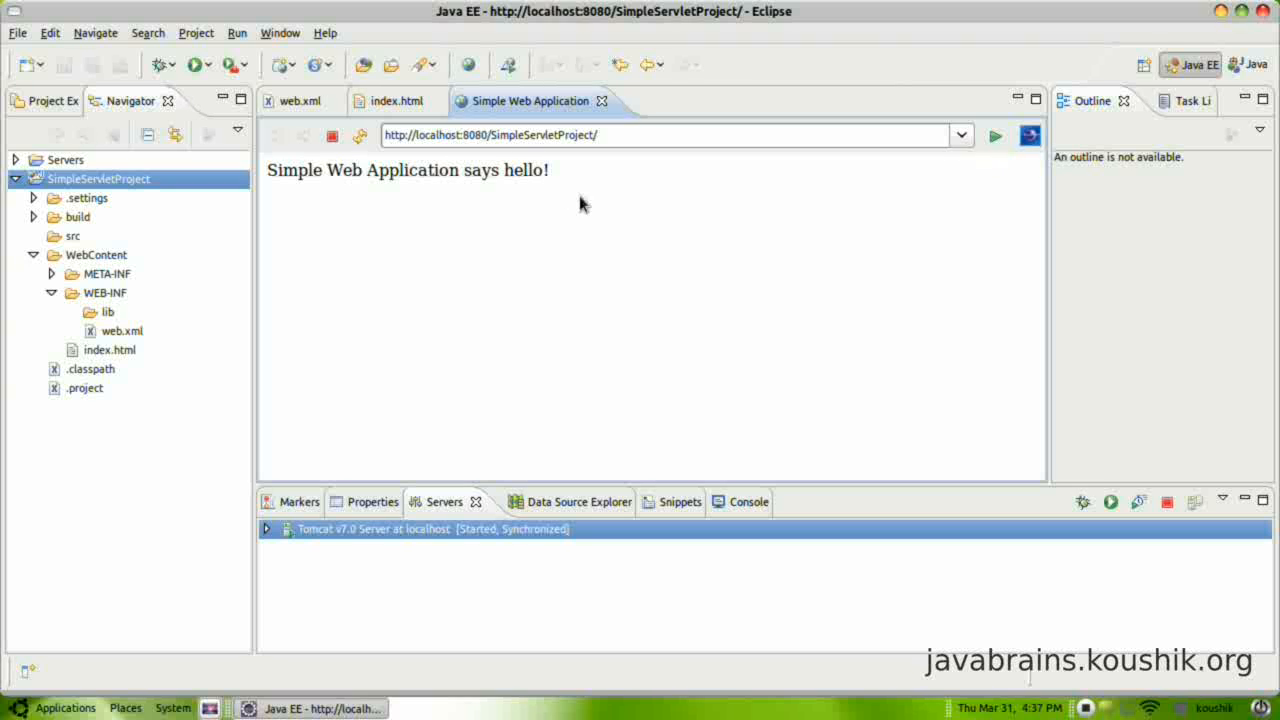
{"action": "mouse_move", "coordinate": [576, 208]}
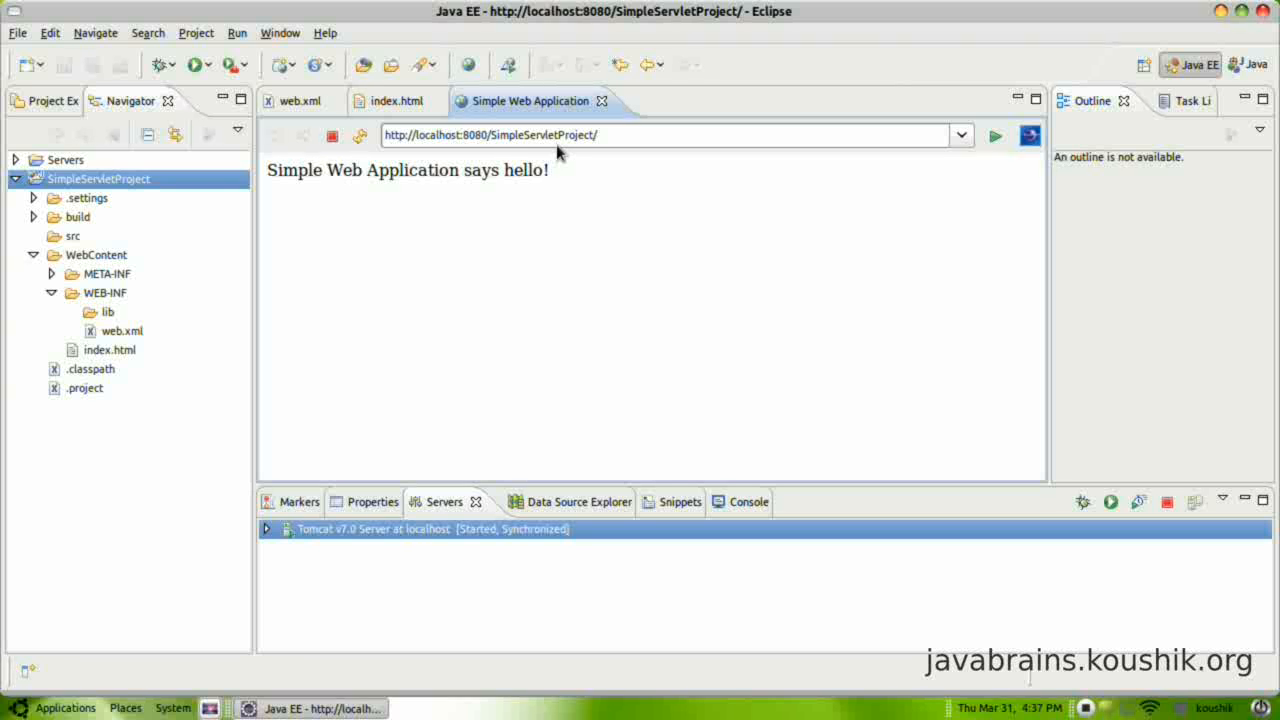
{"action": "left_click", "coordinate": [610, 136]}
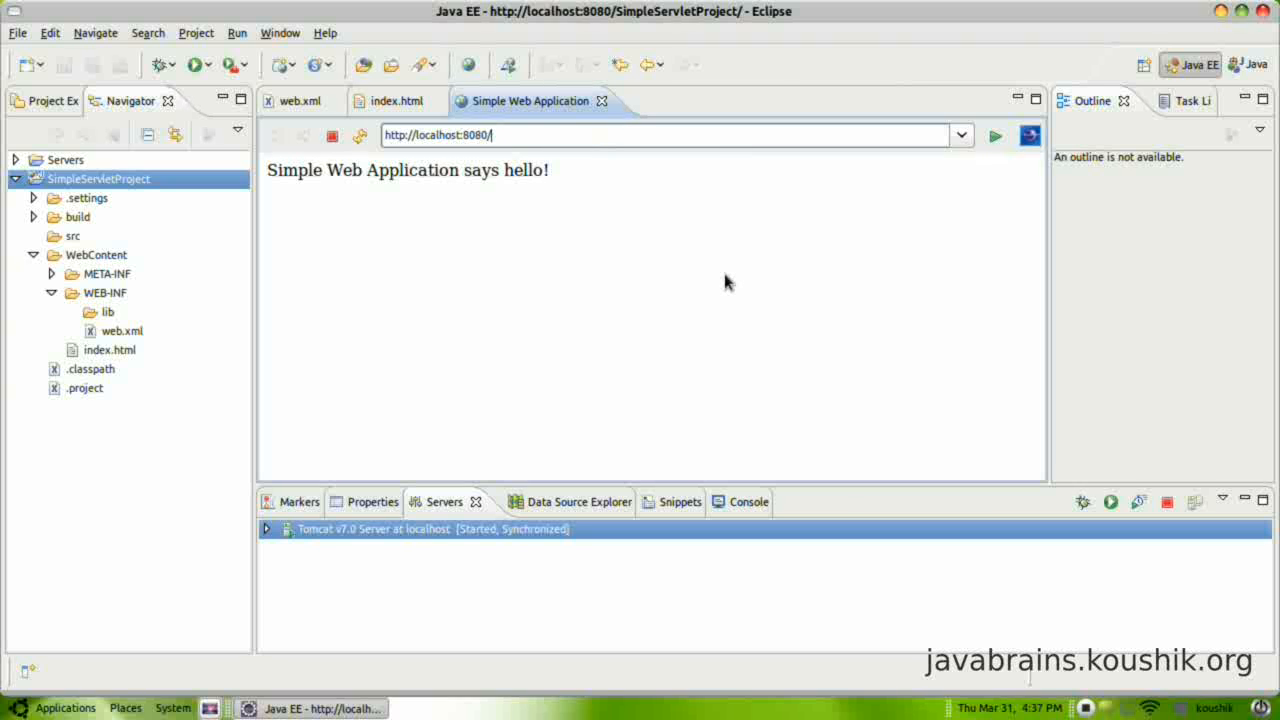
{"action": "left_click", "coordinate": [994, 136]}
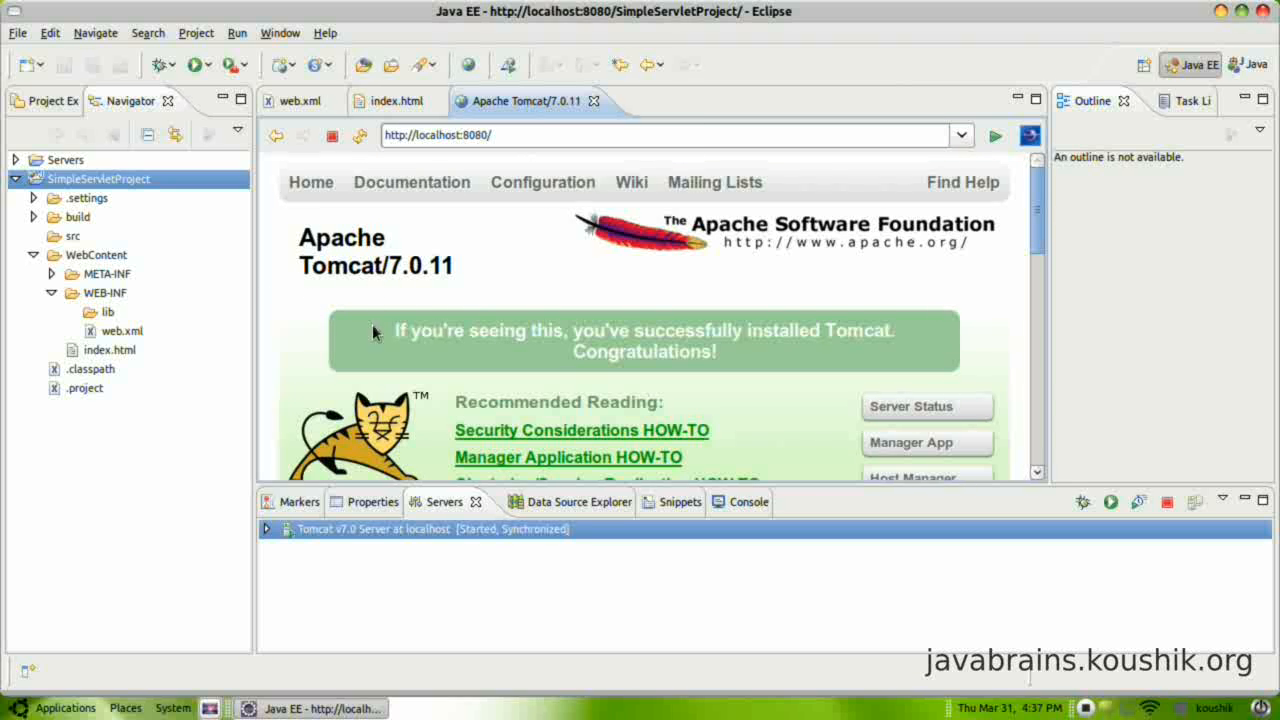
{"action": "mouse_move", "coordinate": [388, 304]}
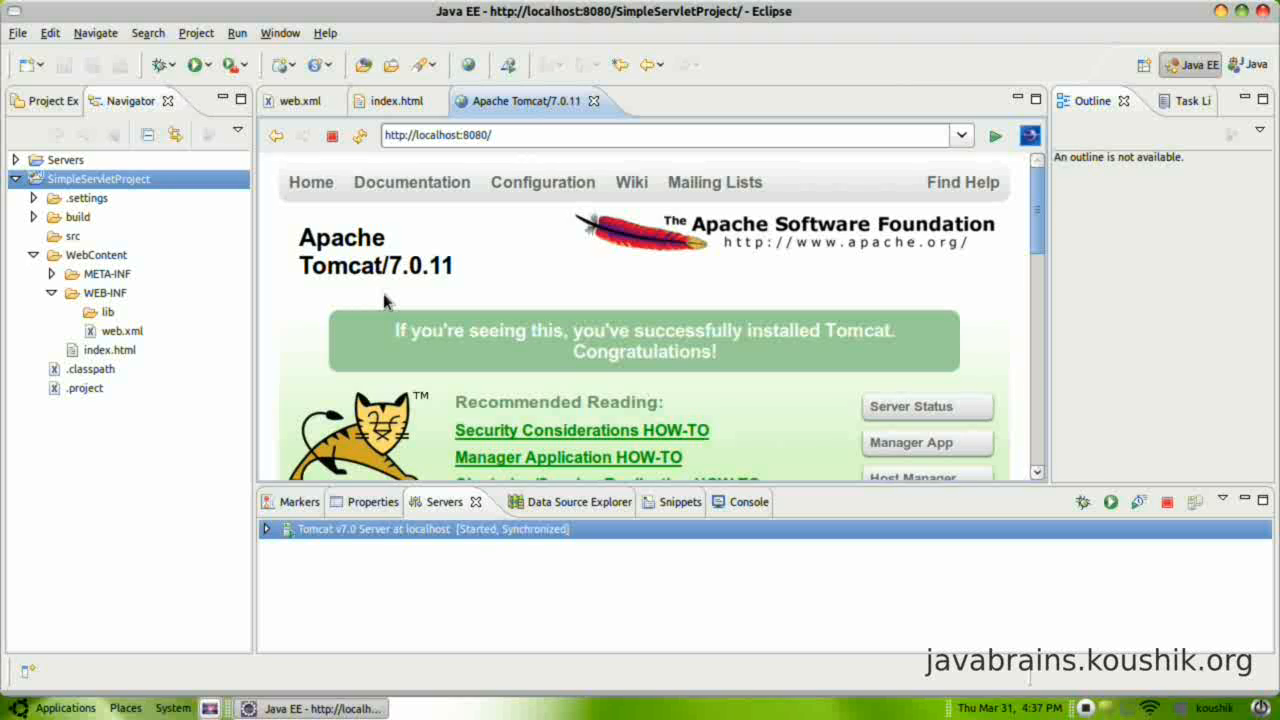
{"action": "mouse_move", "coordinate": [392, 296]}
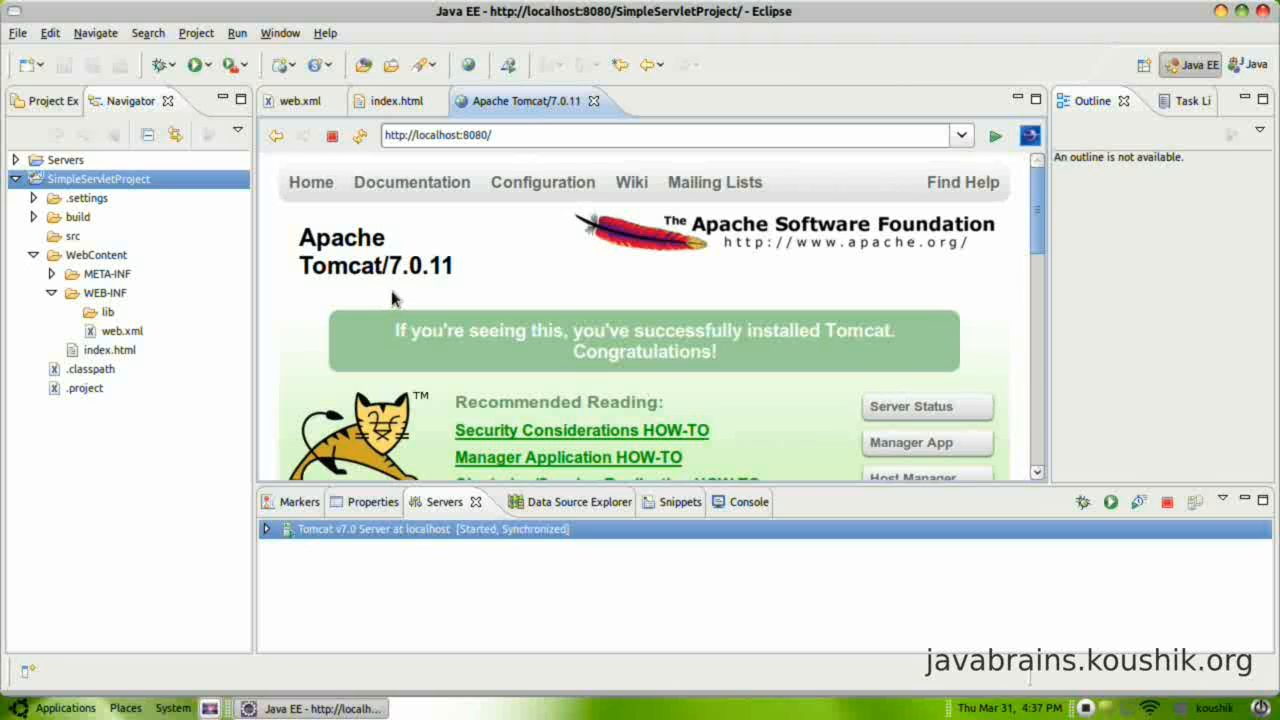
{"action": "mouse_move", "coordinate": [510, 312]}
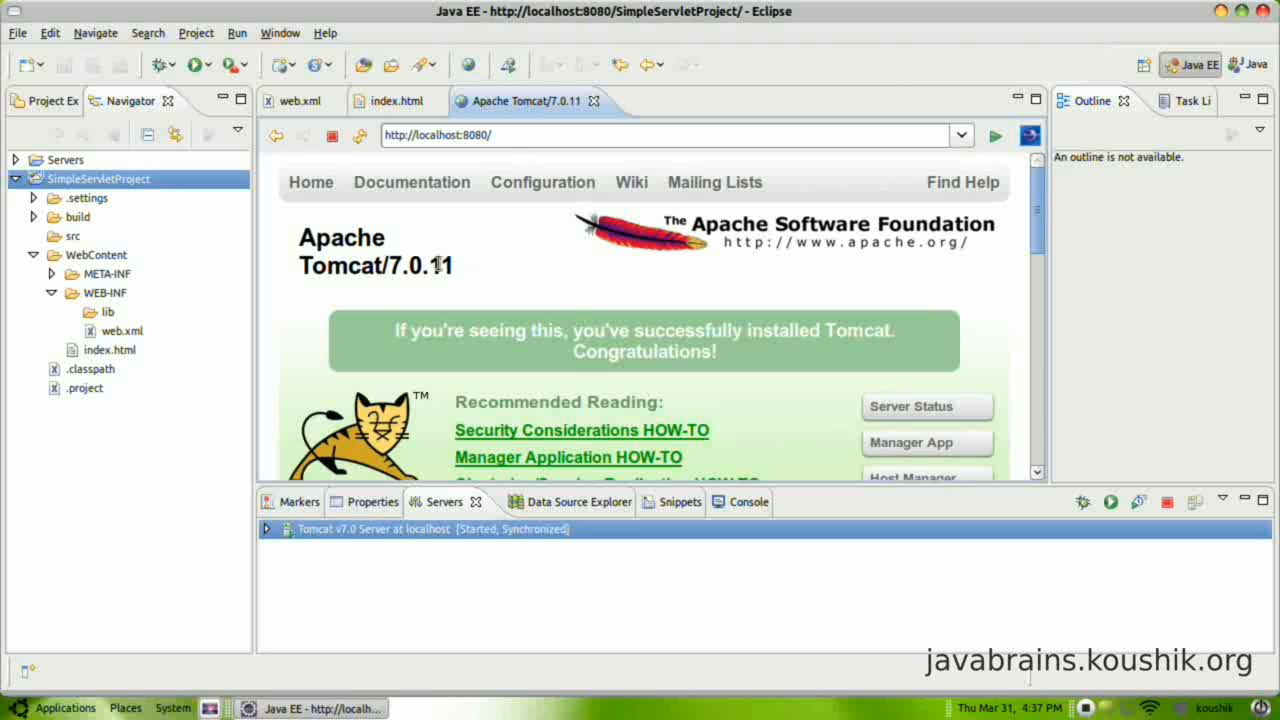
{"action": "mouse_move", "coordinate": [496, 280]}
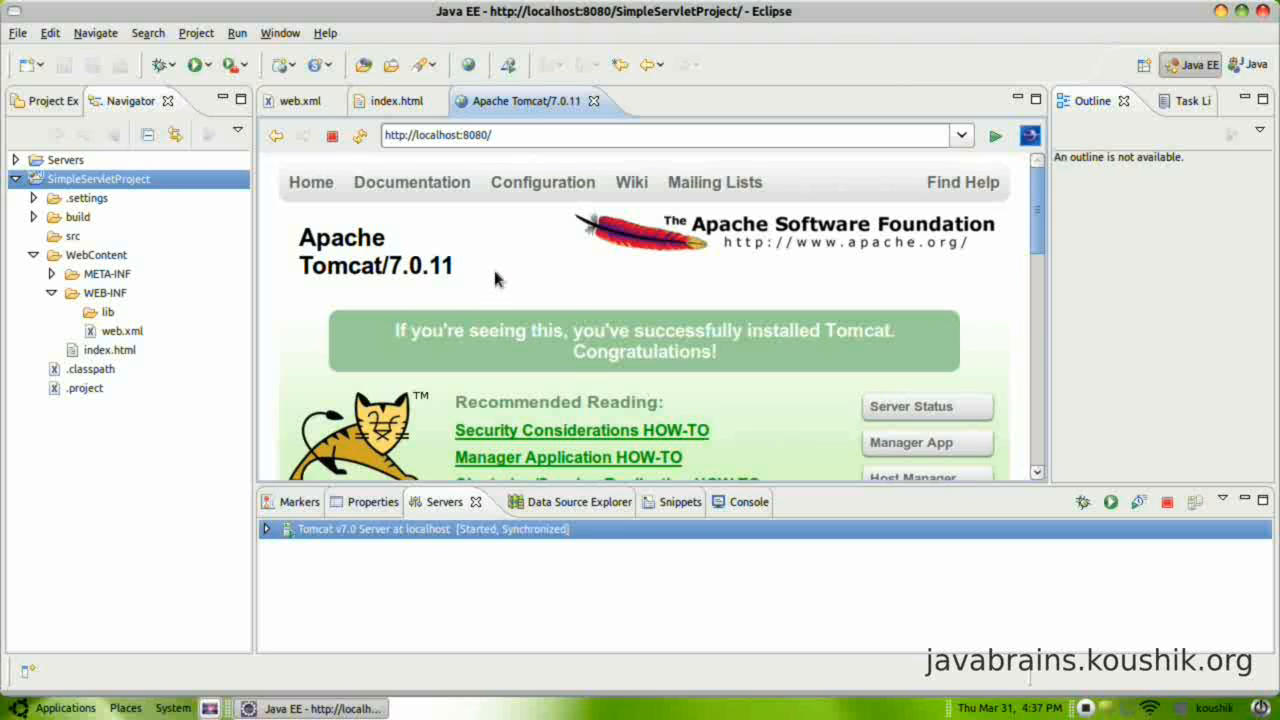
{"action": "mouse_move", "coordinate": [508, 296]}
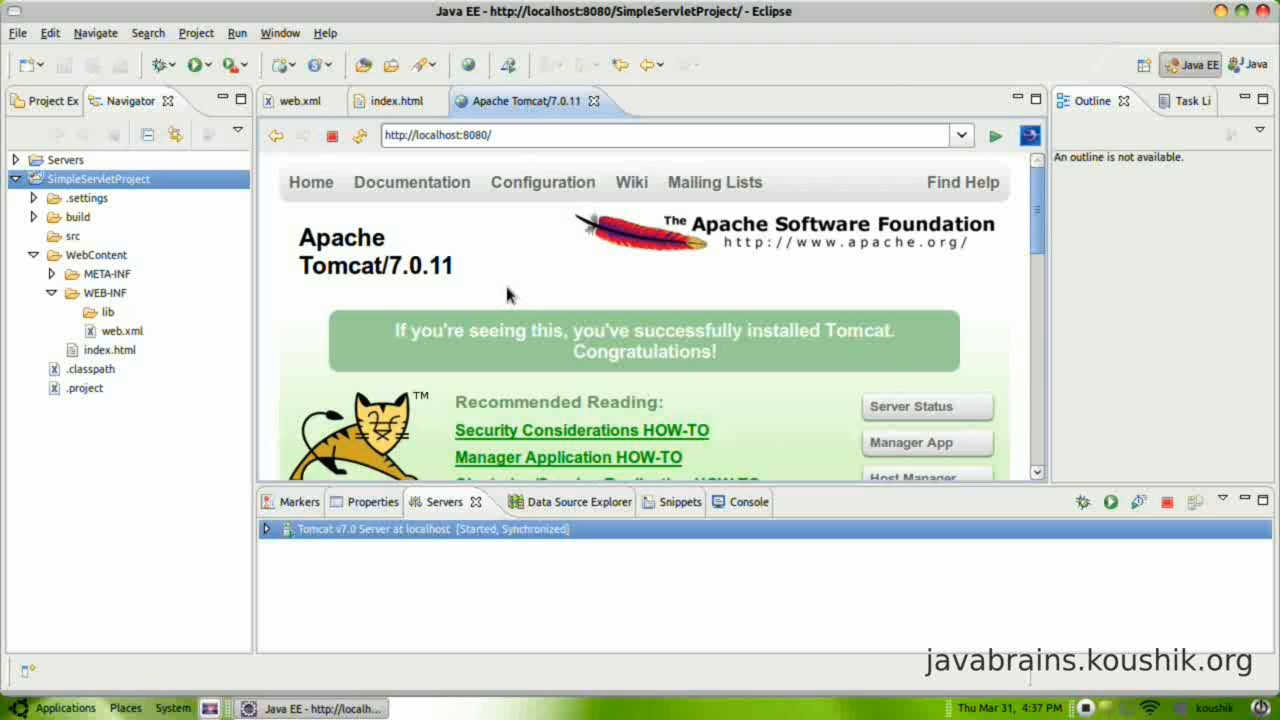
{"action": "mouse_move", "coordinate": [538, 284]}
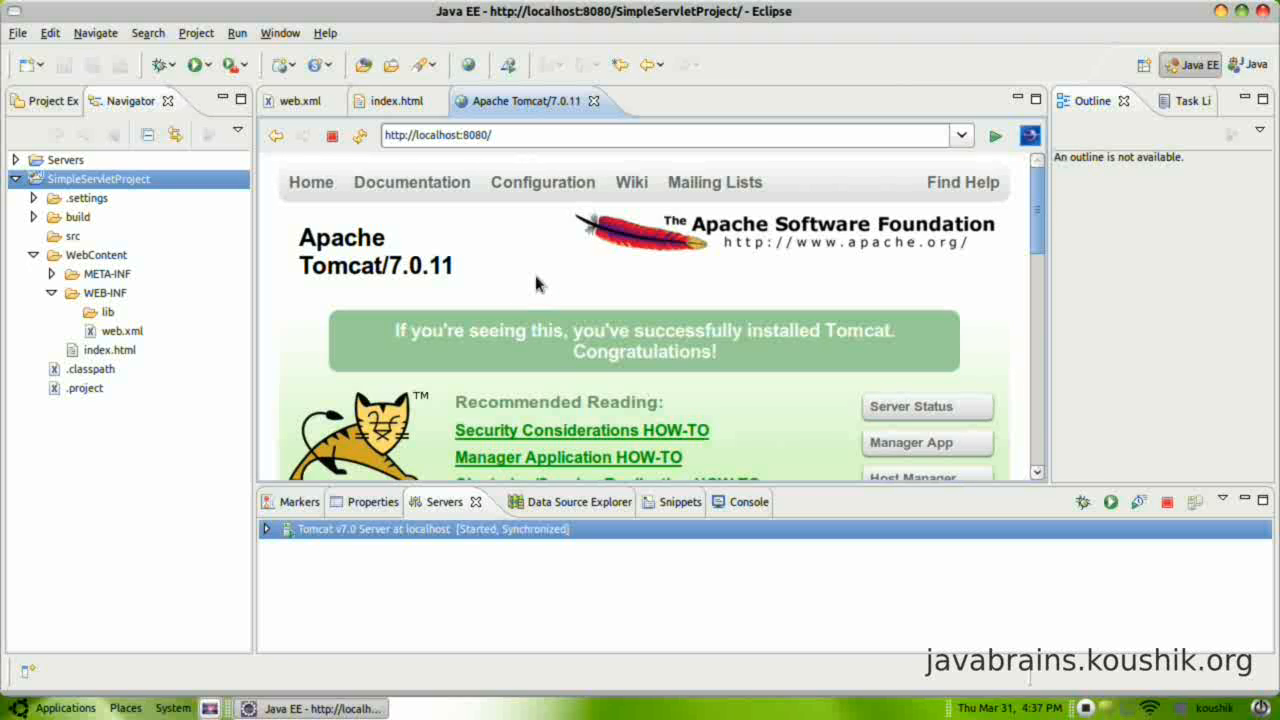
{"action": "mouse_move", "coordinate": [510, 180]}
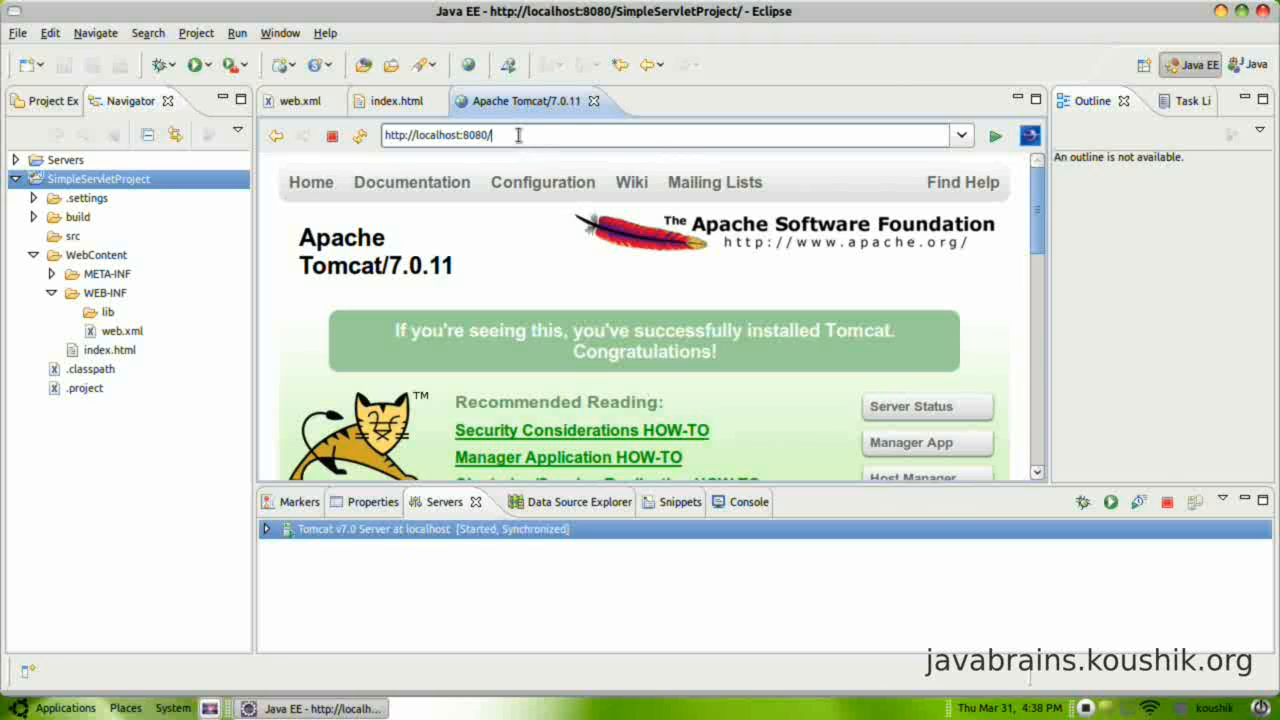
Load localhost:8080/SimpleServletProject/ to show 'Simple Web Application says hello!', then return to web.xml
{"action": "type", "text": "SimpleServletProject"}
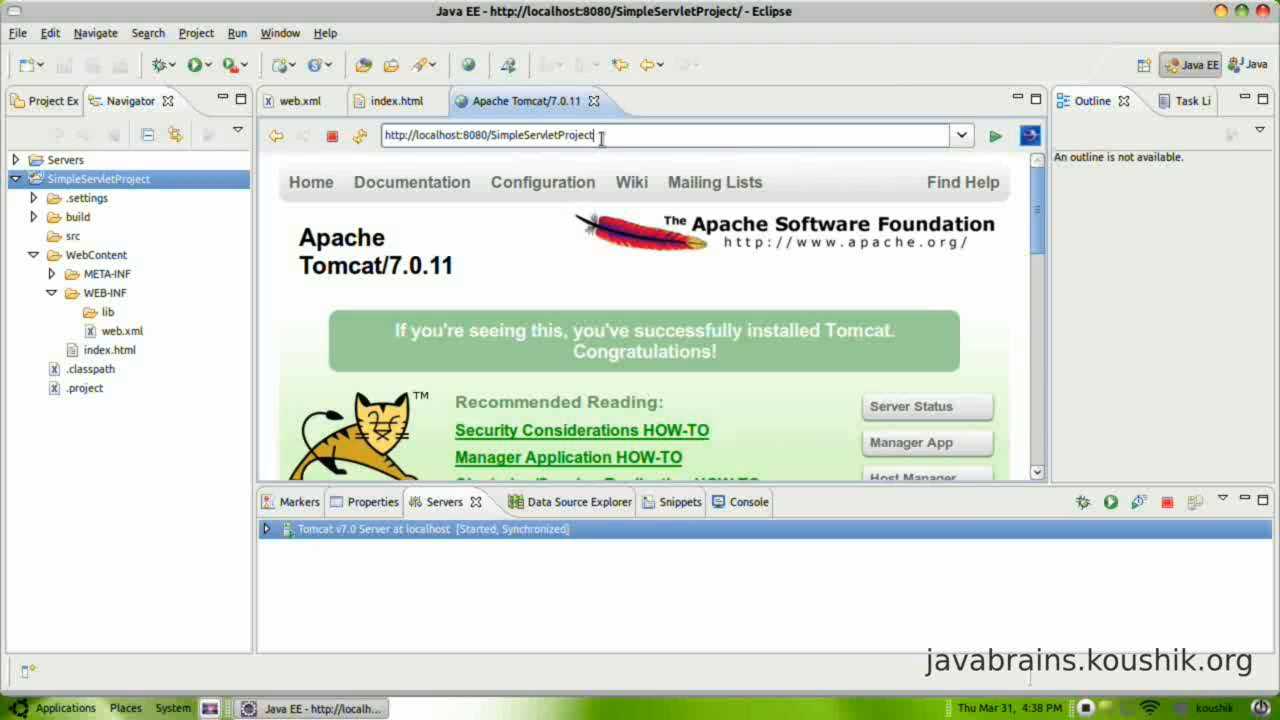
{"action": "double_click", "coordinate": [540, 136]}
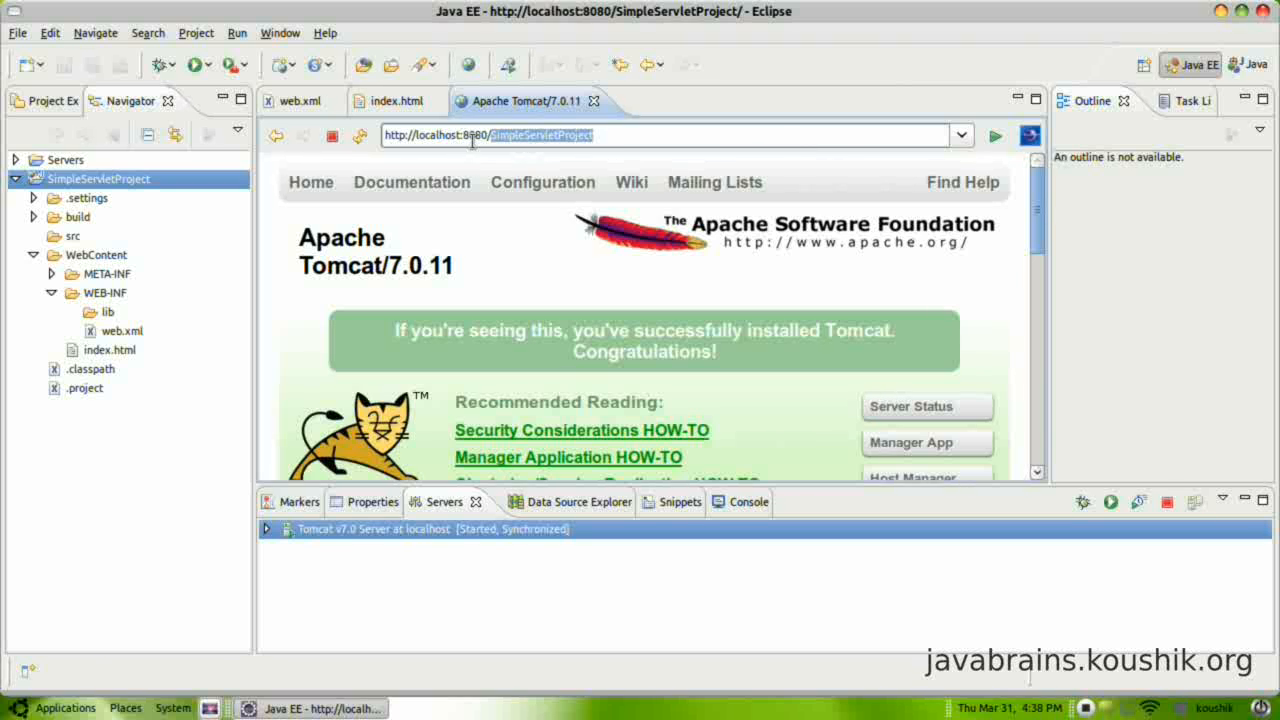
{"action": "left_click", "coordinate": [690, 136]}
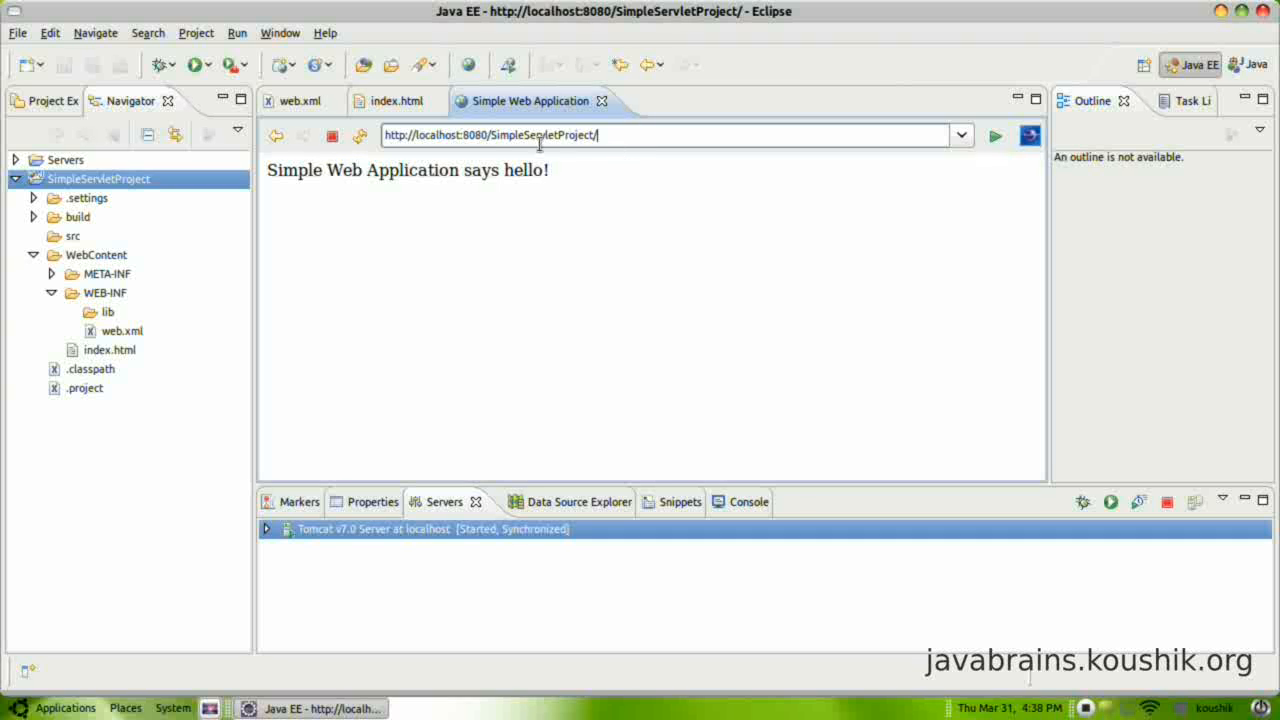
{"action": "left_click", "coordinate": [100, 178]}
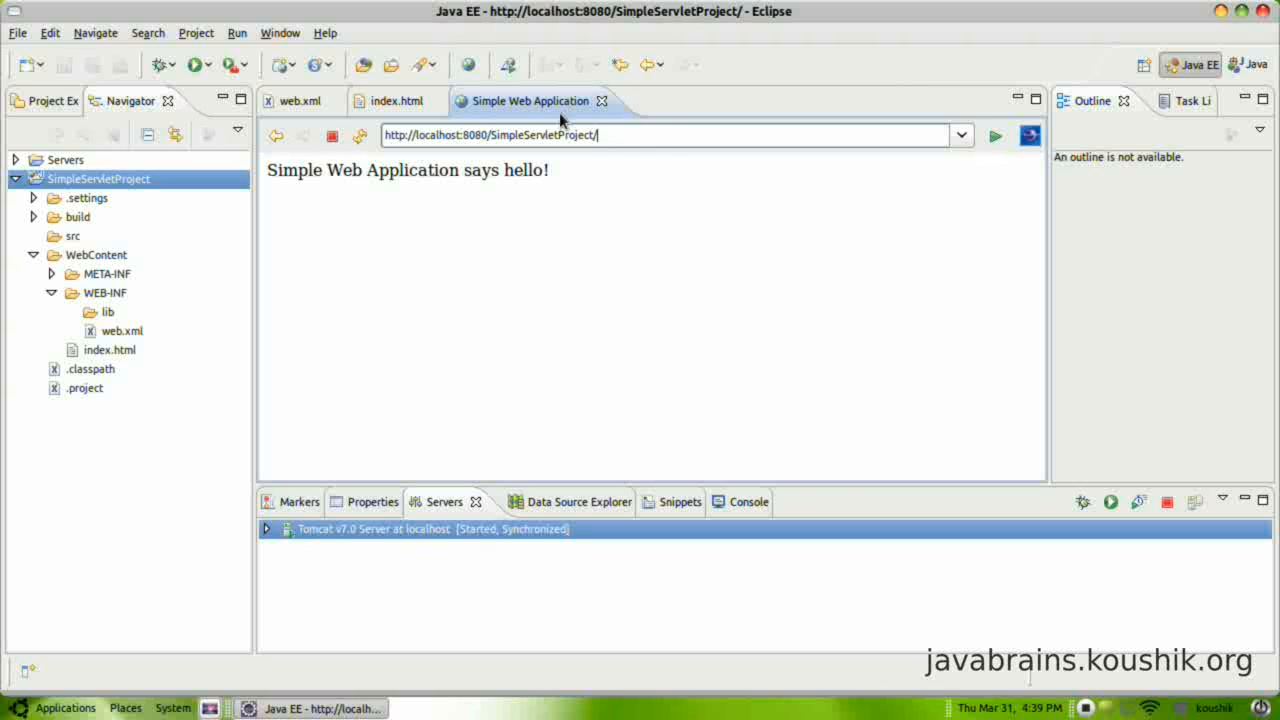
{"action": "left_click", "coordinate": [300, 100]}
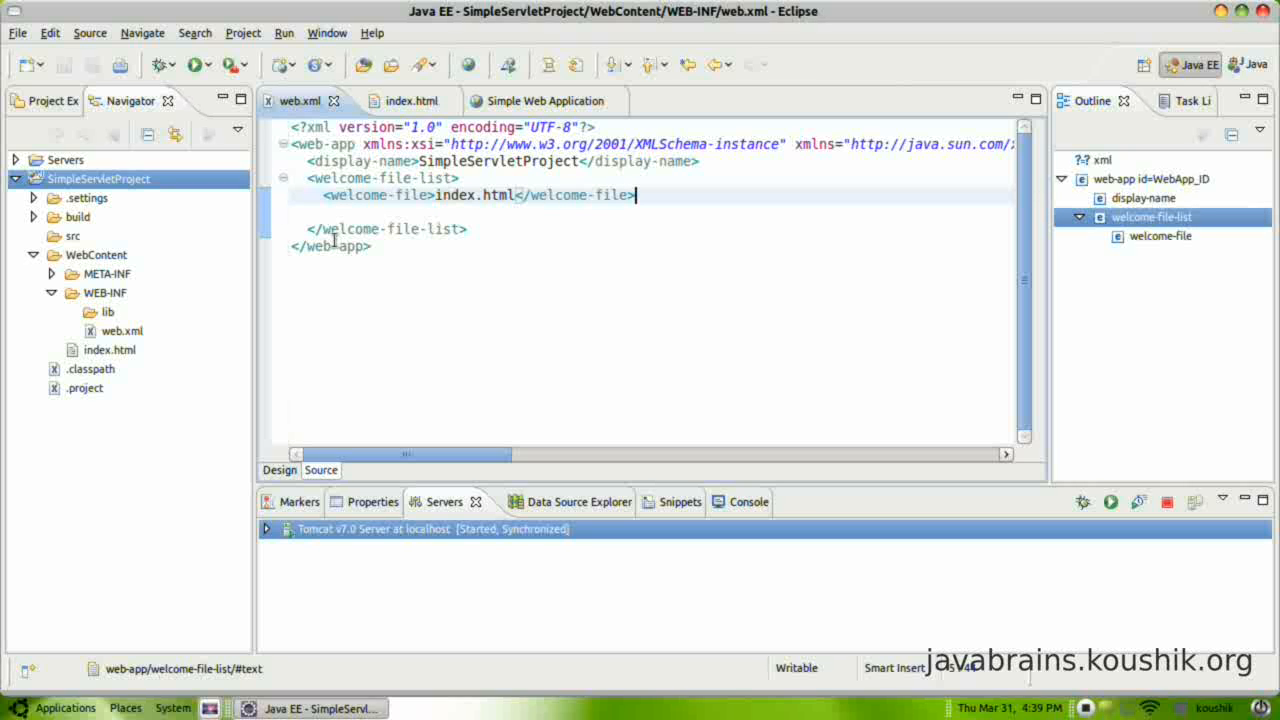
Check index.html under WebContent in the Navigator and switch between the browser page and web.xml
{"action": "left_click", "coordinate": [110, 350]}
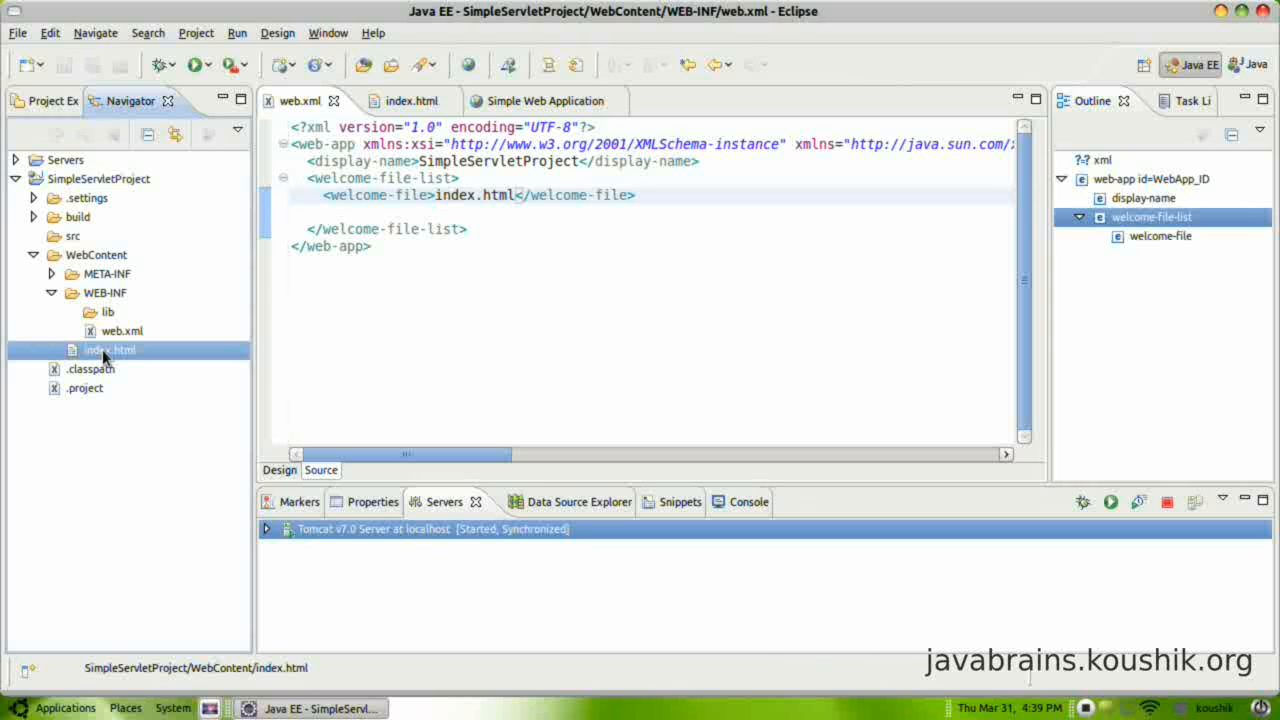
{"action": "left_click", "coordinate": [96, 254]}
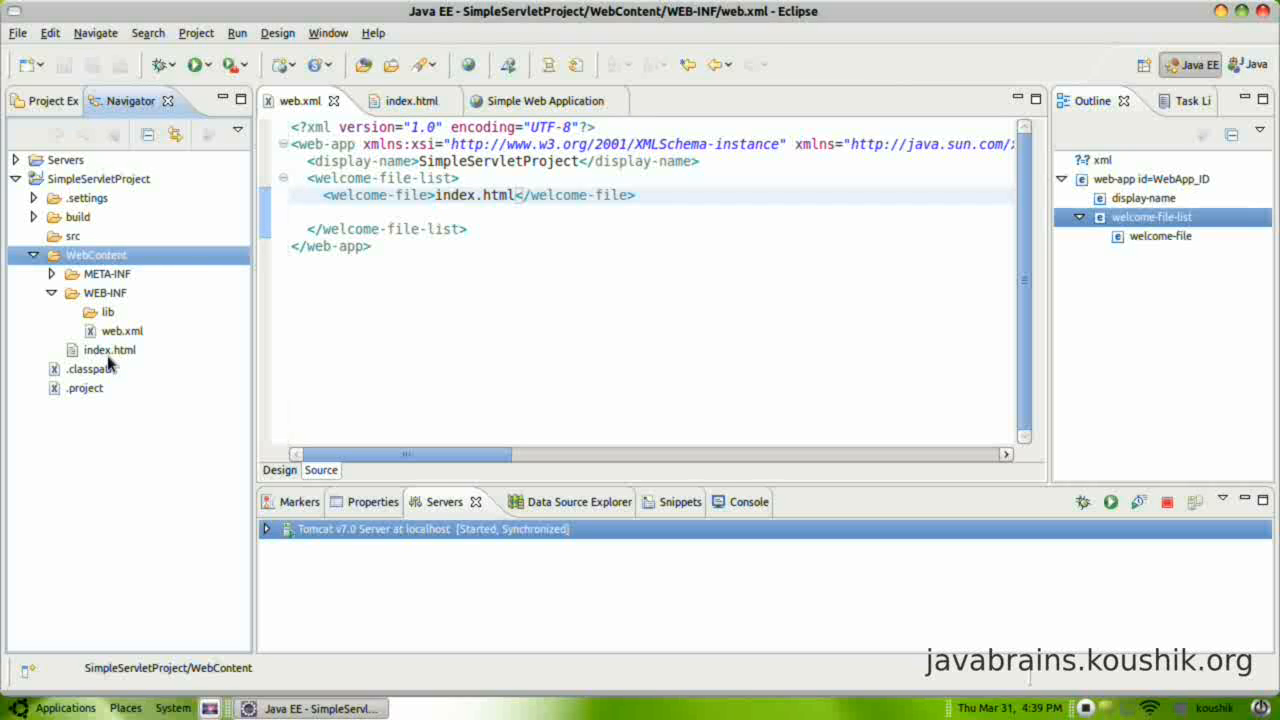
{"action": "left_click", "coordinate": [108, 350]}
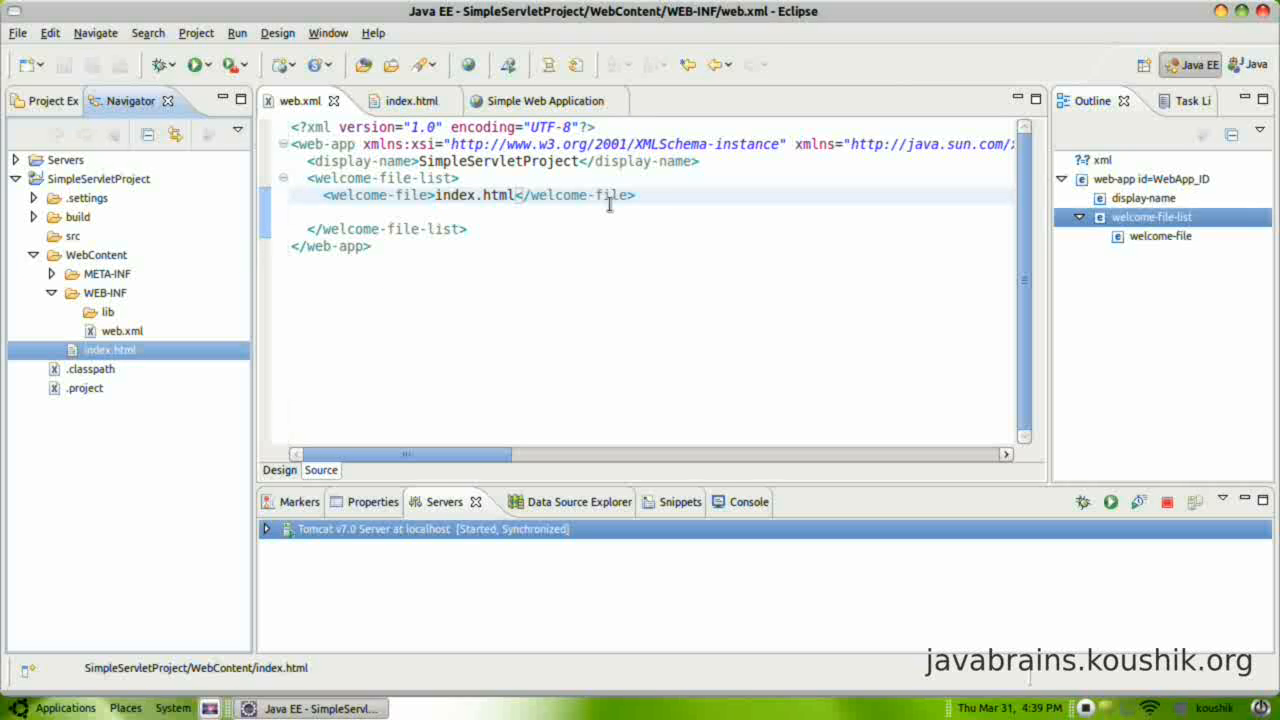
{"action": "left_click", "coordinate": [534, 100]}
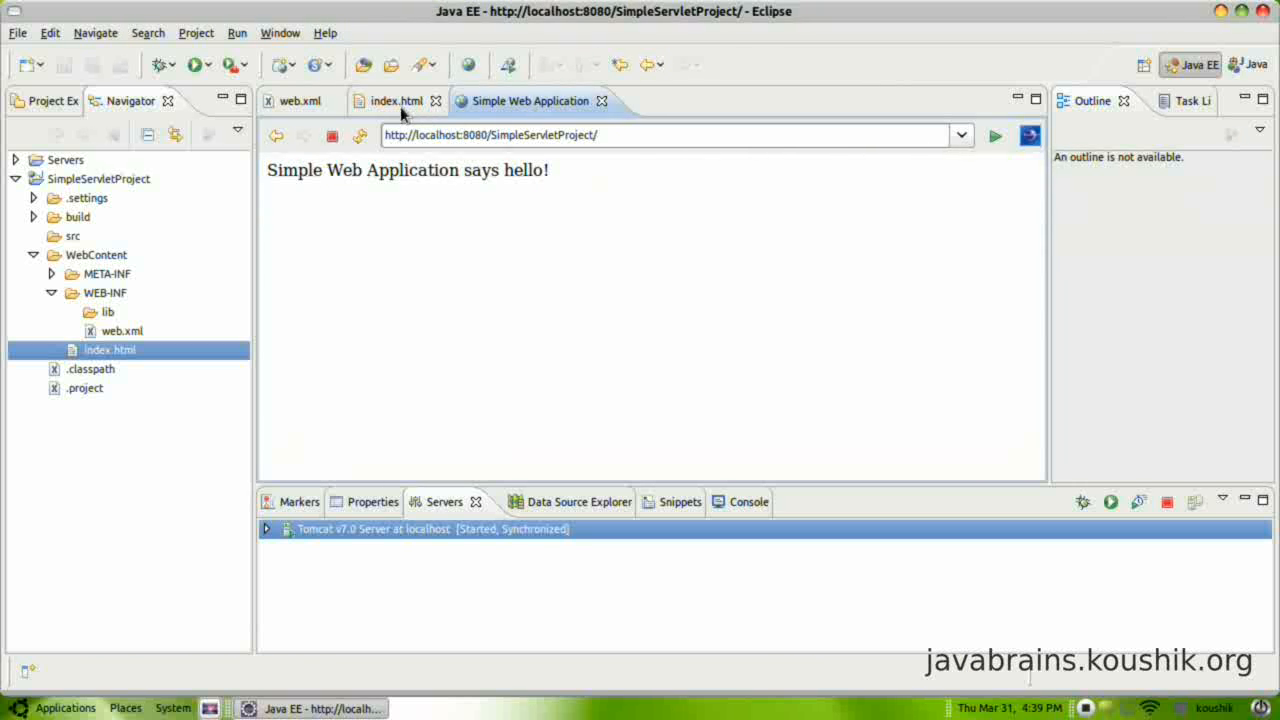
{"action": "left_click", "coordinate": [394, 100]}
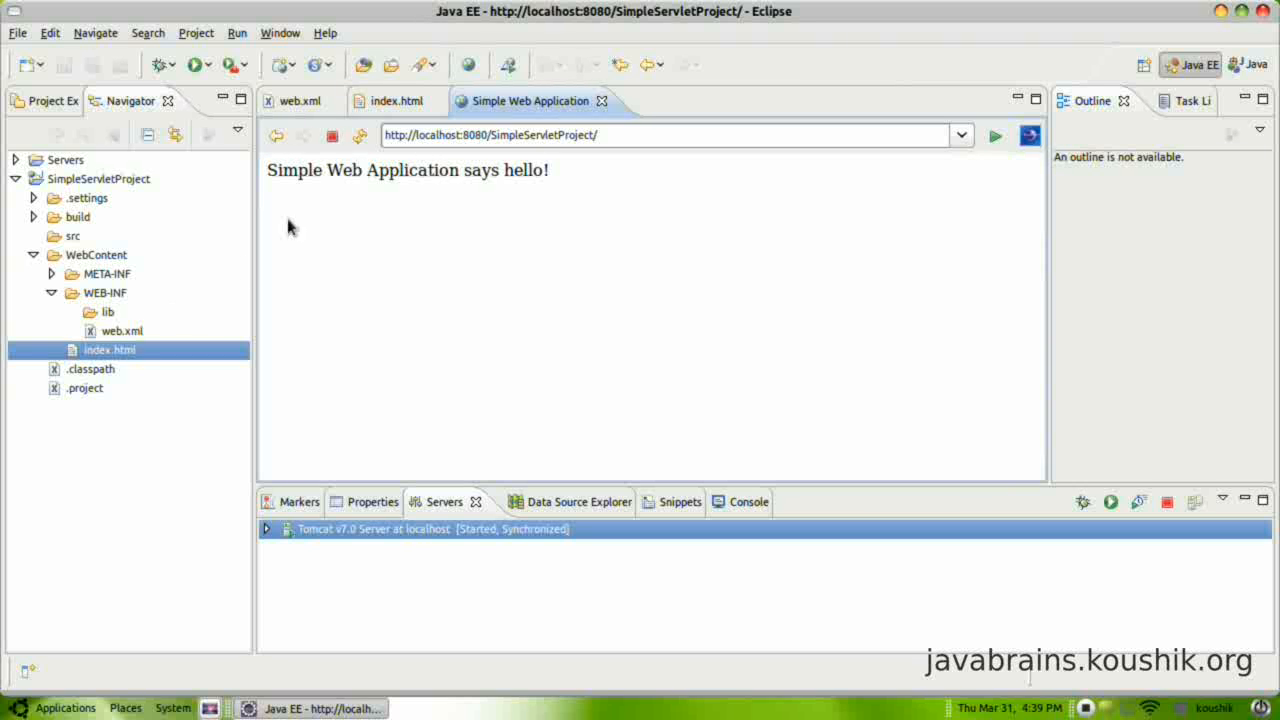
{"action": "left_click", "coordinate": [300, 100]}
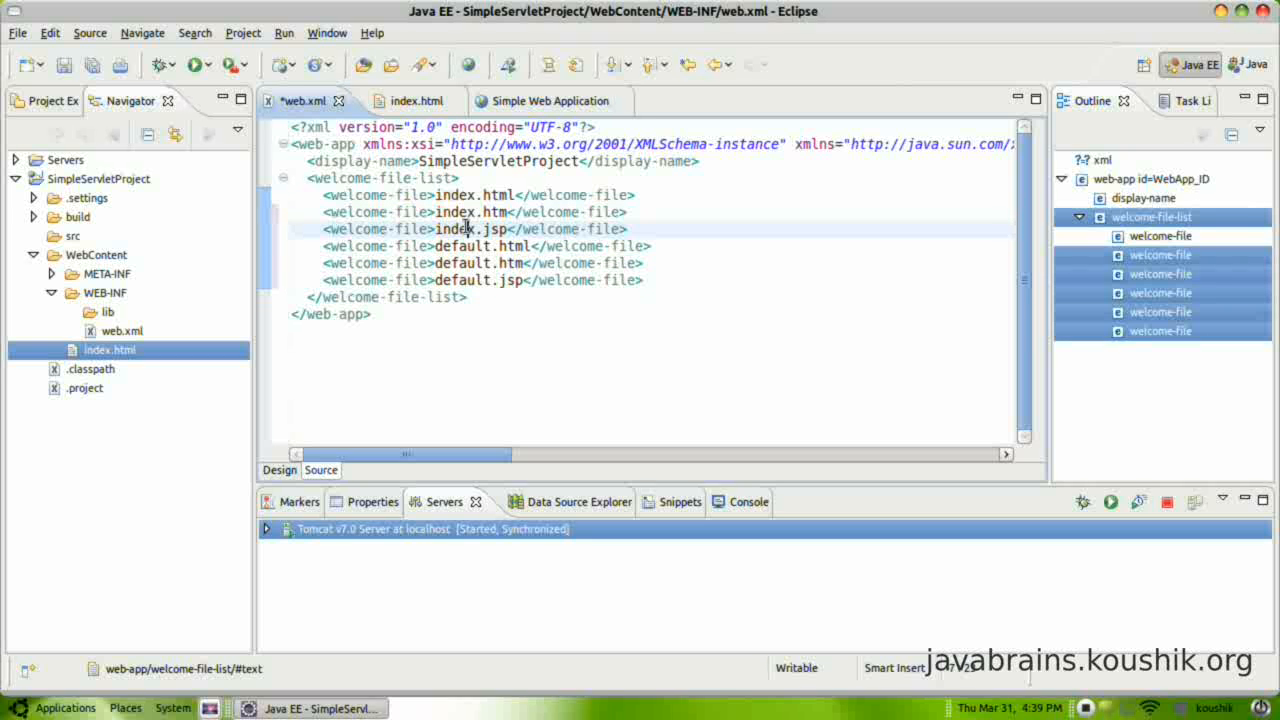
Restore web.xml's default welcome files (index.jsp, default.html, etc.) unsaved and revisit the browser page
{"action": "left_click", "coordinate": [510, 246]}
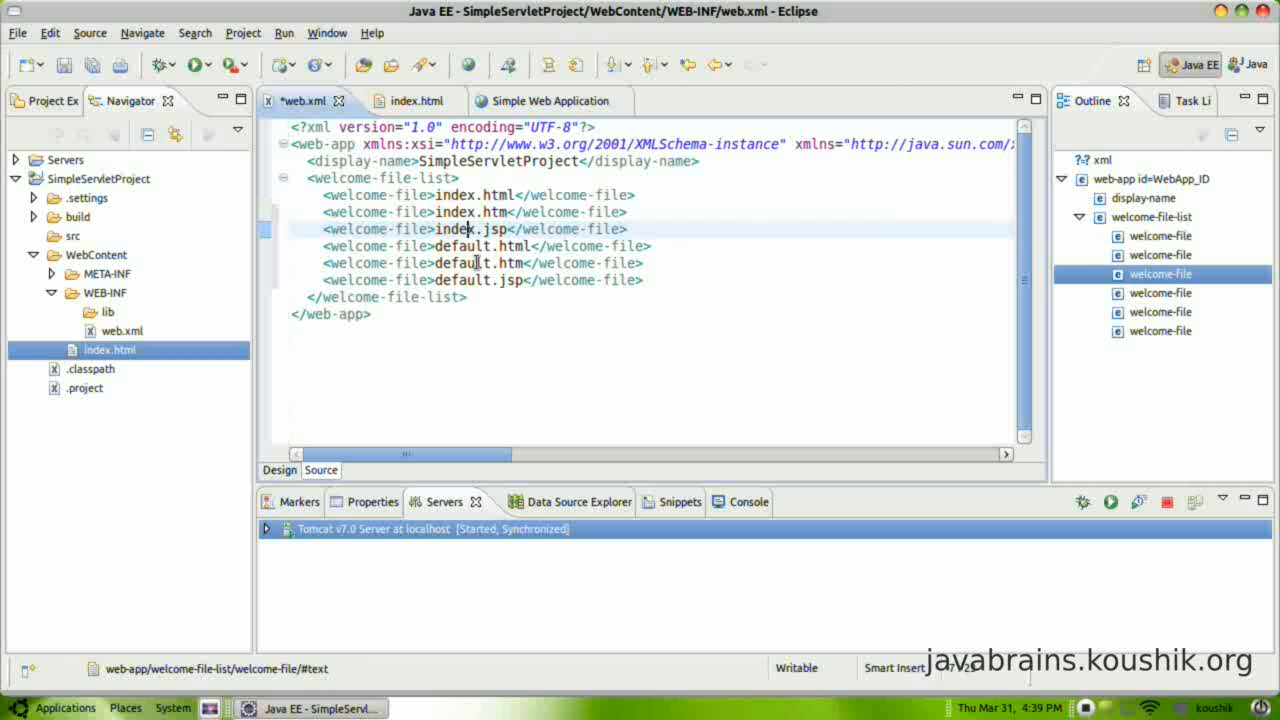
{"action": "double_click", "coordinate": [466, 196]}
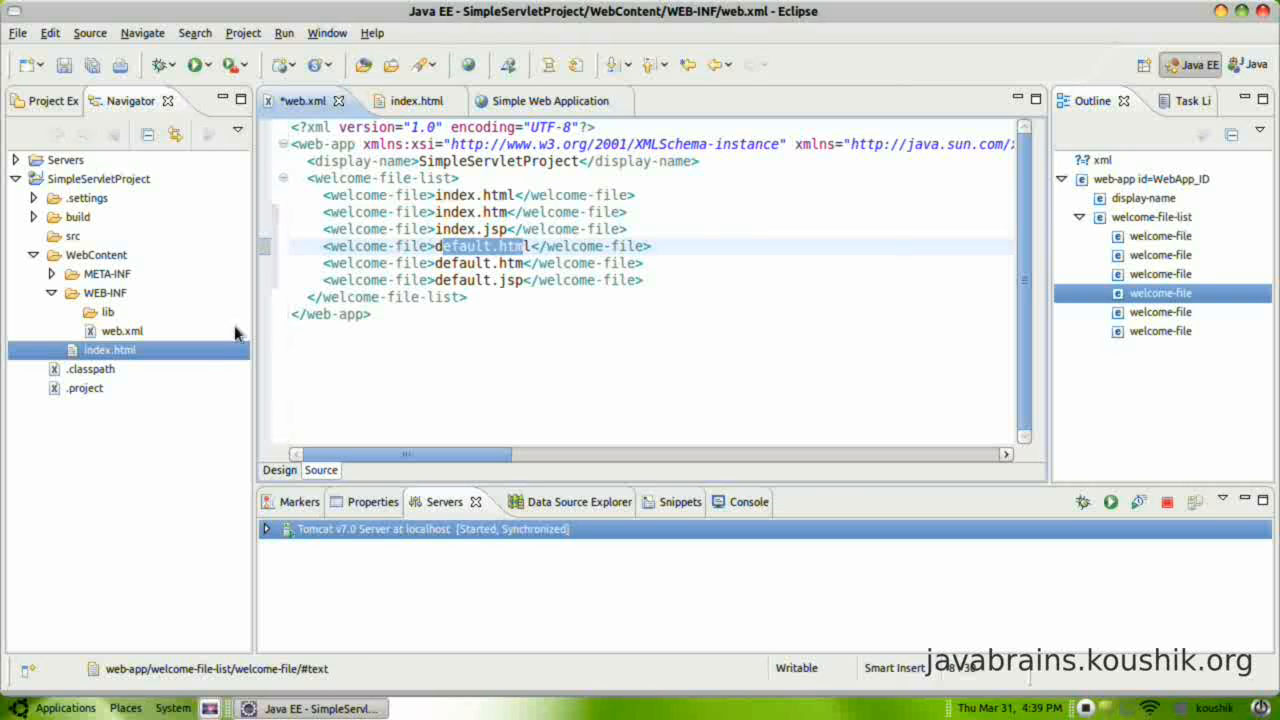
{"action": "left_click", "coordinate": [536, 100]}
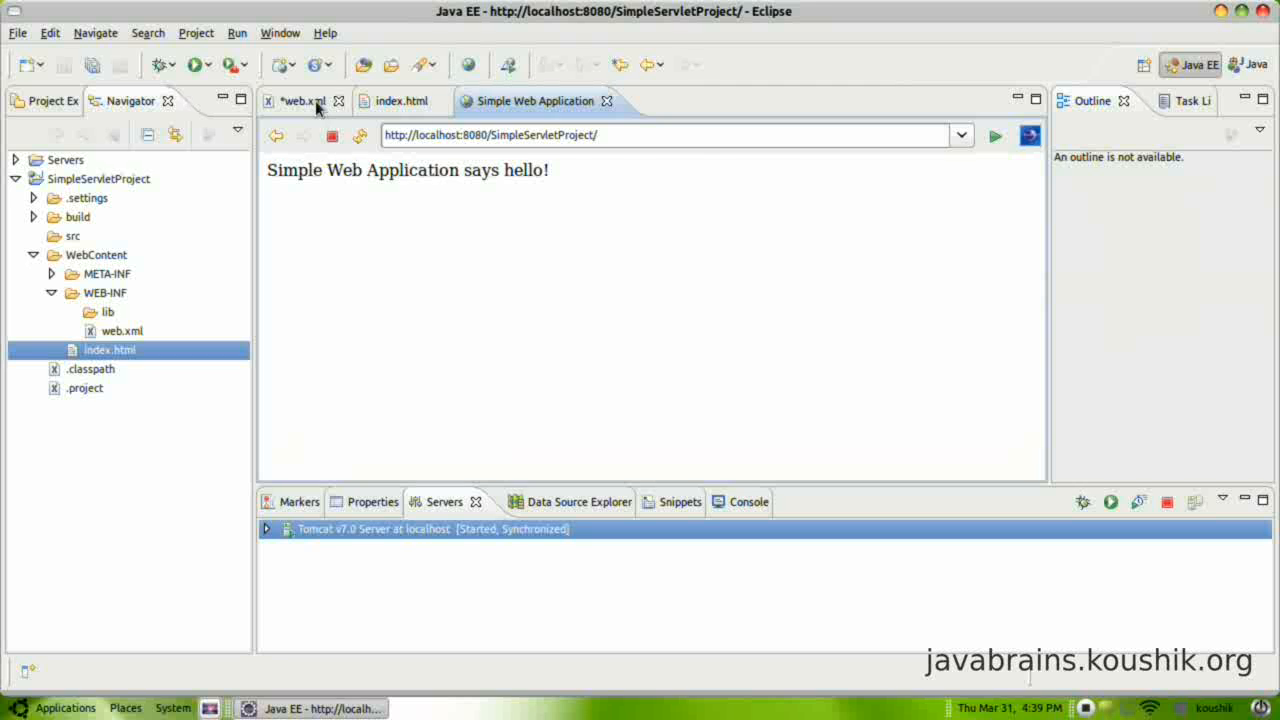
{"action": "left_click", "coordinate": [300, 100]}
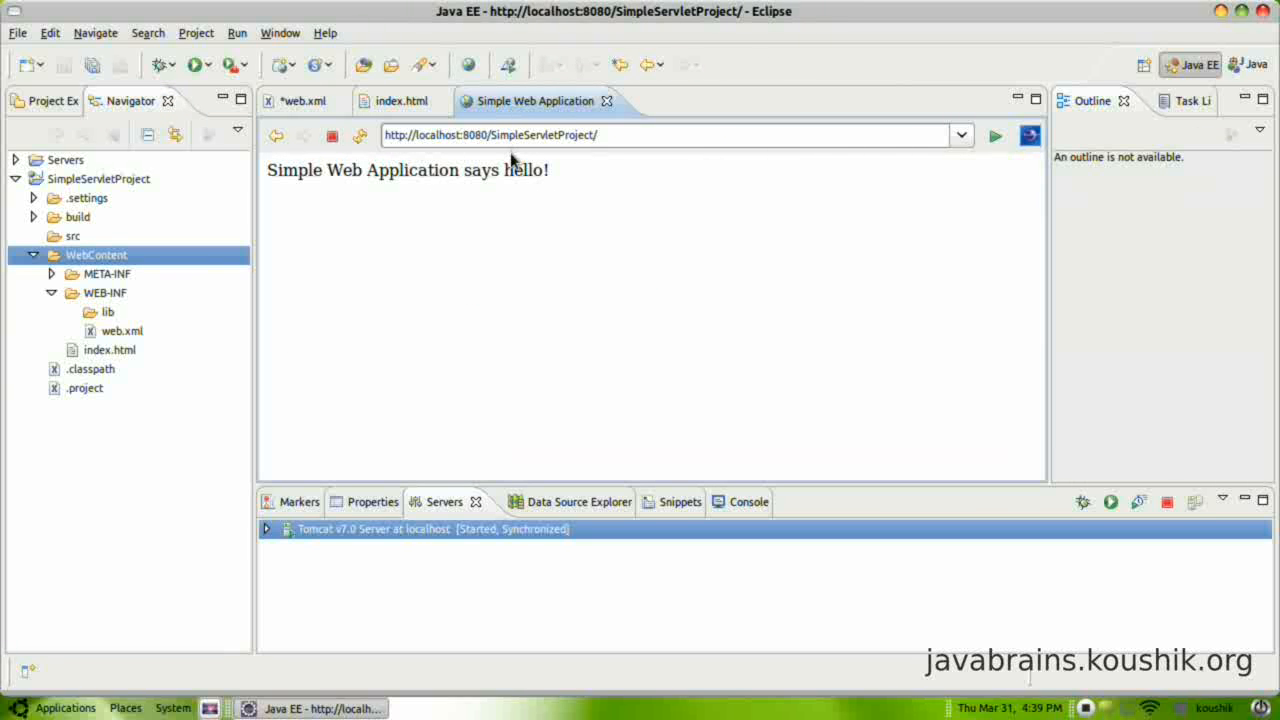
{"action": "left_click", "coordinate": [302, 100]}
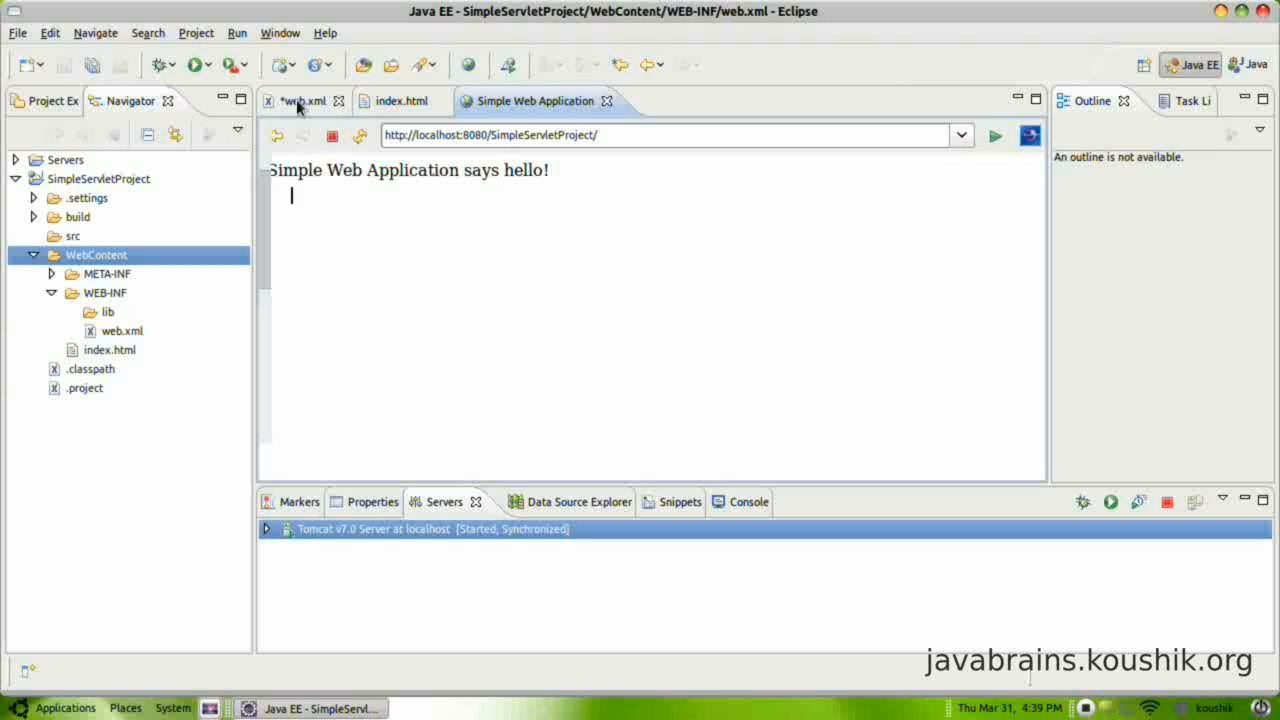
Delete web.xml's extra welcome files so only index.html remains, save, and reopen index.html
{"action": "left_click", "coordinate": [304, 100]}
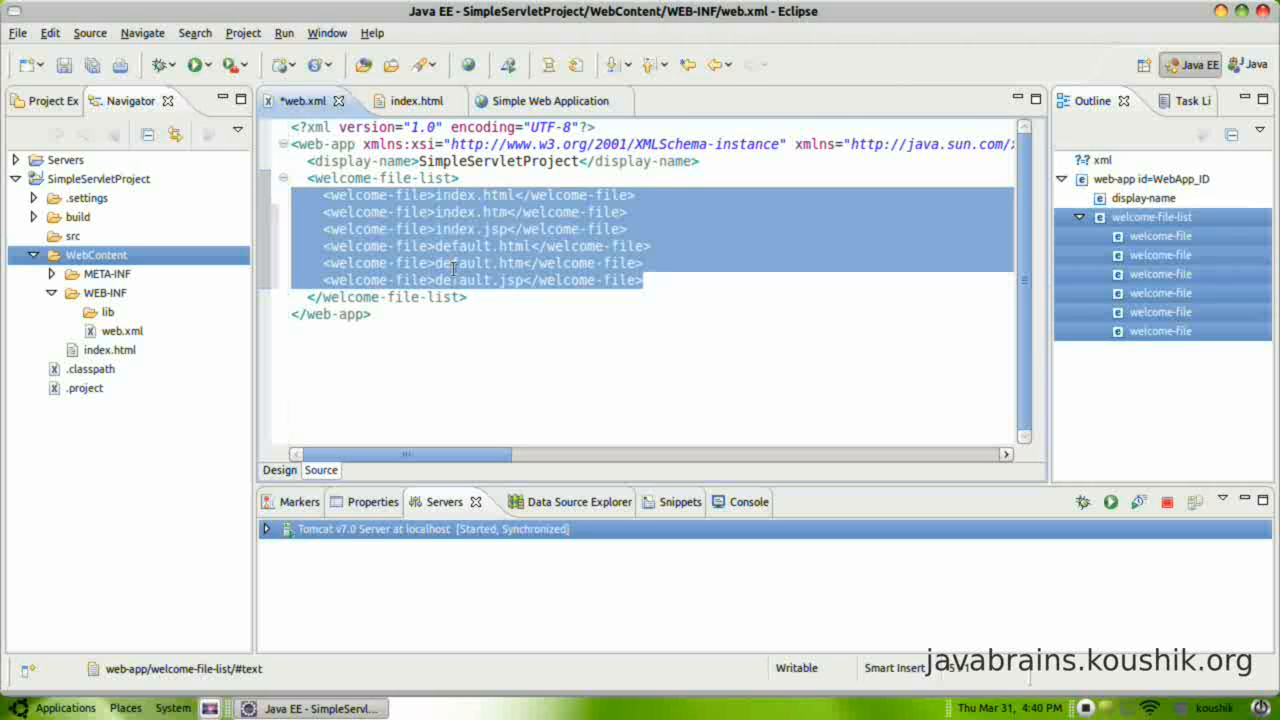
{"action": "key", "text": "Delete"}
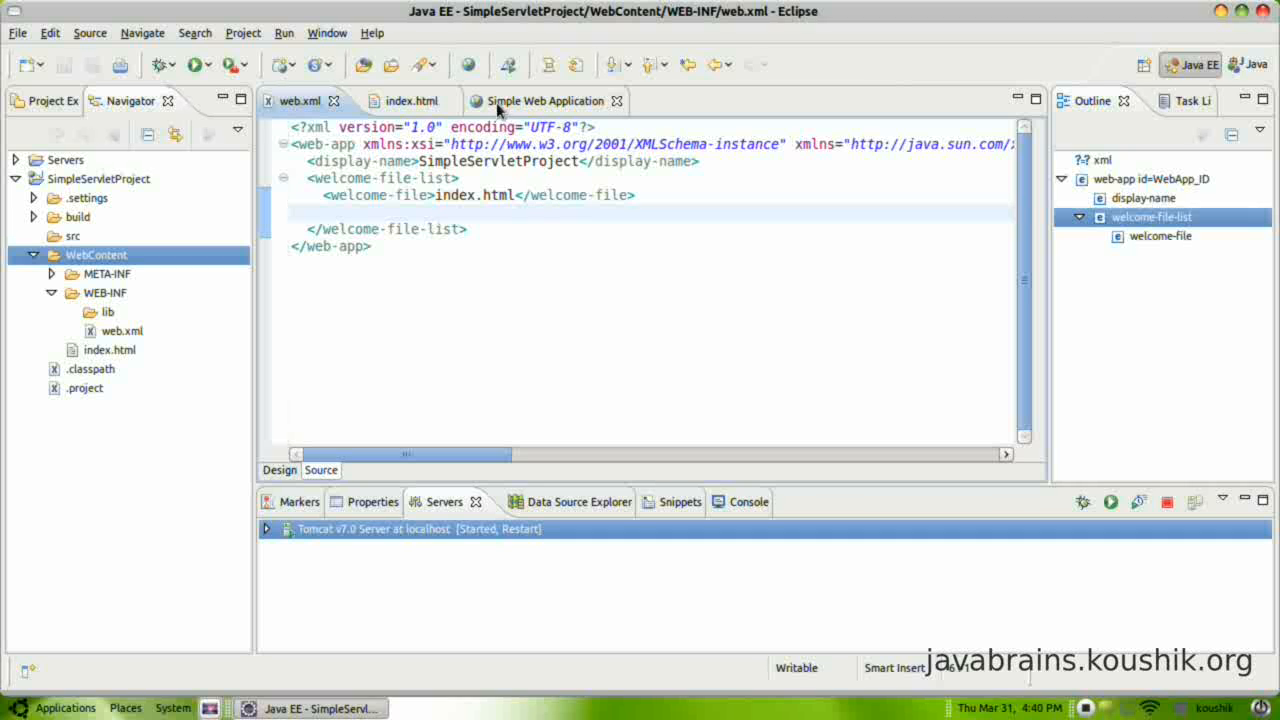
{"action": "left_click", "coordinate": [404, 100]}
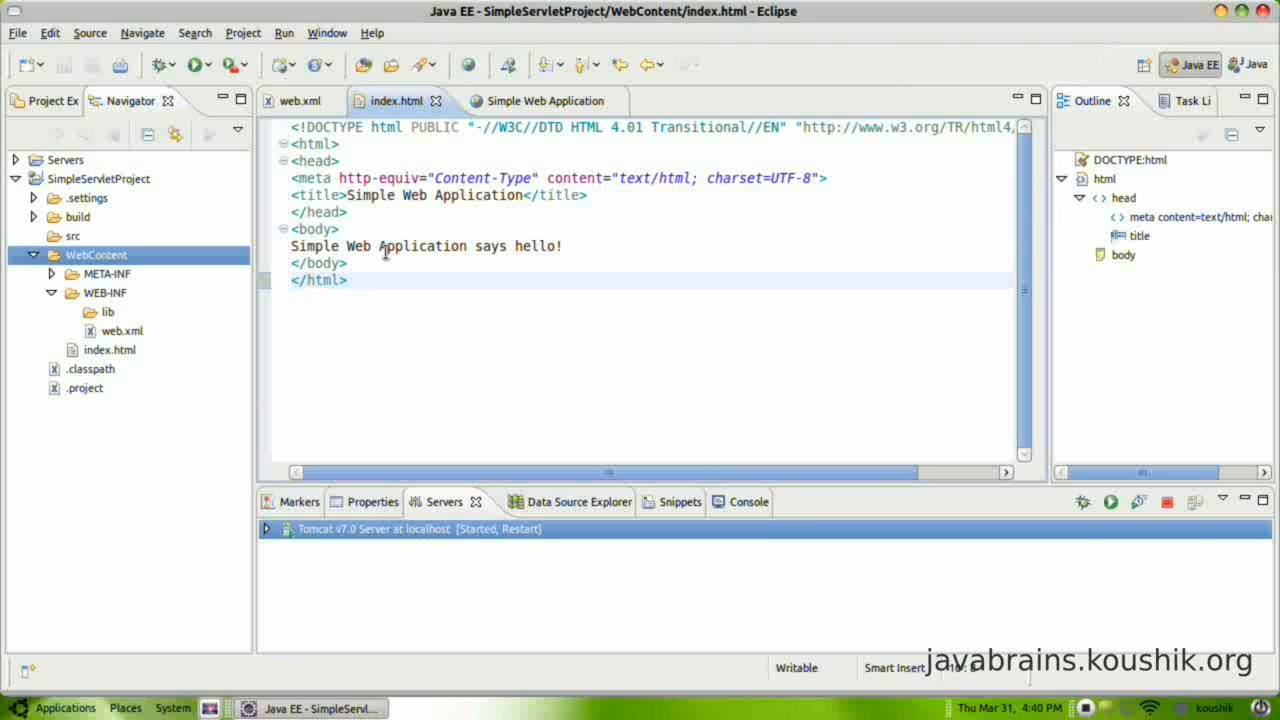
{"action": "left_click", "coordinate": [564, 246]}
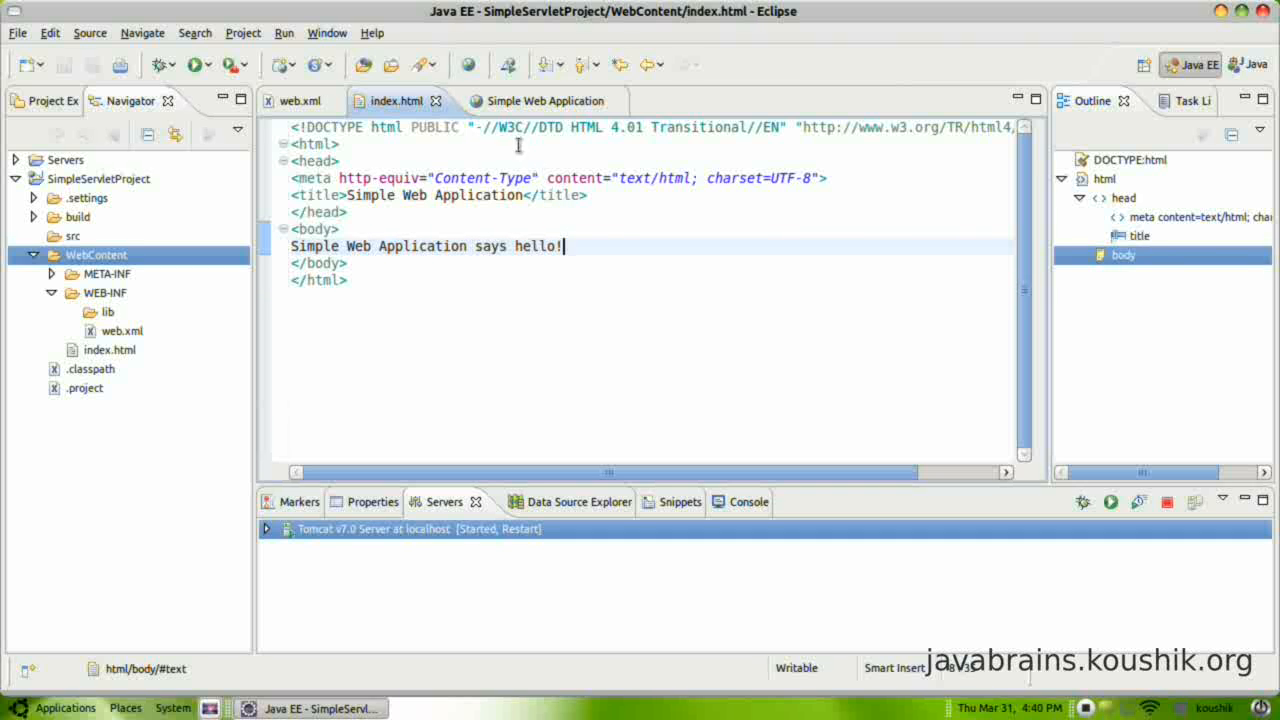
Close the Simple Web Application internal browser page and select SimpleServletProject
{"action": "left_click", "coordinate": [530, 100]}
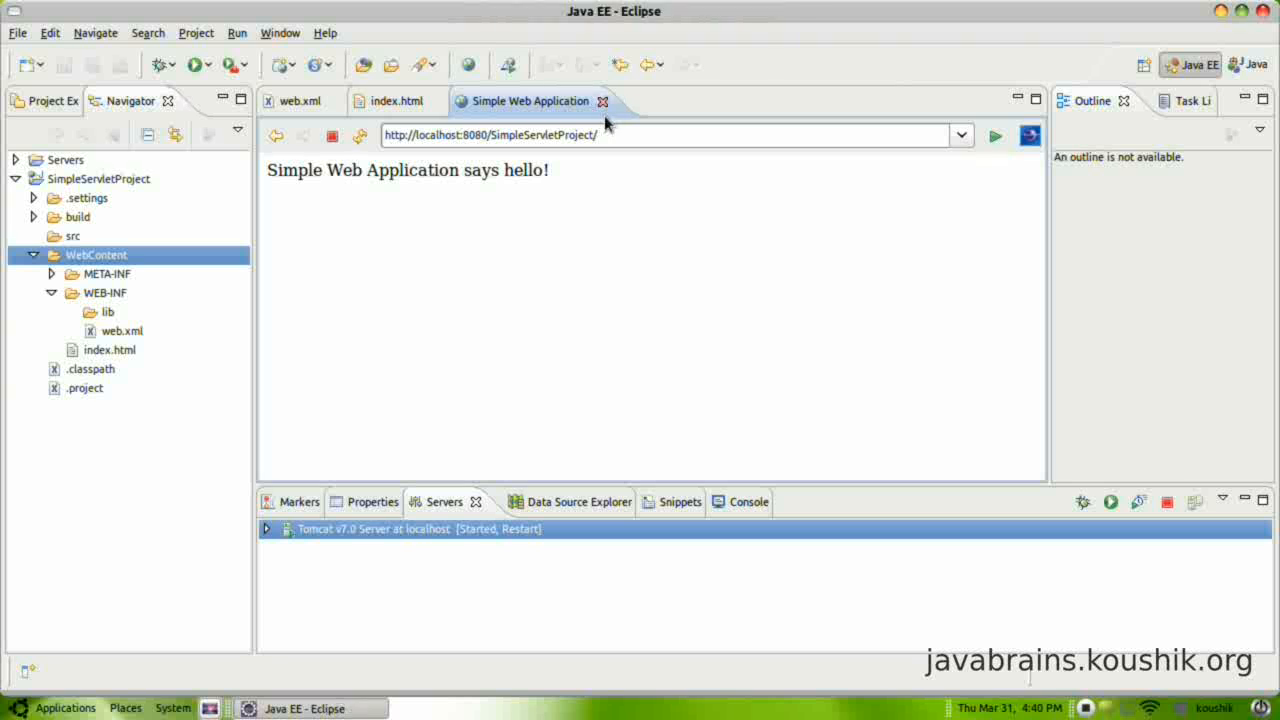
{"action": "left_click", "coordinate": [394, 100]}
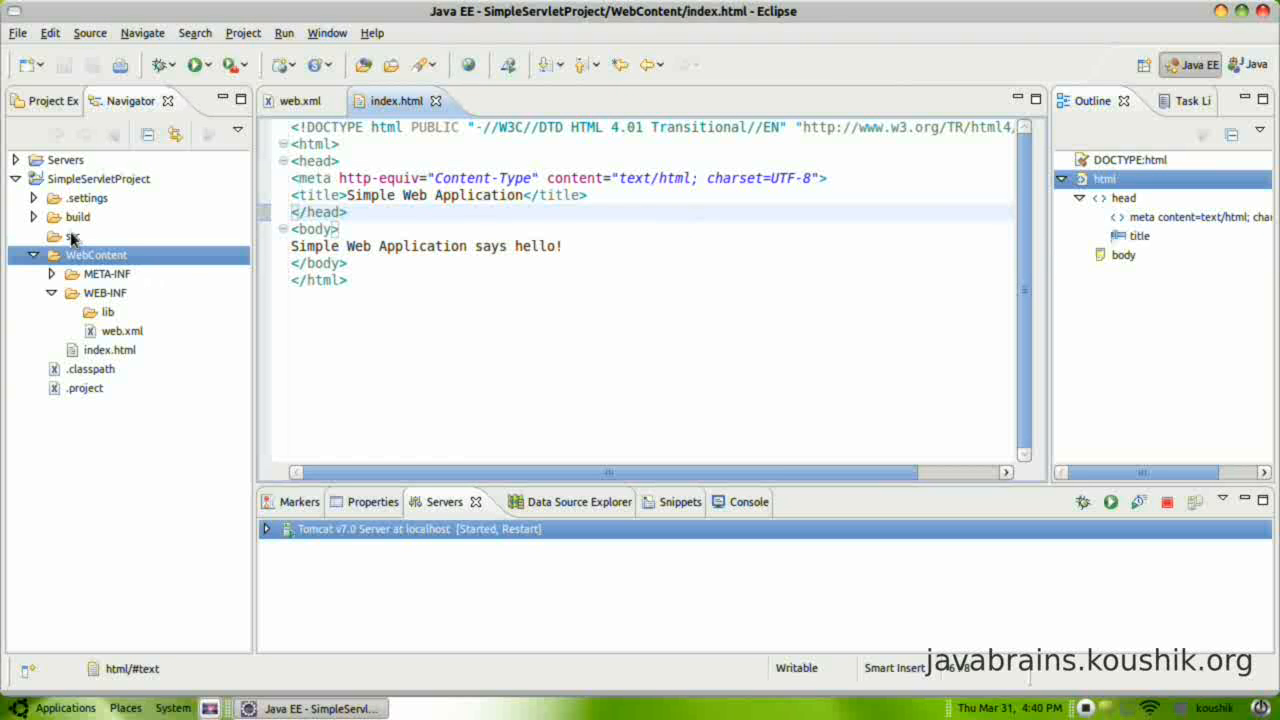
{"action": "left_click", "coordinate": [98, 178]}
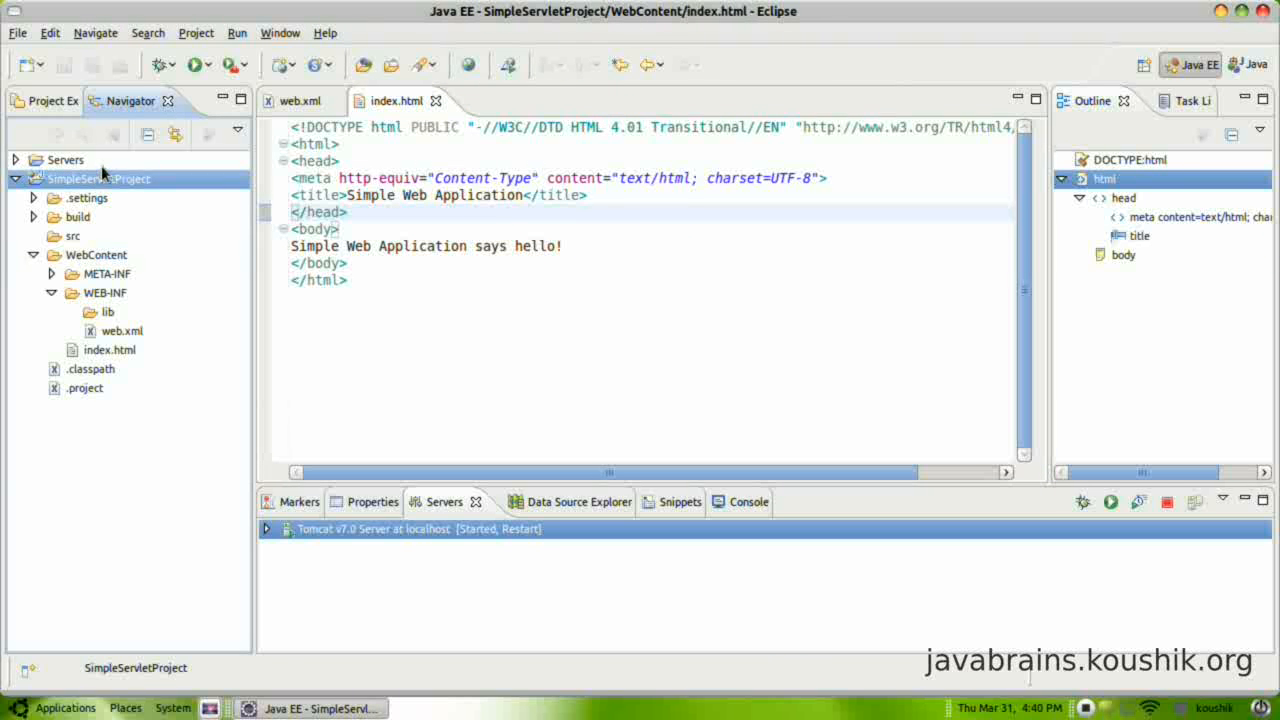